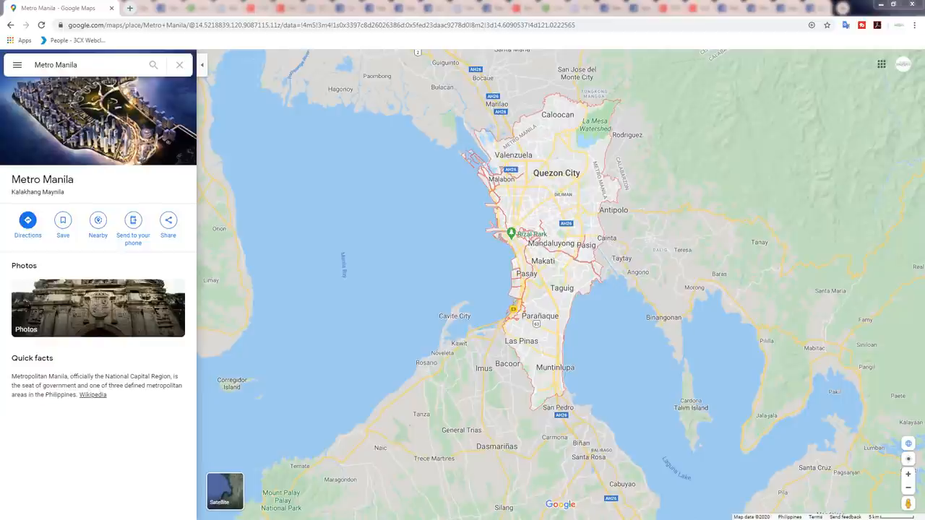
mouse_move(912, 381)
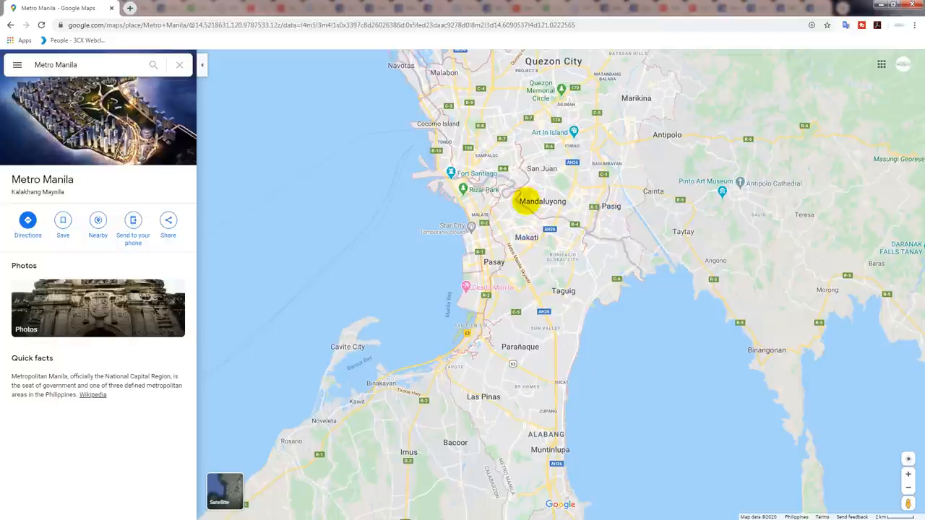
mouse_move(517, 277)
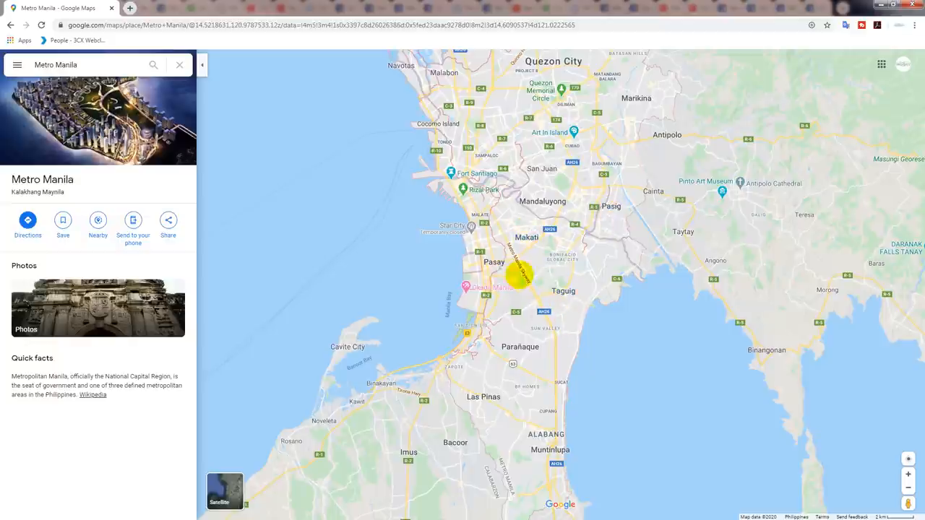
mouse_move(604, 290)
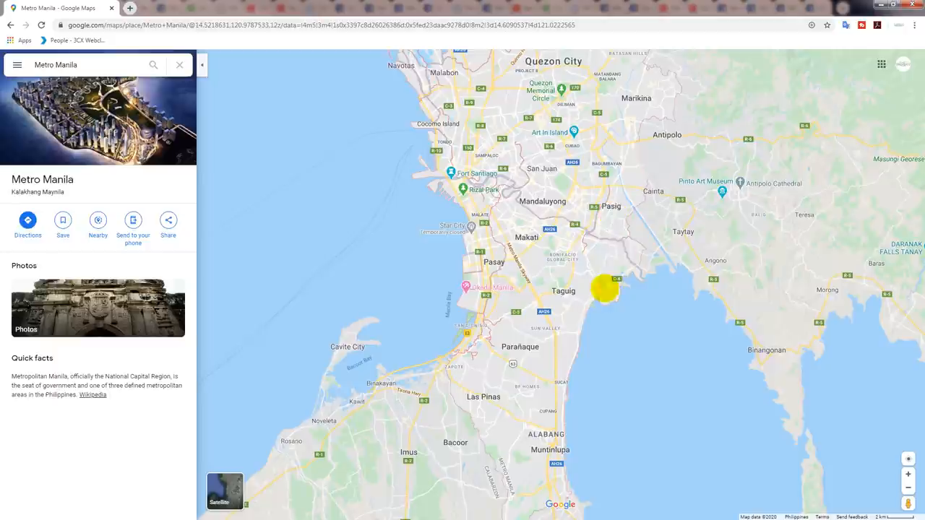
mouse_move(654, 182)
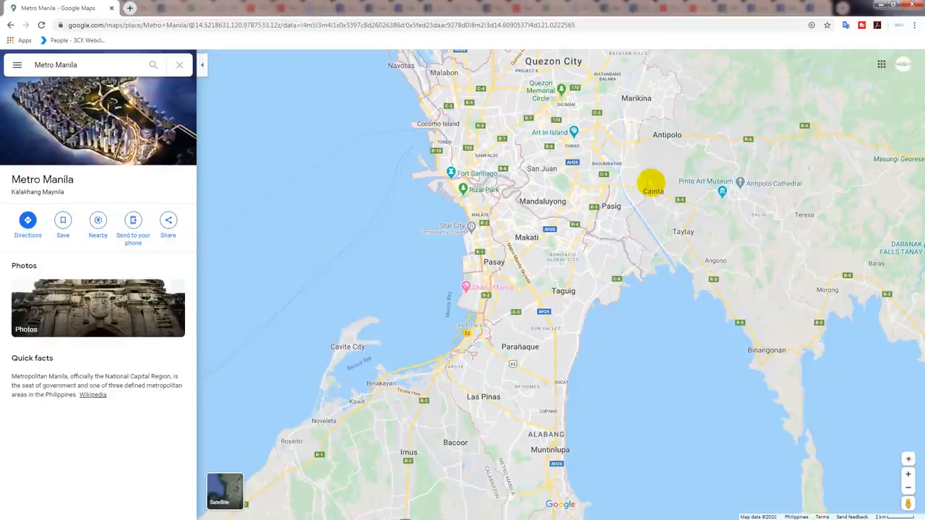
mouse_move(555, 61)
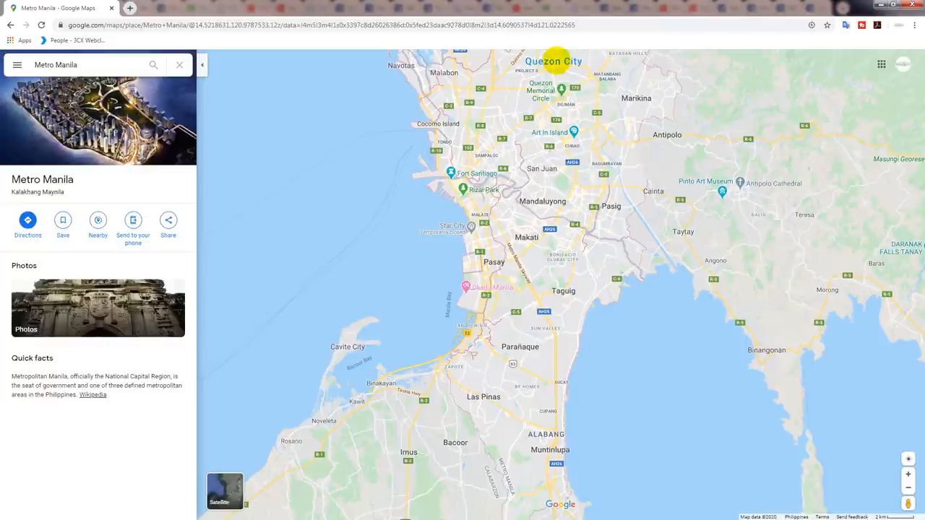
mouse_move(546, 434)
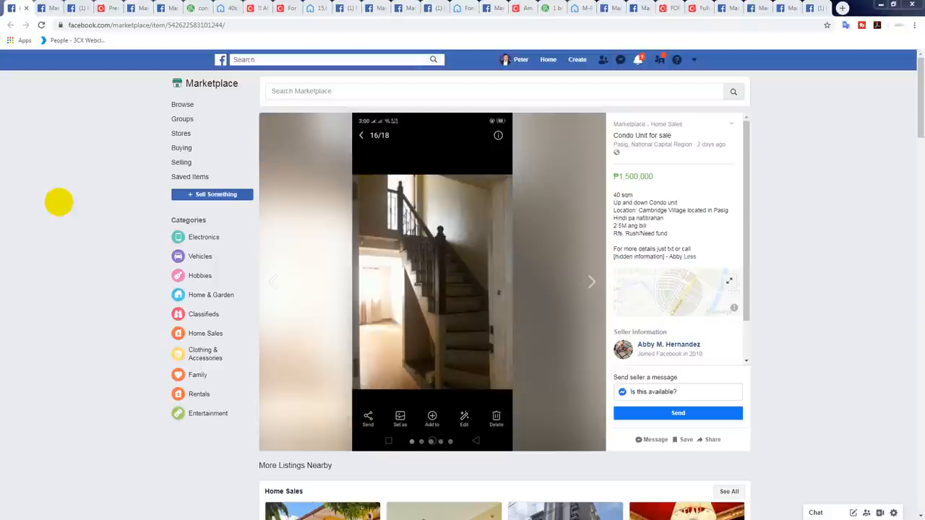
mouse_move(604, 278)
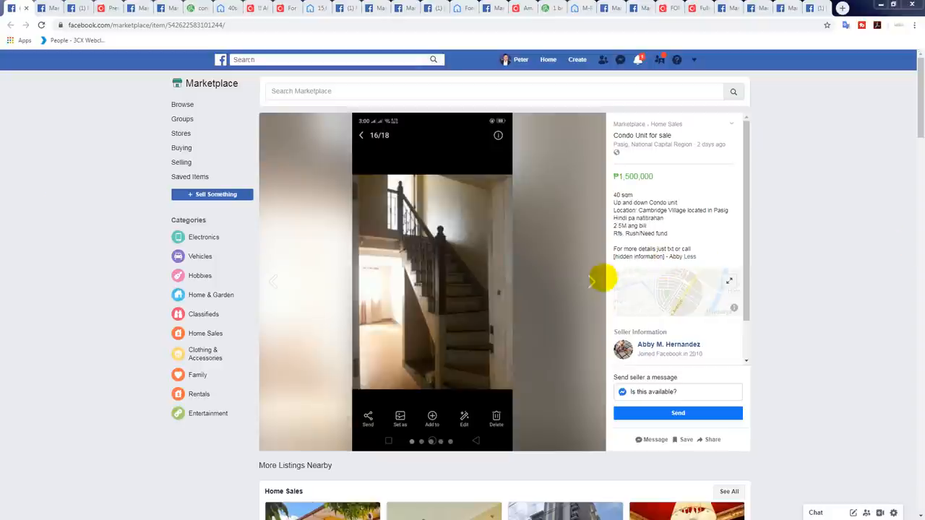
Page forward through the Pasig condo photos until the empty room with a window shows.
left_click(592, 282)
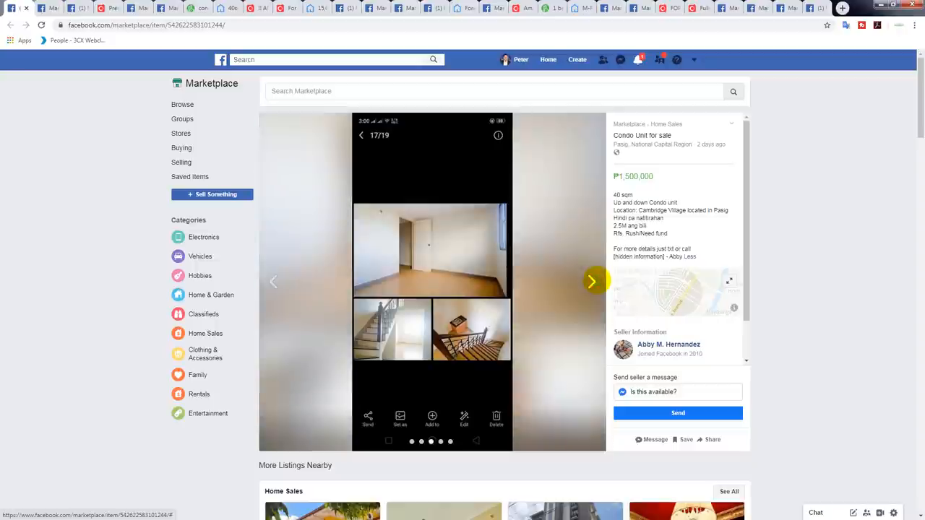
left_click(591, 280)
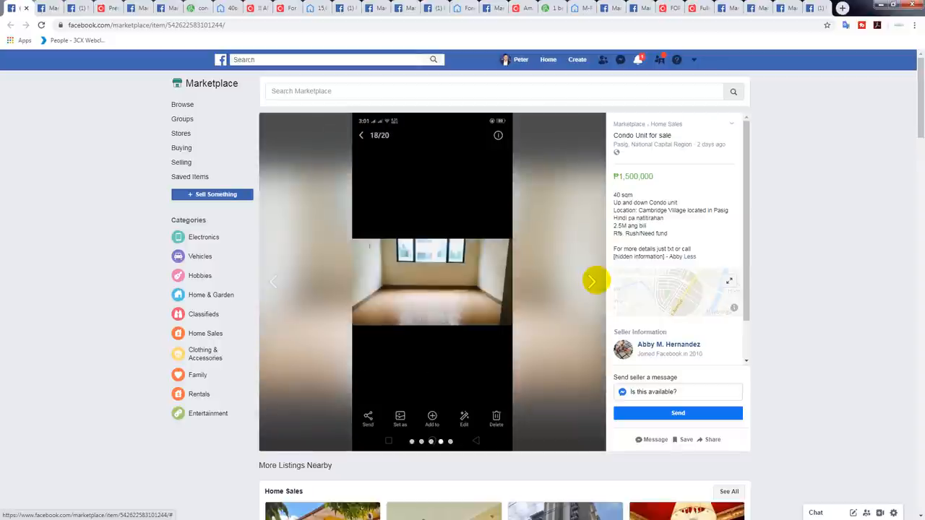
left_click(592, 280)
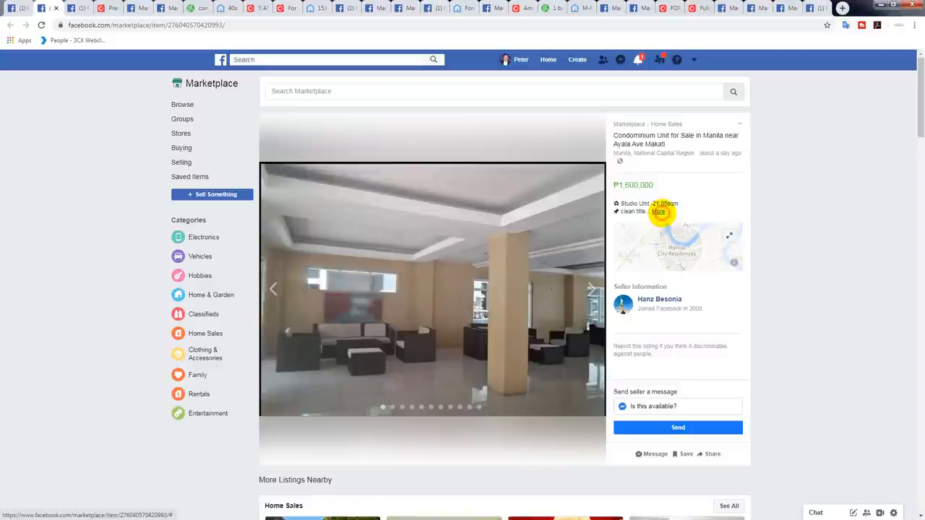
Expand the Makati-area condo description and start advancing through its photos.
left_click(657, 211)
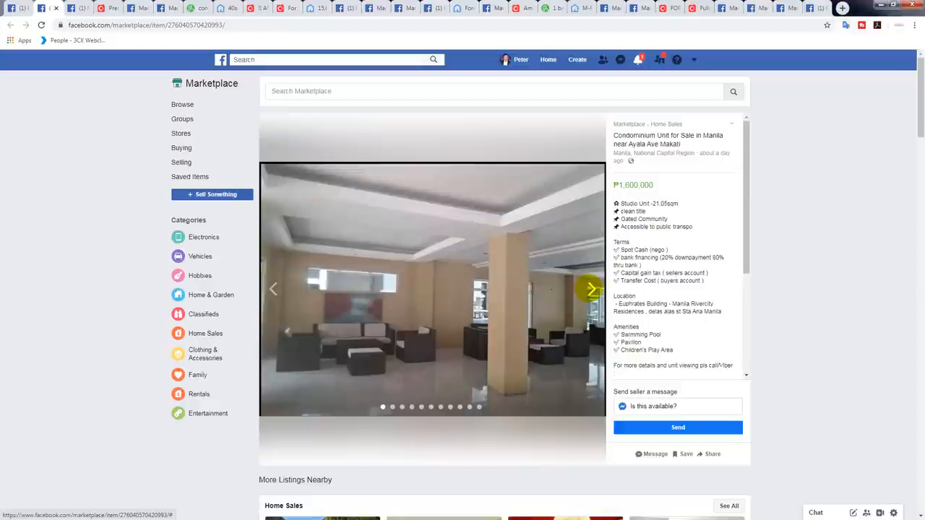
left_click(590, 290)
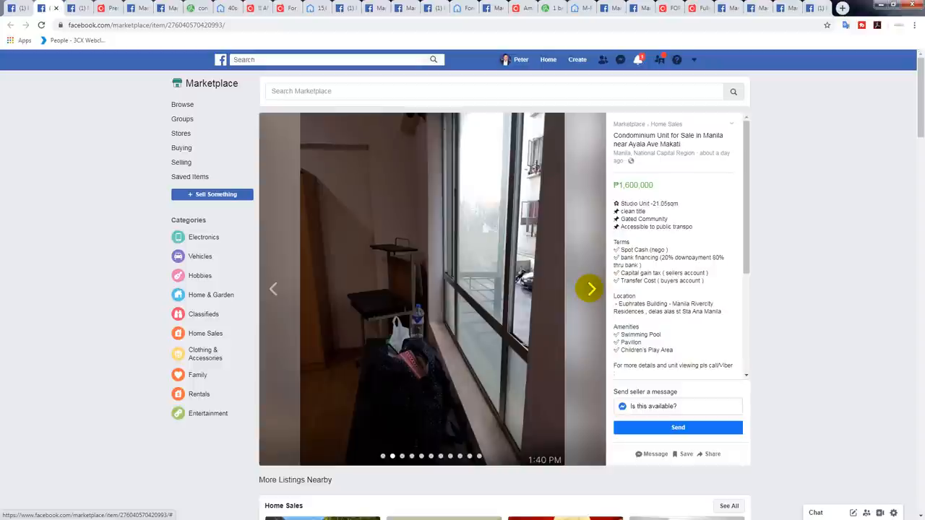
left_click(590, 289)
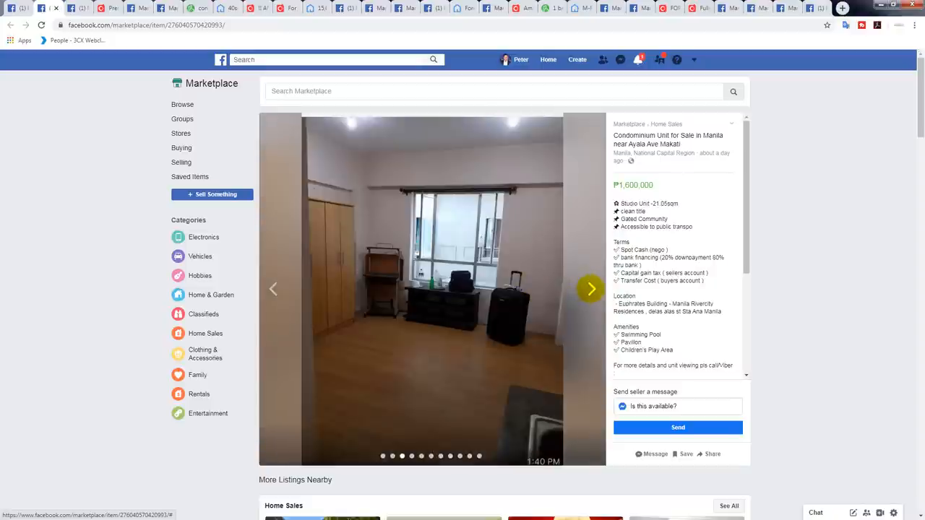
left_click(590, 290)
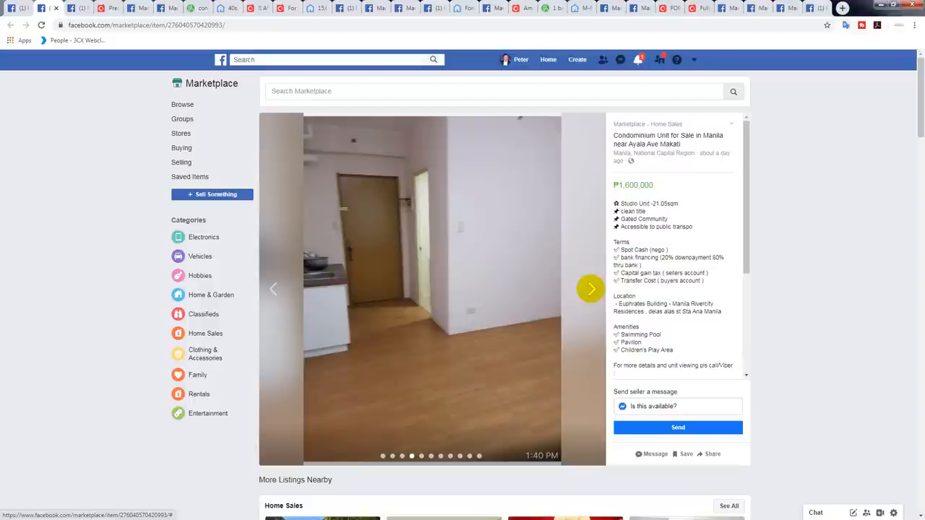
Continue paging through the remaining room photos of the Makati-area condo.
left_click(590, 289)
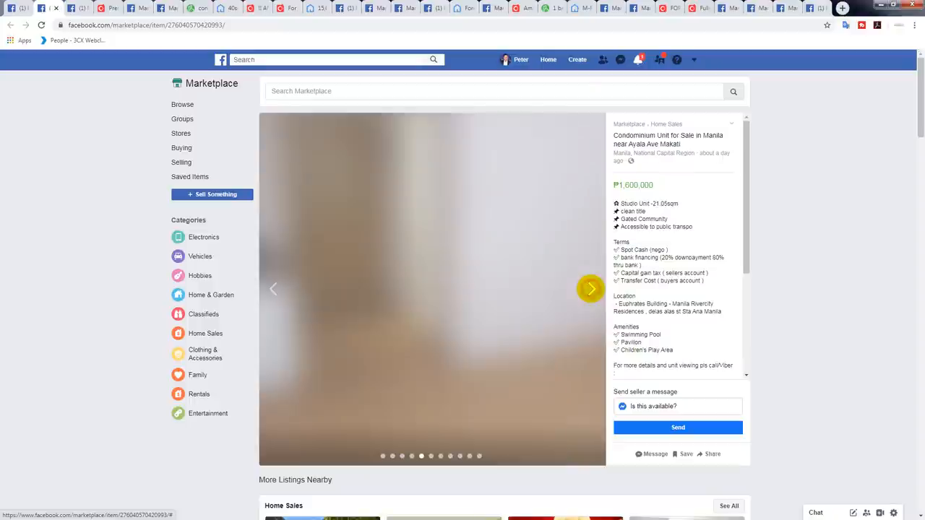
left_click(589, 290)
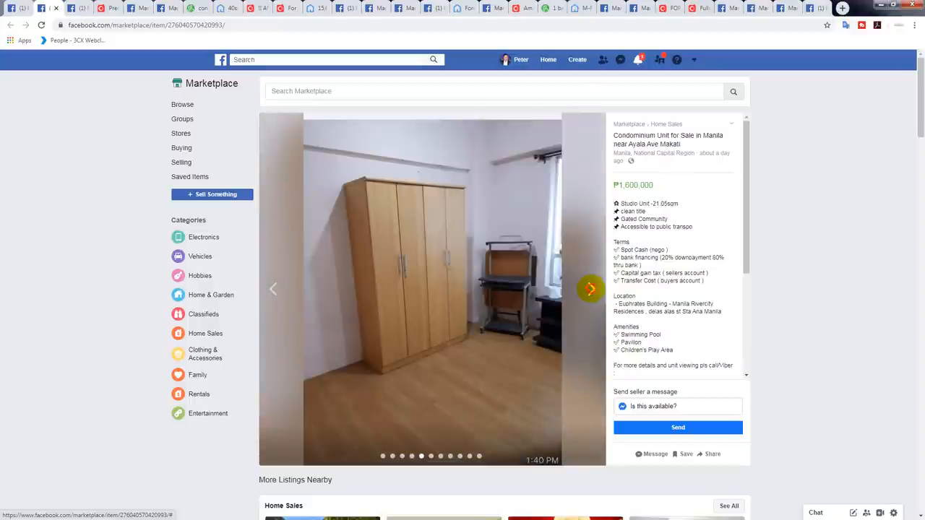
left_click(590, 289)
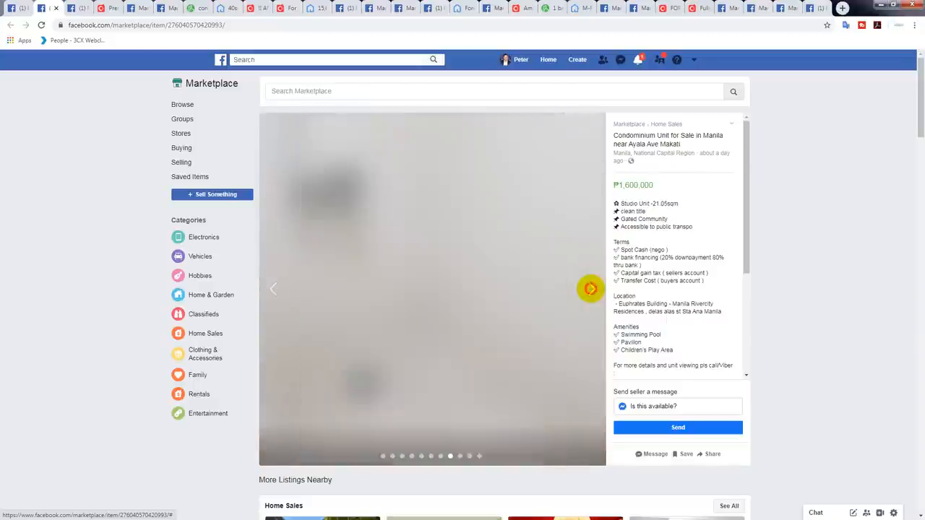
left_click(590, 289)
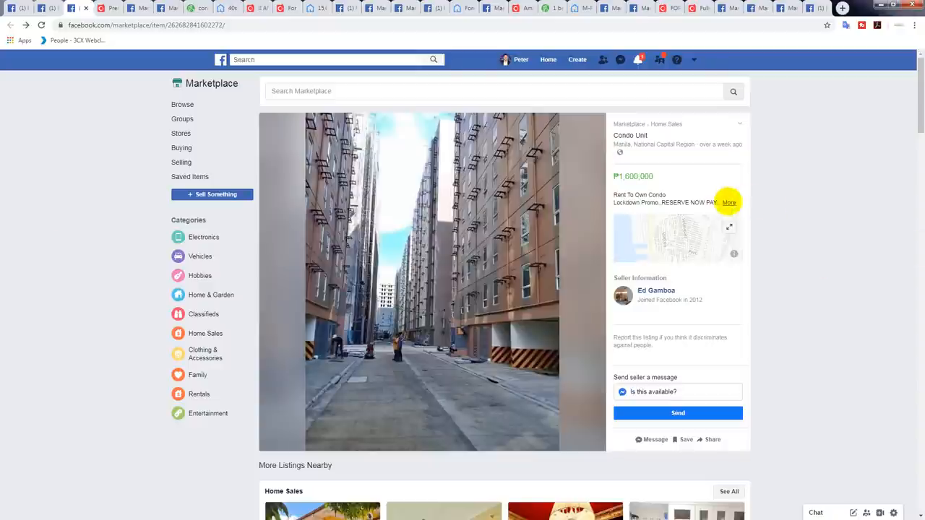
Expand the Condo Unit description to reveal the rent-to-own lockdown promo details.
left_click(729, 203)
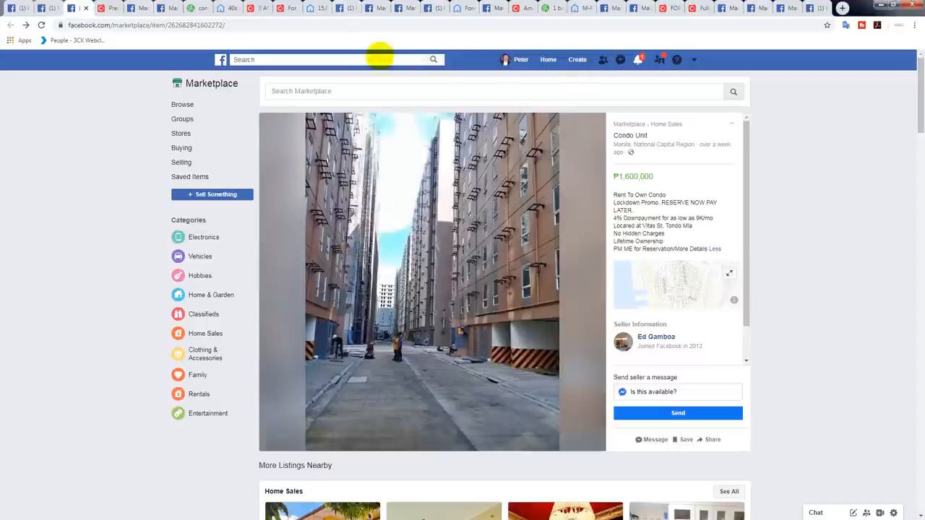
mouse_move(107, 9)
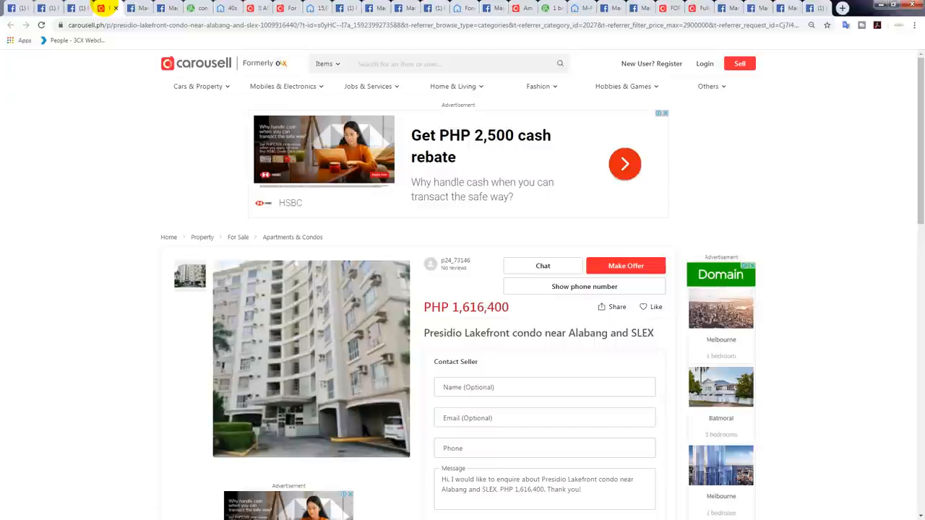
mouse_move(177, 295)
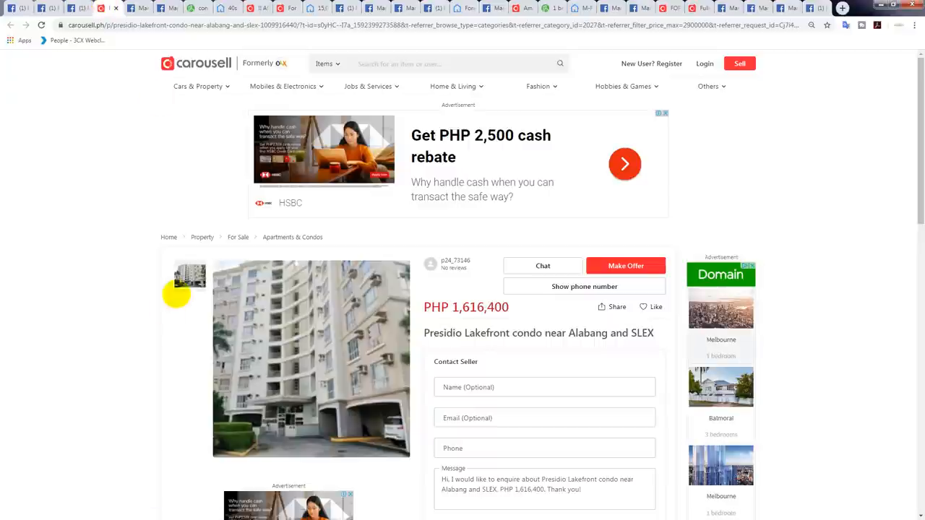
scroll("down", 3)
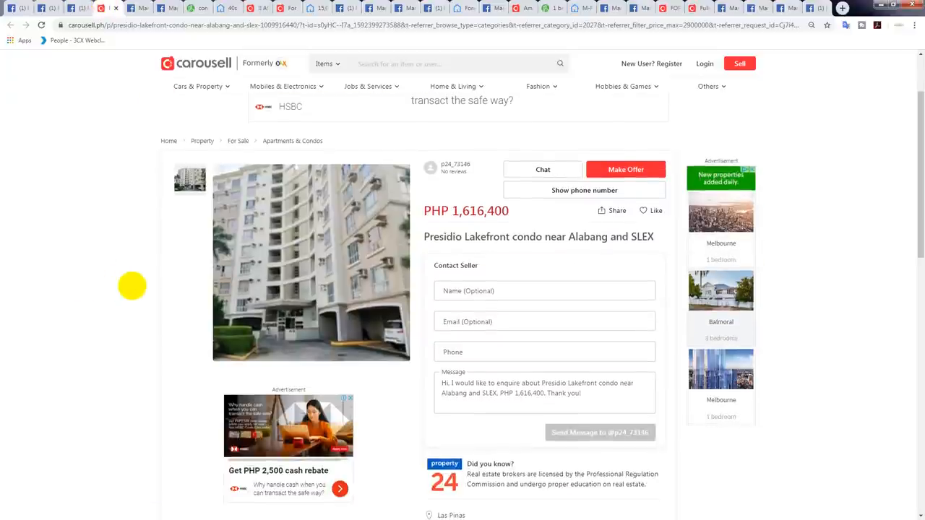
left_click(311, 263)
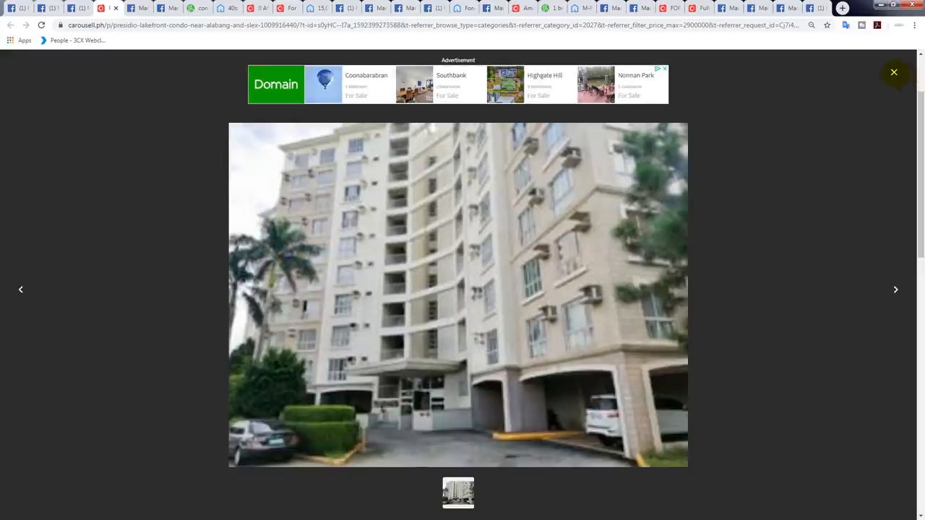
mouse_move(893, 73)
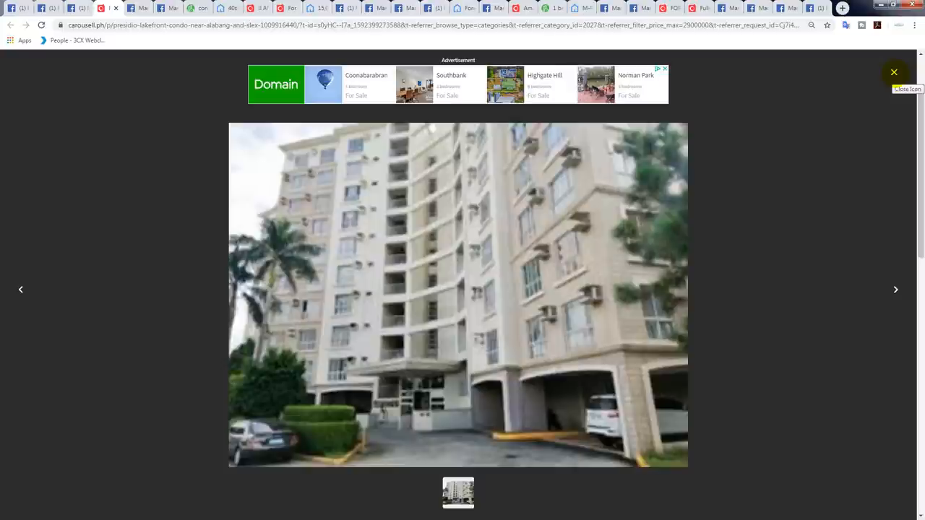
left_click(893, 73)
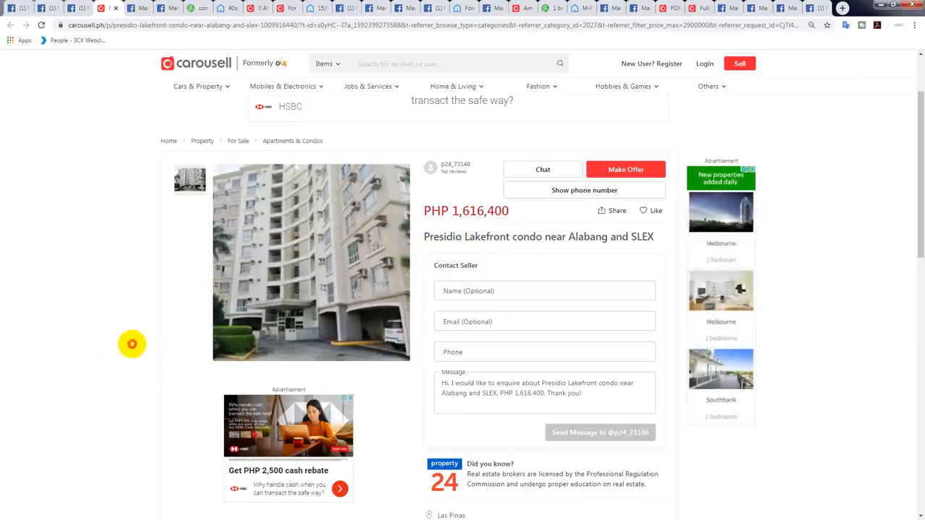
scroll("down", 3)
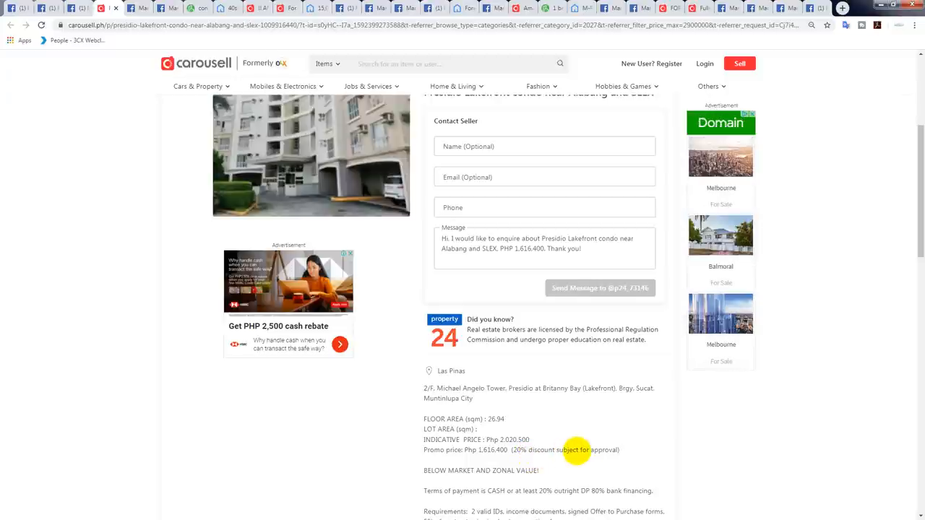
scroll("up", 3)
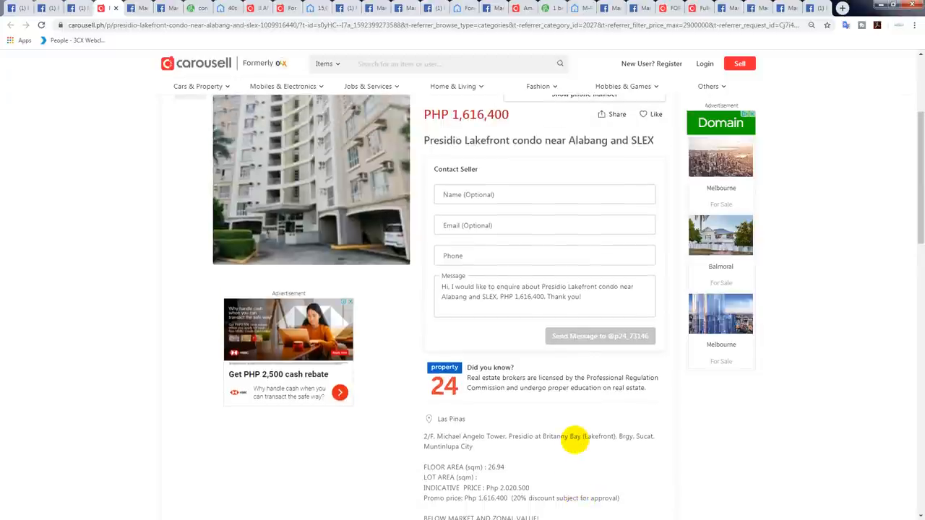
scroll("up", 3)
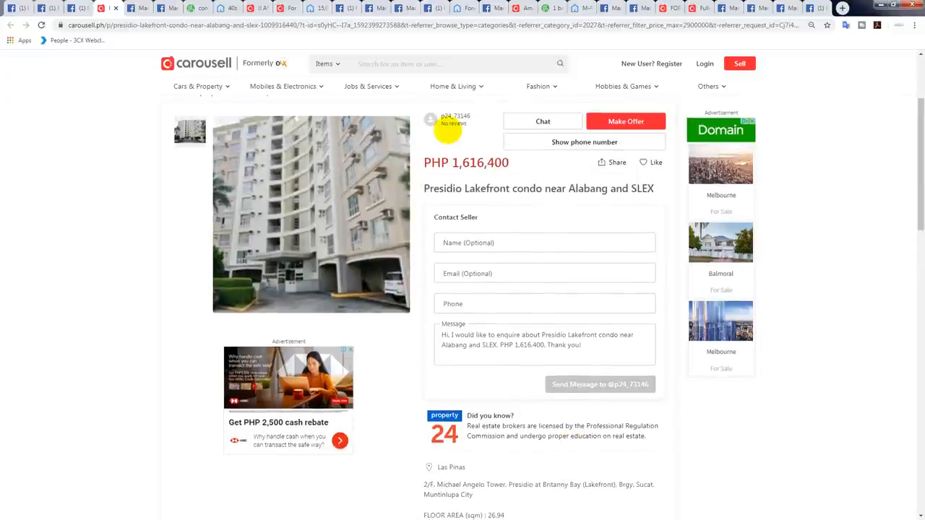
mouse_move(180, 298)
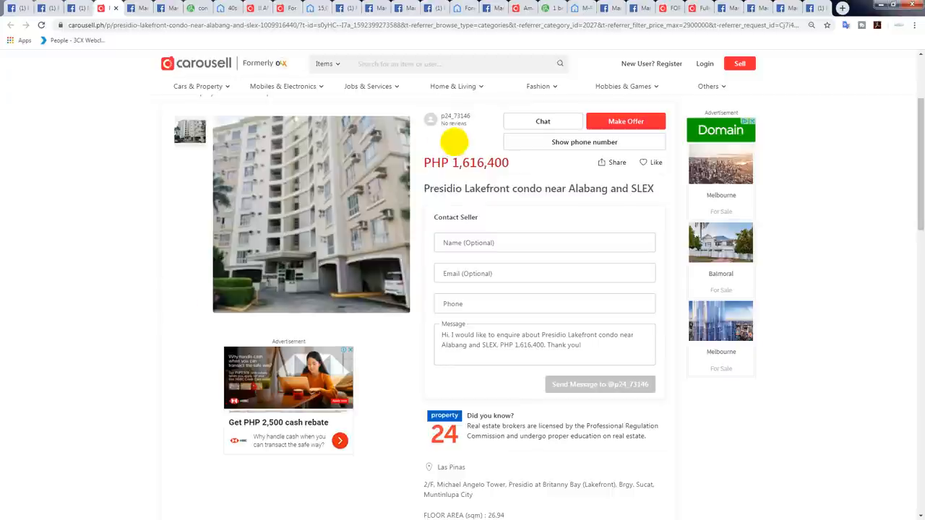
mouse_move(474, 148)
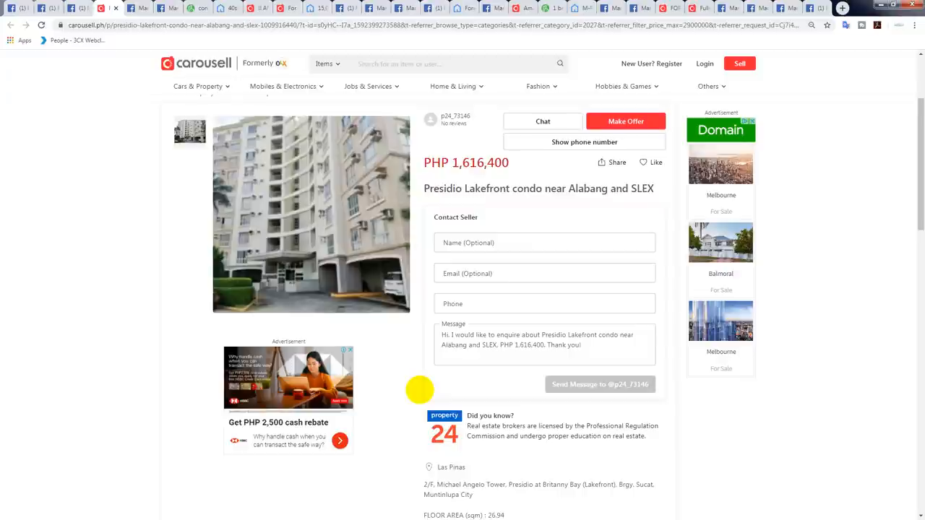
mouse_move(156, 18)
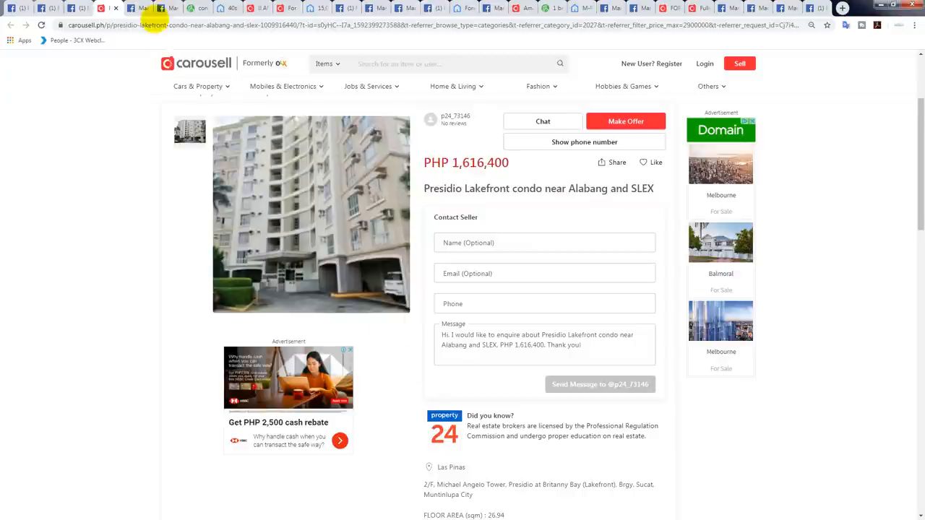
mouse_move(139, 8)
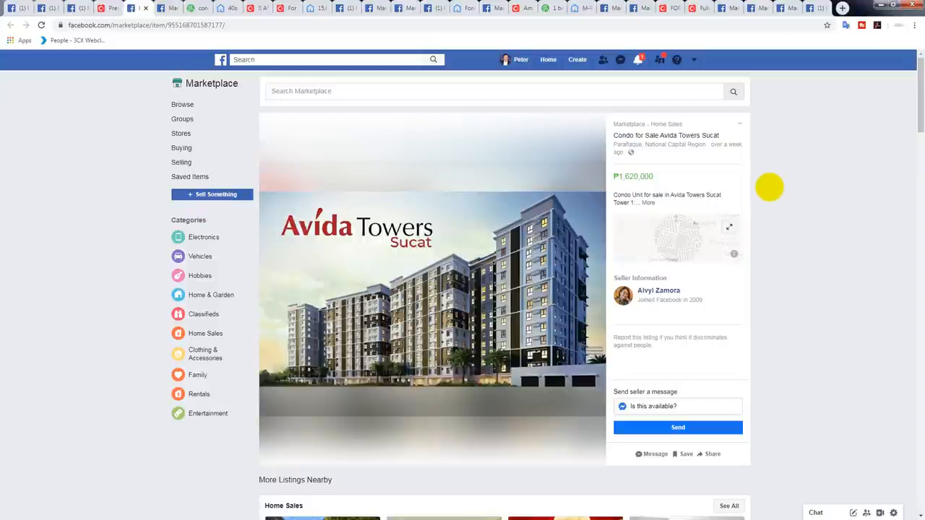
Expand the Avida Towers Sucat Tower 1 studio description, enlarge its photo, then close it.
left_click(648, 202)
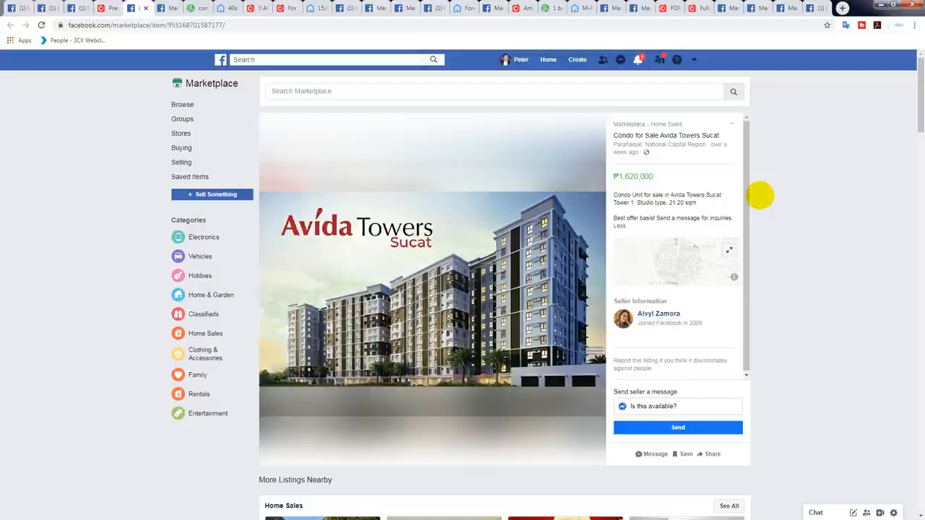
mouse_move(374, 156)
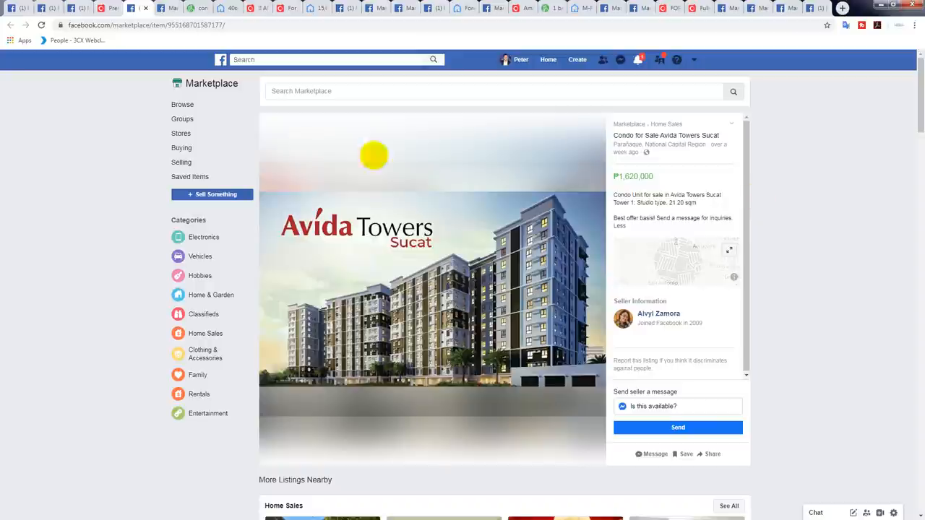
left_click(431, 289)
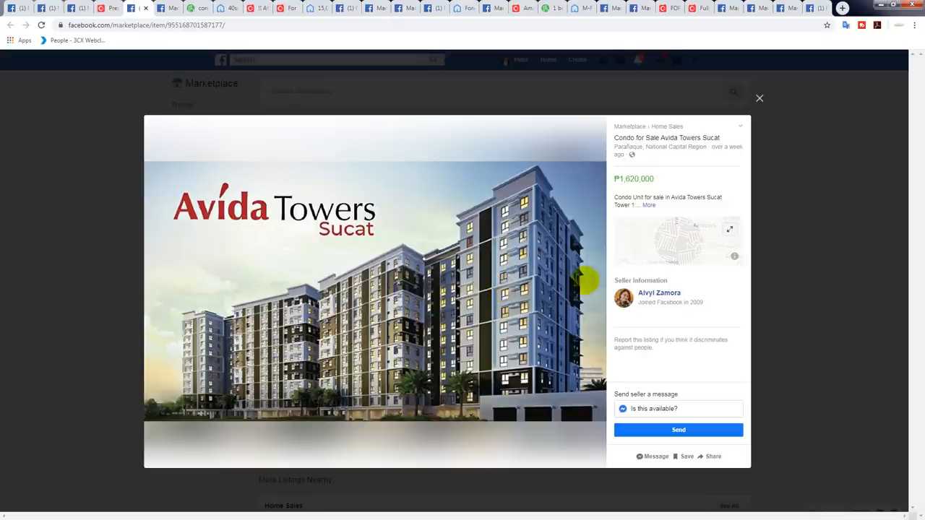
mouse_move(760, 98)
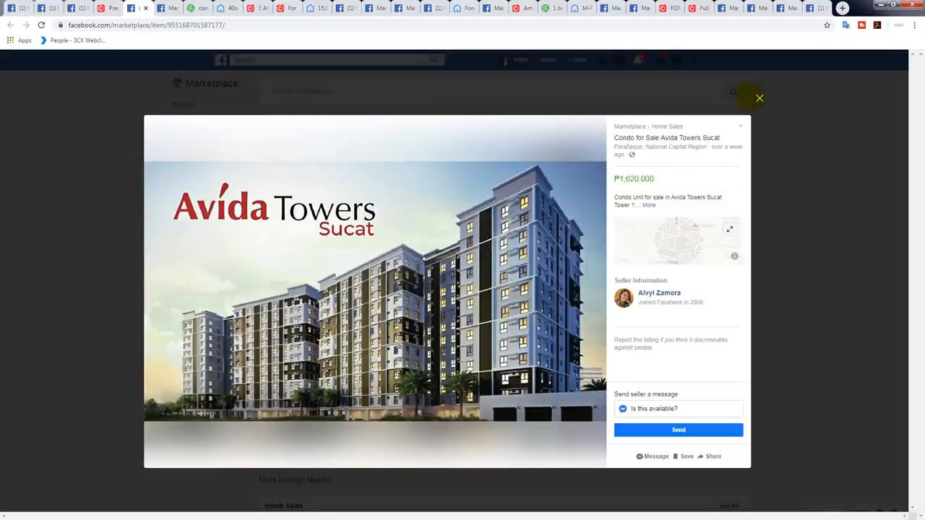
mouse_move(760, 98)
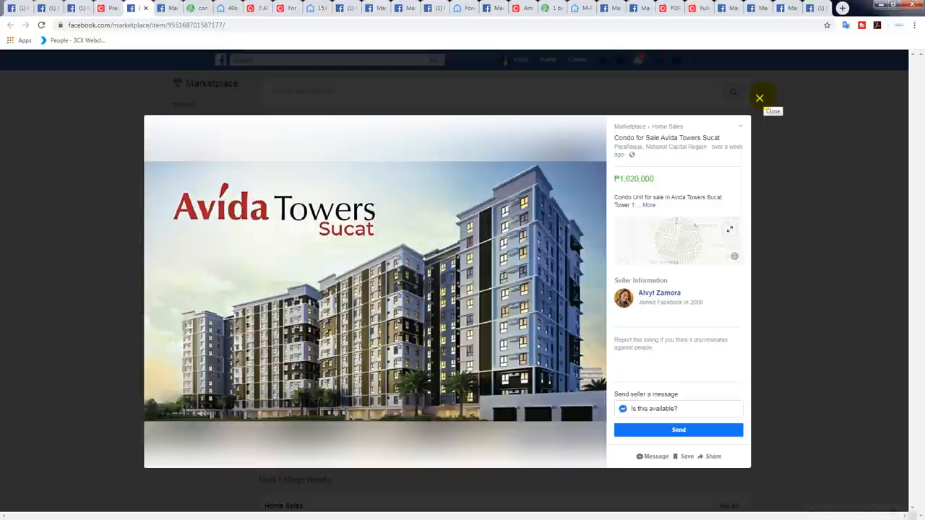
left_click(760, 98)
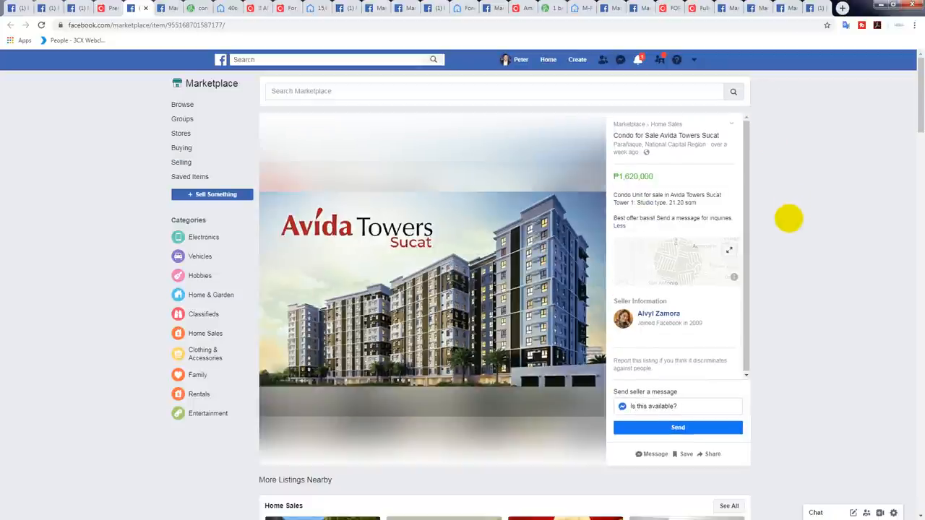
mouse_move(591, 229)
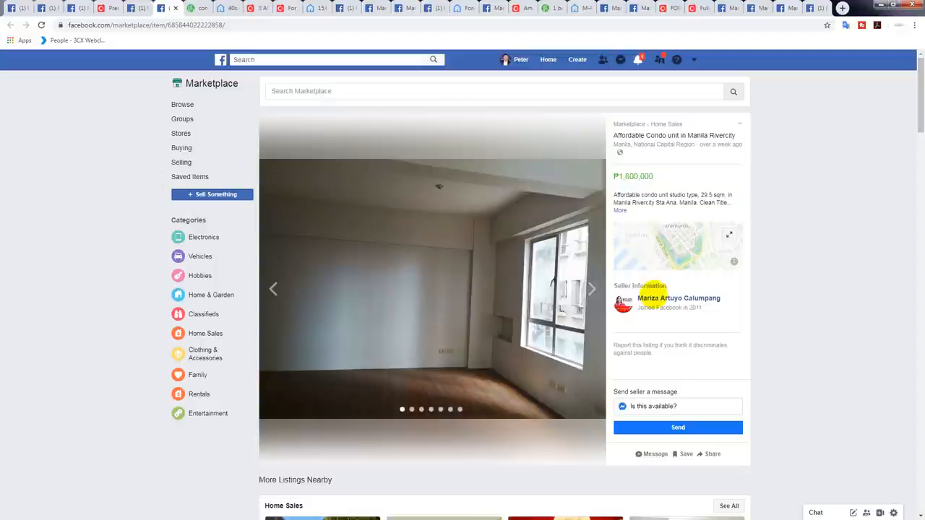
Enlarge the Manila Rivercity ₱1,600,000 condo photos and page through the first unit shots.
left_click(590, 289)
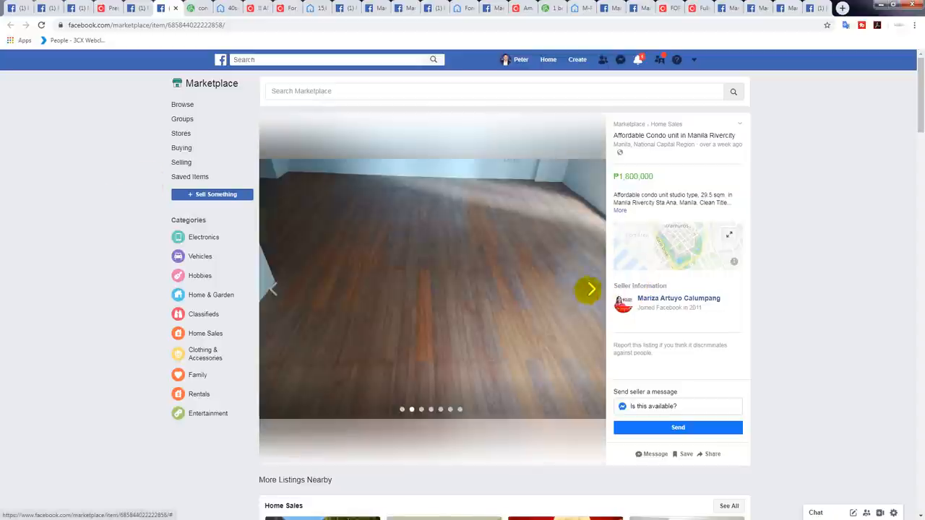
left_click(431, 287)
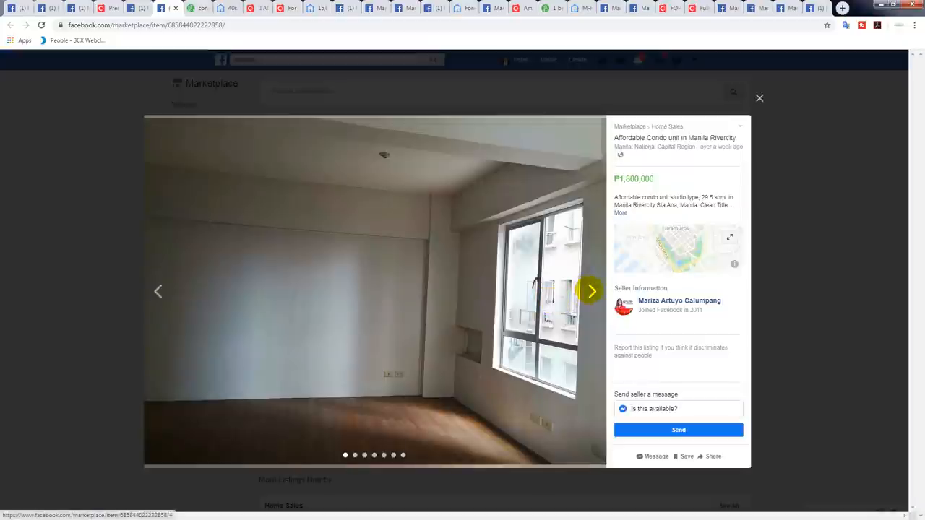
left_click(591, 292)
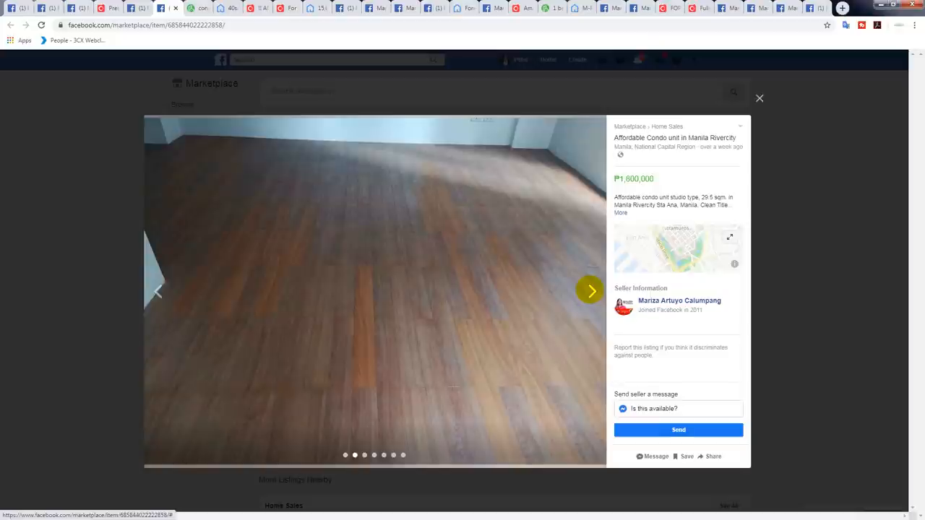
left_click(590, 292)
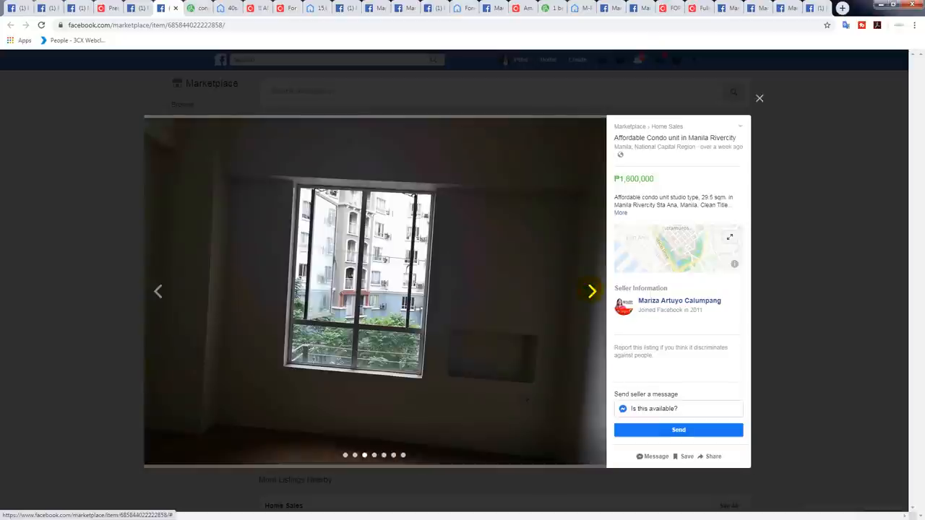
left_click(591, 290)
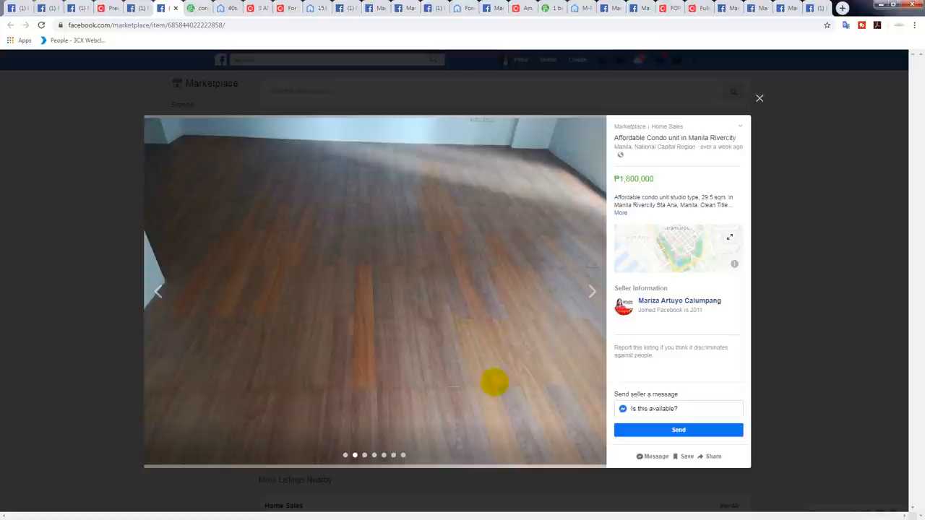
mouse_move(491, 269)
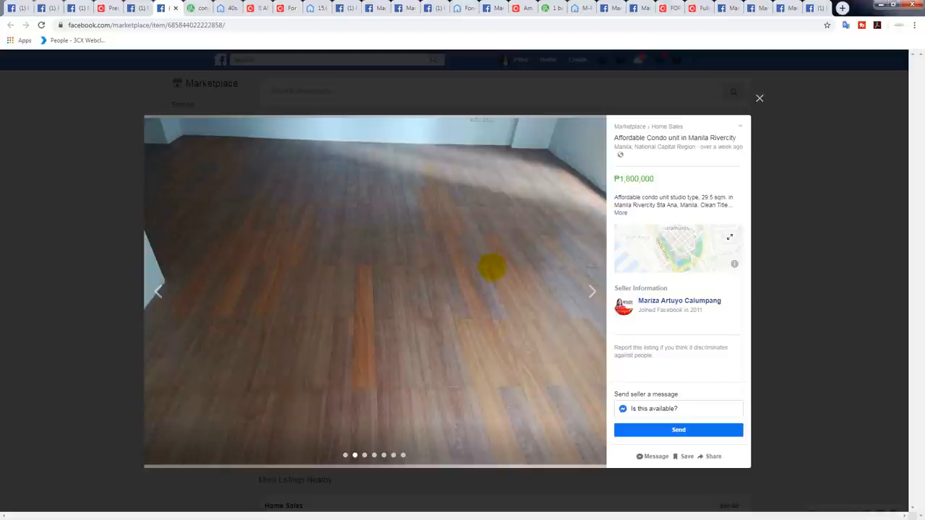
mouse_move(591, 292)
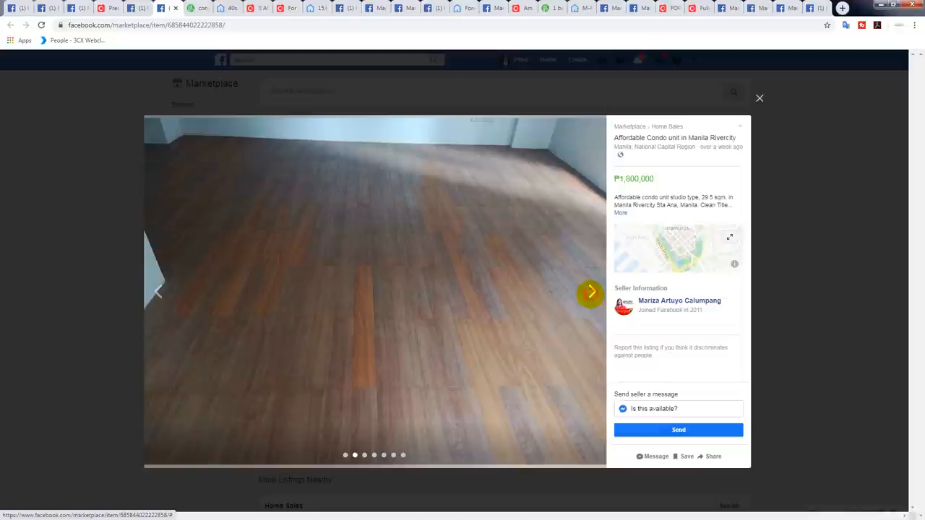
Advance through the hallway, bathroom and floor plan photos, then close the viewer.
left_click(590, 292)
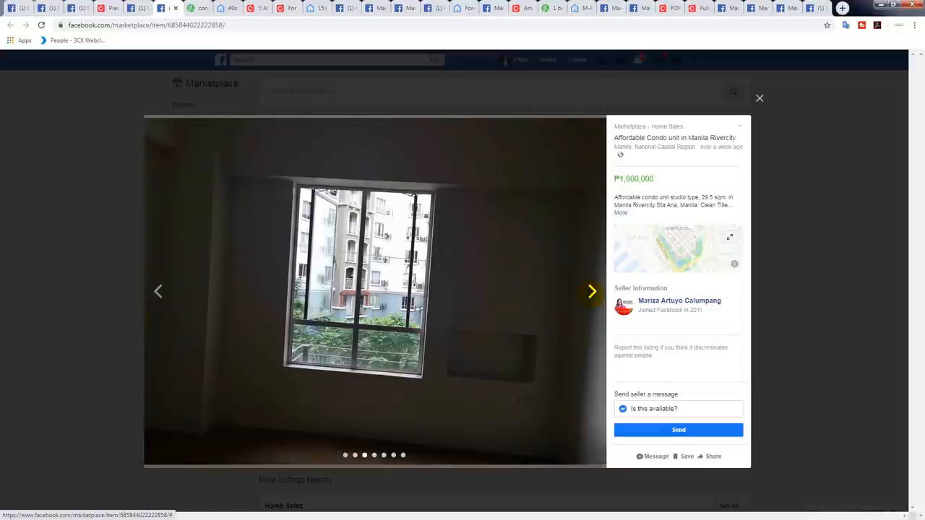
left_click(592, 292)
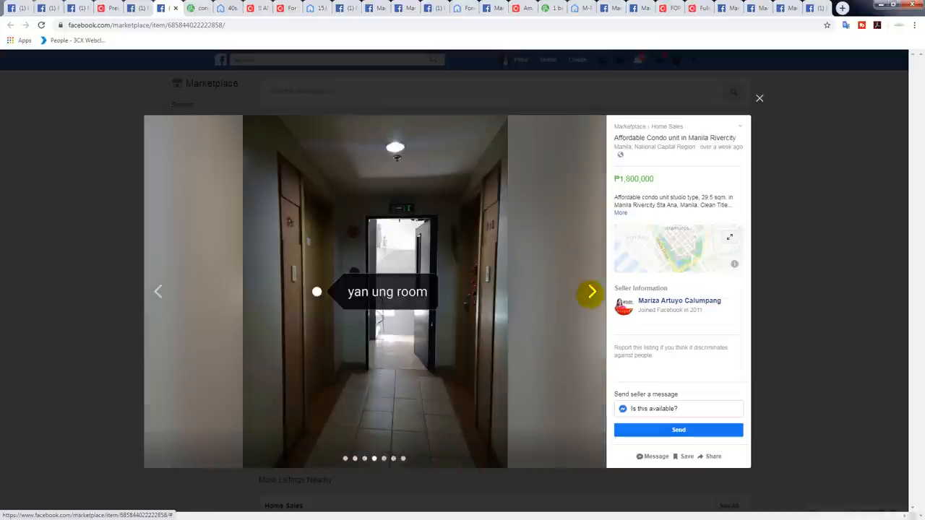
left_click(589, 292)
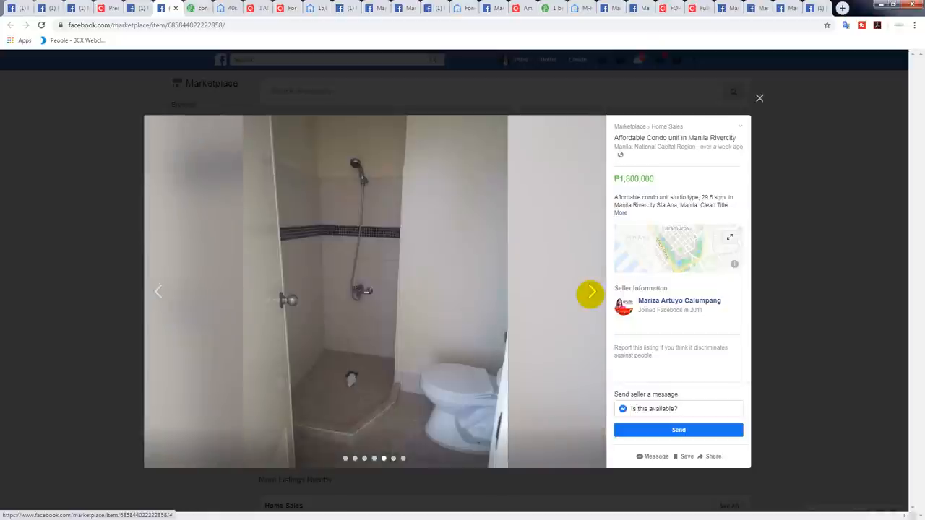
left_click(589, 292)
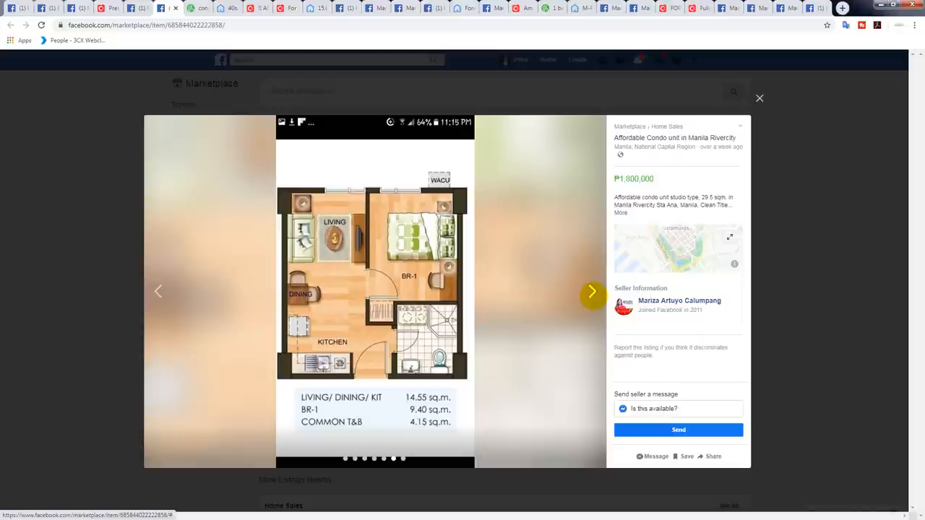
left_click(592, 292)
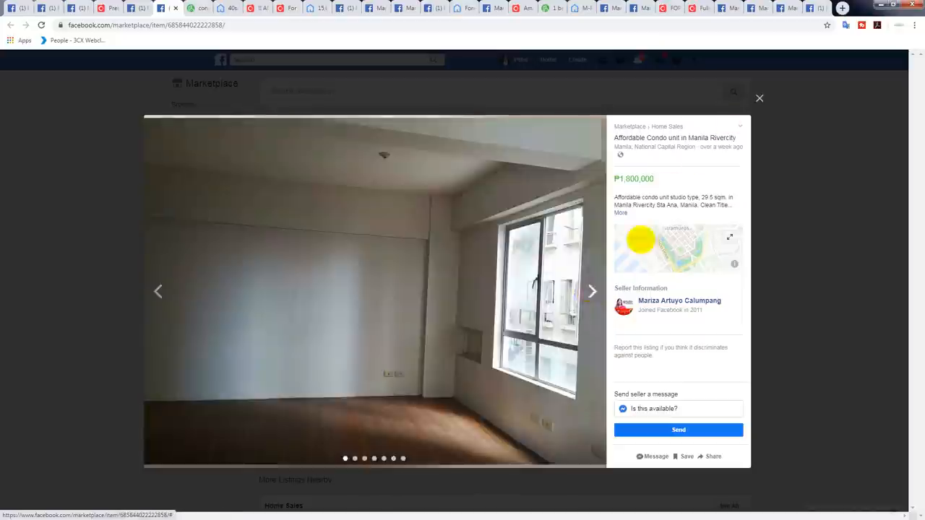
left_click(761, 99)
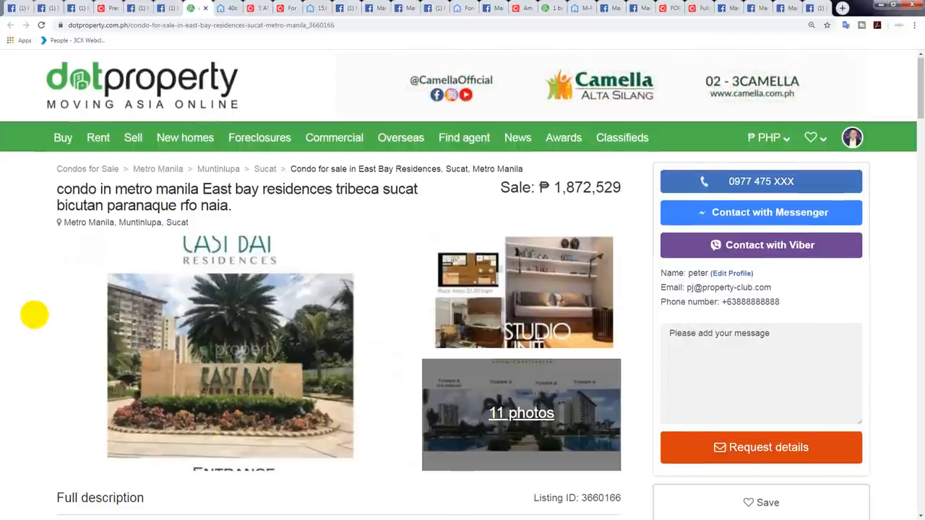
scroll("down", 3)
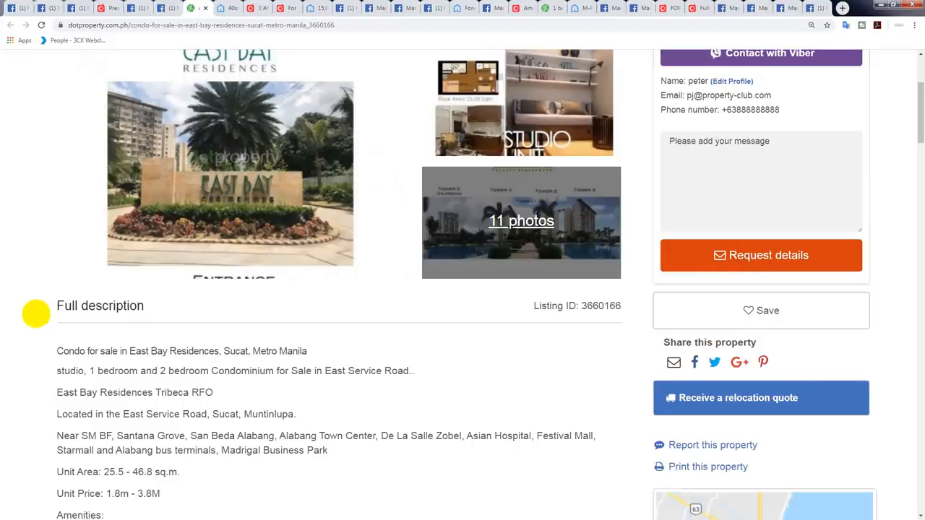
double_click(113, 471)
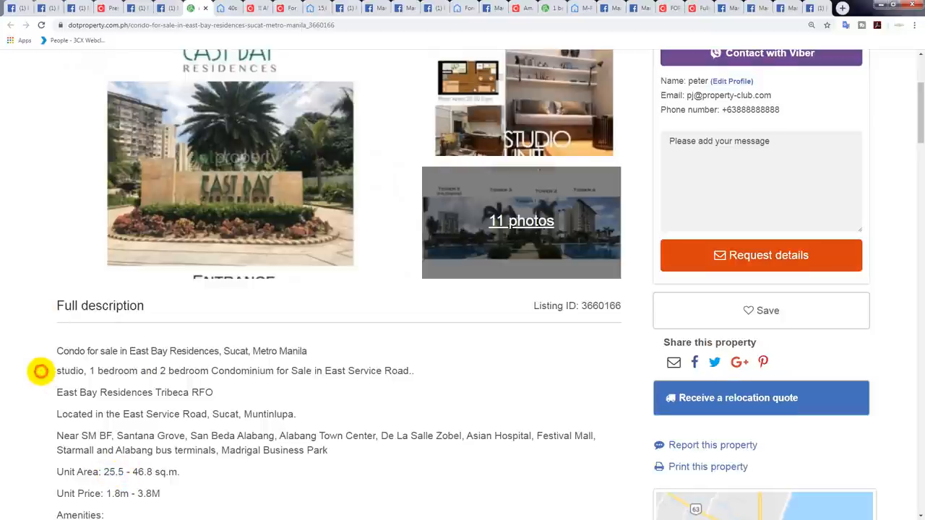
scroll("up", 3)
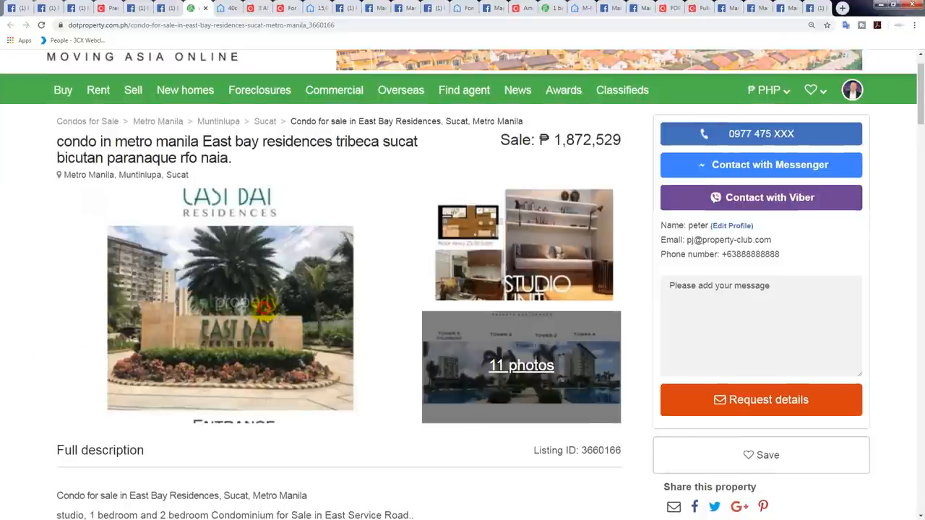
View the East Bay Residences gallery through the studio unit, Tribeca towers and site plan photos.
left_click(229, 318)
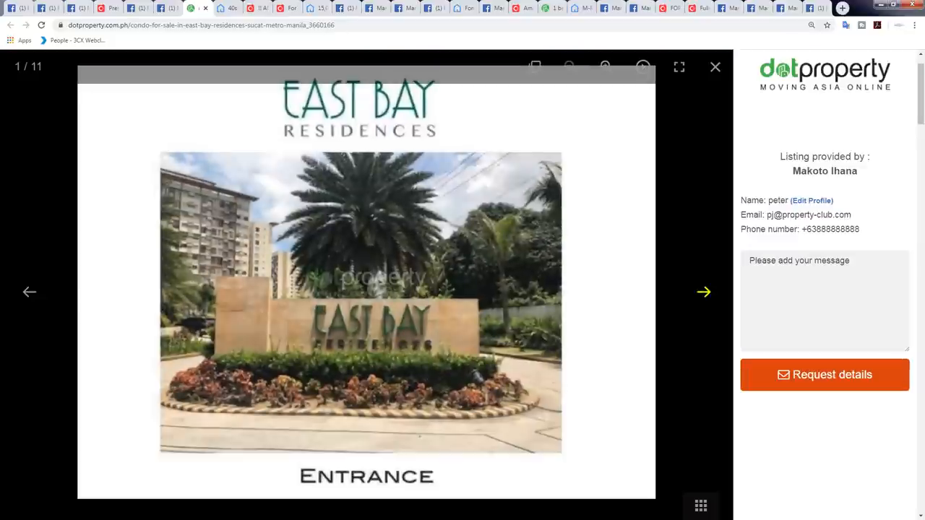
left_click(703, 292)
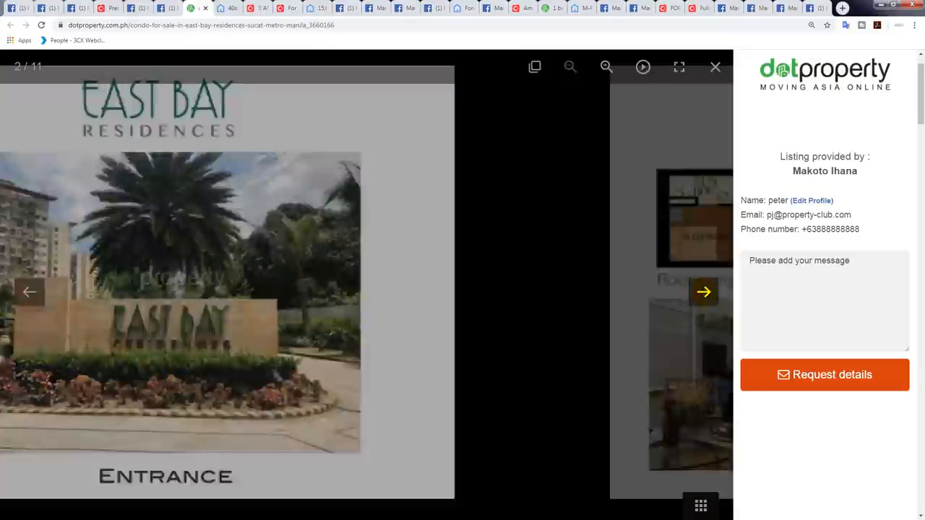
left_click(702, 292)
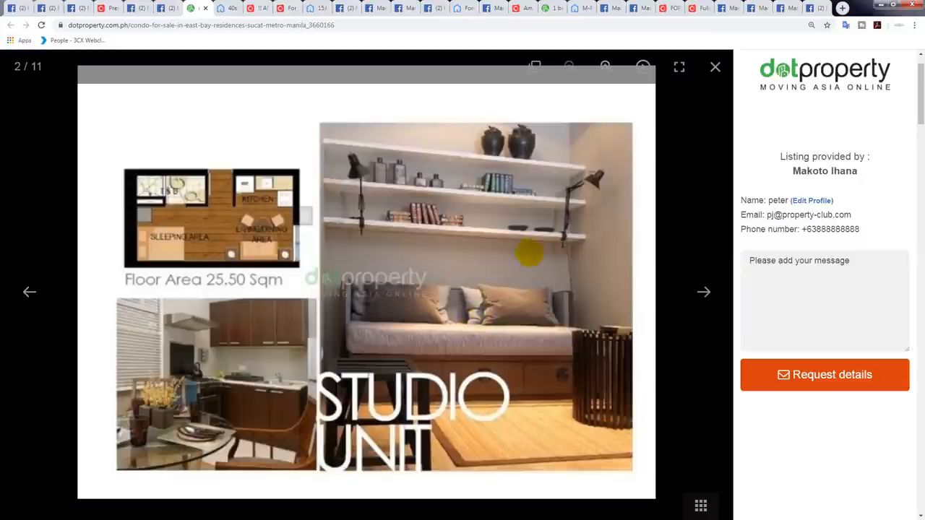
left_click(704, 292)
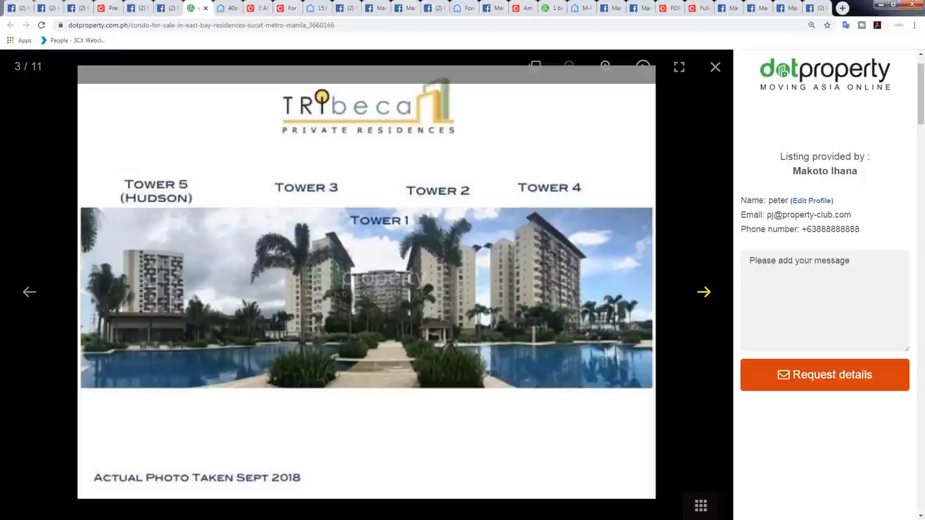
left_click(702, 292)
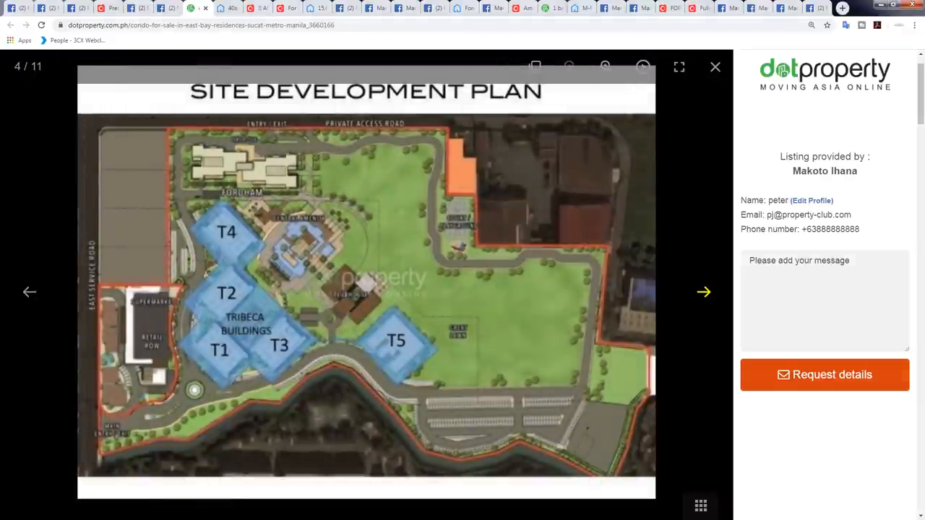
left_click(702, 292)
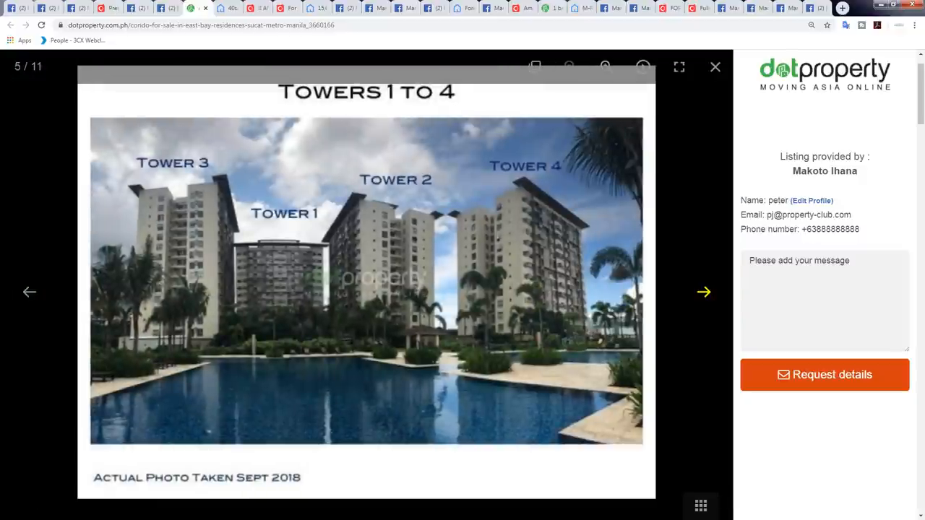
Page through the tower orientation plan and remaining photos, then close the gallery.
left_click(703, 292)
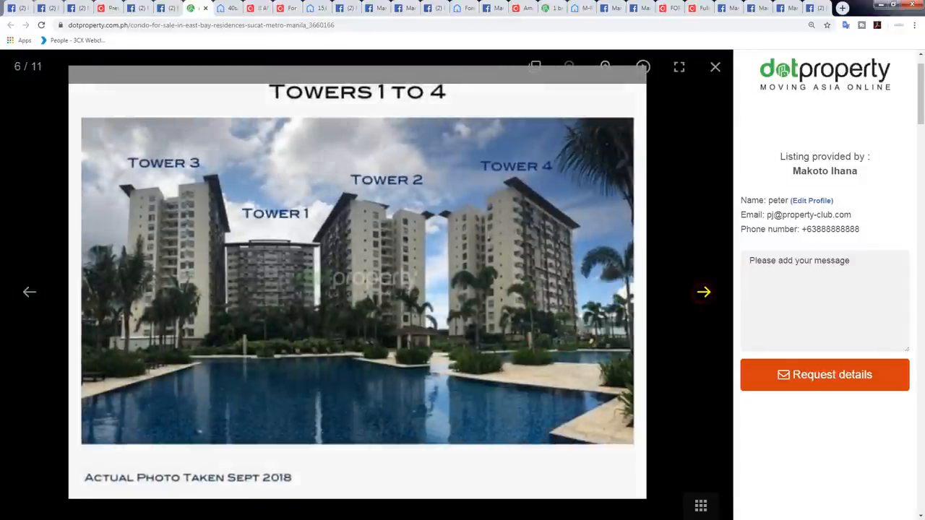
left_click(702, 292)
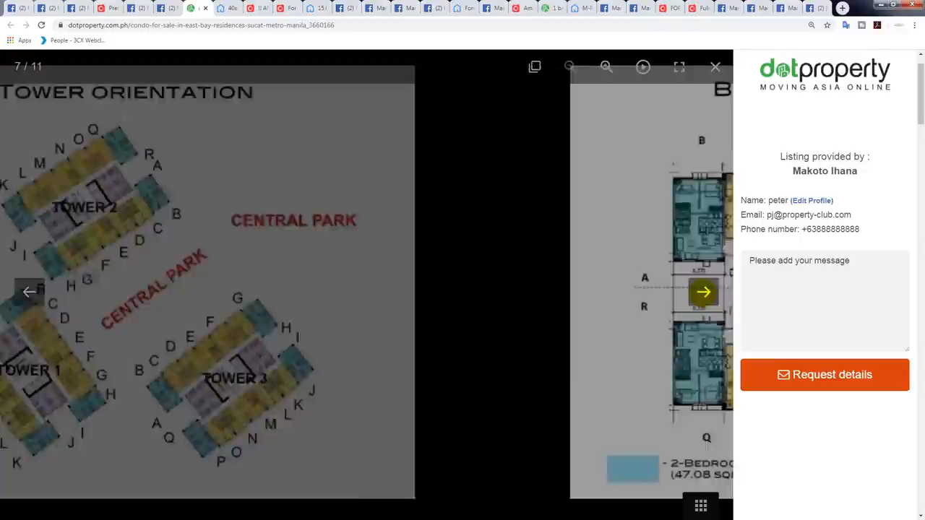
left_click(703, 292)
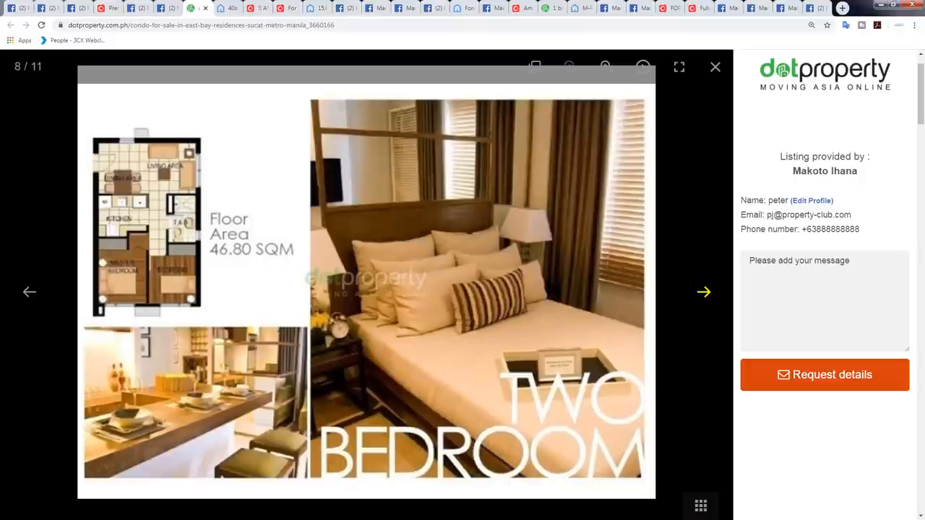
left_click(702, 292)
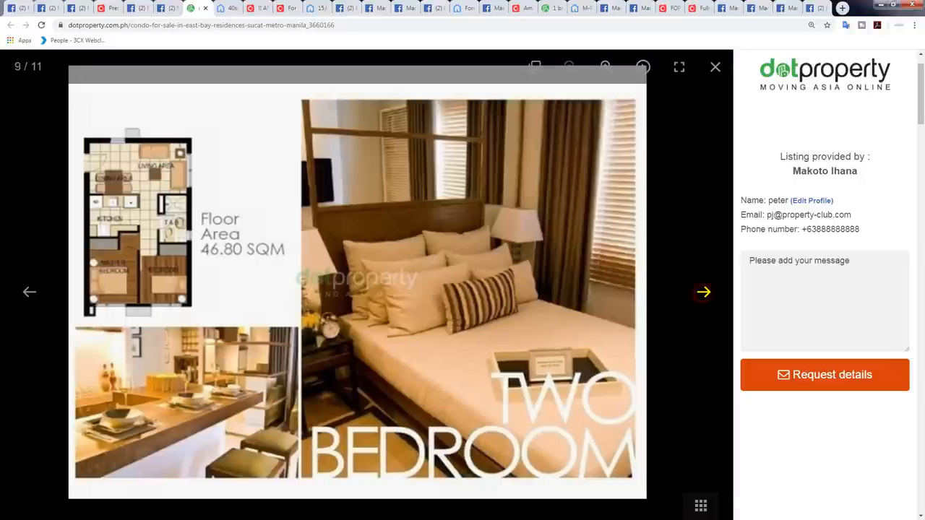
left_click(703, 292)
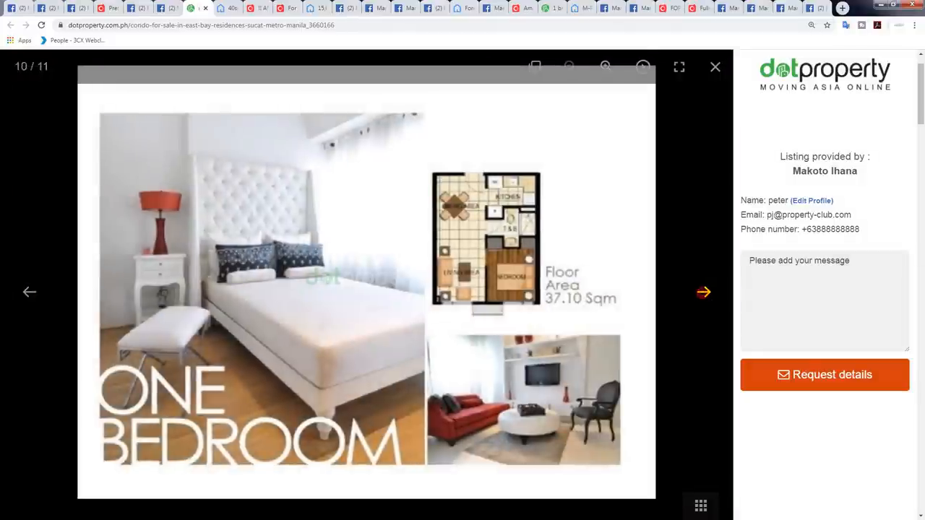
left_click(703, 292)
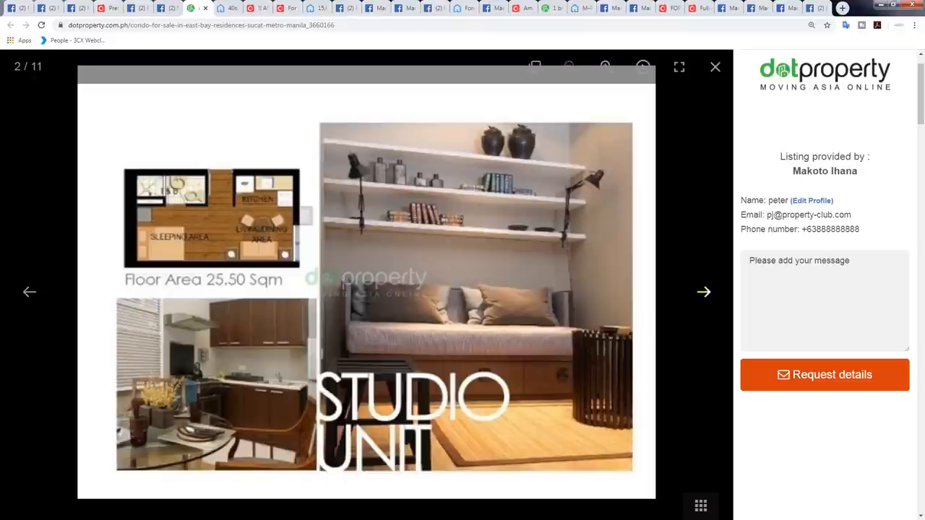
left_click(714, 66)
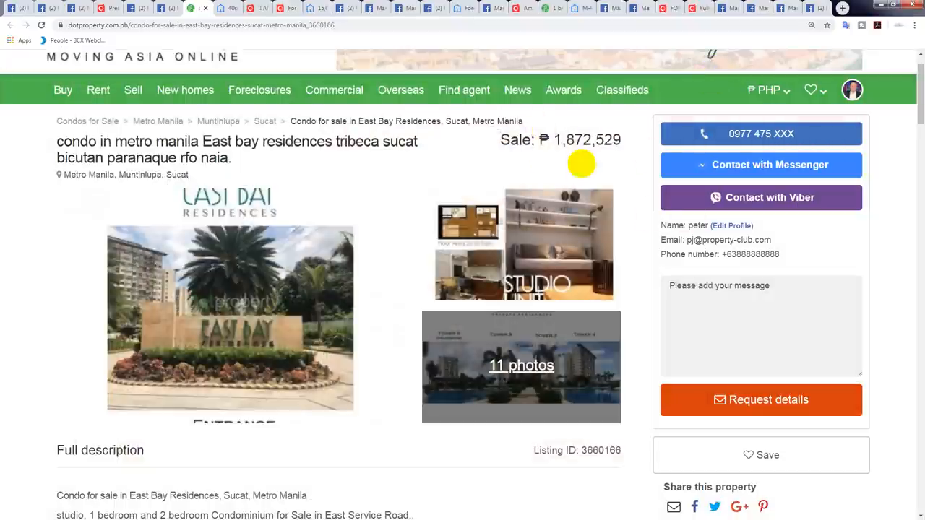
mouse_move(321, 185)
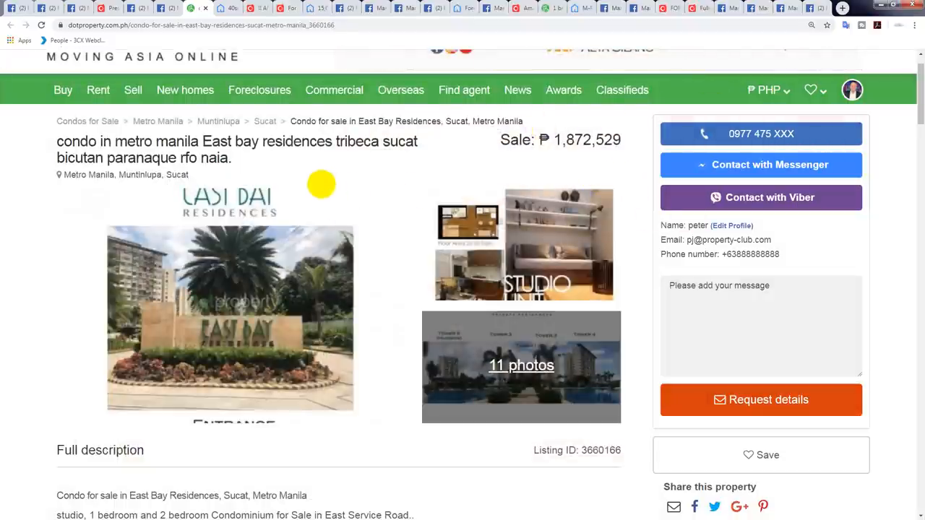
mouse_move(345, 179)
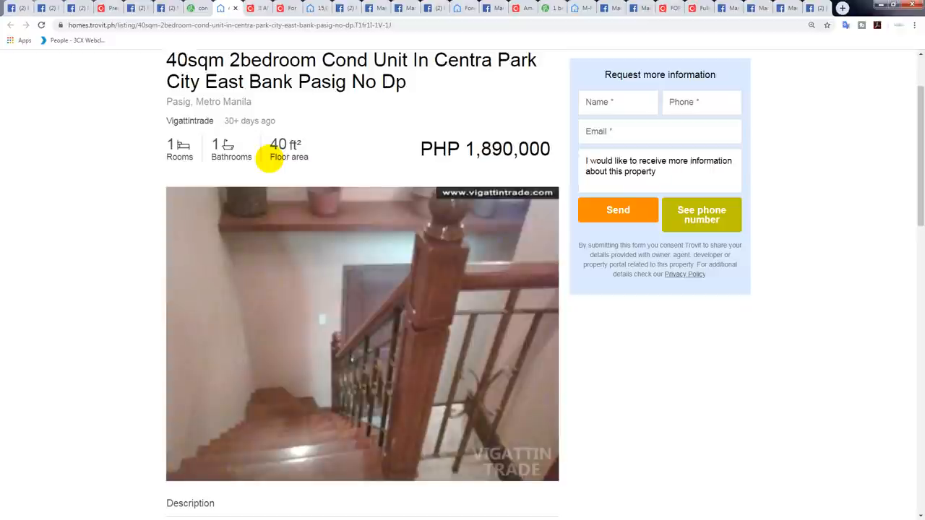
mouse_move(412, 249)
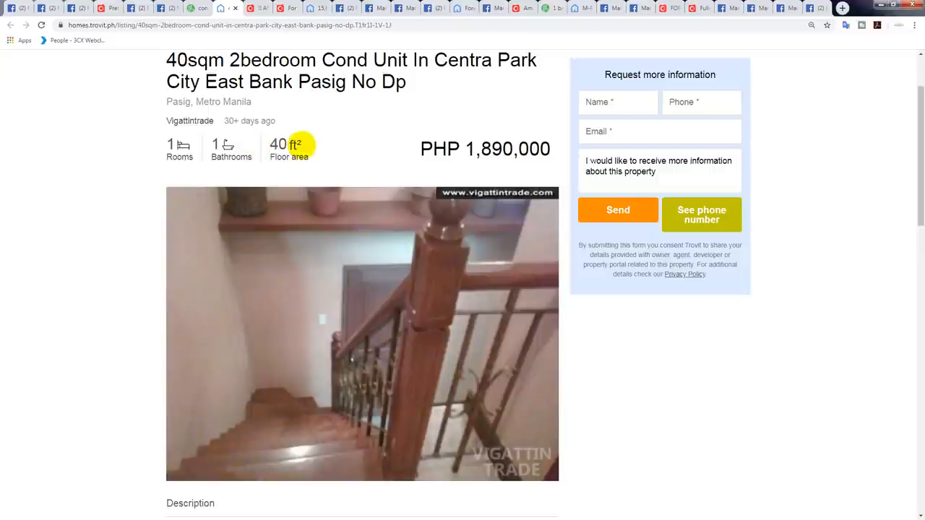
mouse_move(280, 345)
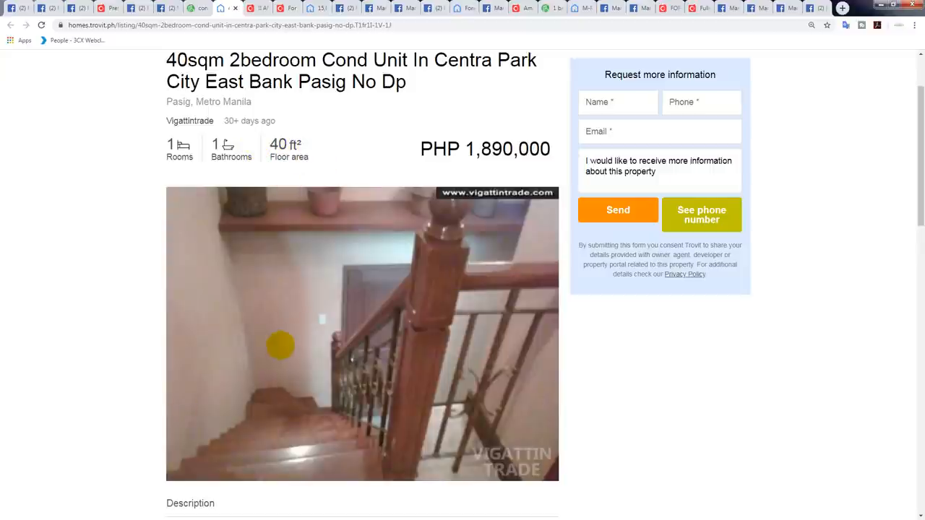
mouse_move(137, 236)
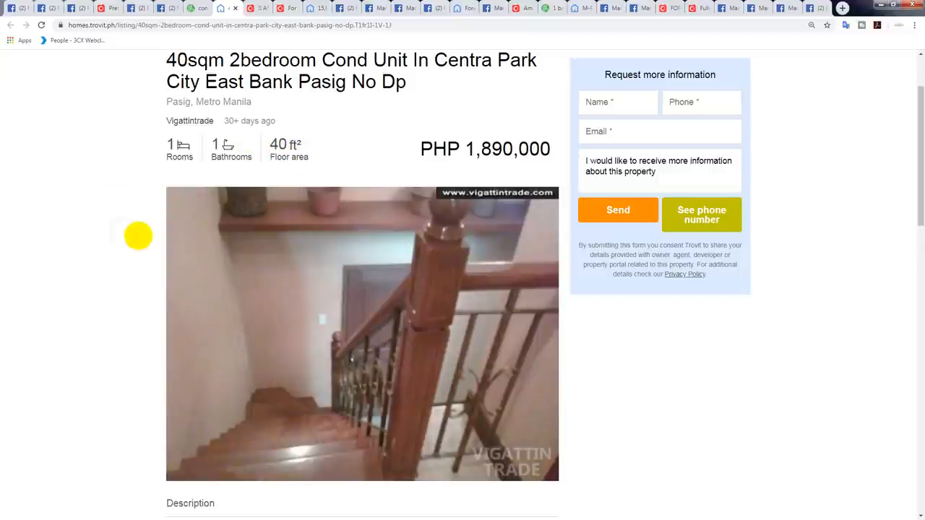
Scroll down and back up the Trovit Centra Park City Pasig listing description.
scroll("down", 3)
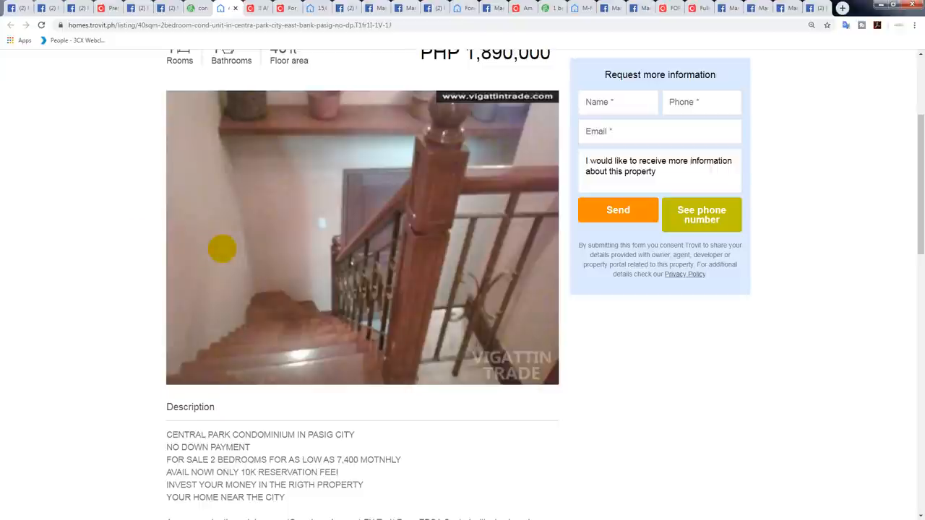
scroll("up", 3)
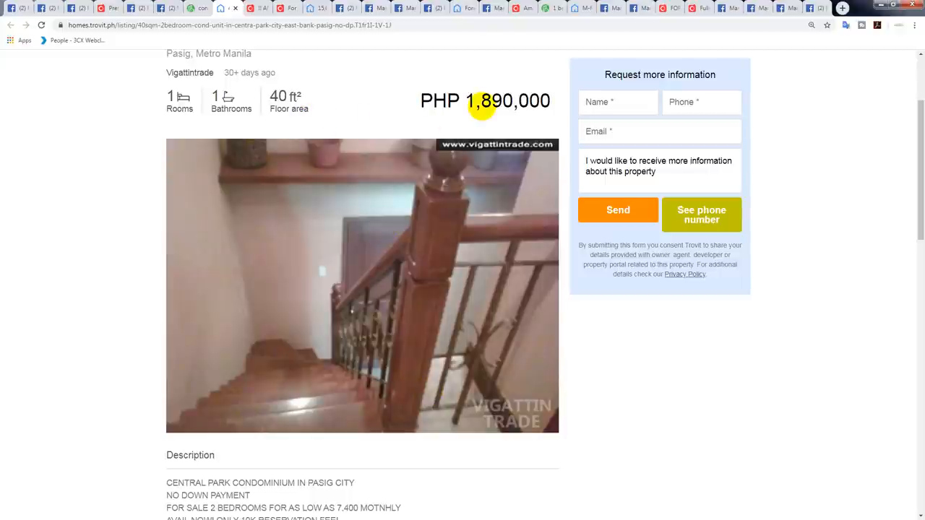
mouse_move(258, 8)
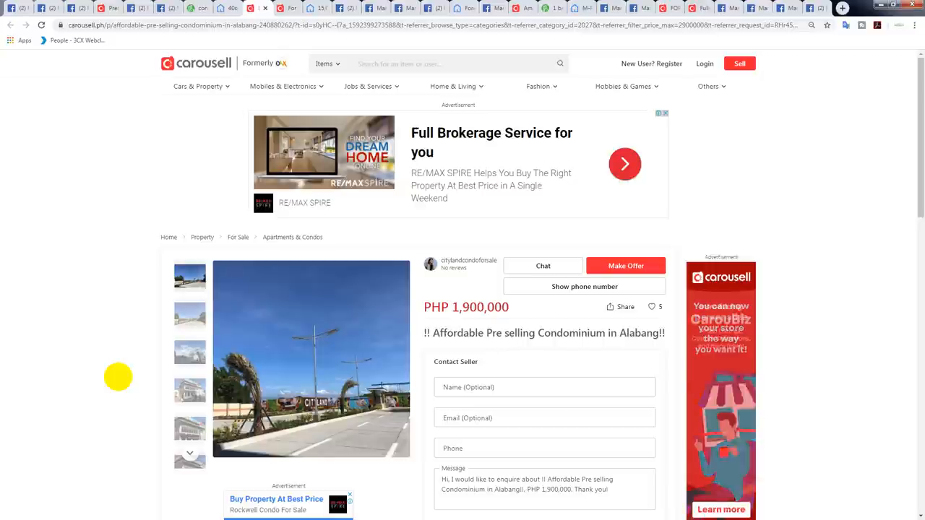
Skim the PHP 1,900,000 Alabang pre-selling condo listing and enlarge its main photo.
scroll("down", 3)
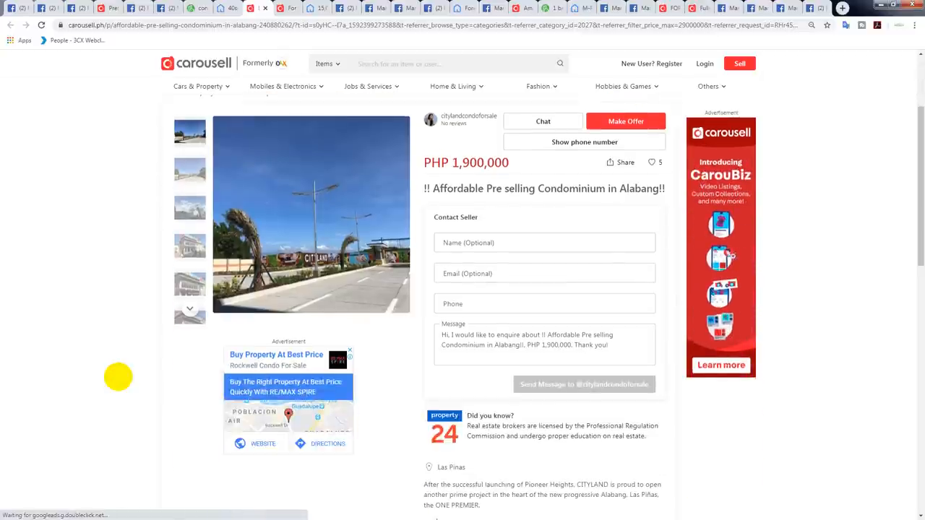
scroll("down", 3)
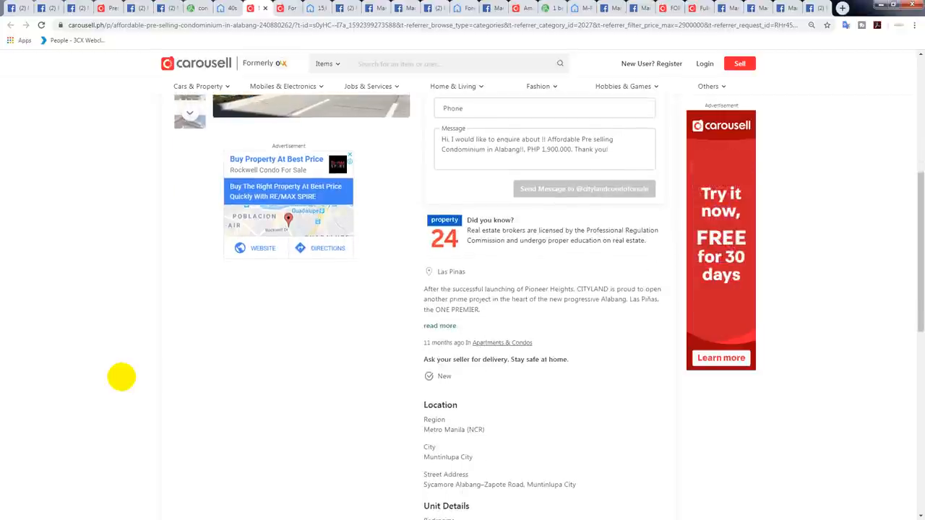
scroll("up", 3)
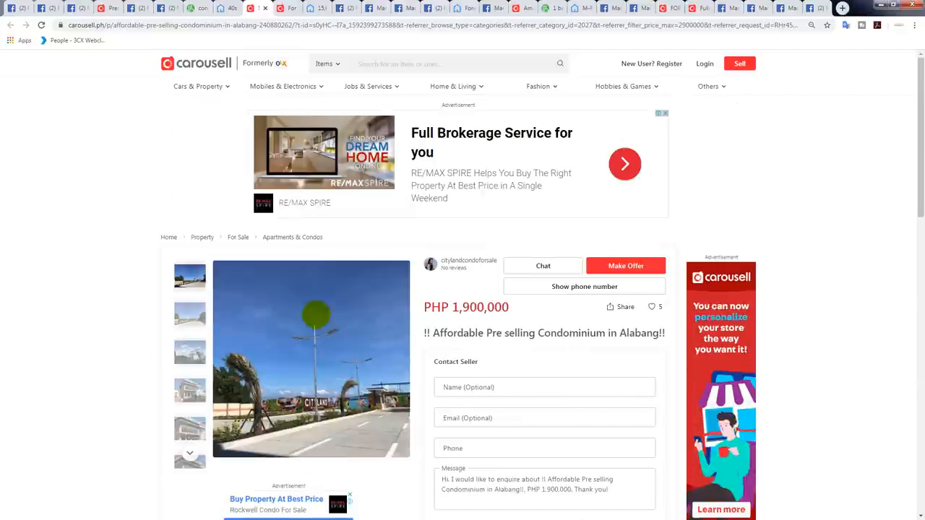
left_click(311, 359)
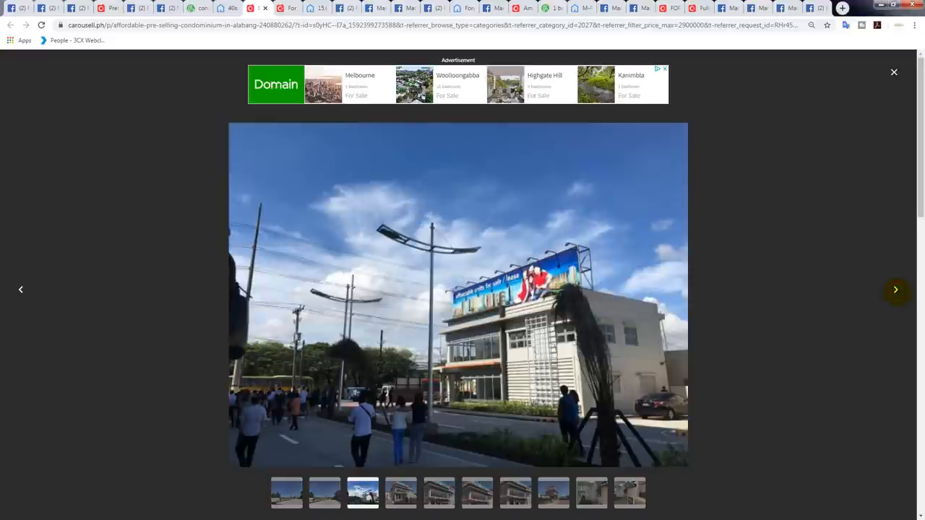
Advance through the Alabang condominium photos in the viewer.
left_click(896, 289)
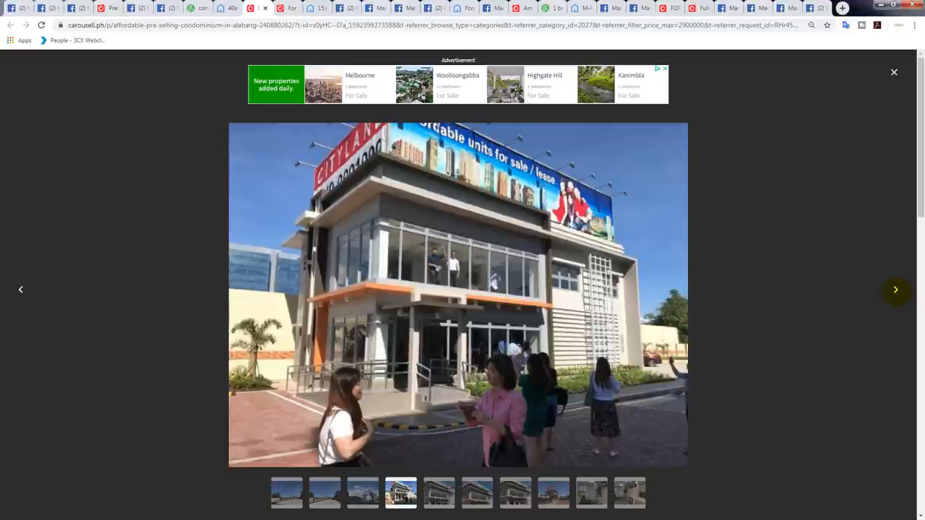
left_click(896, 289)
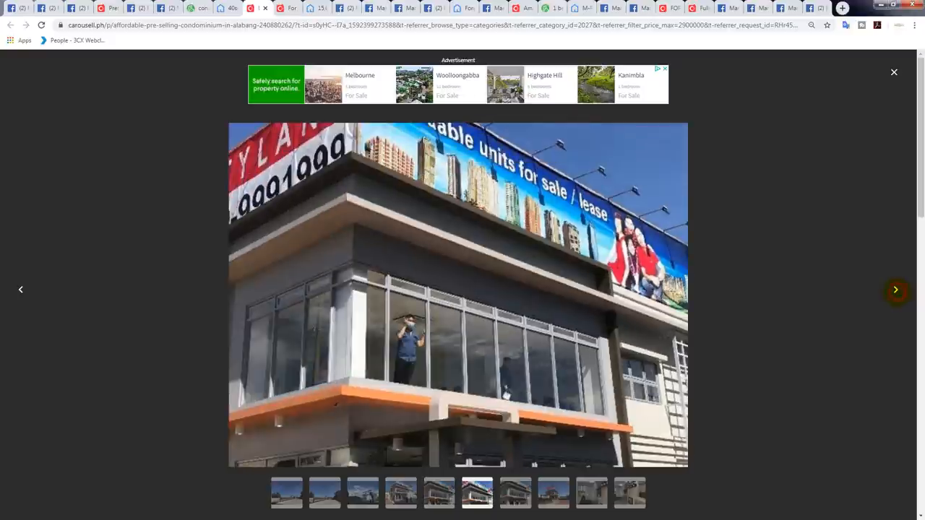
left_click(896, 289)
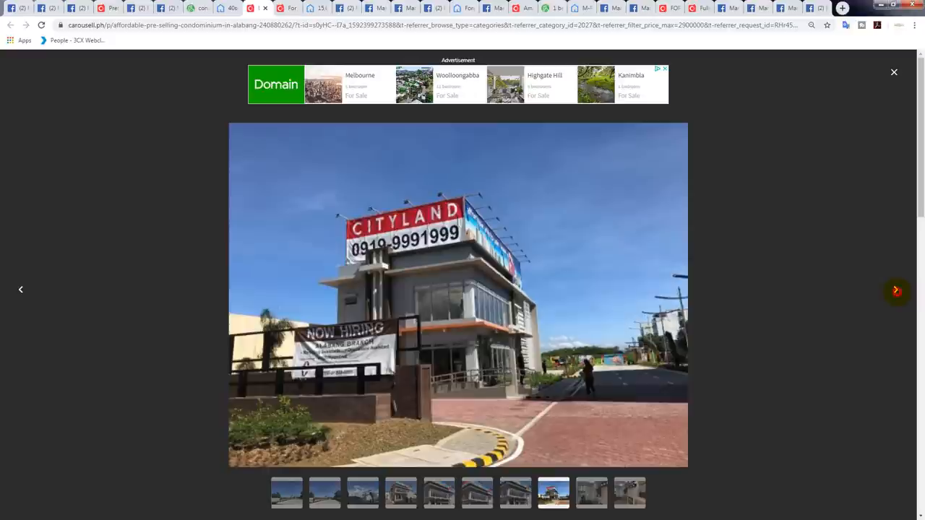
left_click(896, 289)
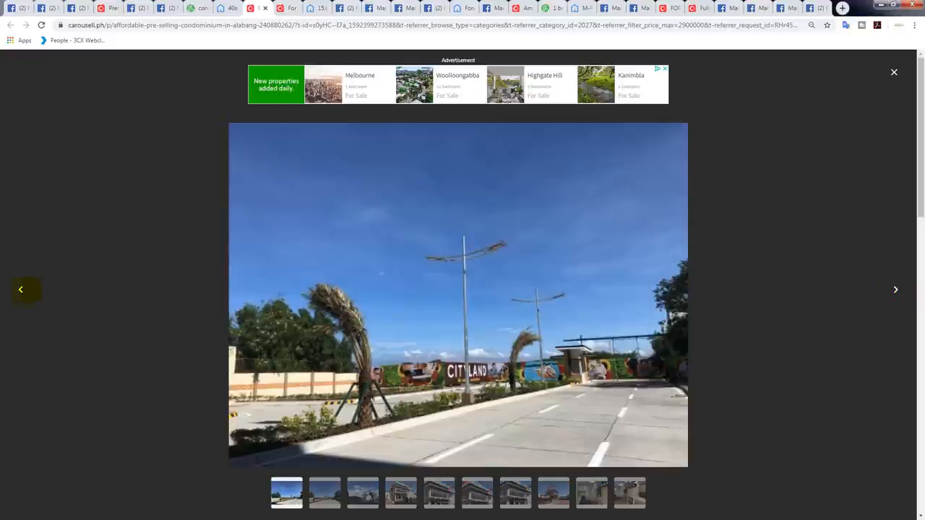
Step back and forward among the condo photos, then close the viewer.
left_click(629, 492)
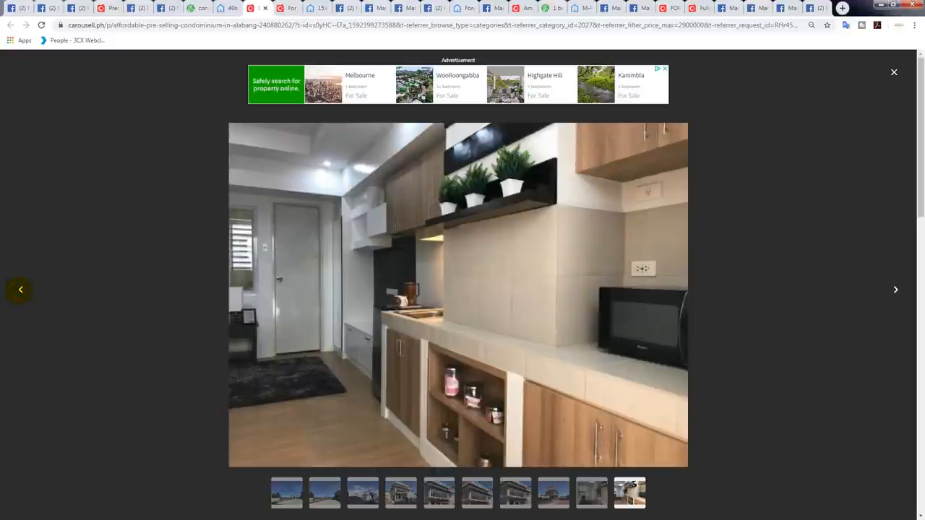
left_click(897, 289)
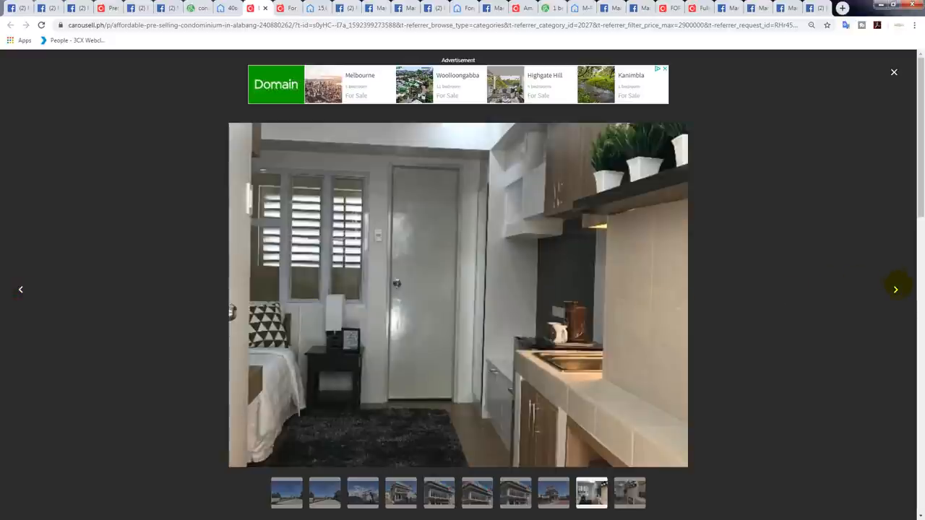
left_click(896, 289)
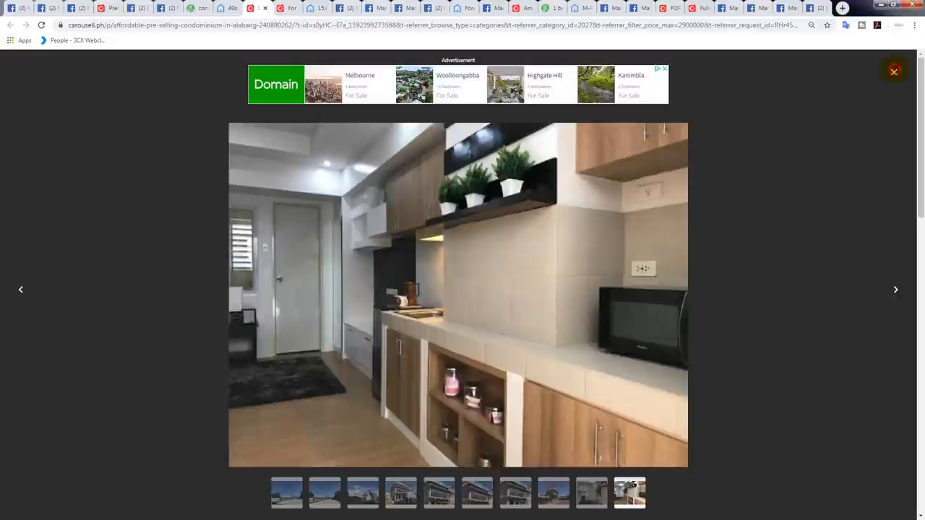
left_click(893, 72)
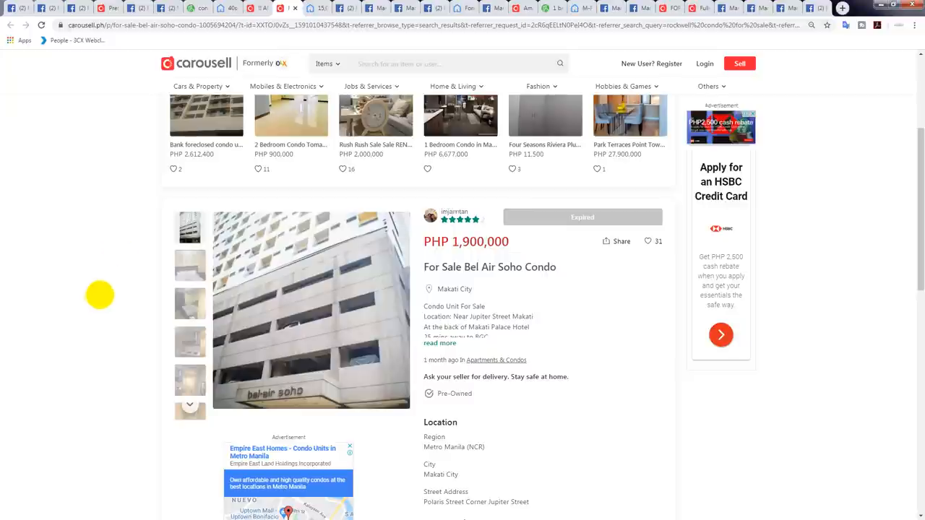
mouse_move(246, 325)
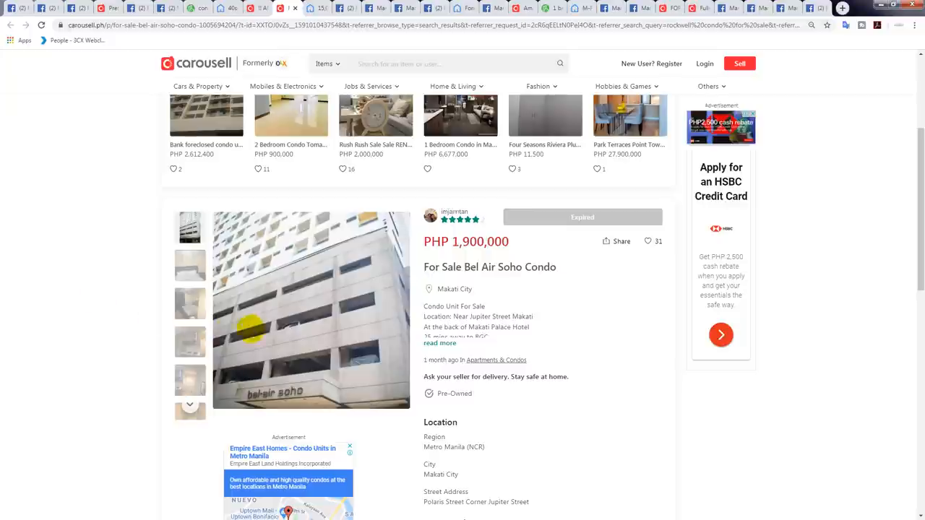
Enlarge the Bel Air Soho Condo building exterior photo in the viewer.
left_click(311, 311)
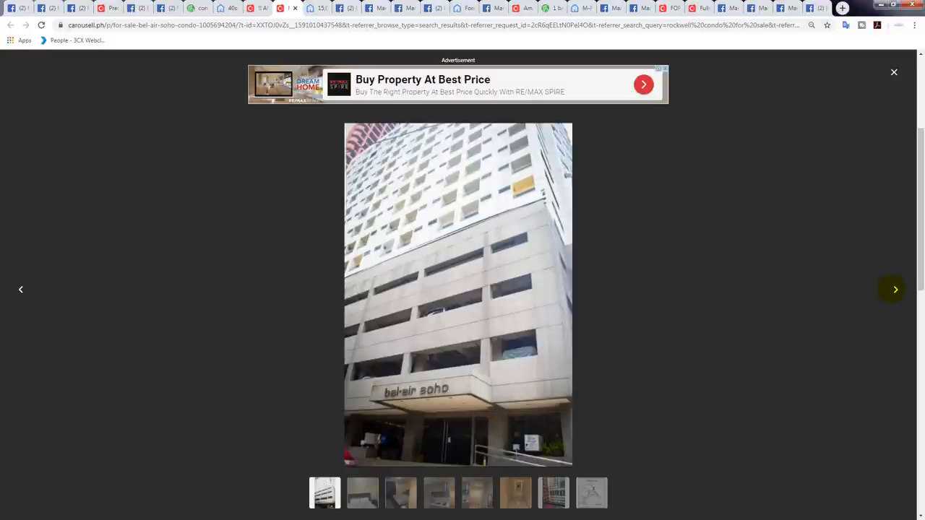
Page through the Bel Air Soho photos to the vicinity map, then close the viewer.
left_click(894, 289)
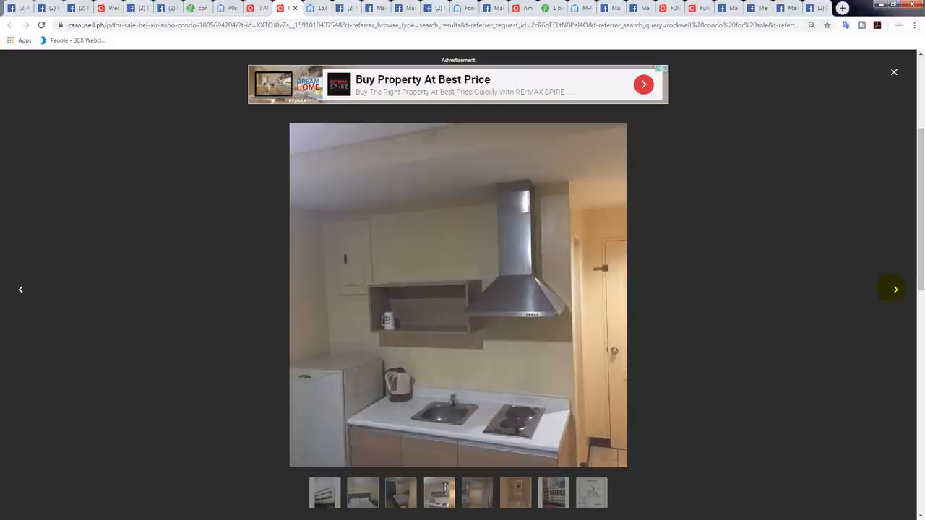
left_click(893, 289)
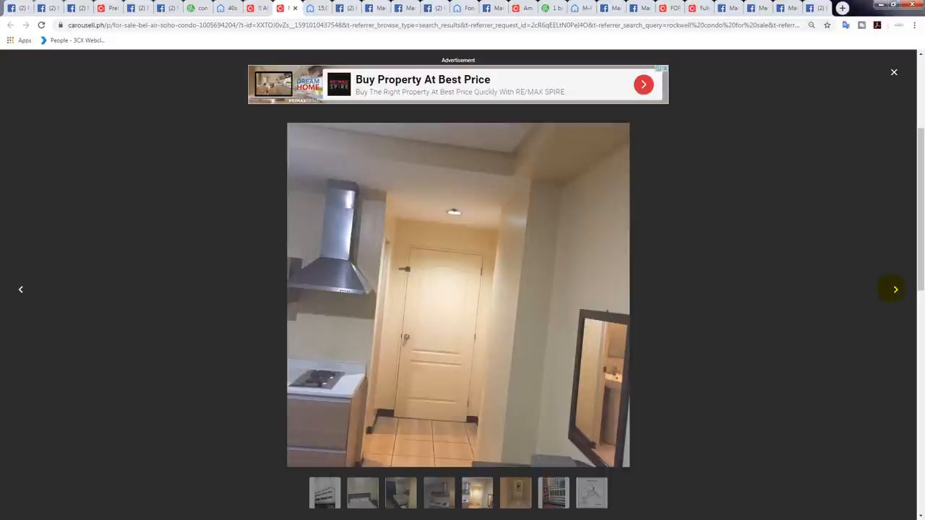
left_click(893, 289)
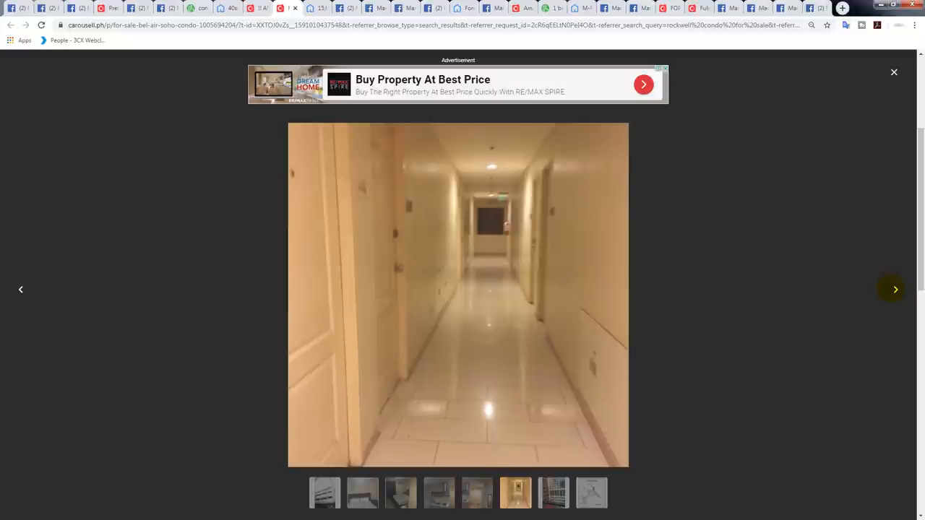
left_click(893, 289)
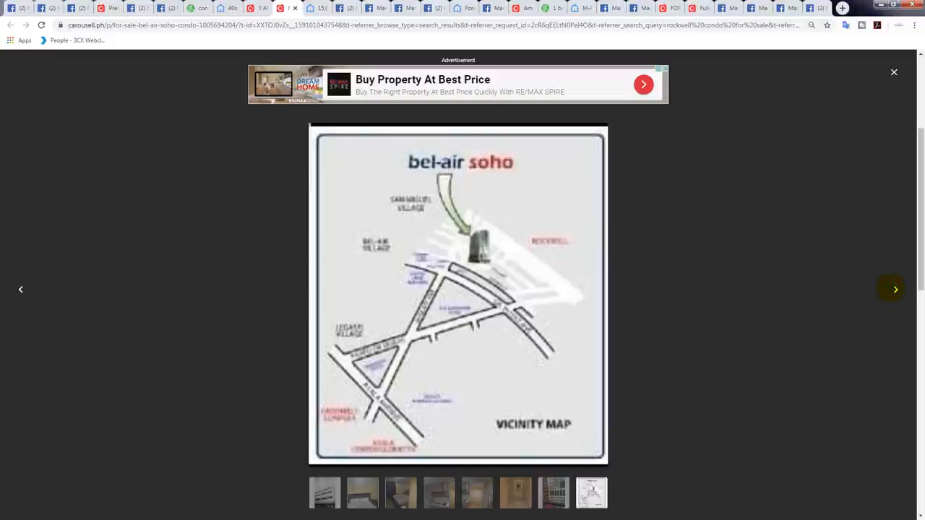
left_click(894, 73)
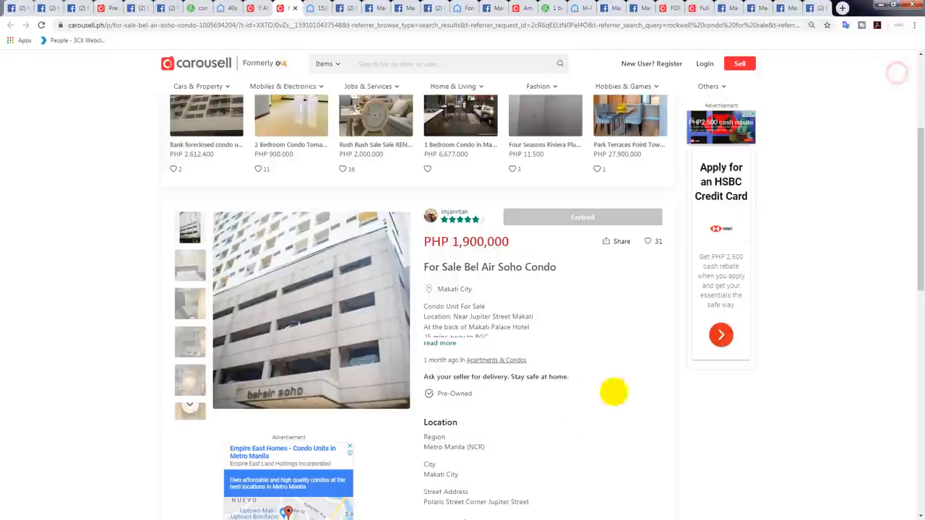
Expand the Bel Air Soho full description, then switch to the Trovit condo listing.
scroll("down", 3)
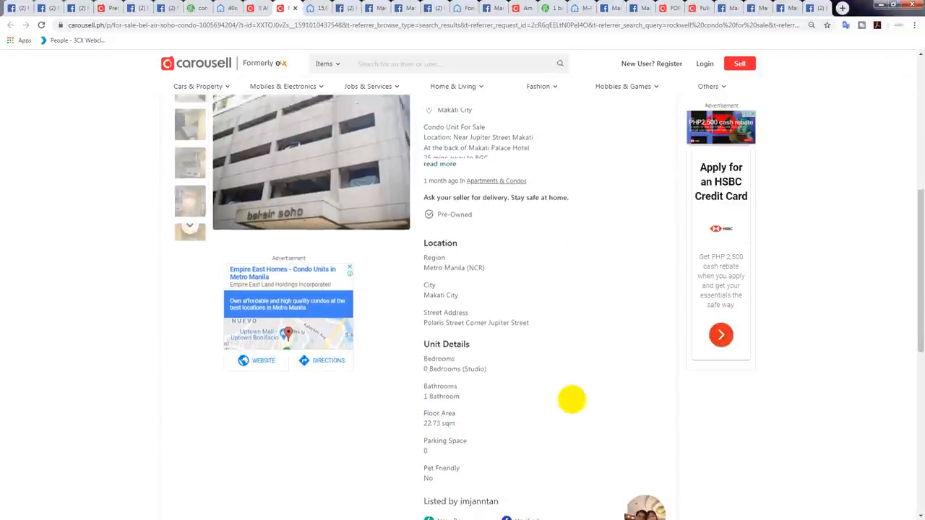
scroll("up", 3)
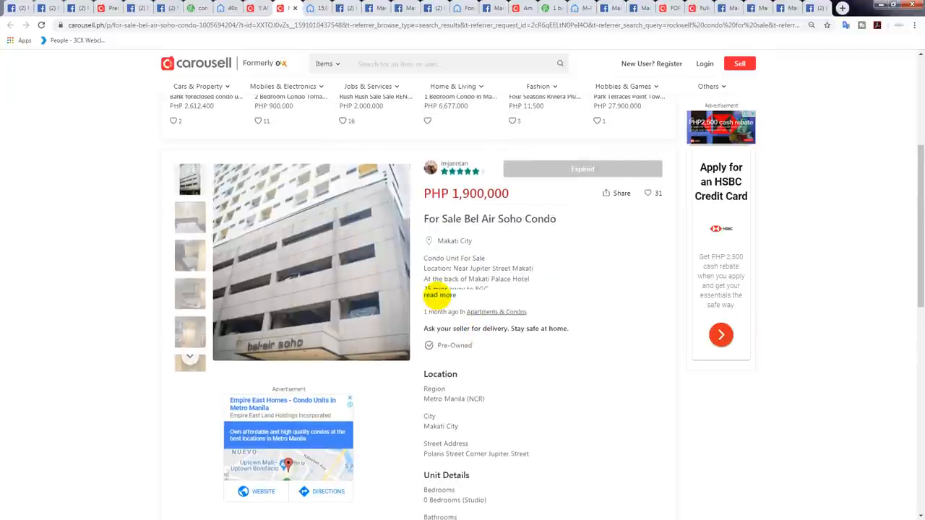
left_click(439, 295)
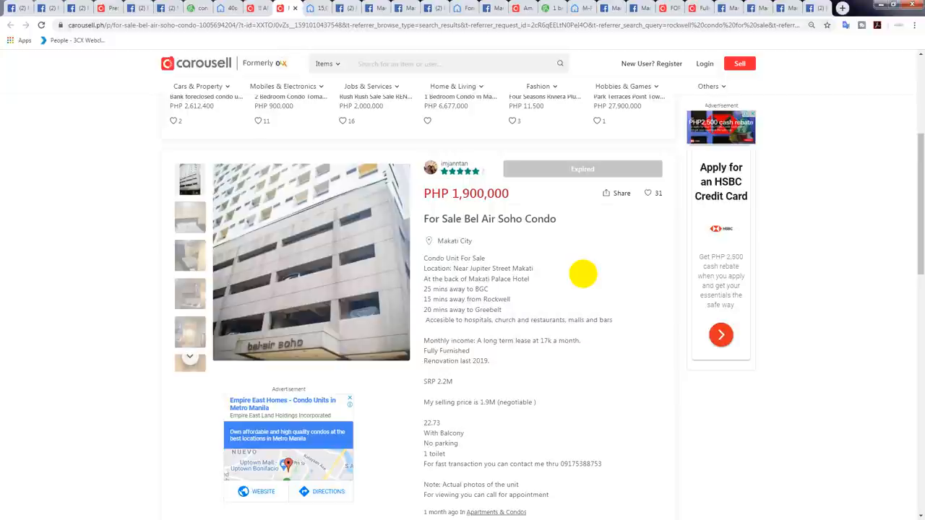
mouse_move(101, 316)
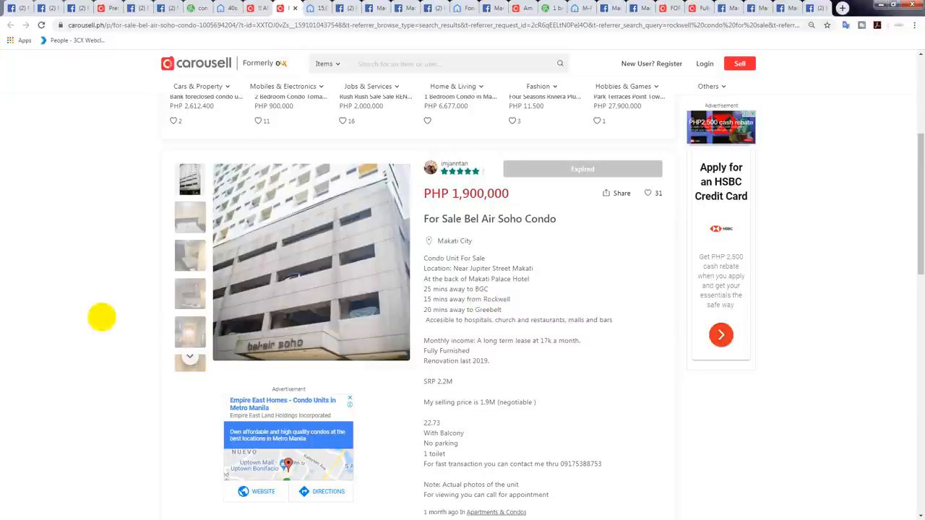
mouse_move(238, 220)
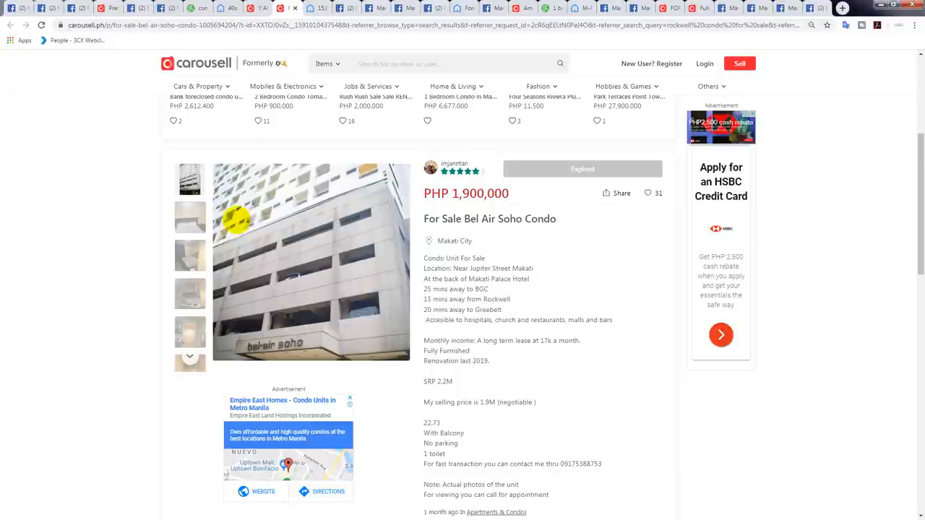
left_click(315, 8)
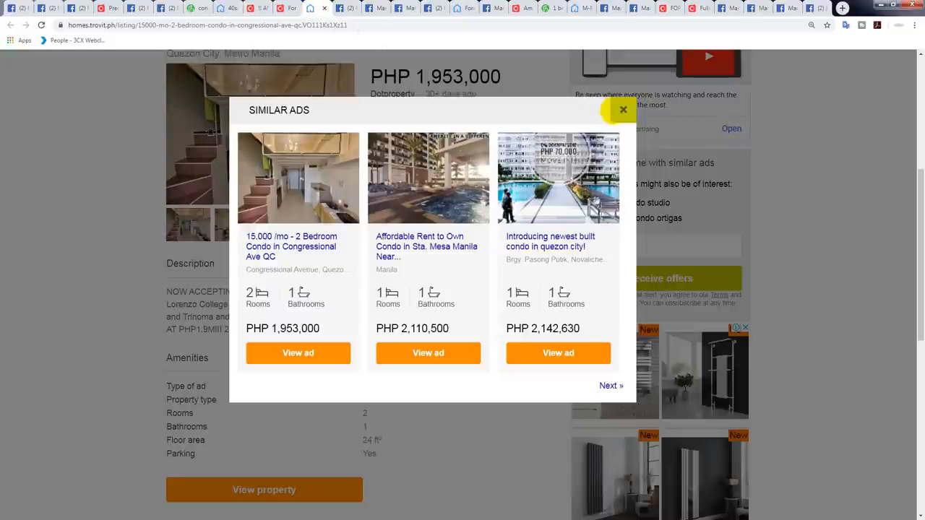
Close the Similar Ads popup, read the Congressional Ave QC listing zoomed in, then switch to the Marketplace Ridgewood Towers listing.
left_click(623, 110)
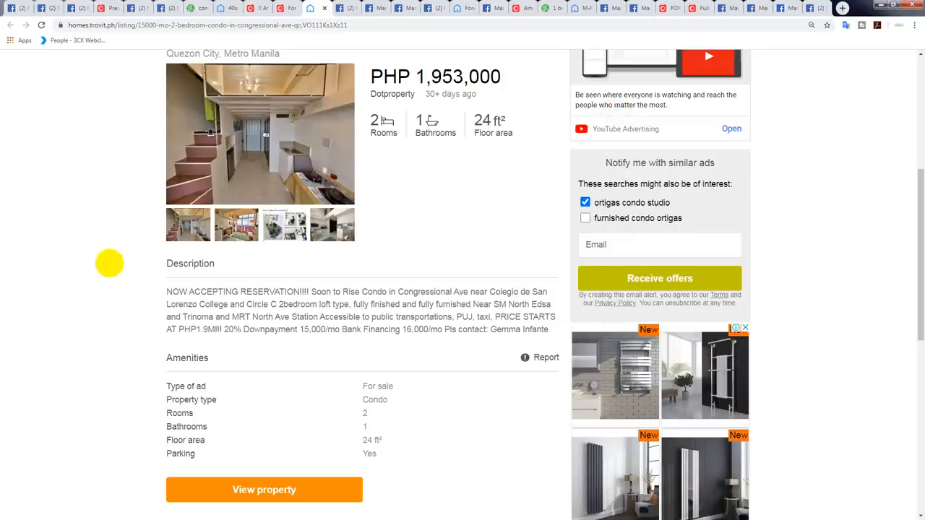
scroll("up", 3)
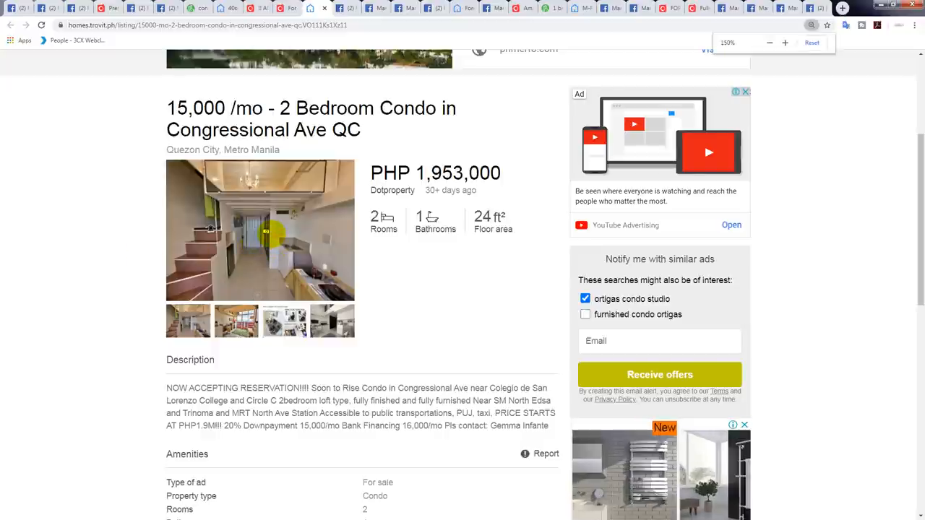
left_click(786, 42)
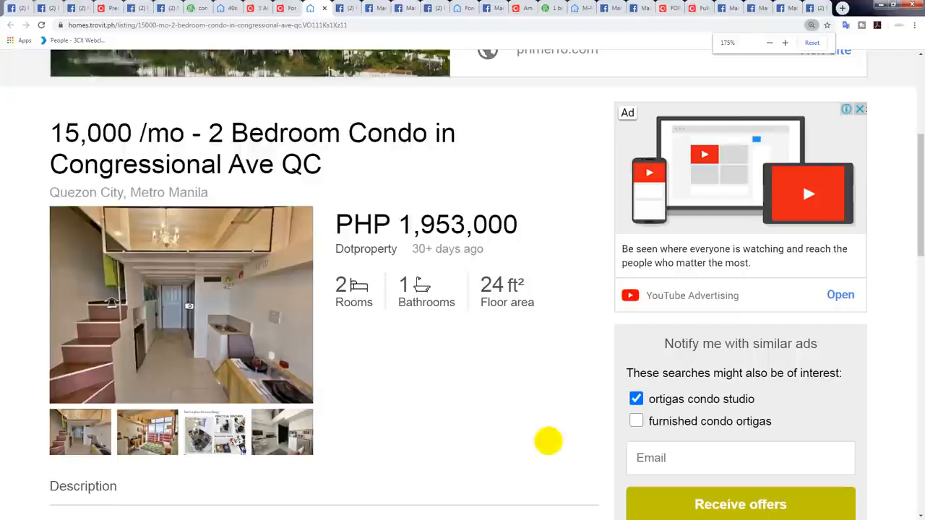
scroll("down", 3)
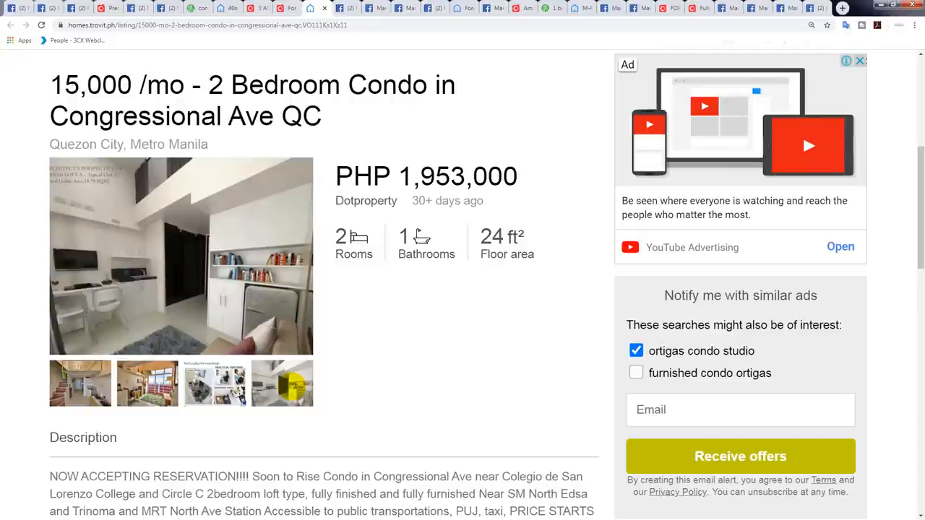
scroll("down", 3)
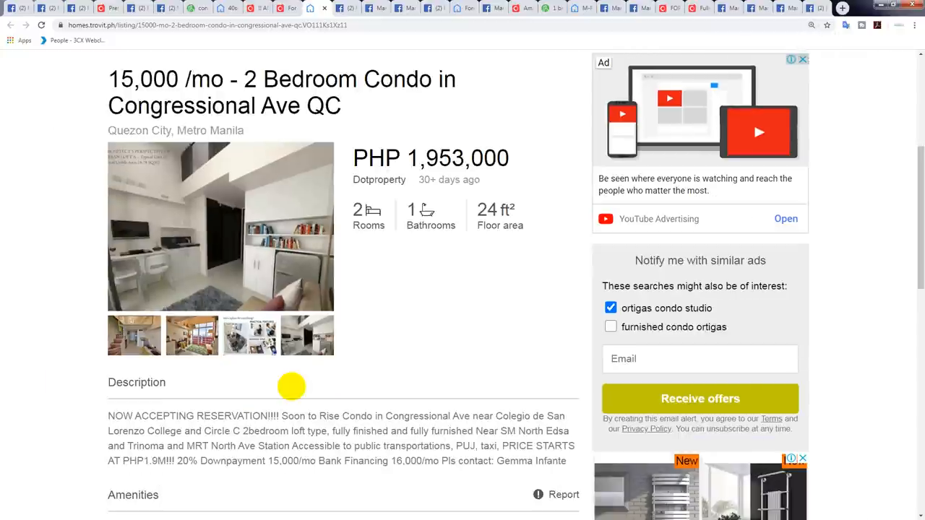
scroll("down", 3)
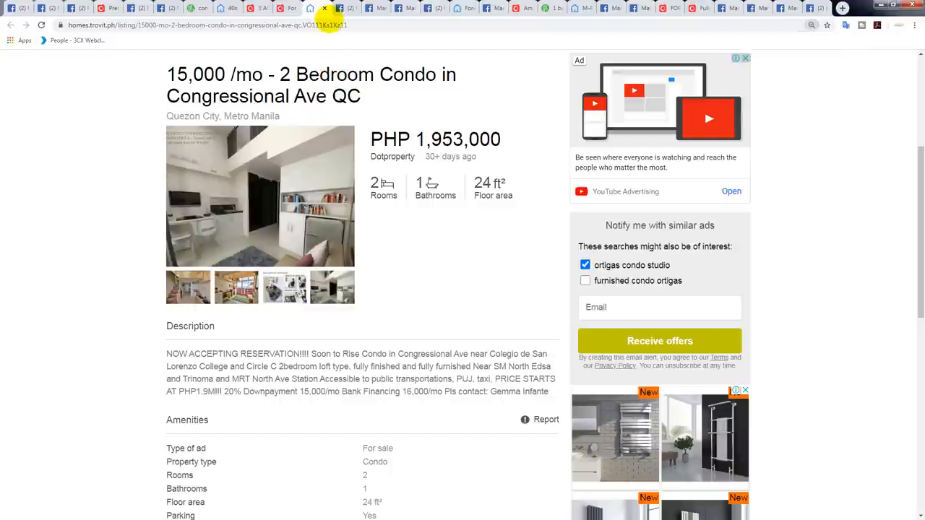
left_click(342, 8)
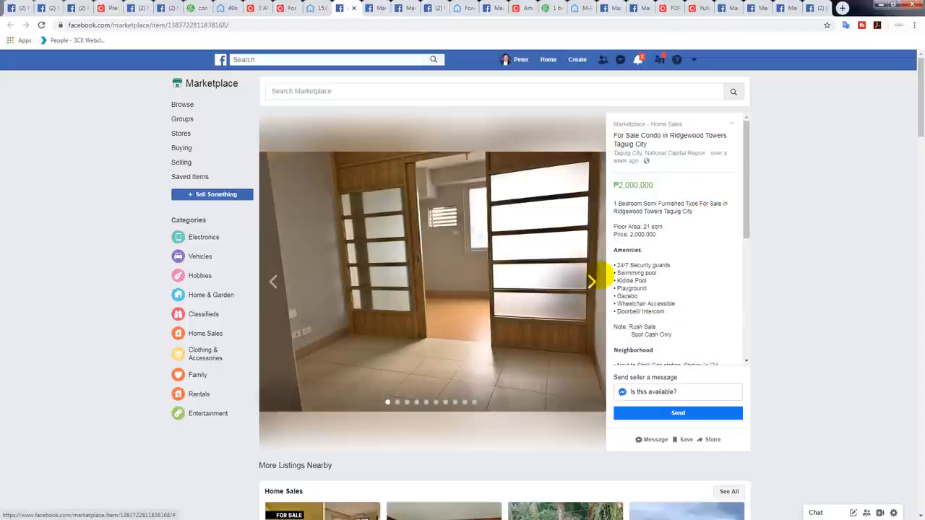
Page through the Ridgewood Towers Taguig condo photos, then switch to the Pasig Condo Unit listing.
left_click(589, 282)
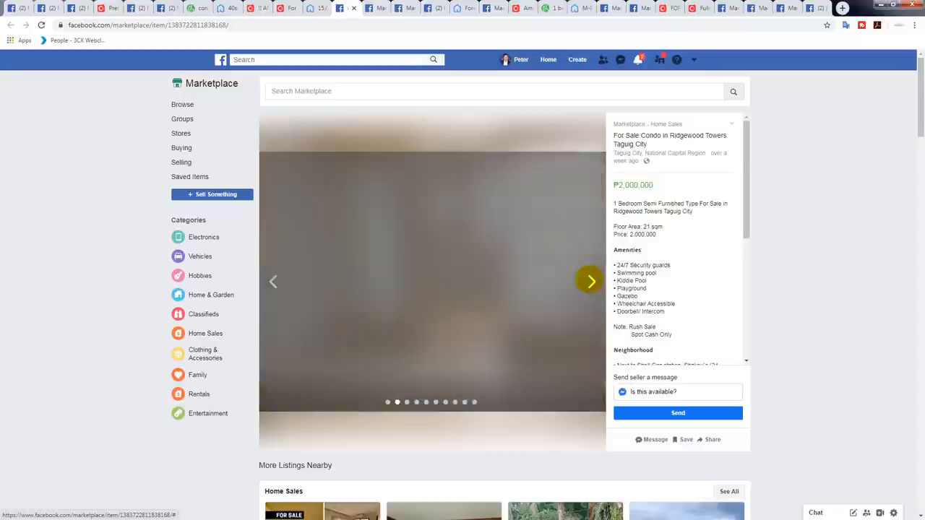
left_click(590, 281)
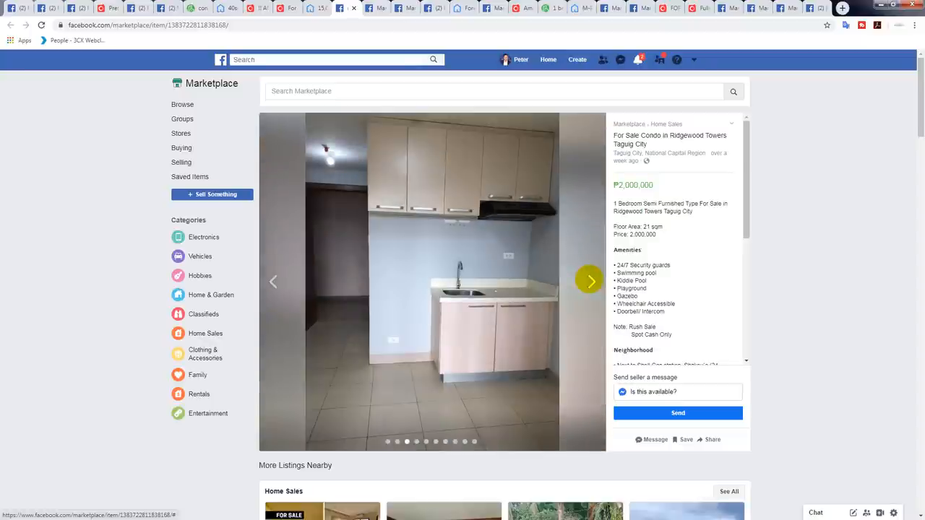
left_click(589, 280)
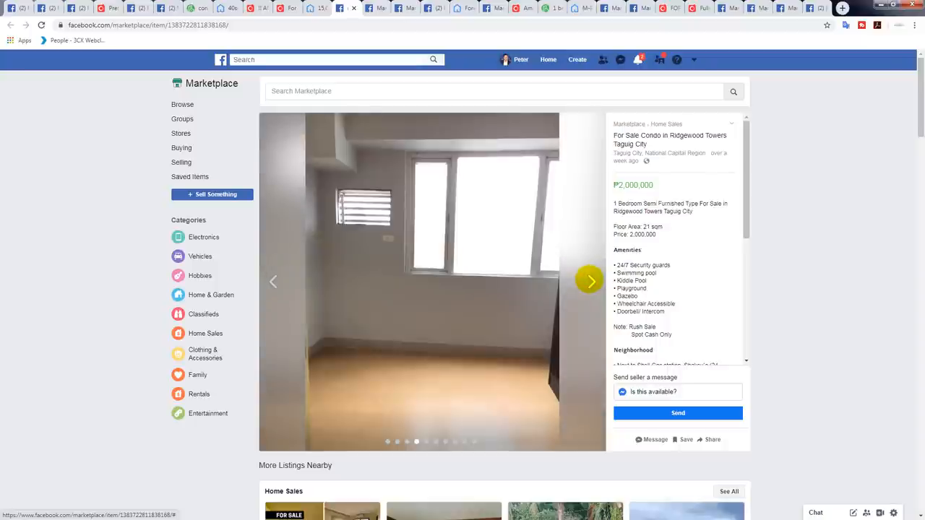
left_click(590, 281)
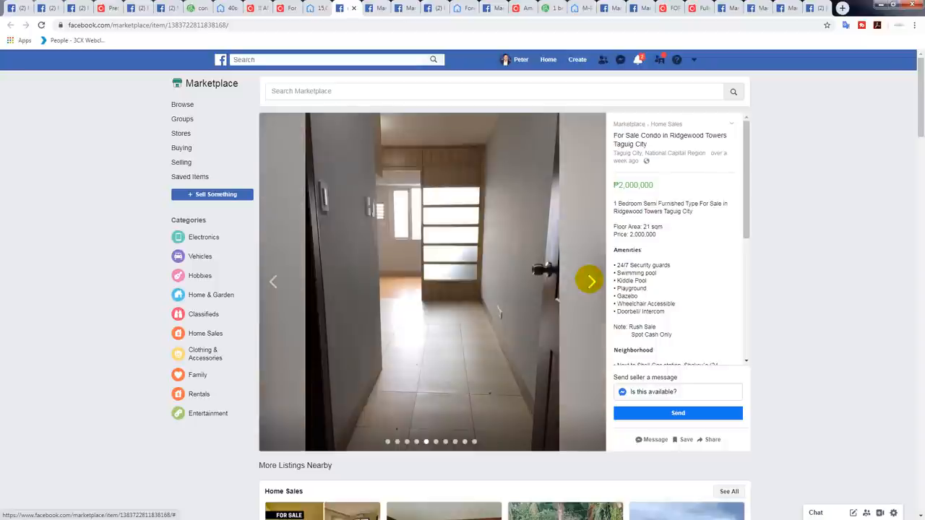
left_click(590, 280)
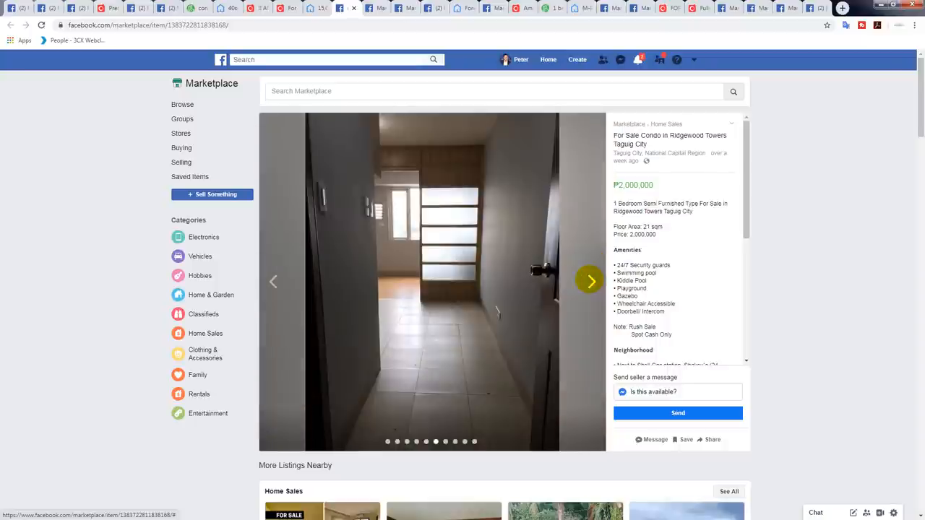
left_click(590, 281)
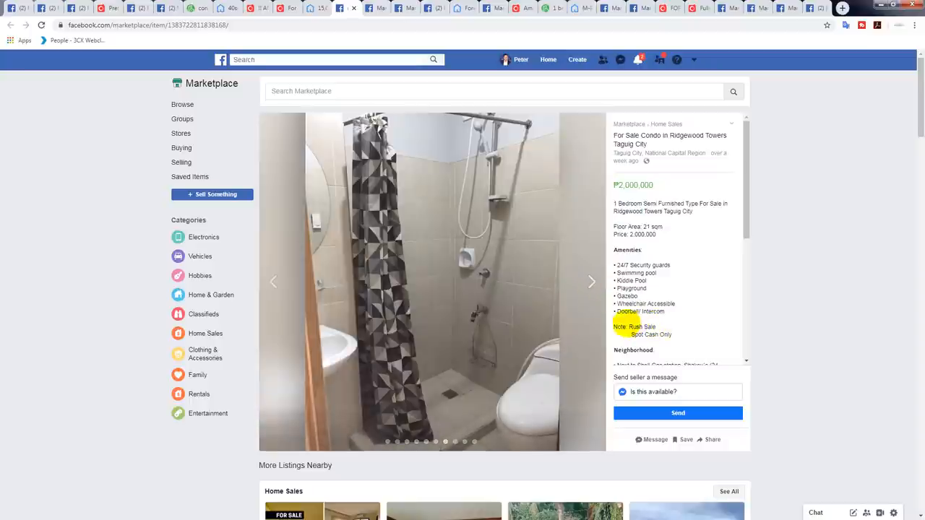
left_click(590, 281)
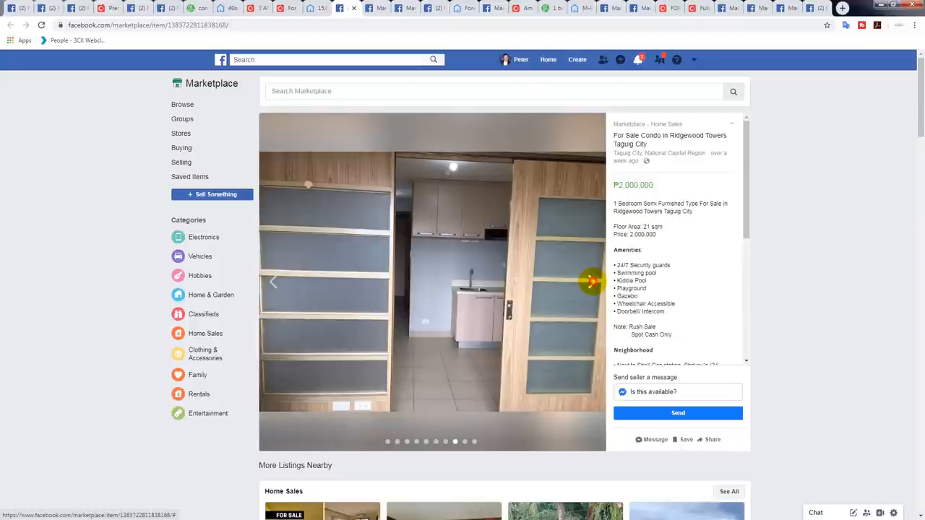
left_click(591, 282)
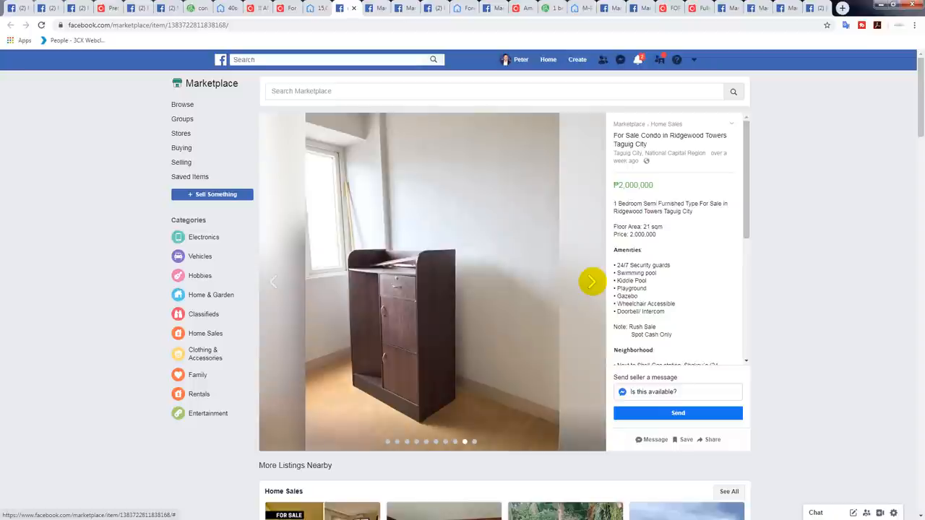
left_click(591, 282)
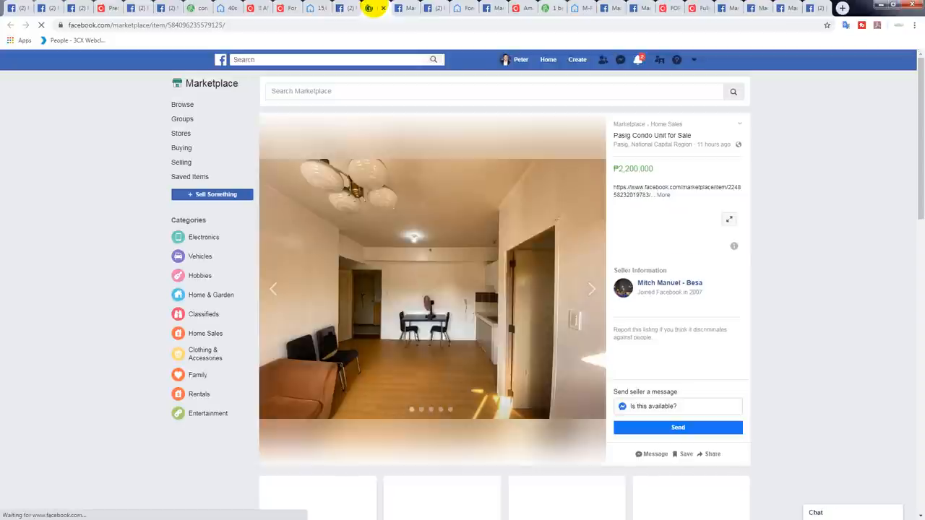
Expand the Pasig Condo Unit description and view its photos in the enlarged viewer.
left_click(638, 59)
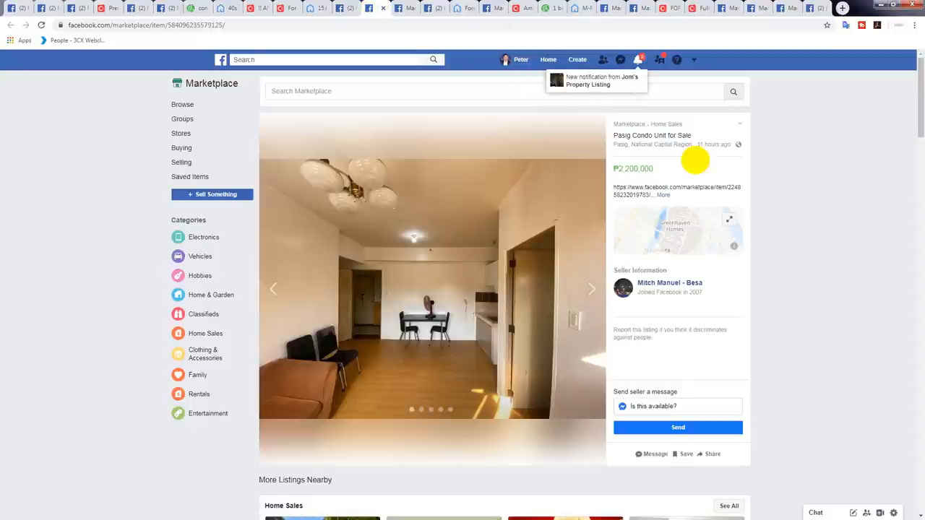
left_click(661, 193)
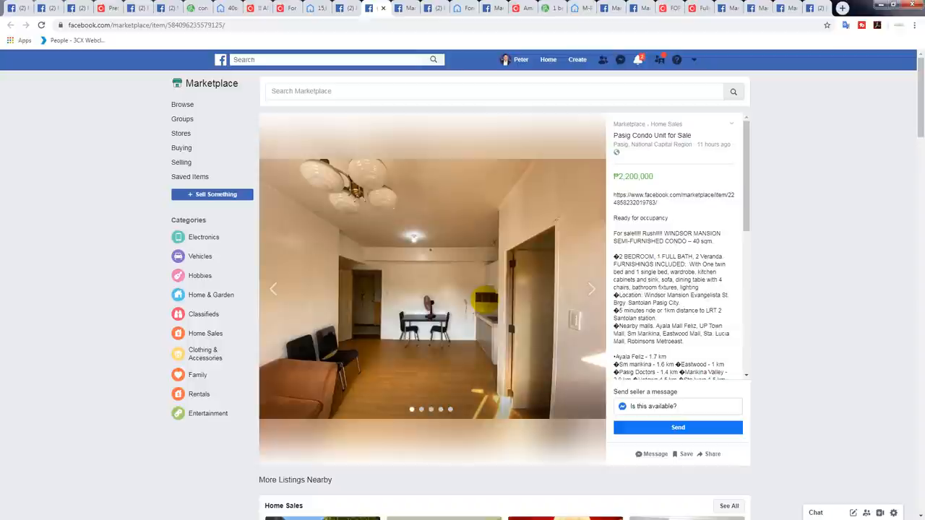
left_click(431, 282)
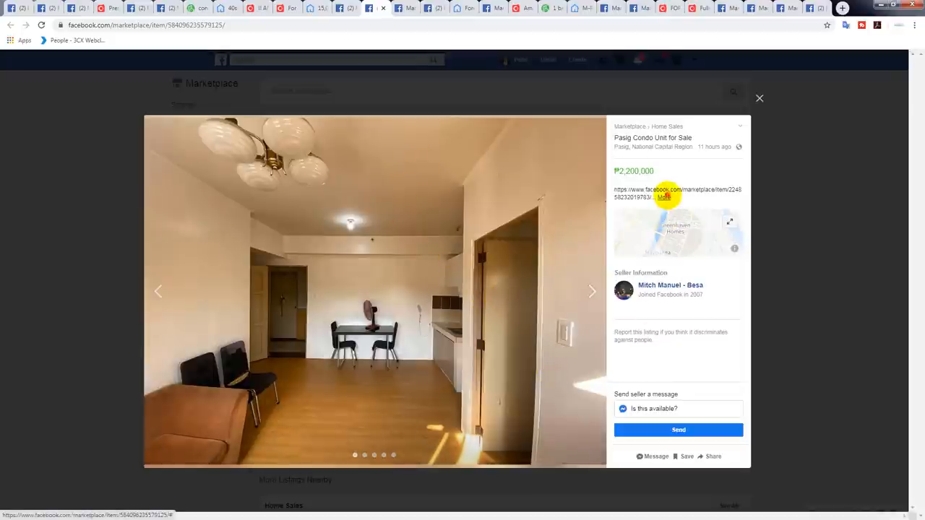
left_click(662, 196)
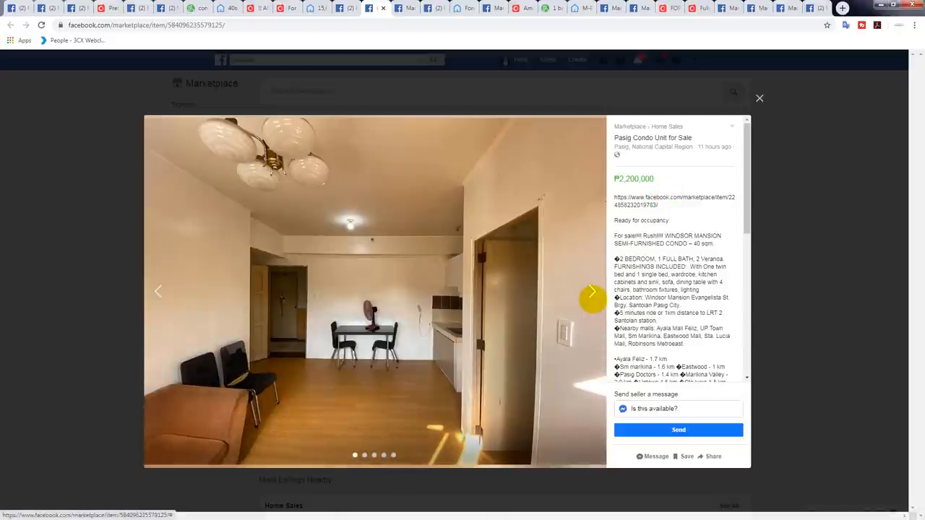
Page through the Pasig condo photos, then move on to the Corinthian Executive Regency studio listing.
left_click(591, 291)
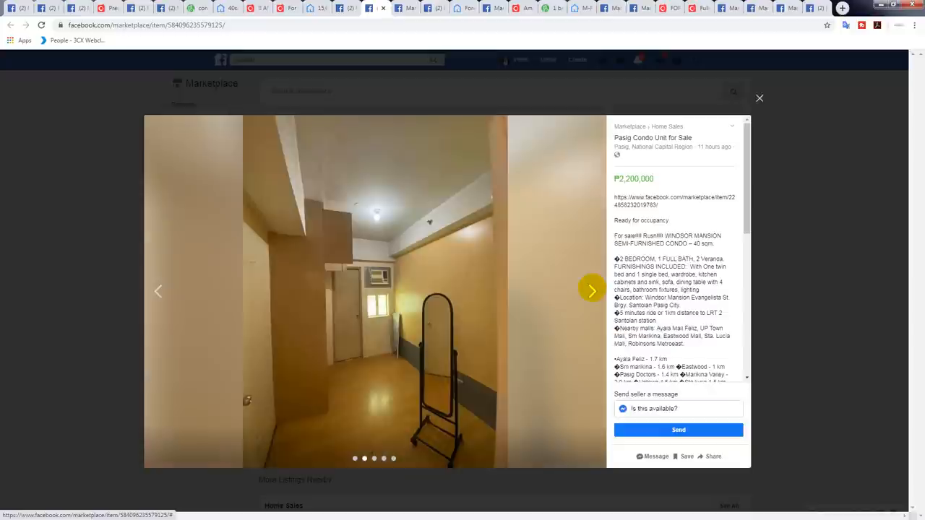
left_click(592, 291)
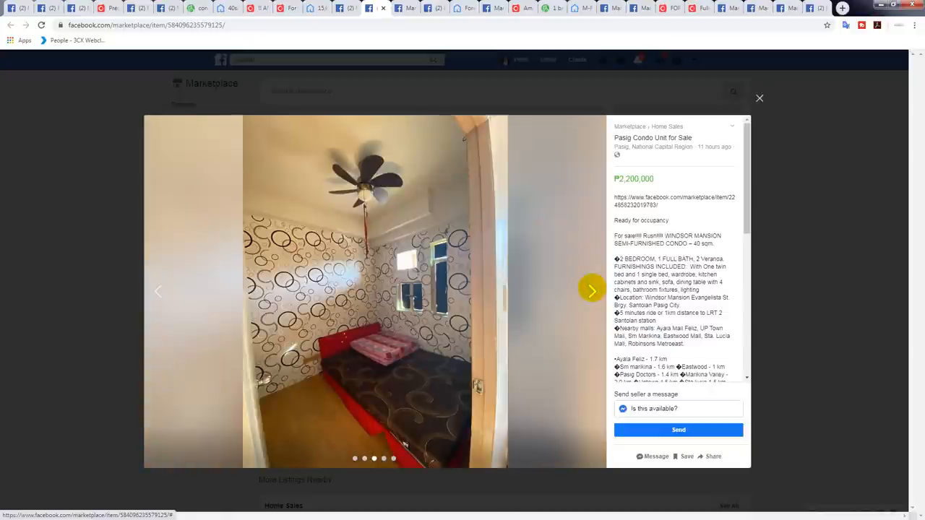
left_click(591, 289)
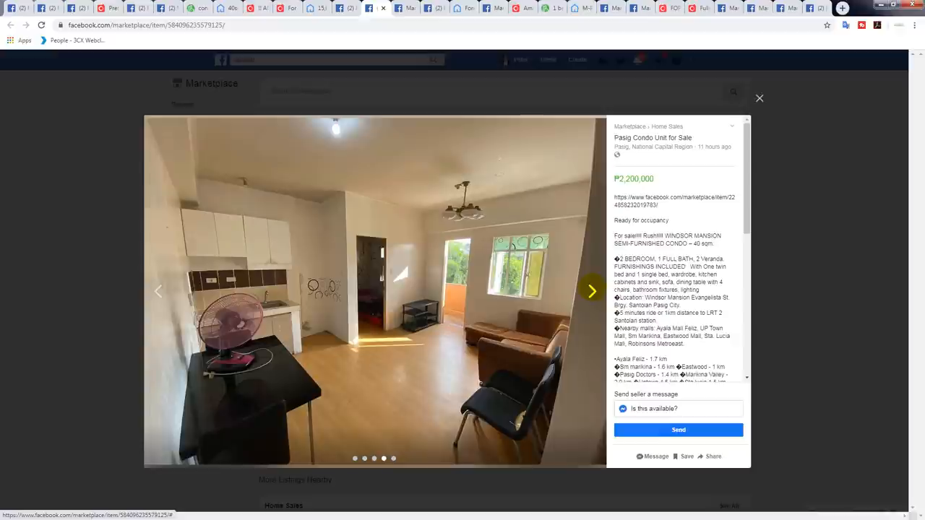
left_click(591, 290)
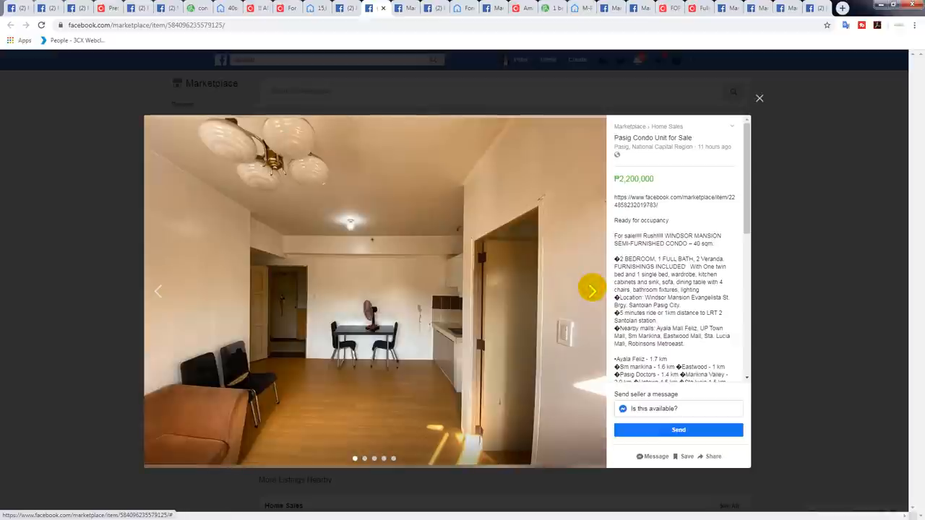
left_click(760, 99)
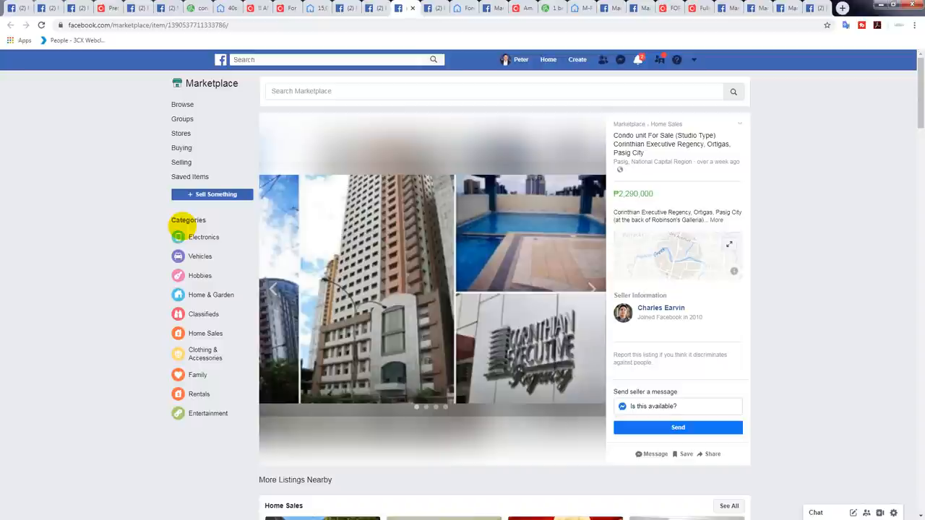
mouse_move(590, 290)
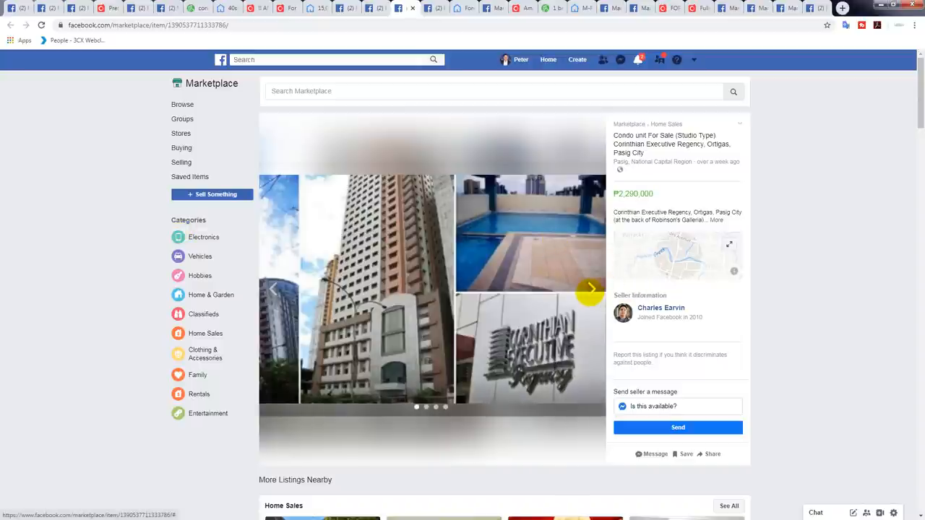
Browse the Corinthian Executive Regency photos to the pool shot before the Parañaque listing shows.
left_click(716, 220)
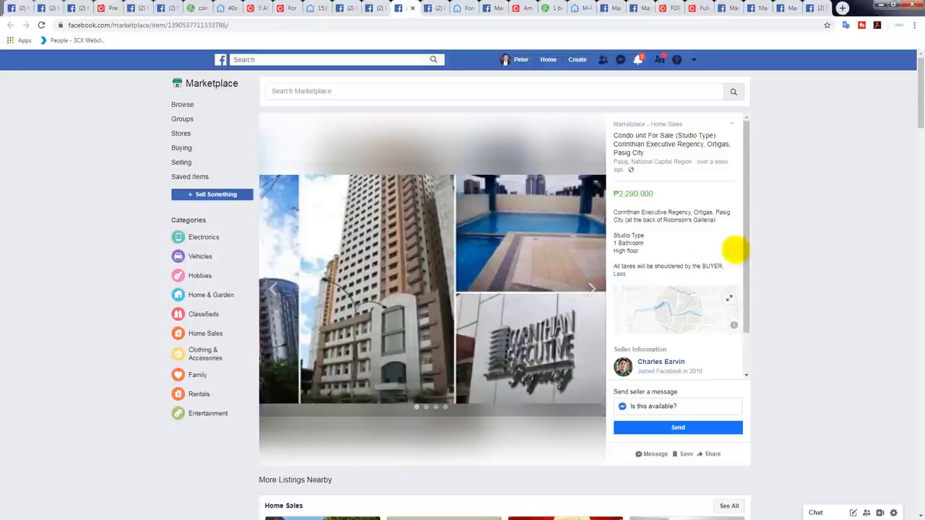
left_click(591, 289)
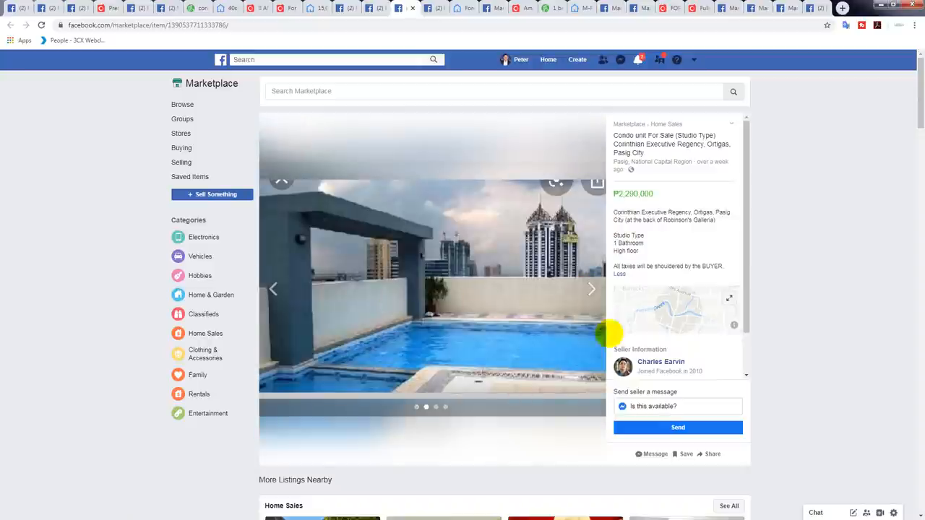
left_click(591, 289)
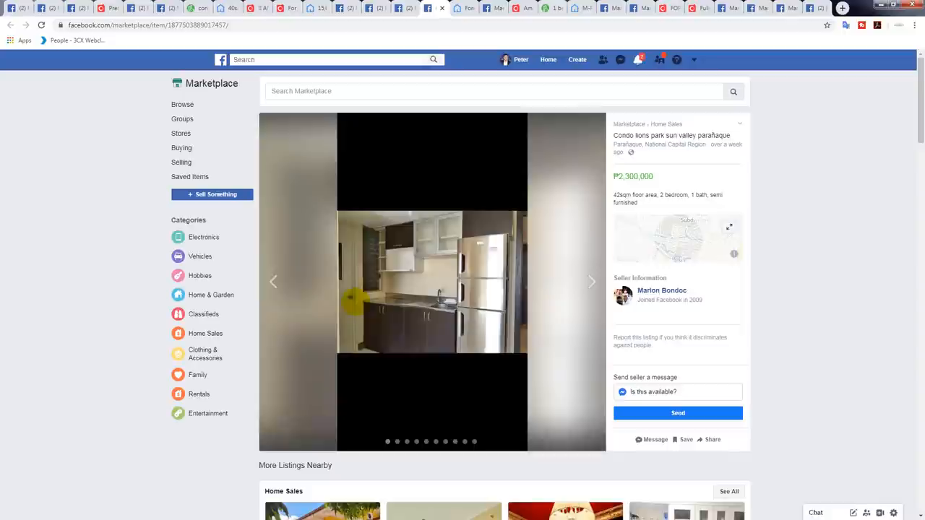
mouse_move(810, 206)
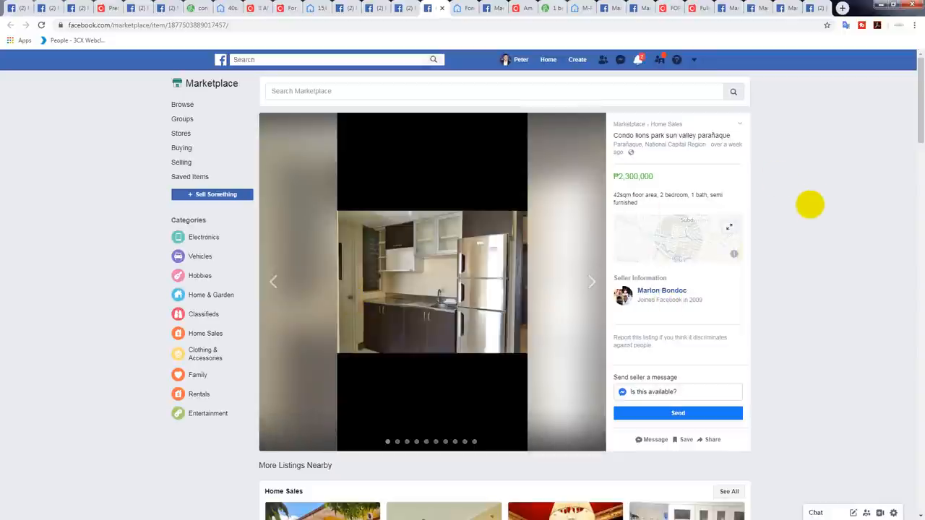
mouse_move(788, 223)
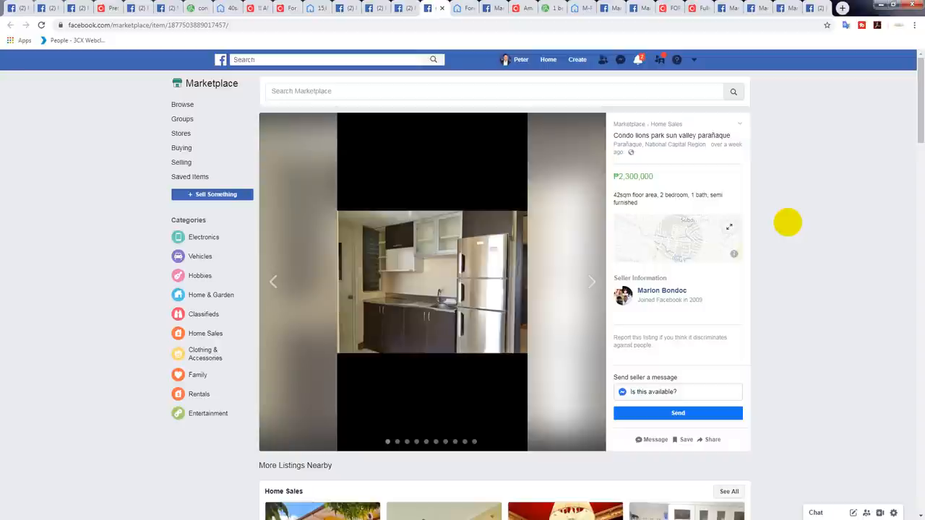
mouse_move(787, 237)
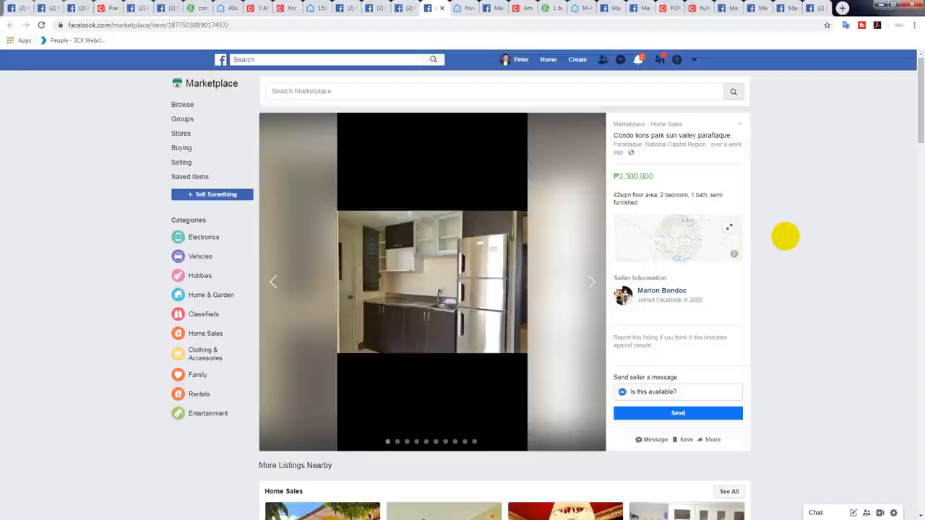
mouse_move(591, 281)
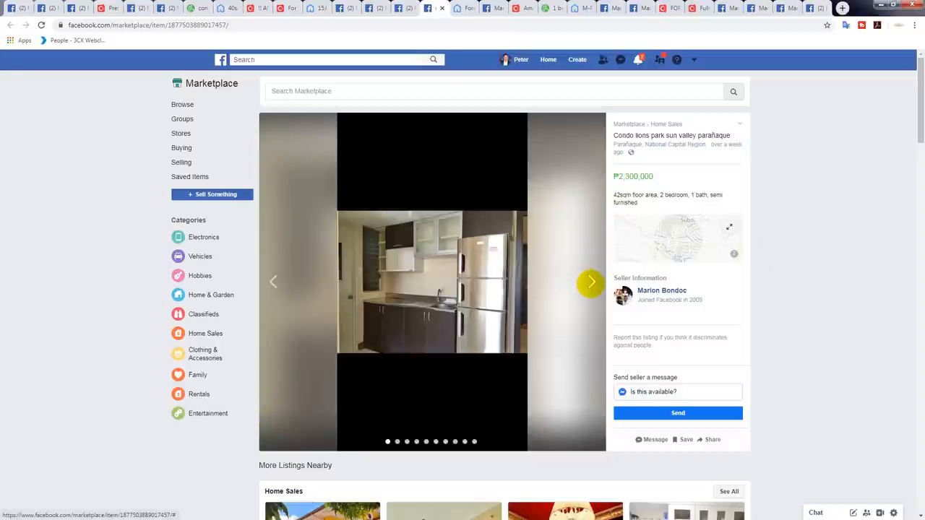
Page through the Sun Valley Parañaque condo photos: kitchen, bedroom, bathroom, building and gated entrance.
left_click(728, 227)
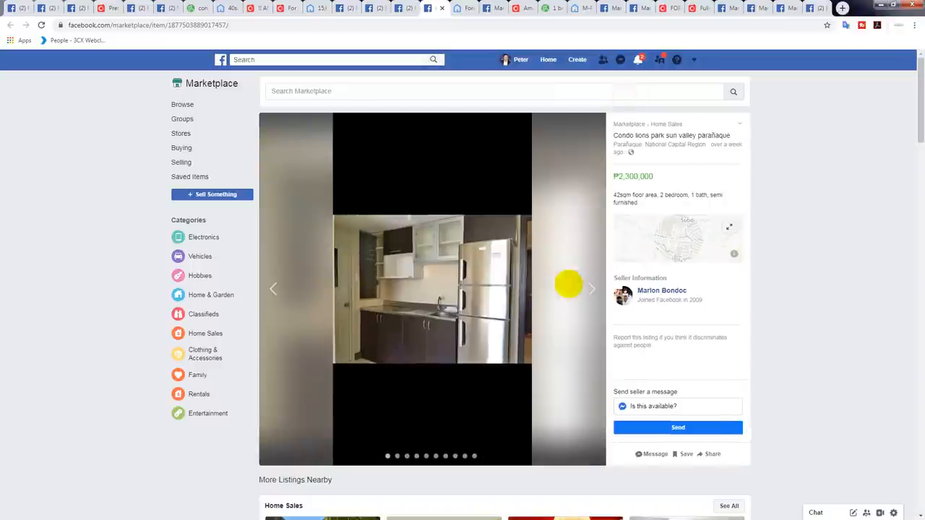
left_click(590, 289)
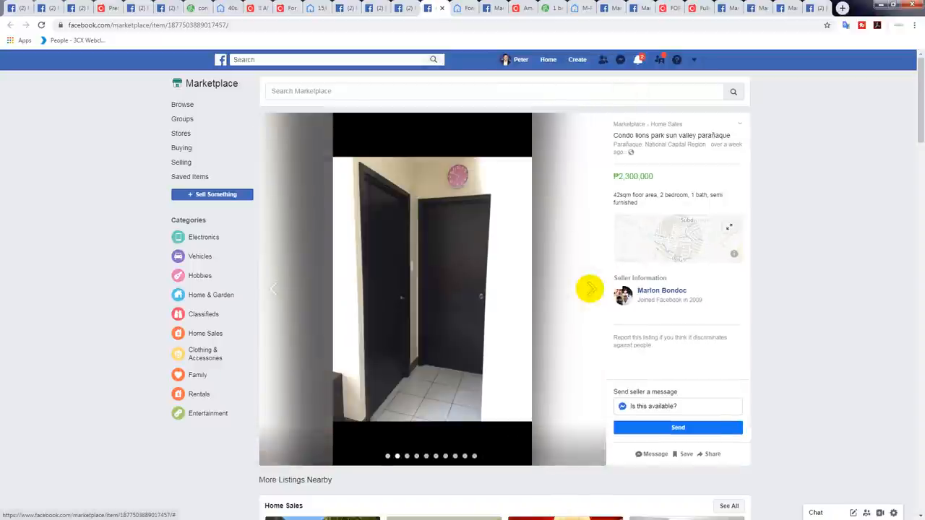
left_click(590, 289)
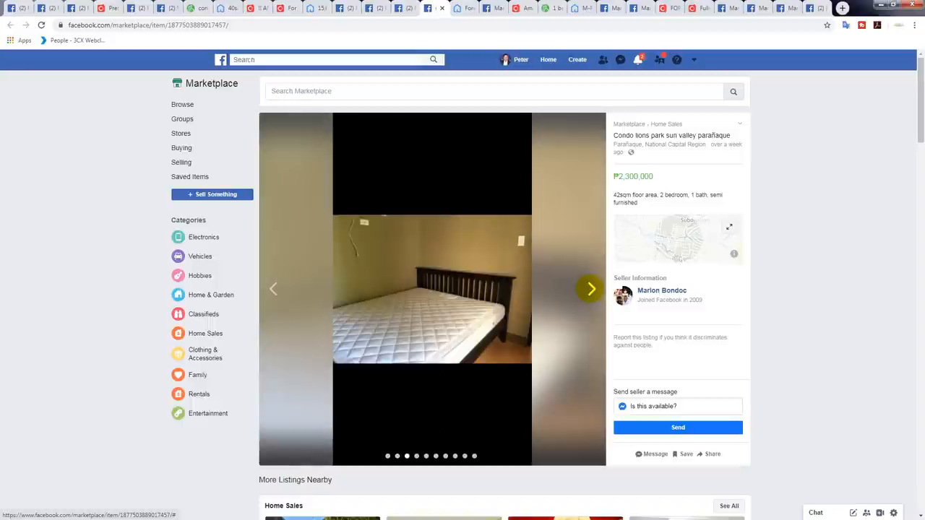
left_click(590, 289)
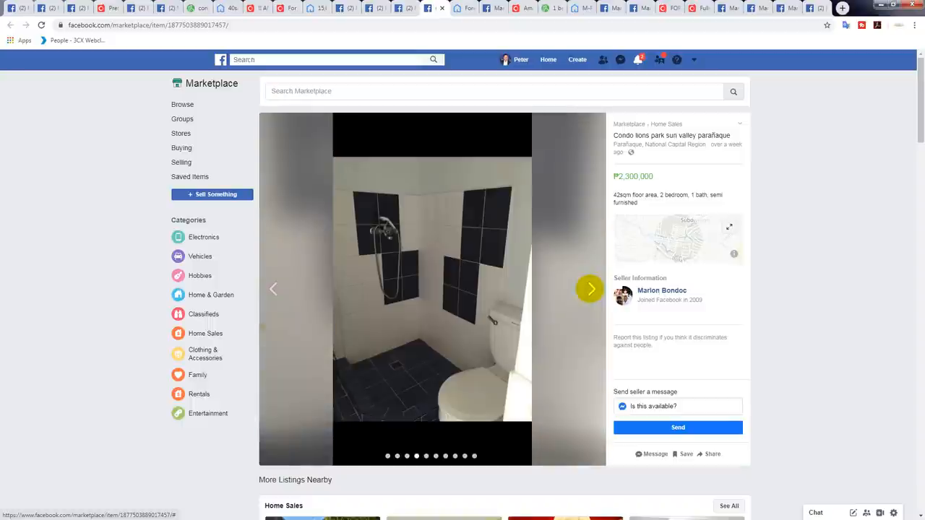
left_click(590, 289)
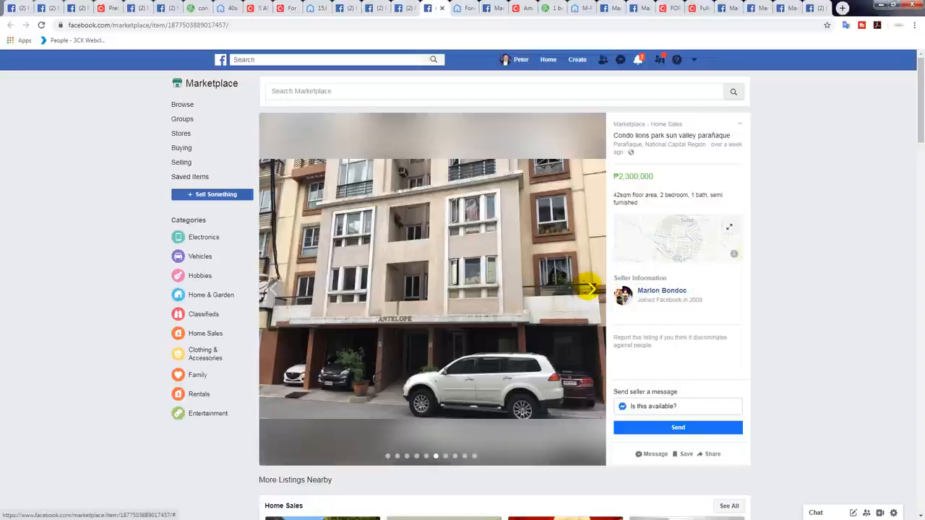
left_click(590, 290)
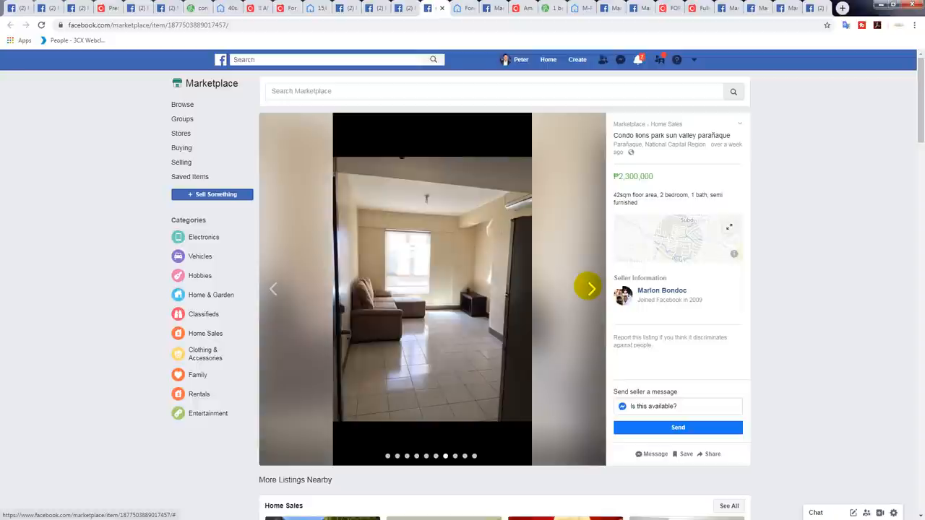
left_click(590, 288)
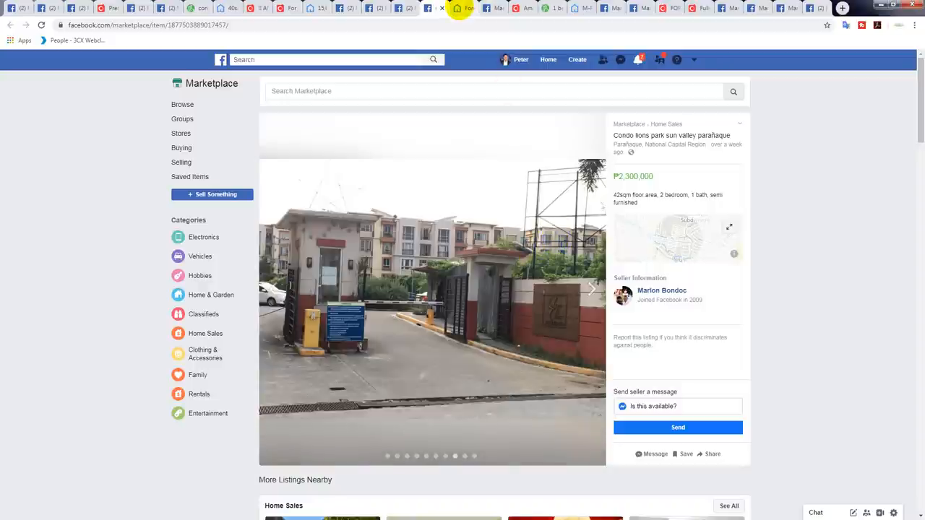
mouse_move(462, 9)
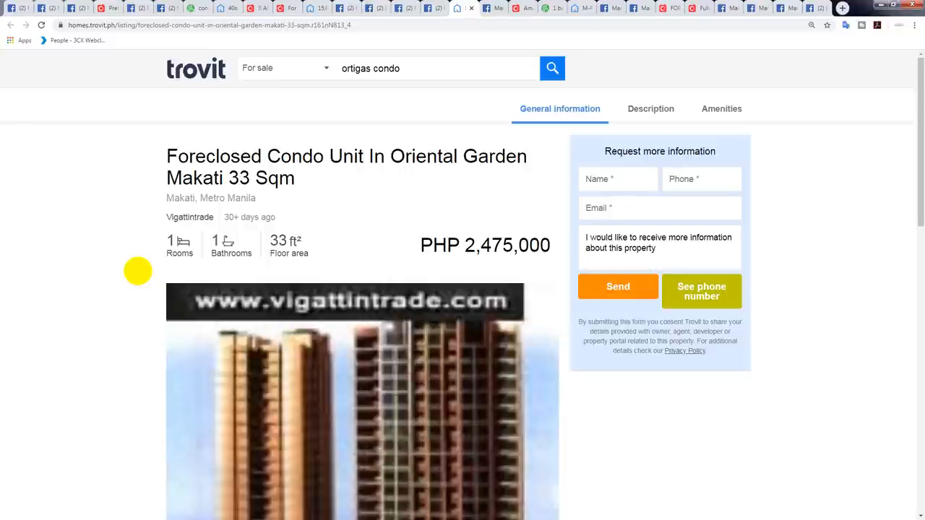
Scroll through the foreclosed Oriental Garden Makati PHP 2,475,000 listing description on Trovit.
scroll("down", 3)
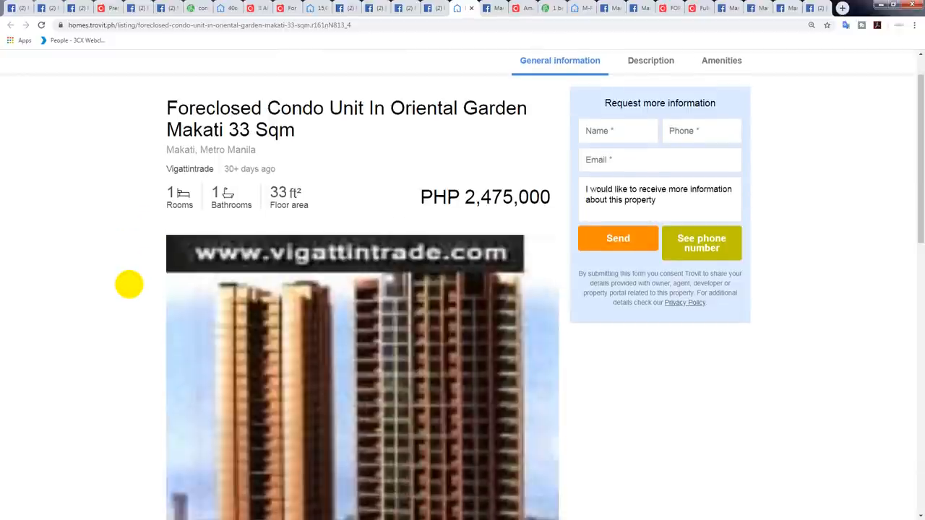
scroll("down", 3)
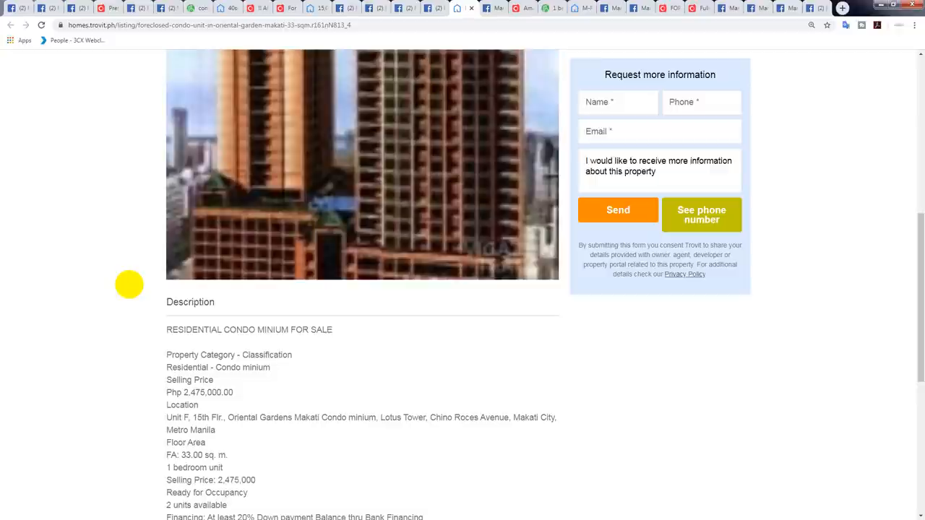
scroll("down", 3)
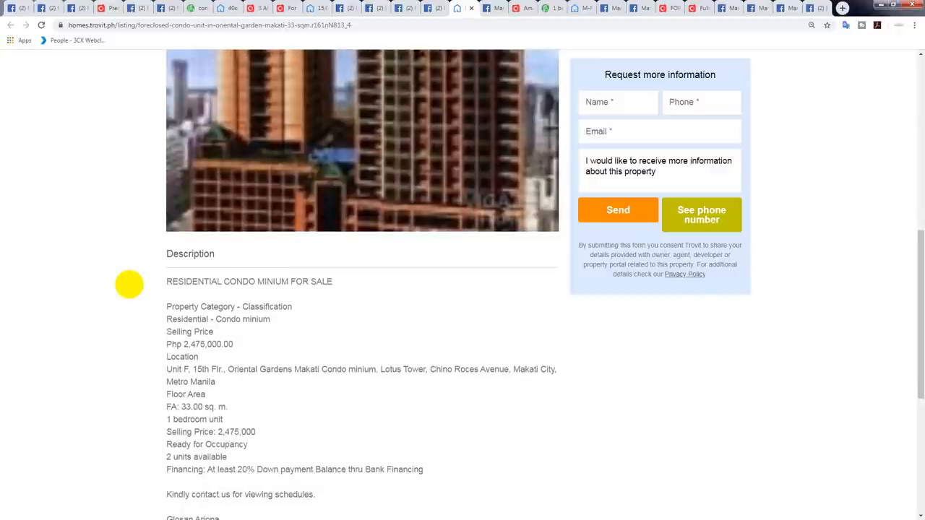
scroll("up", 3)
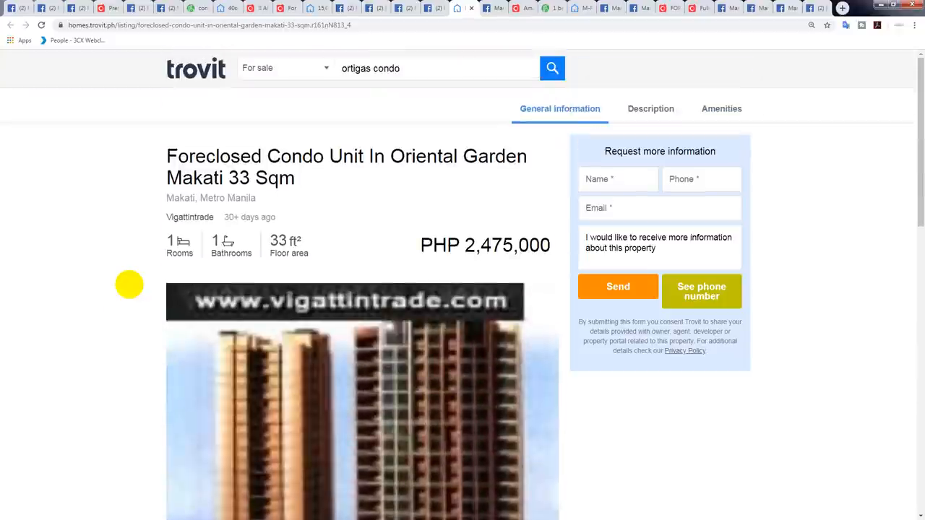
scroll("down", 3)
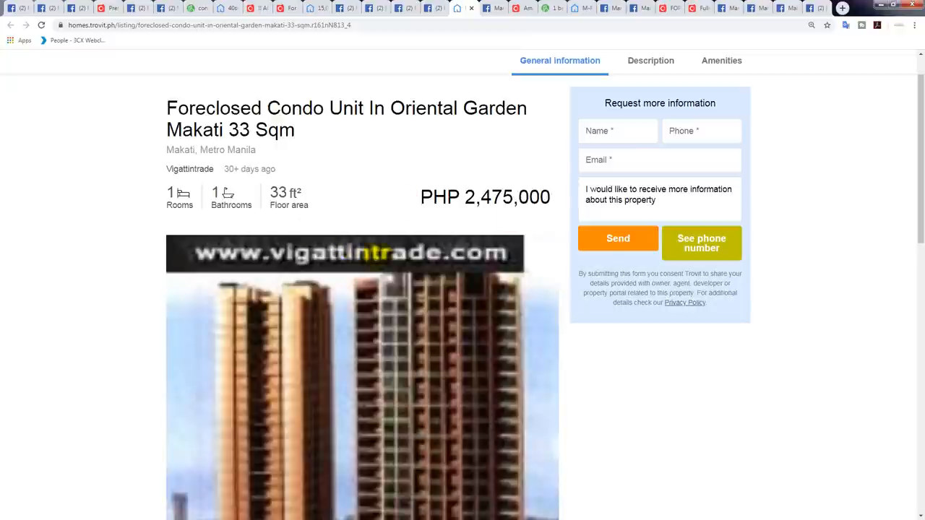
mouse_move(224, 344)
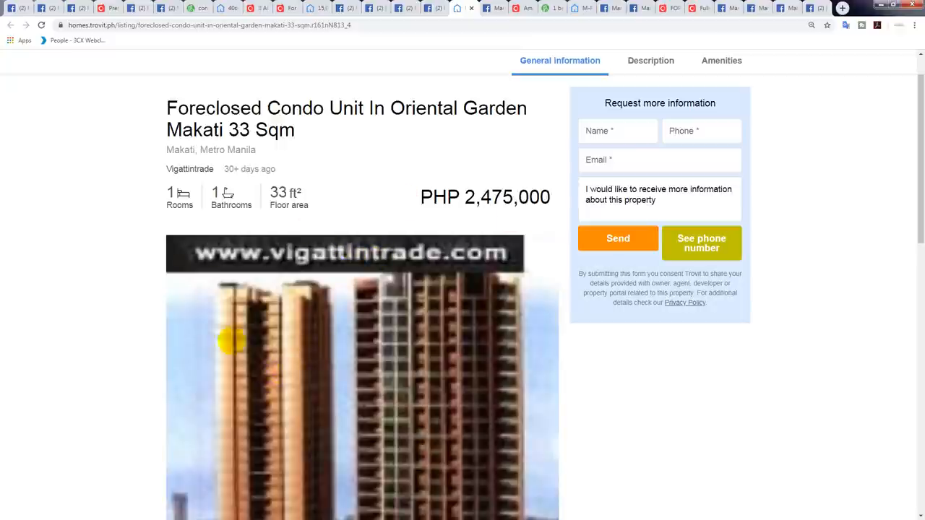
mouse_move(95, 280)
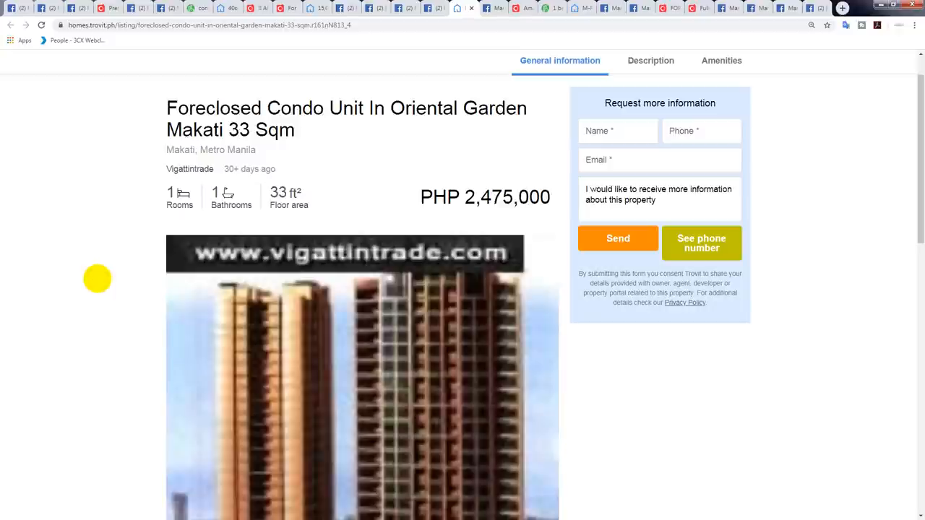
Read the rest of the Makati listing, then switch to the Marketplace Avida Towers New Manila listing.
scroll("down", 3)
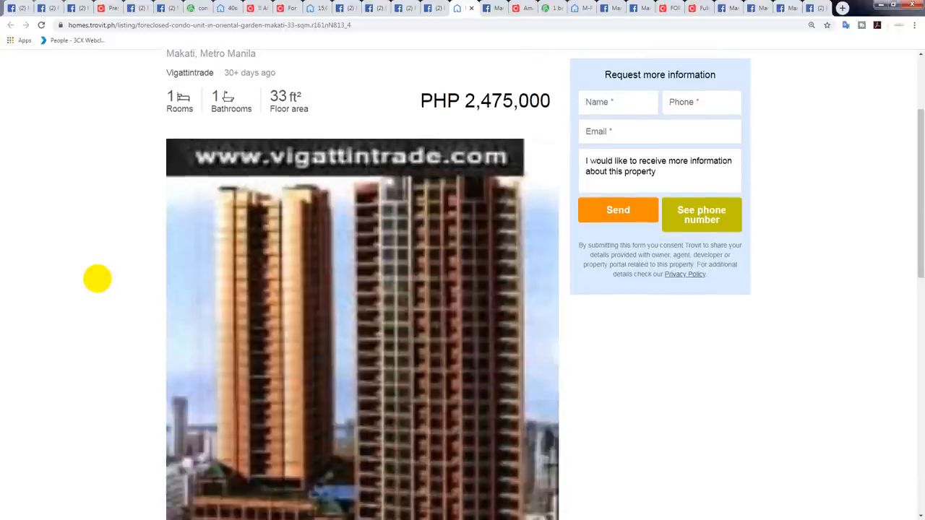
scroll("down", 3)
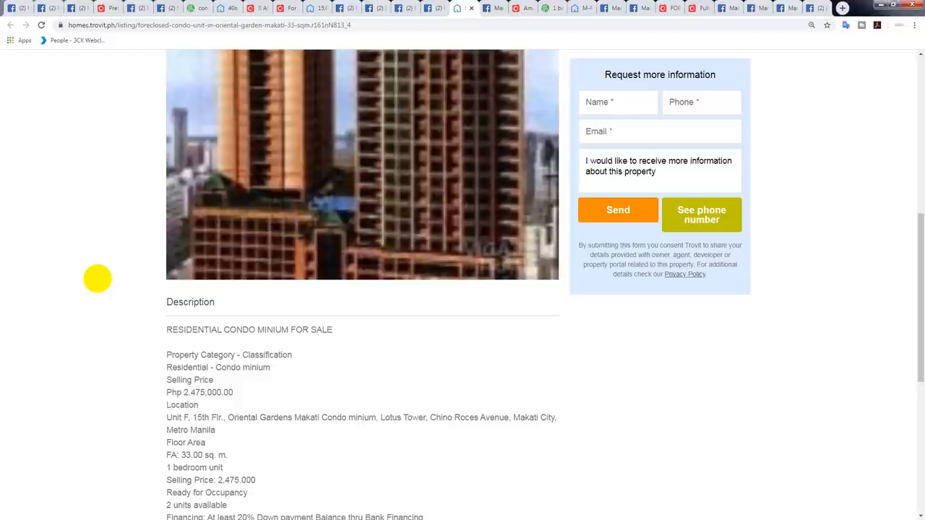
scroll("down", 3)
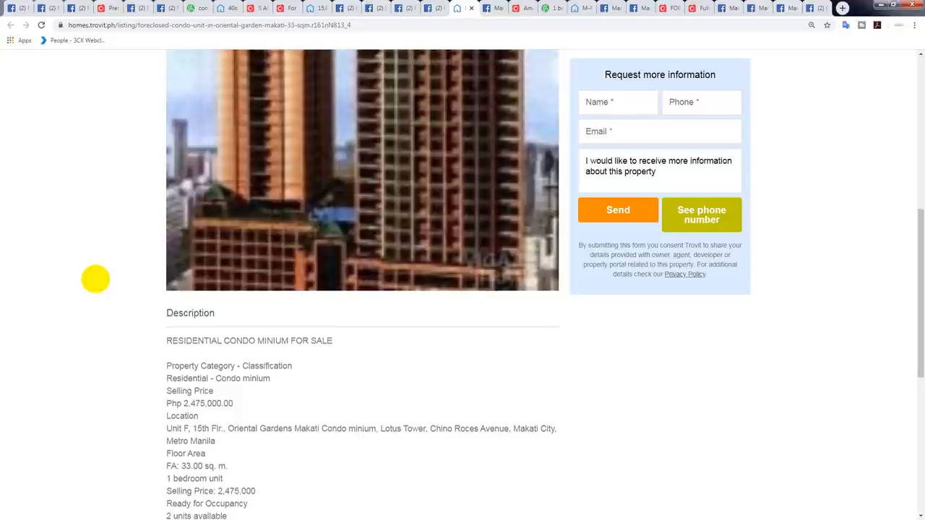
scroll("up", 3)
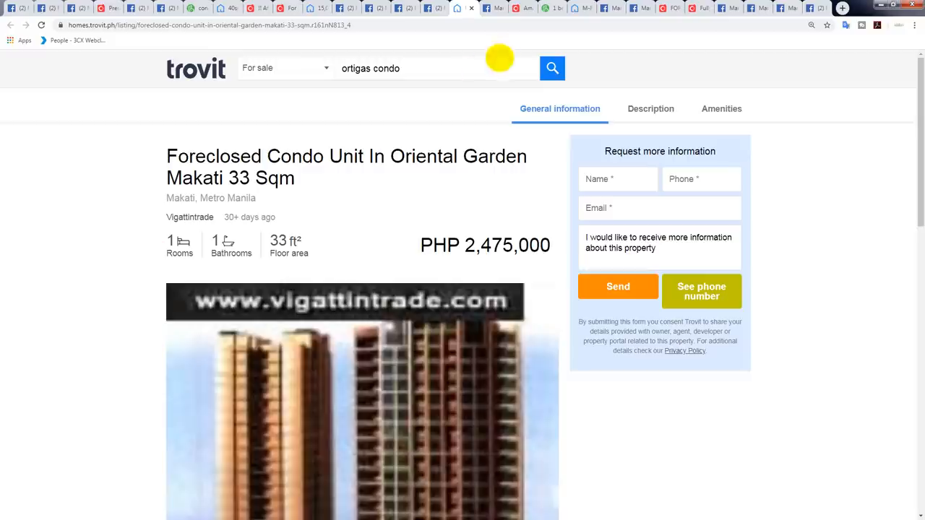
left_click(486, 8)
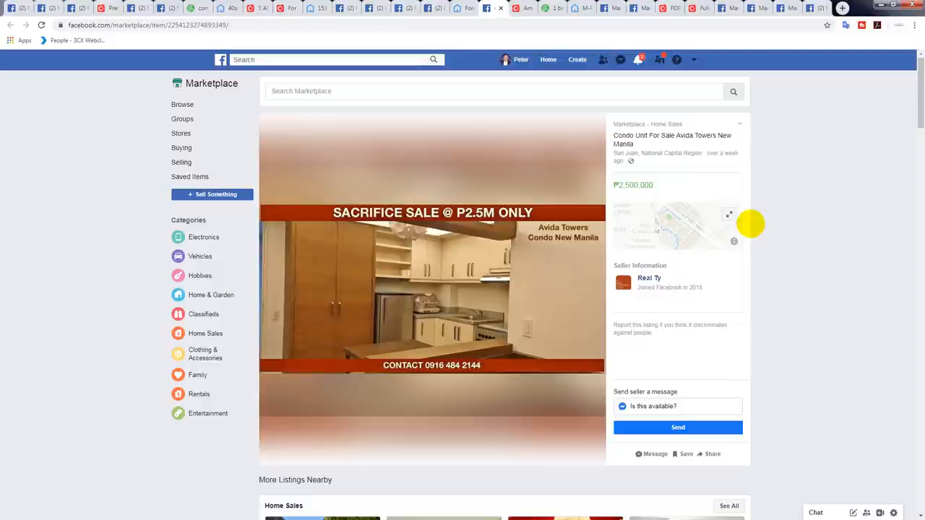
mouse_move(759, 159)
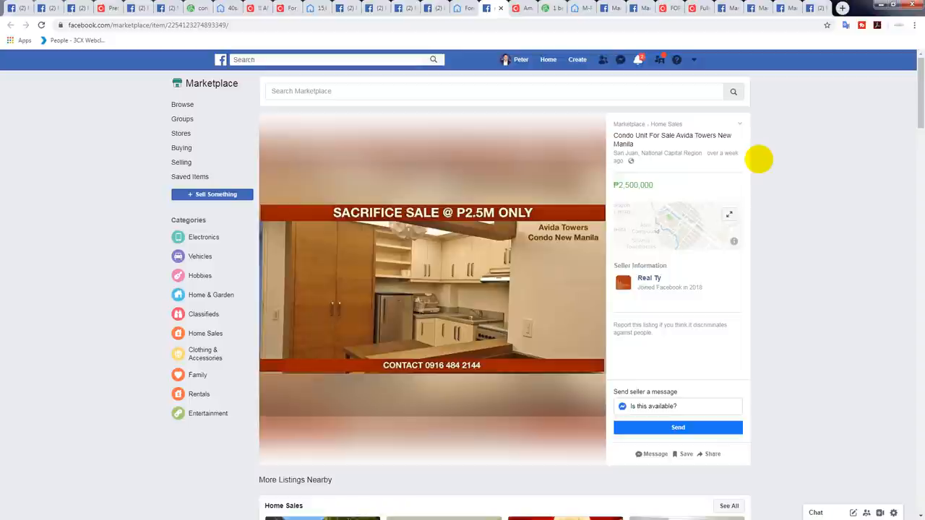
mouse_move(449, 276)
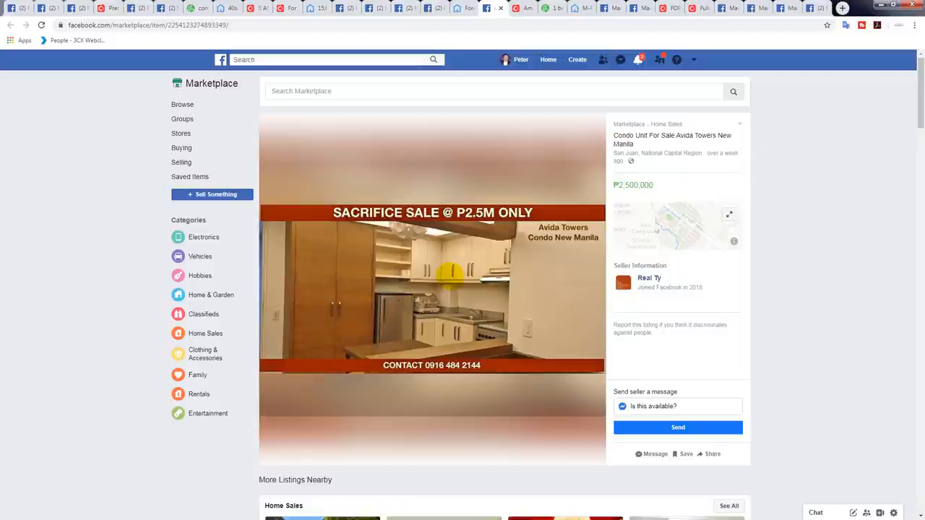
View the ₱2,500,000 Avida Towers New Manila photo enlarged, close it and scroll to nearby listings.
left_click(431, 297)
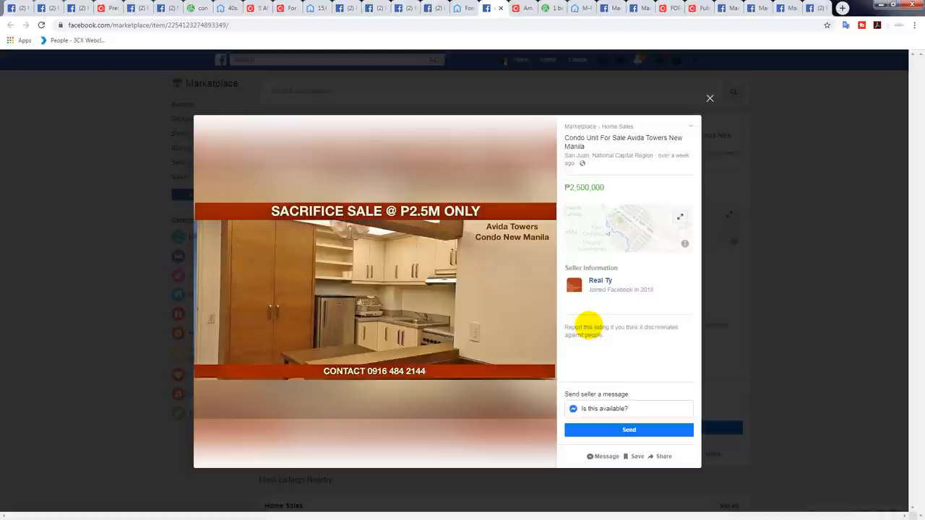
mouse_move(515, 284)
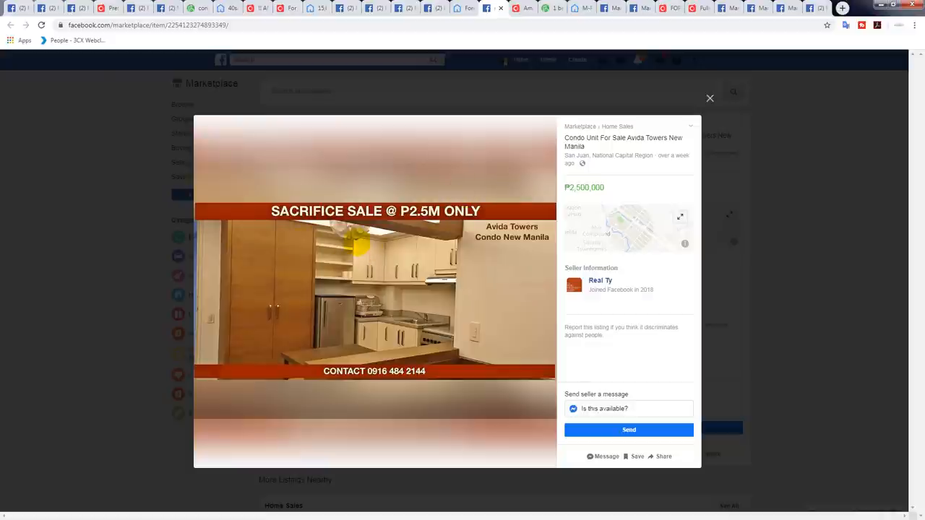
left_click(710, 98)
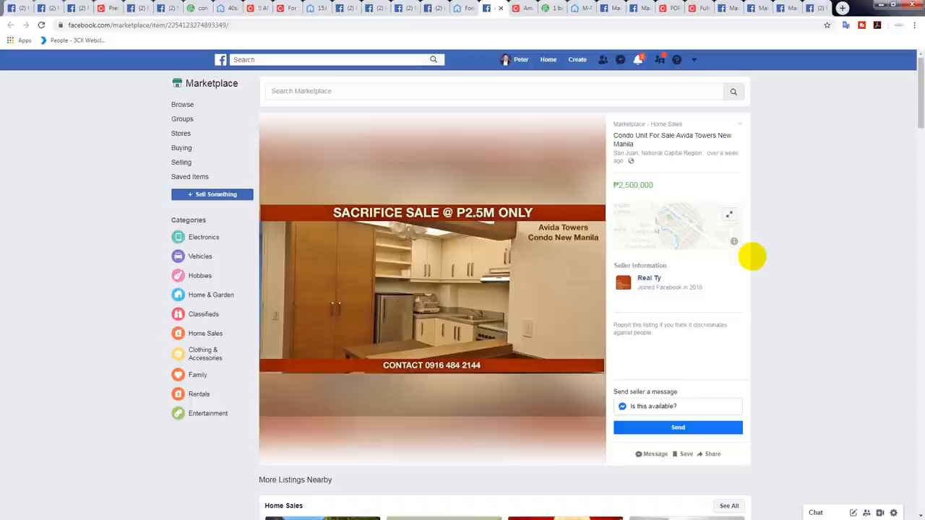
mouse_move(630, 211)
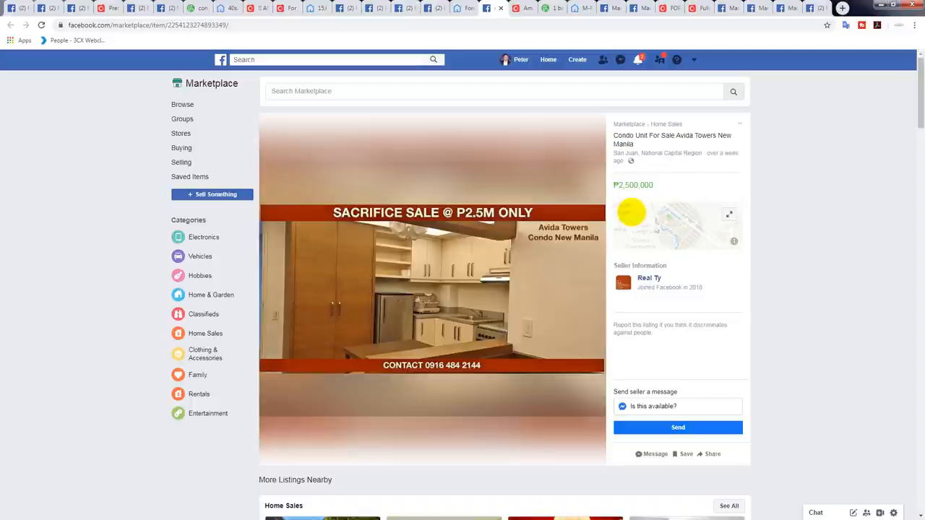
mouse_move(743, 191)
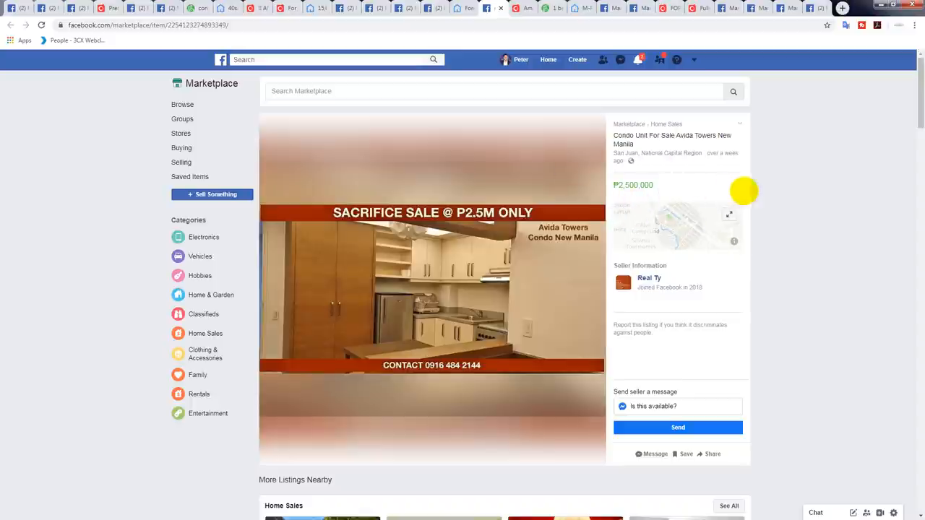
scroll("down", 3)
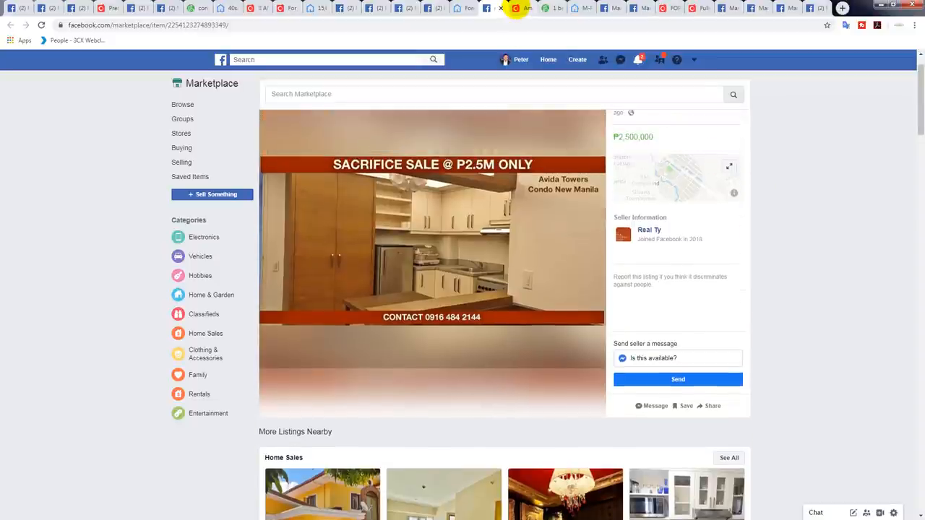
mouse_move(517, 8)
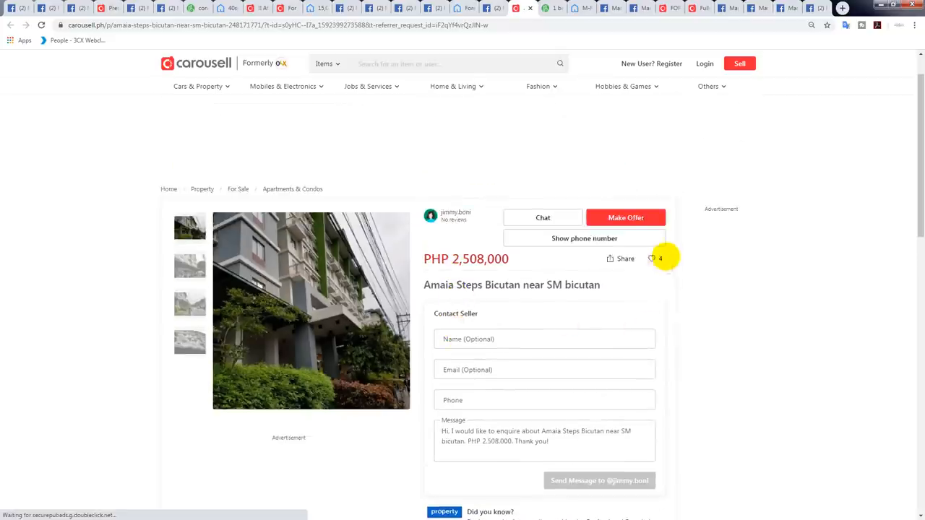
View the Amaia Steps Bicutan building photos full size in the Carousell gallery.
scroll("down", 3)
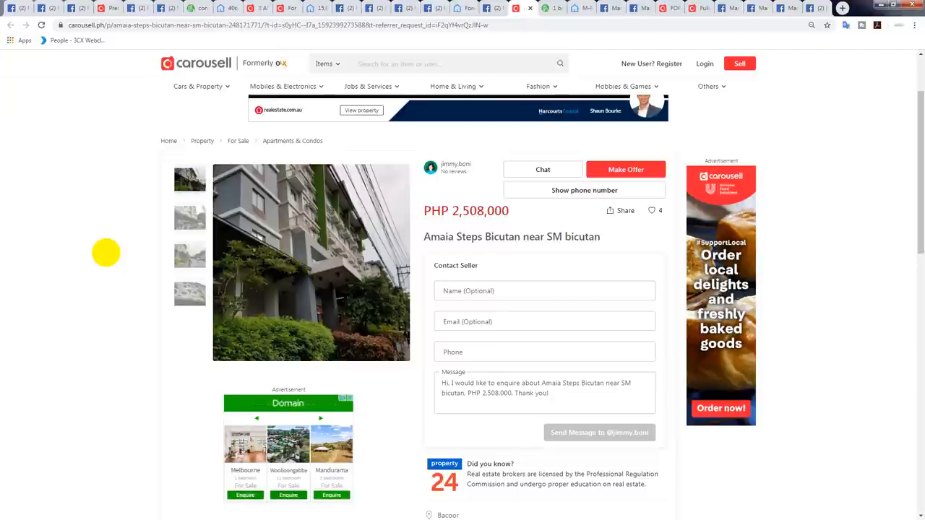
left_click(311, 263)
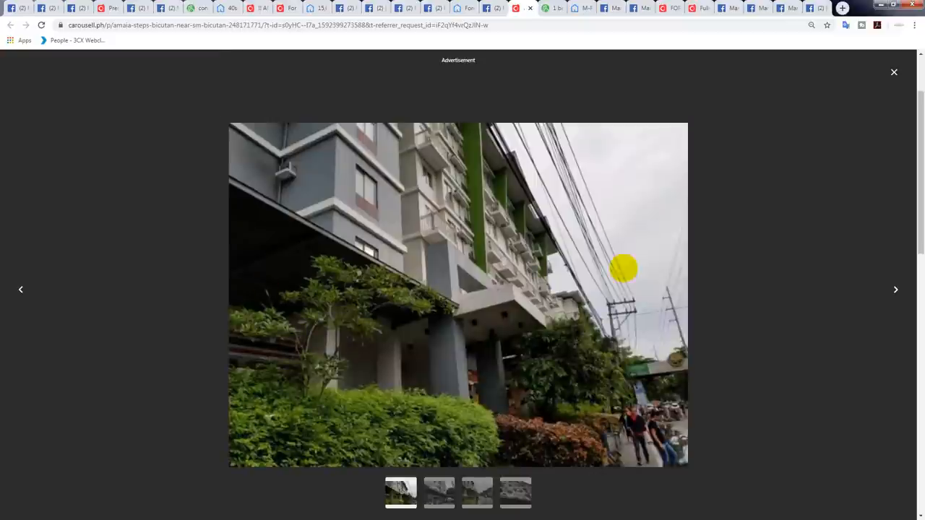
left_click(896, 289)
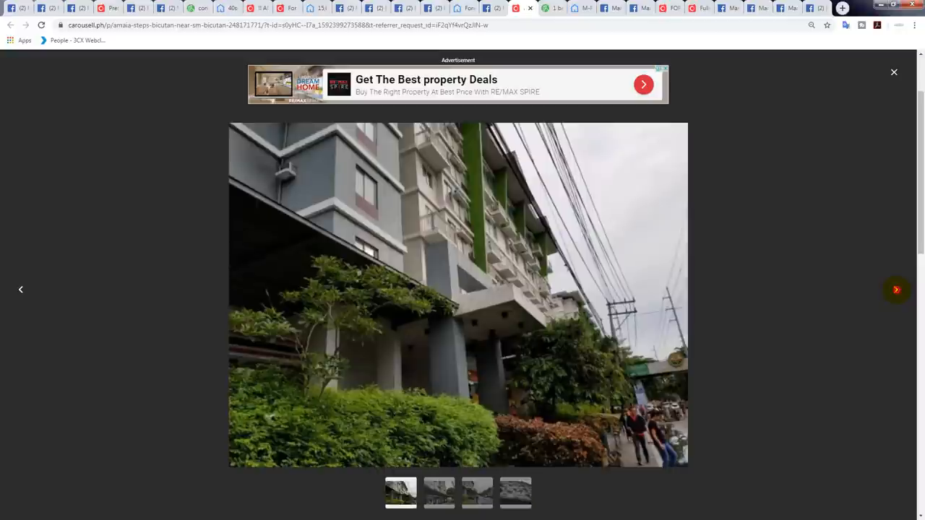
left_click(894, 72)
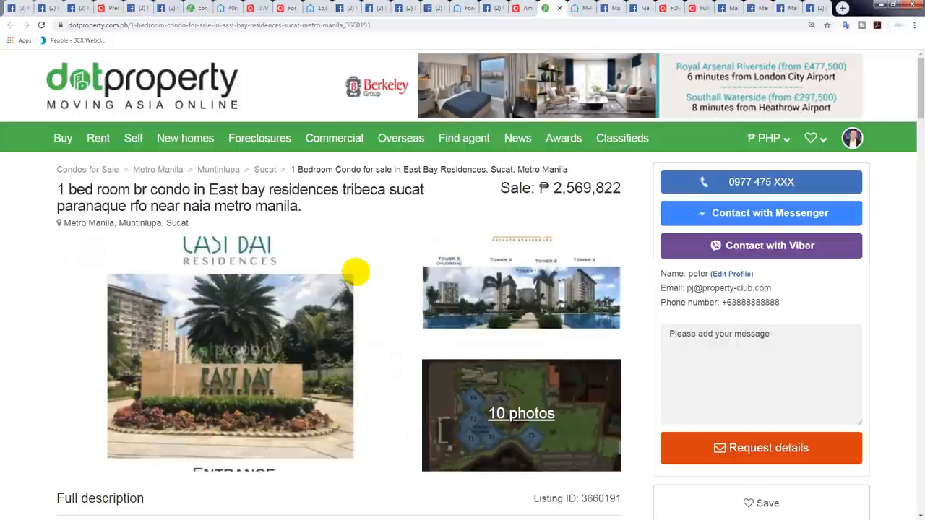
Scroll through the ₱2,569,822 East Bay Residences 1-bedroom description and key features, then back to top.
scroll("down", 3)
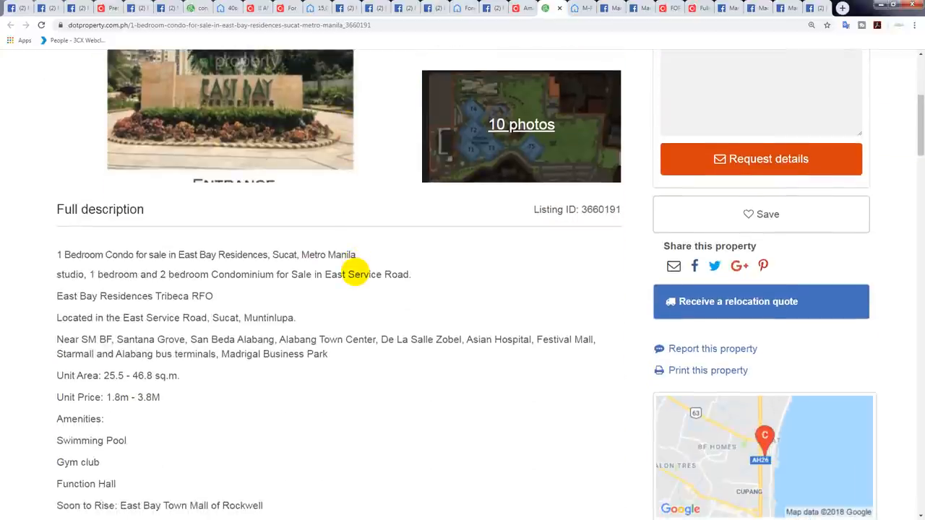
scroll("up", 3)
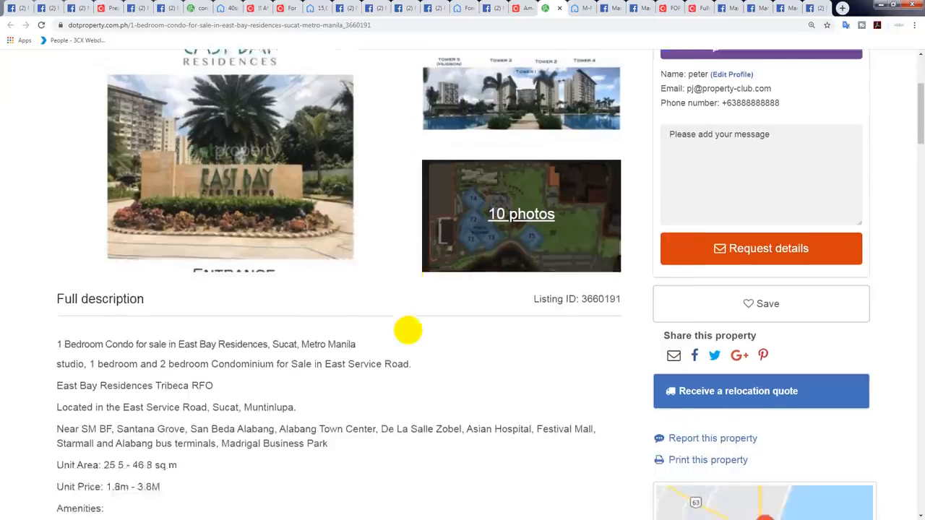
scroll("down", 3)
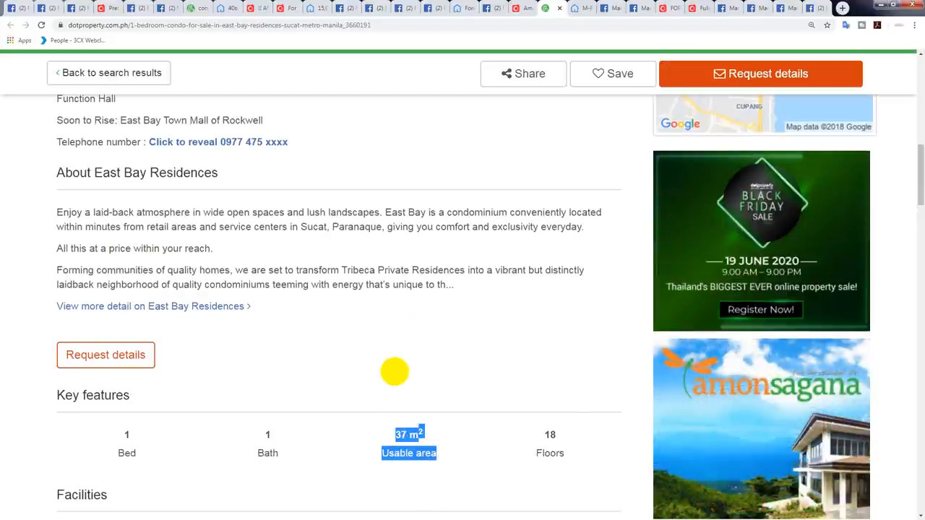
scroll("up", 3)
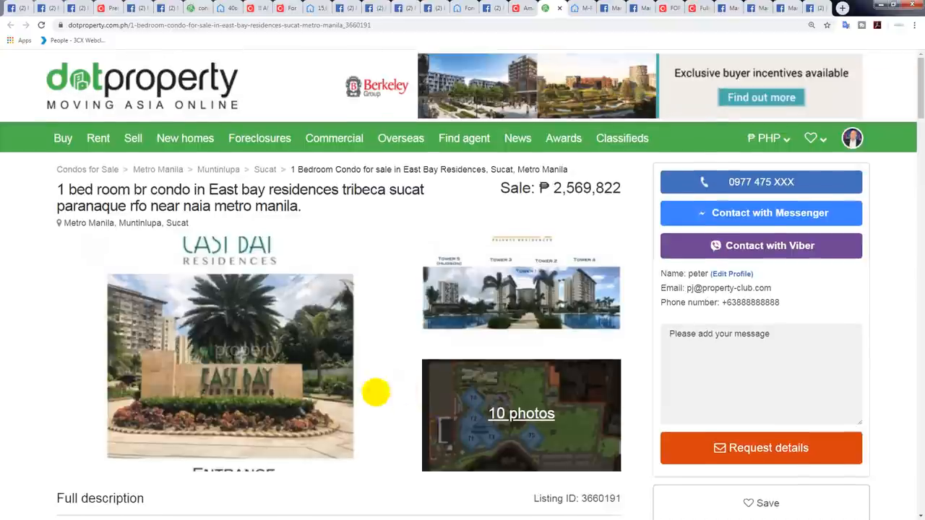
left_click(230, 364)
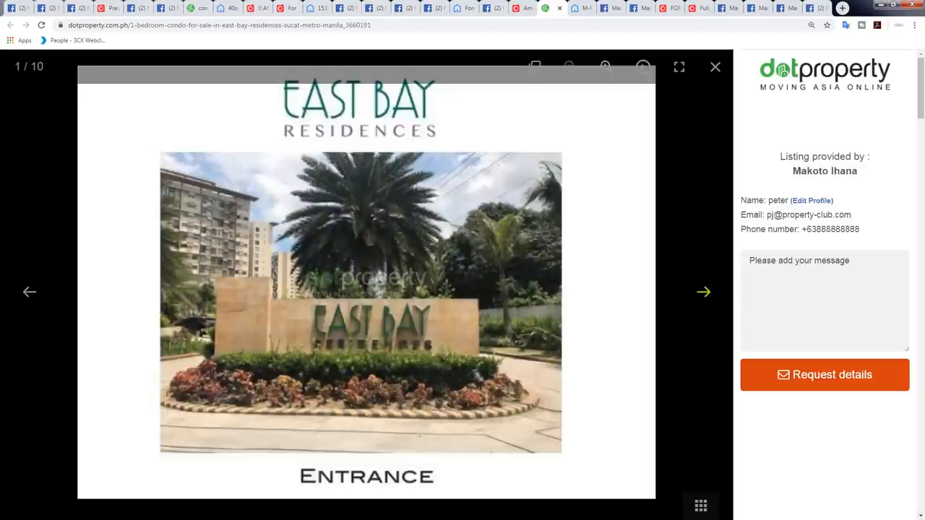
left_click(703, 292)
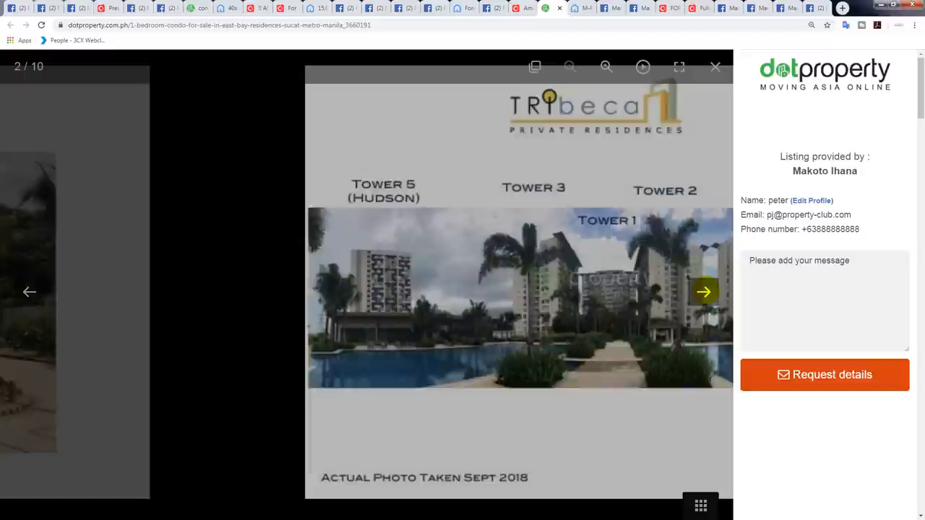
left_click(704, 292)
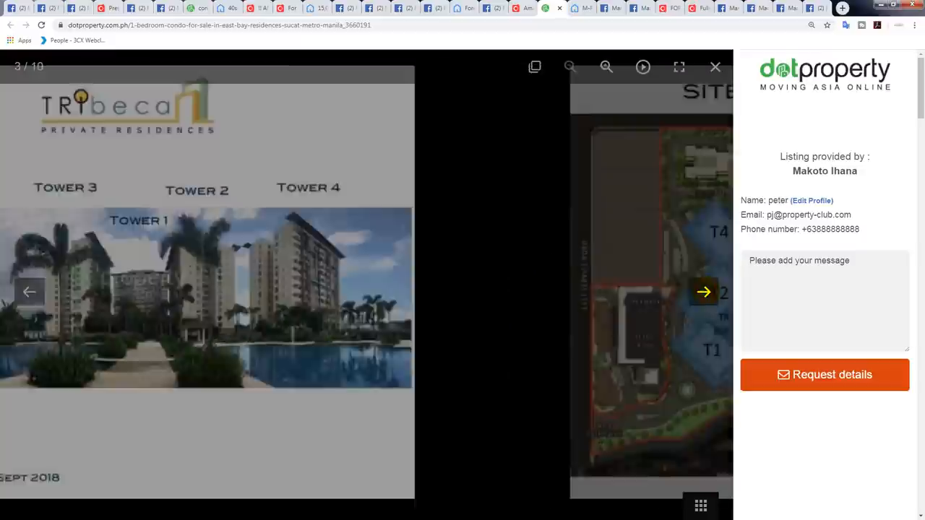
left_click(703, 292)
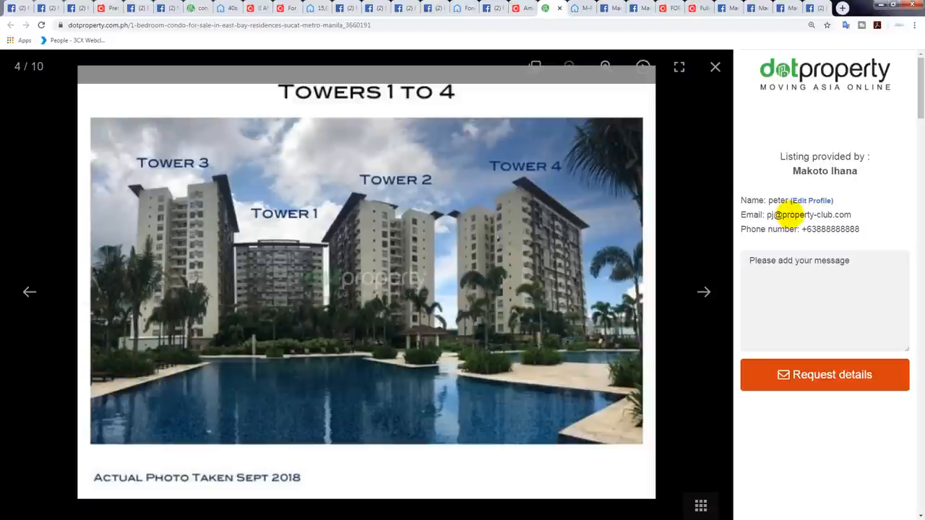
mouse_move(702, 292)
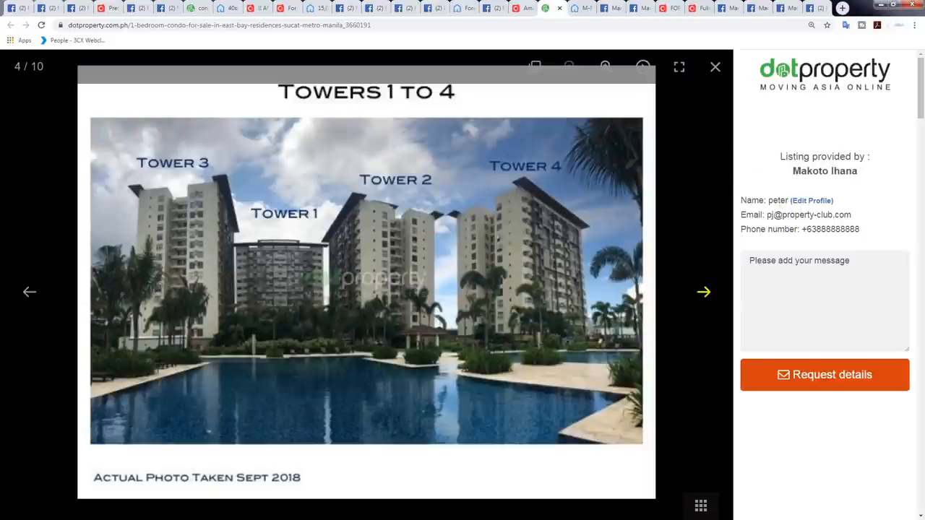
left_click(702, 292)
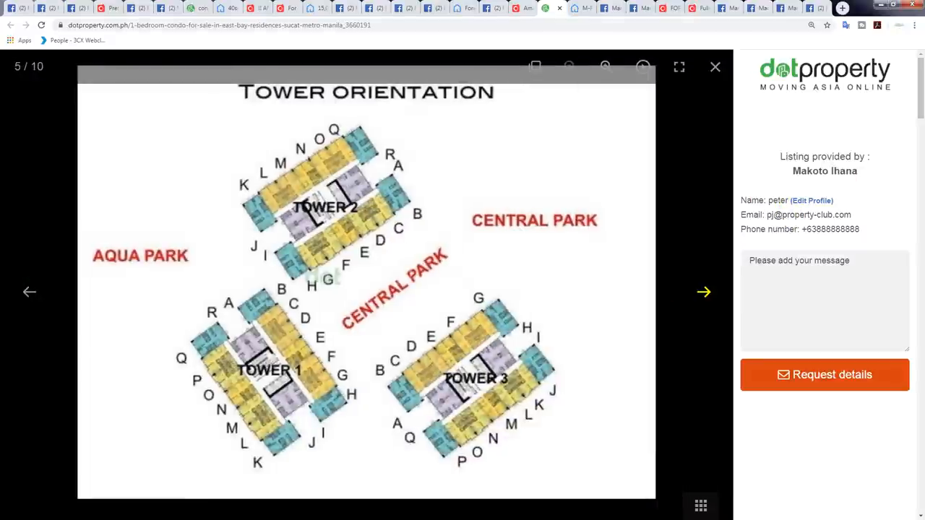
left_click(703, 292)
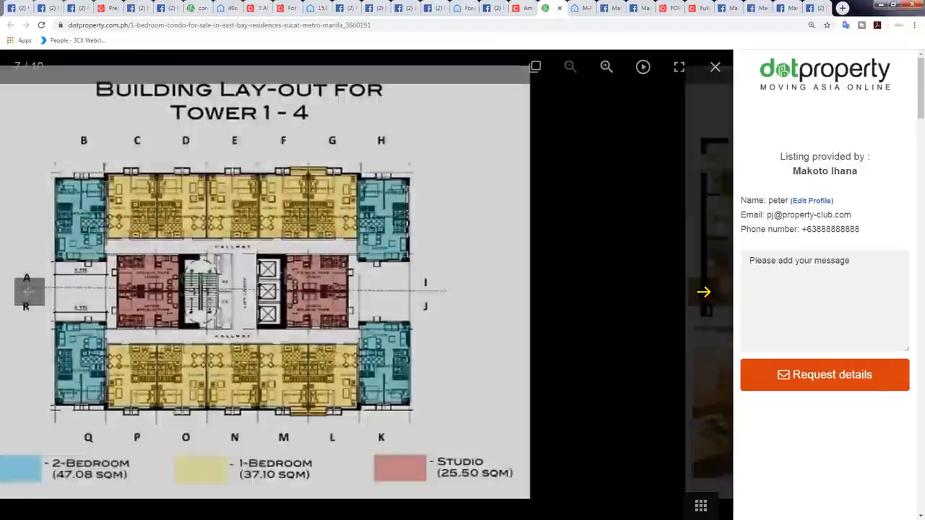
left_click(703, 292)
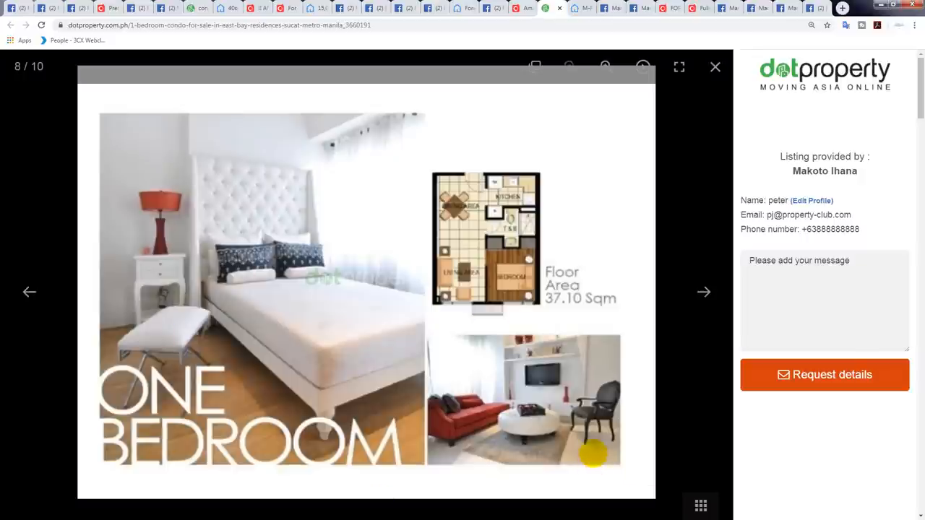
mouse_move(609, 310)
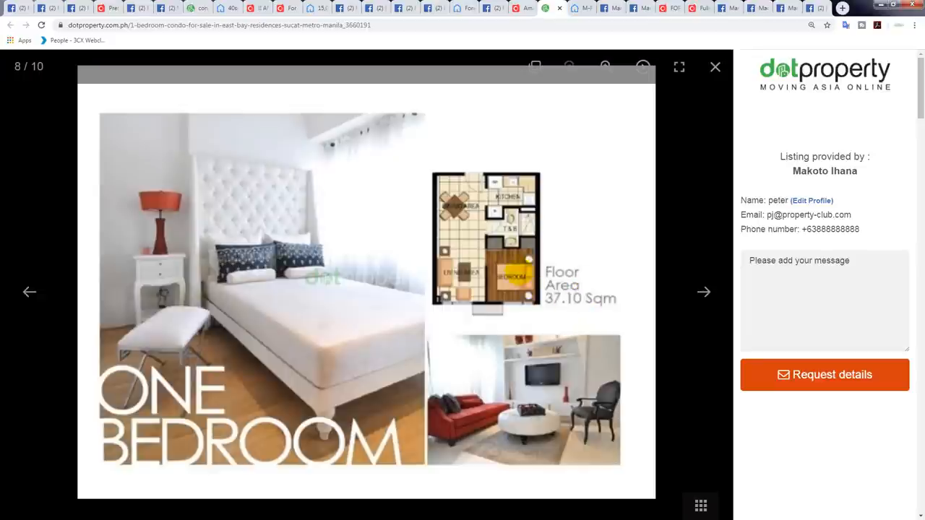
mouse_move(475, 312)
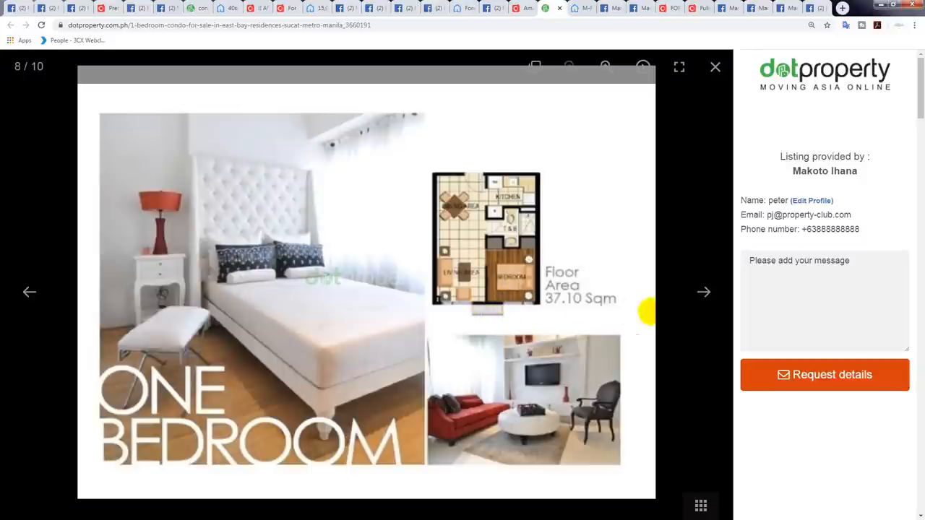
mouse_move(706, 292)
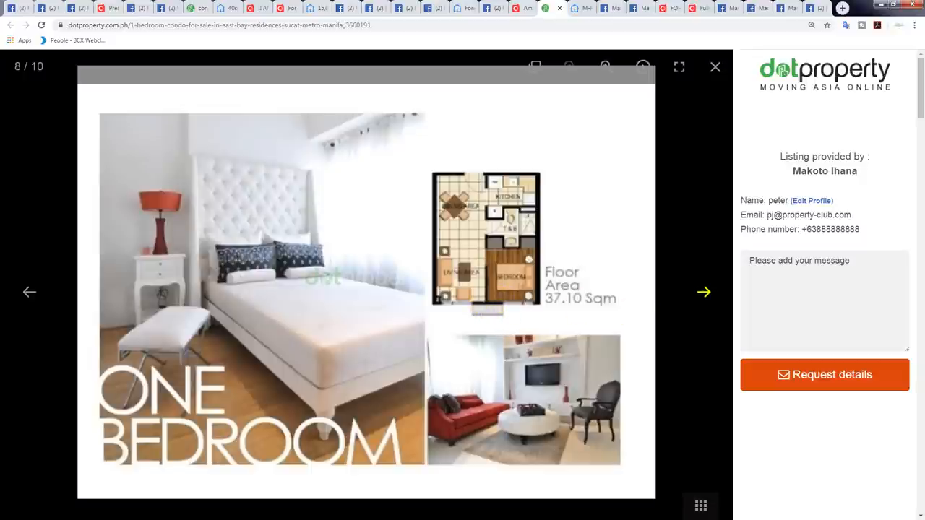
left_click(703, 292)
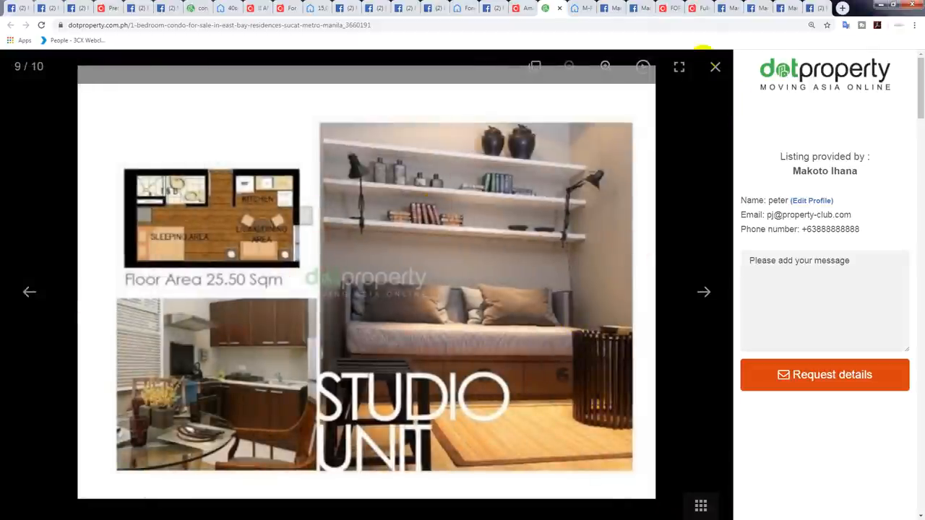
left_click(714, 66)
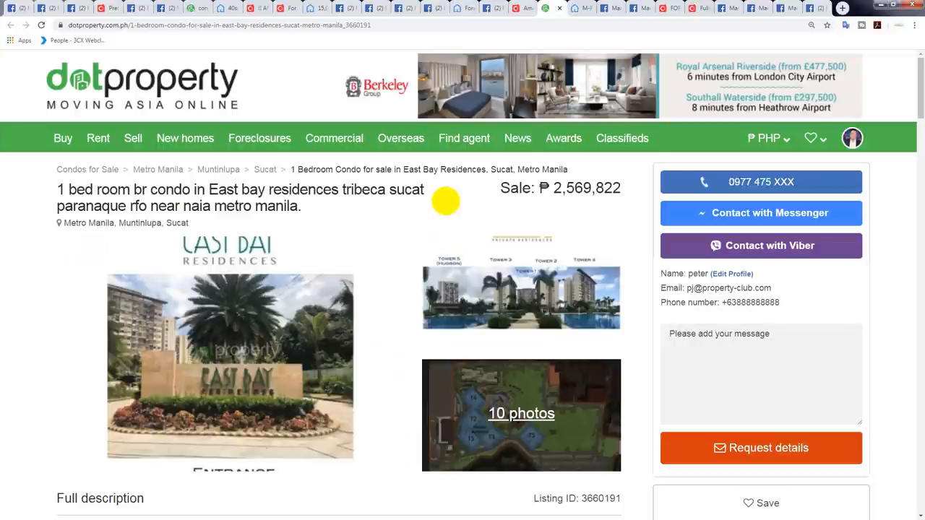
scroll("down", 3)
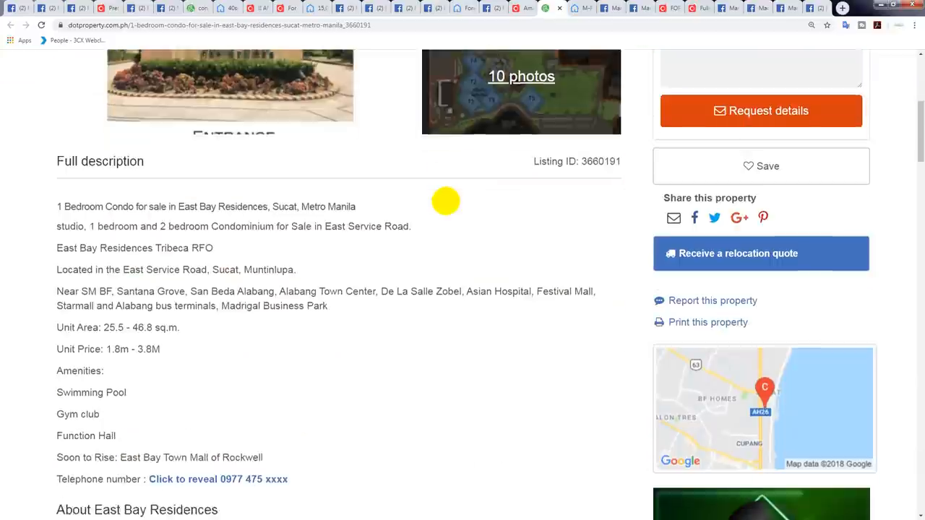
scroll("down", 3)
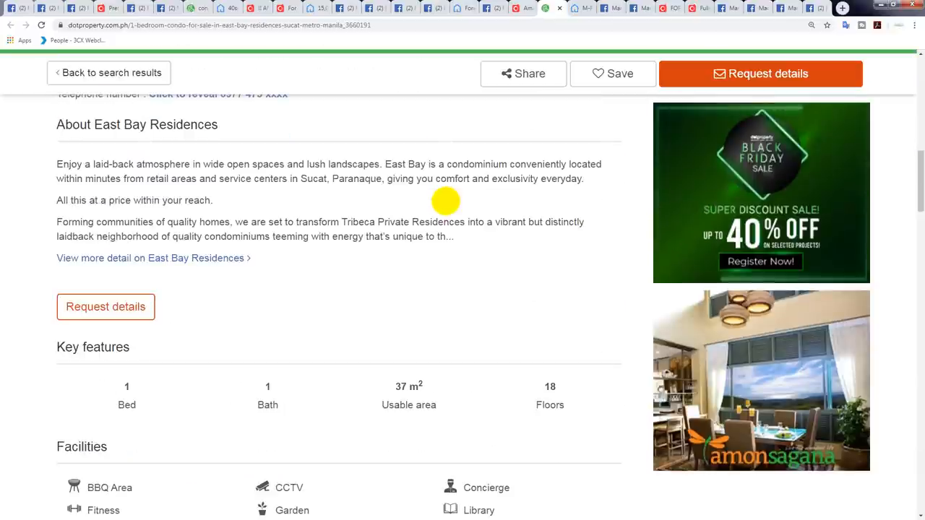
scroll("up", 3)
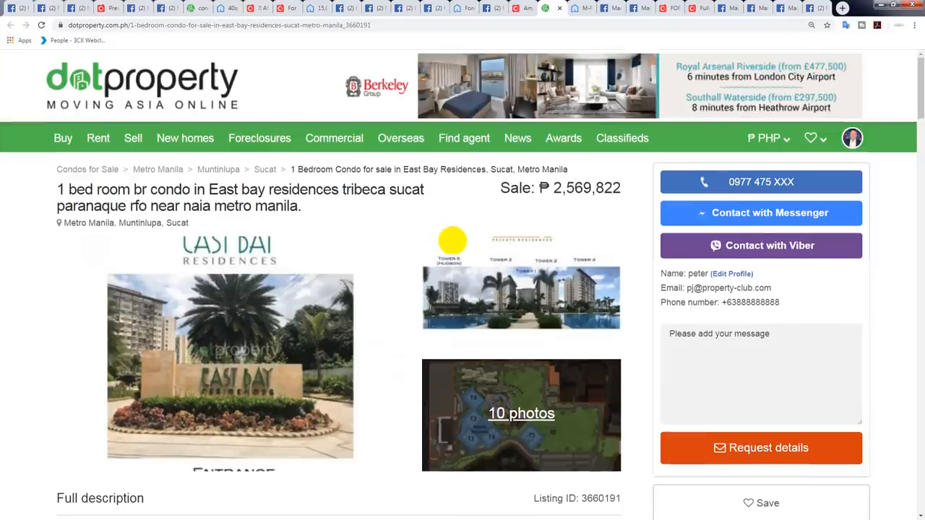
scroll("down", 3)
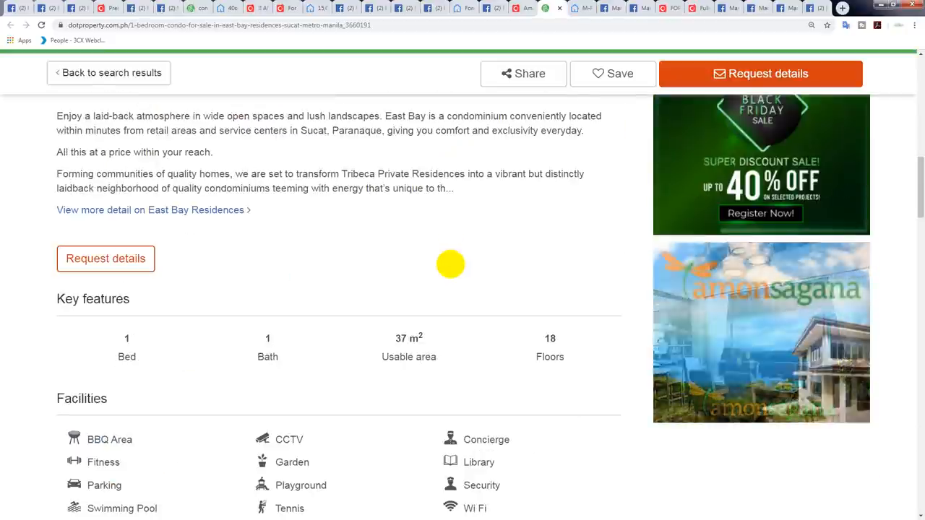
scroll("up", 3)
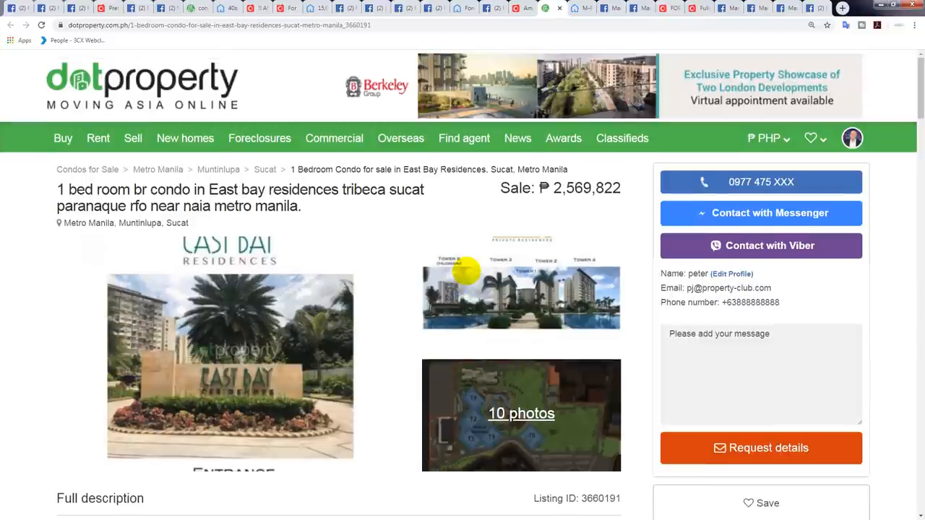
mouse_move(42, 217)
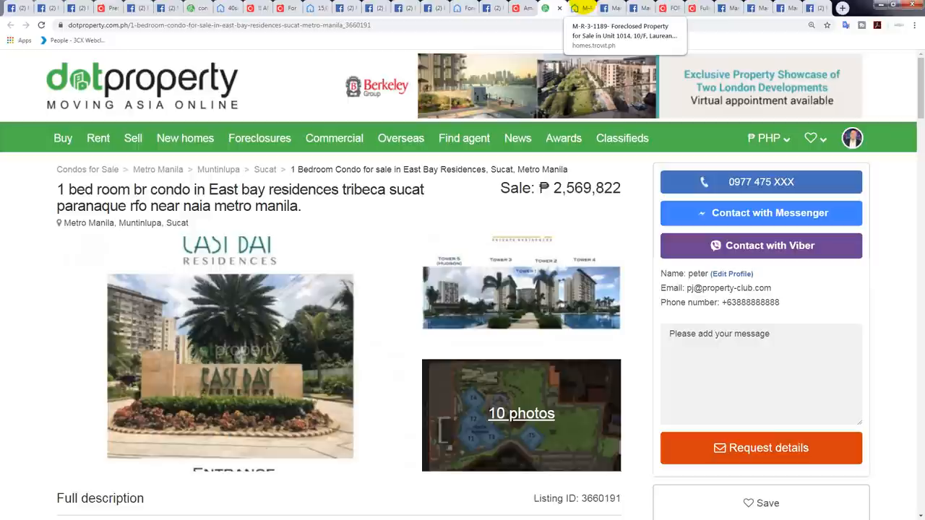
Dismiss the similar ads and read the PHP 2,652,000 Laureano di Trevi Unit 1014 price and description.
left_click(624, 35)
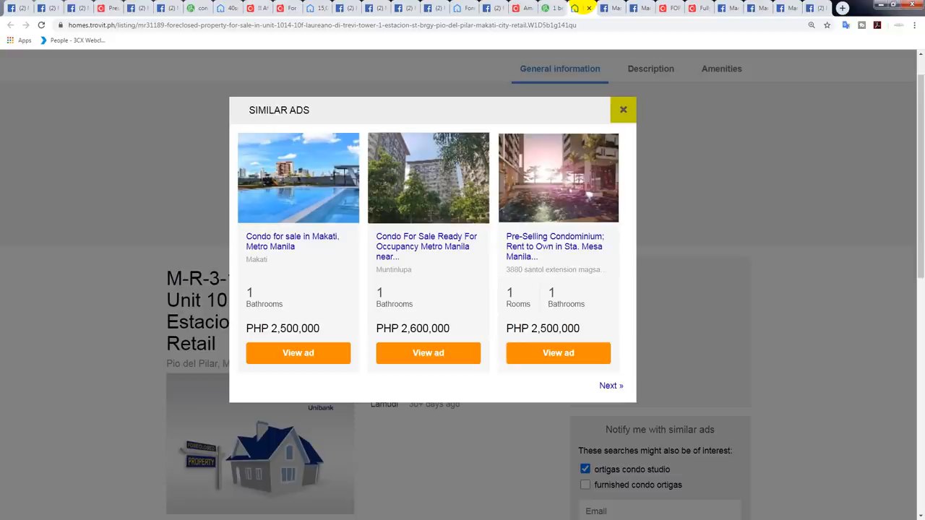
left_click(622, 110)
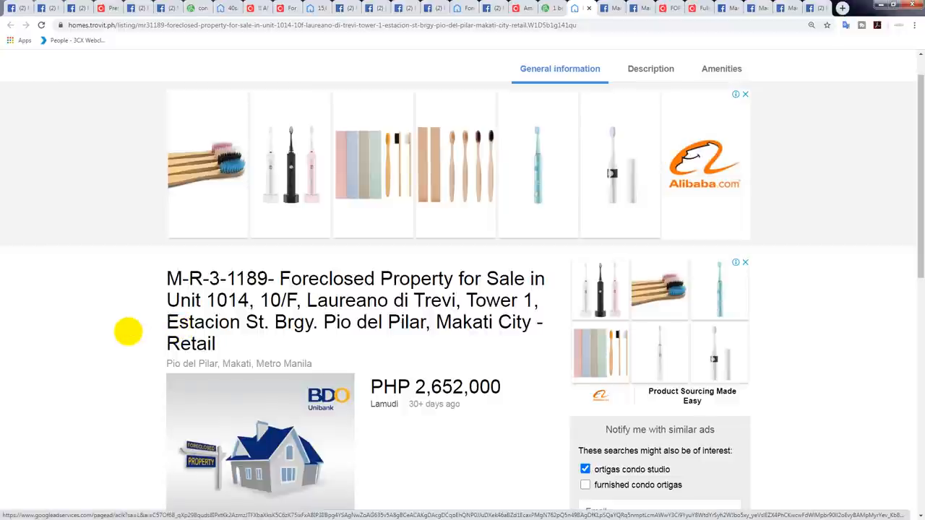
scroll("down", 3)
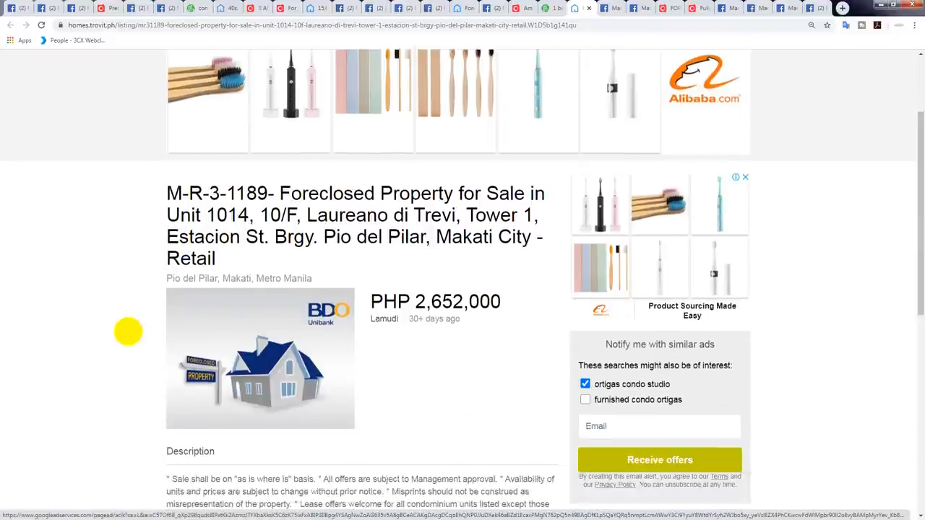
scroll("down", 3)
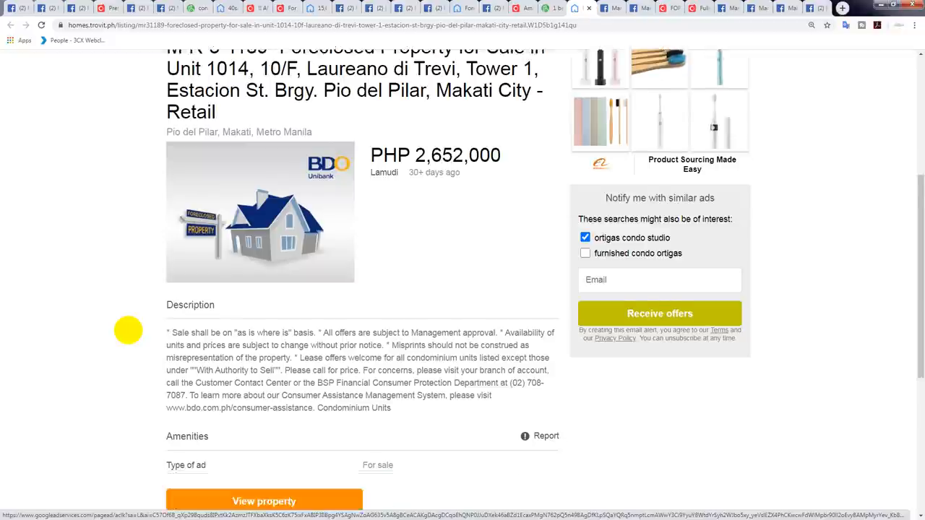
scroll("up", 3)
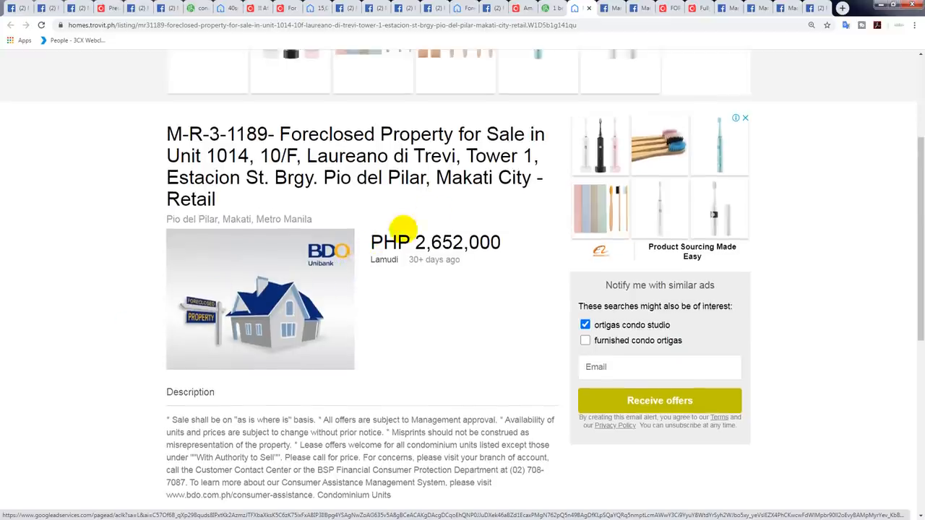
mouse_move(228, 156)
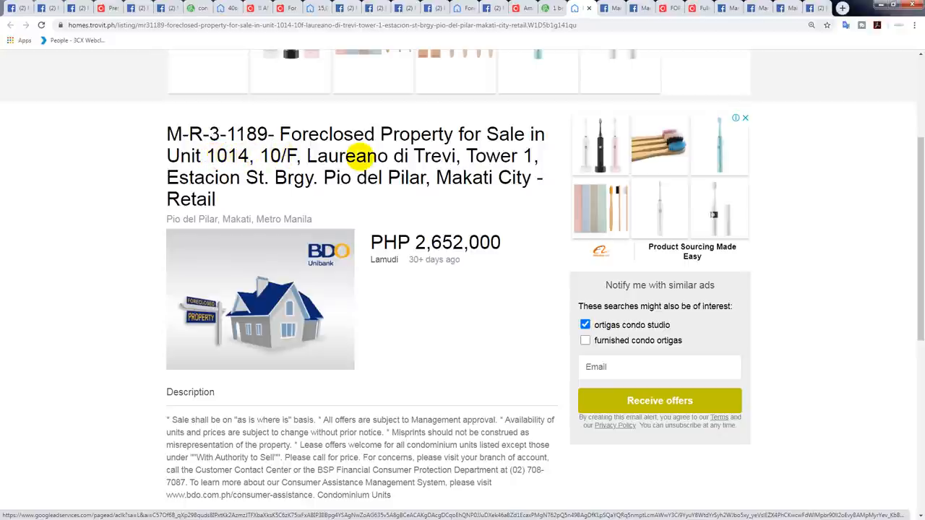
mouse_move(385, 156)
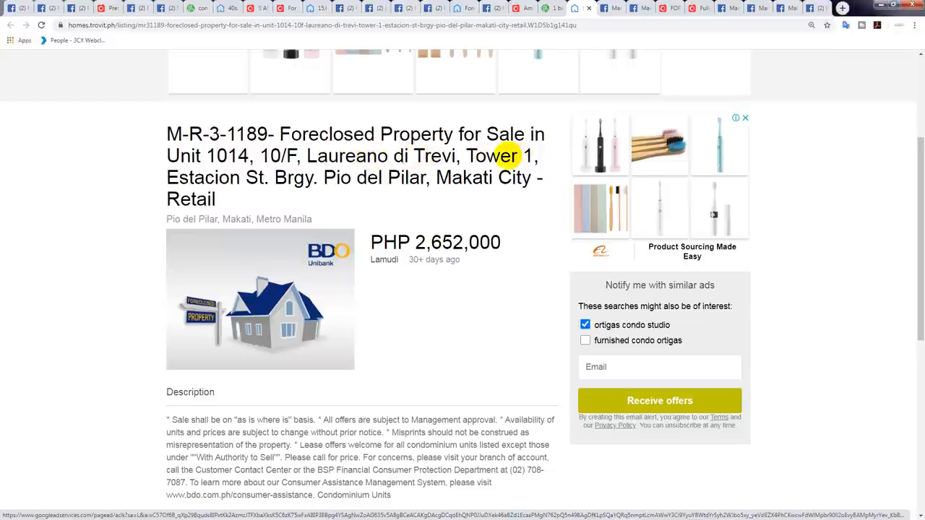
mouse_move(489, 182)
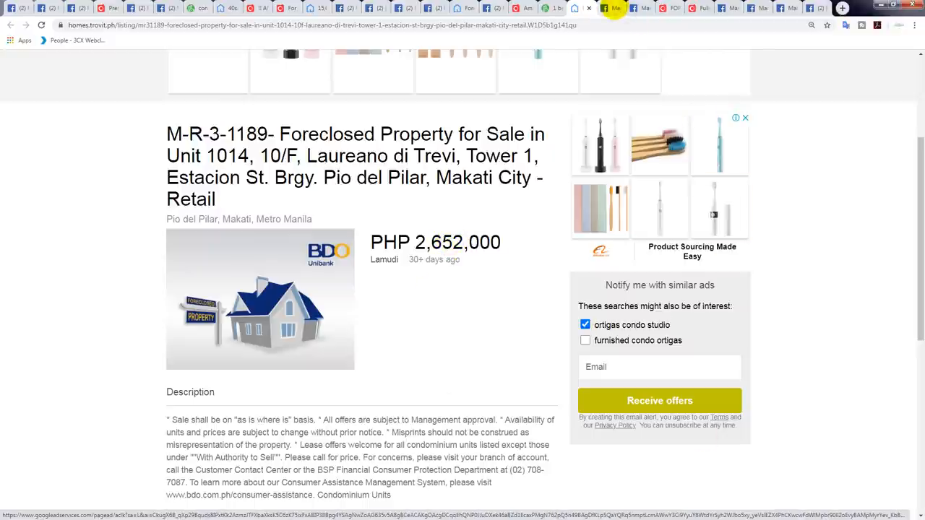
Switch to the ₱2,750,000 Azure condo listing and expand its full description.
left_click(604, 9)
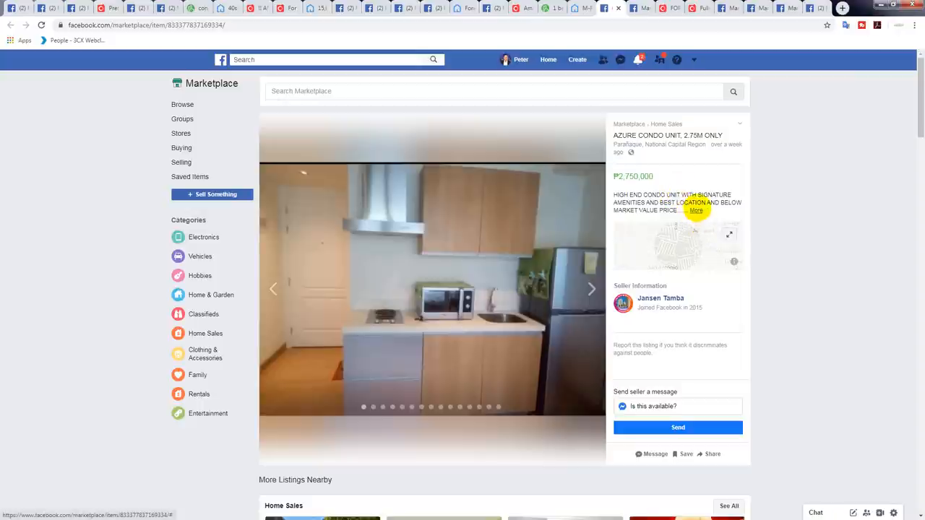
left_click(695, 211)
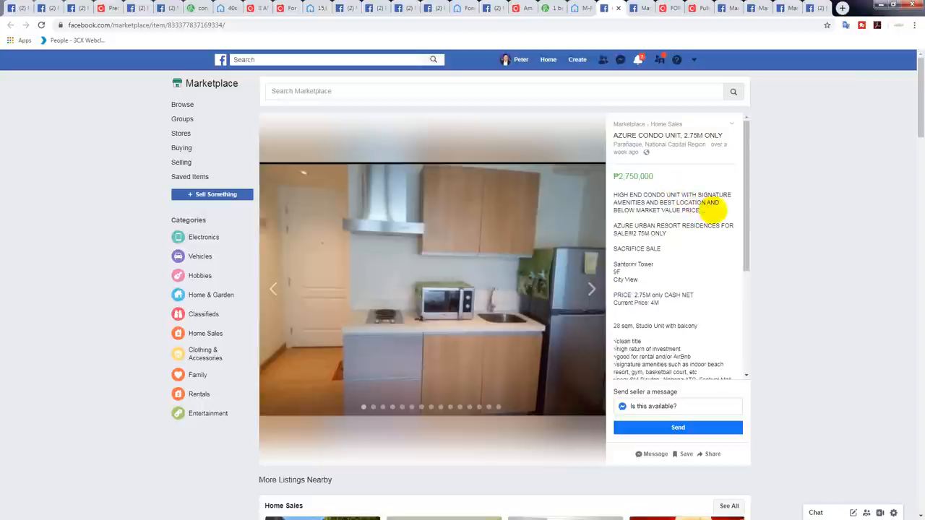
mouse_move(710, 257)
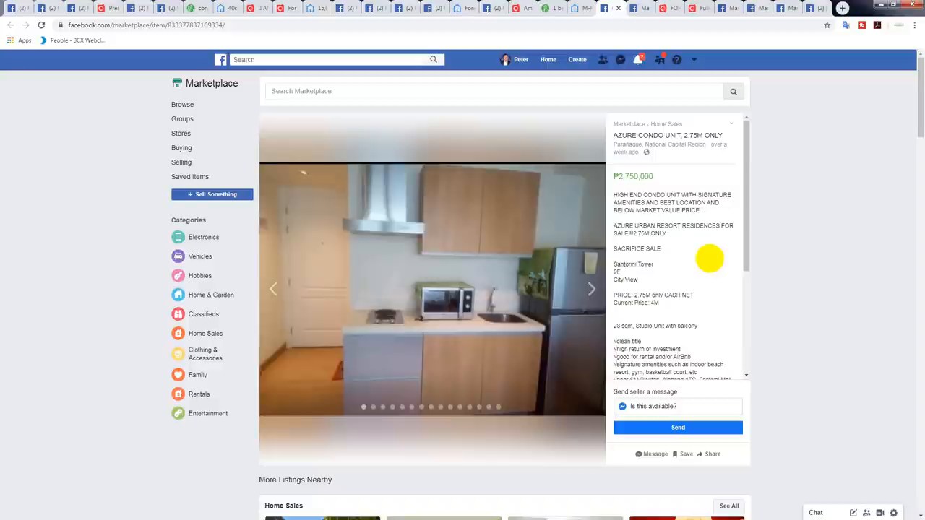
mouse_move(806, 324)
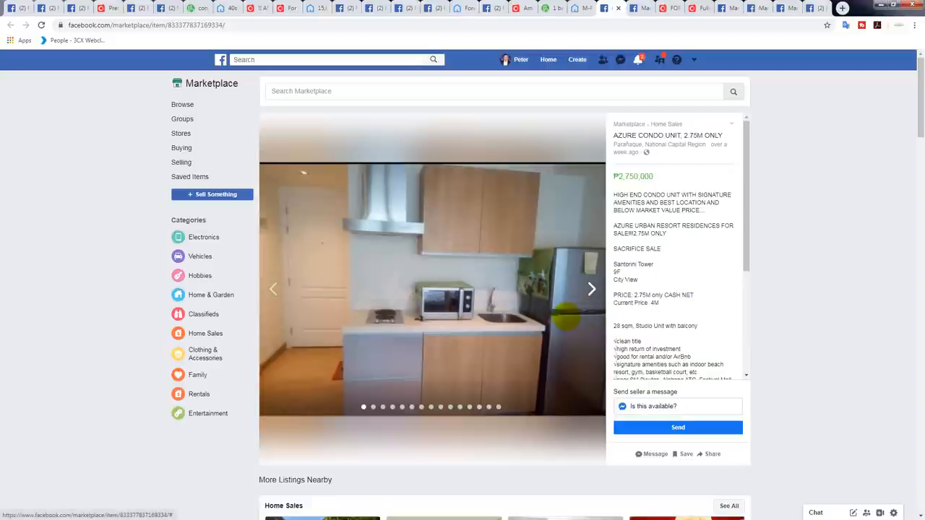
Page through the Azure unit's photos: kitchen, site map, bedroom, bathroom and pool shots.
left_click(592, 289)
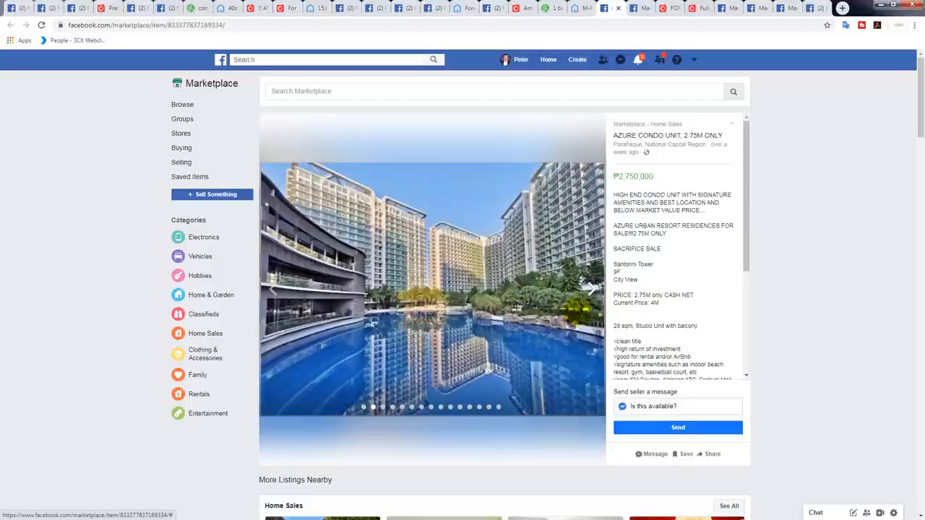
left_click(591, 289)
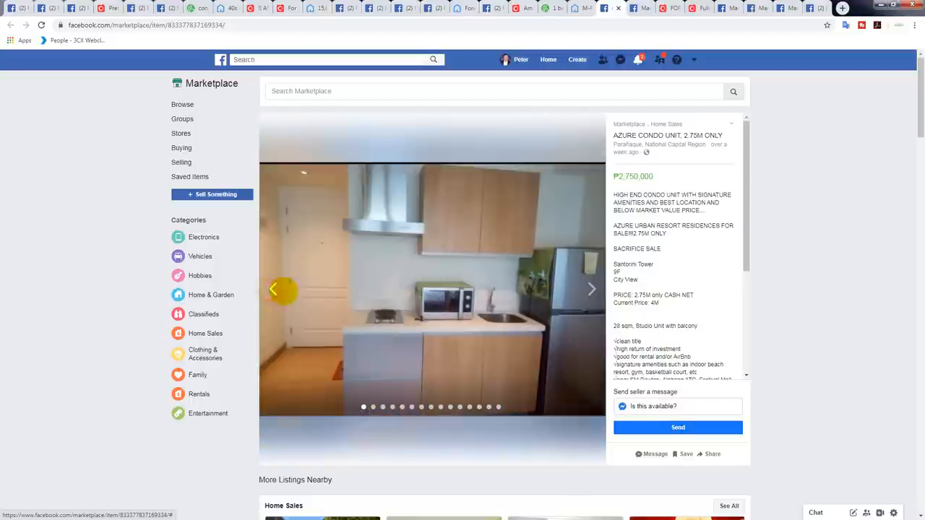
left_click(591, 289)
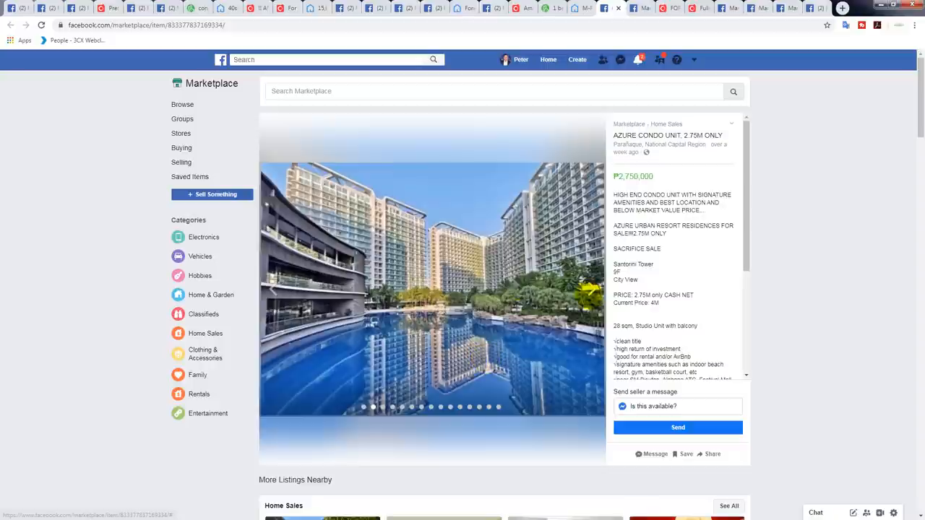
left_click(590, 292)
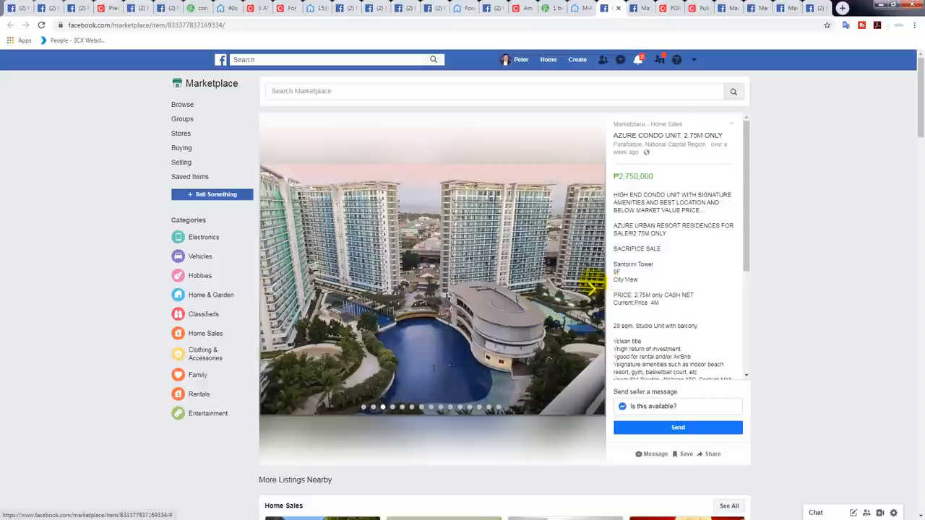
left_click(593, 284)
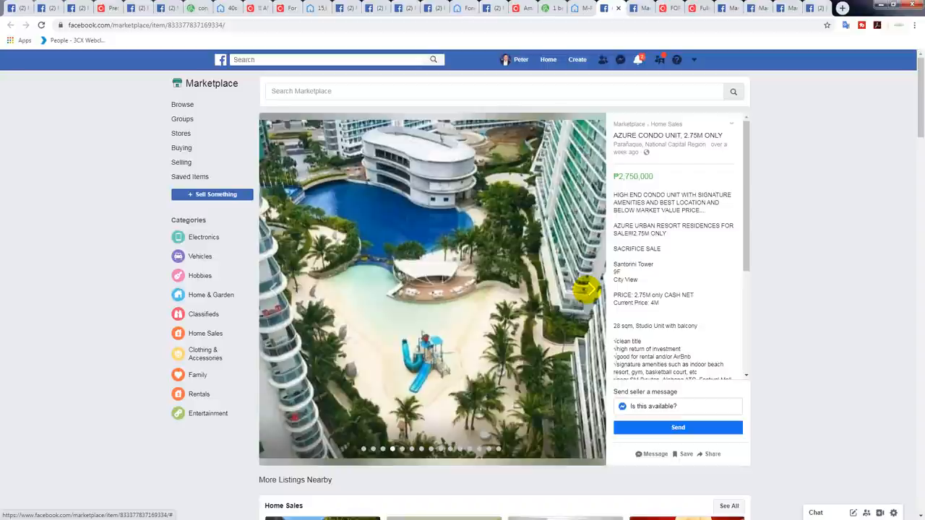
left_click(590, 289)
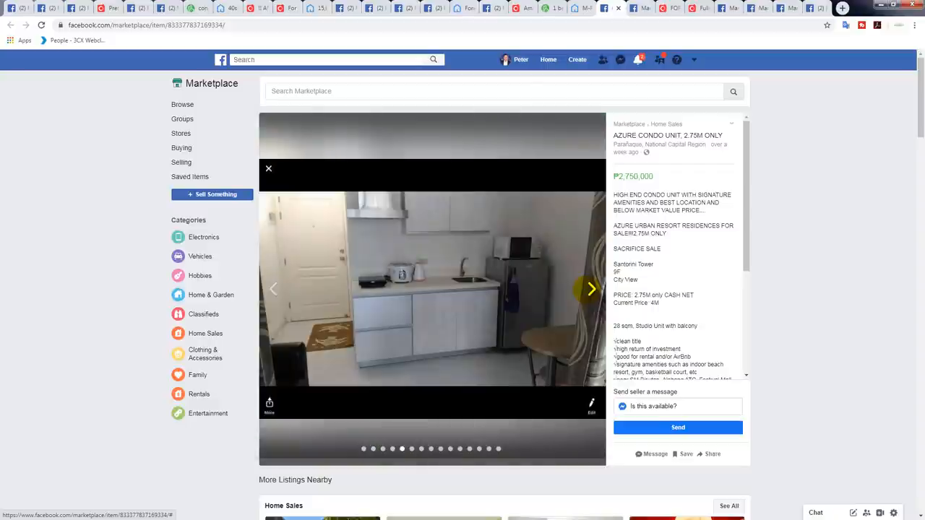
left_click(589, 289)
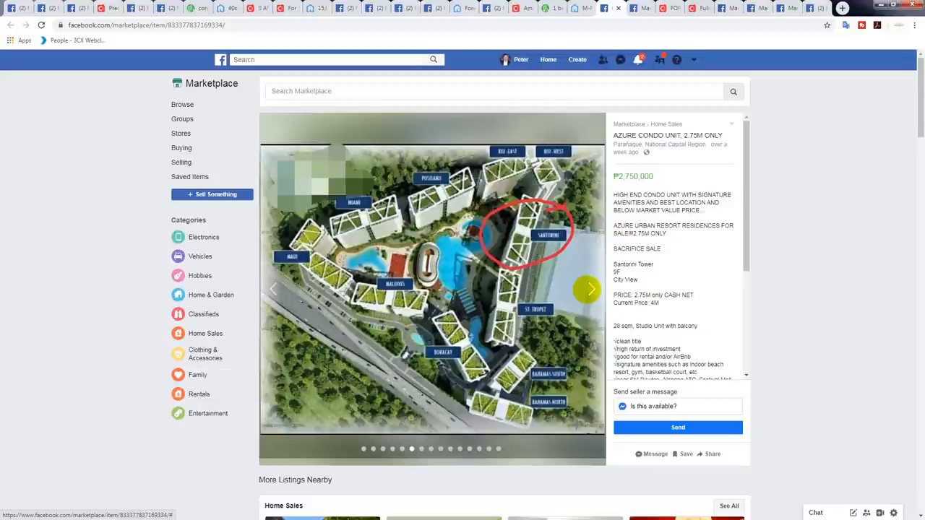
left_click(588, 289)
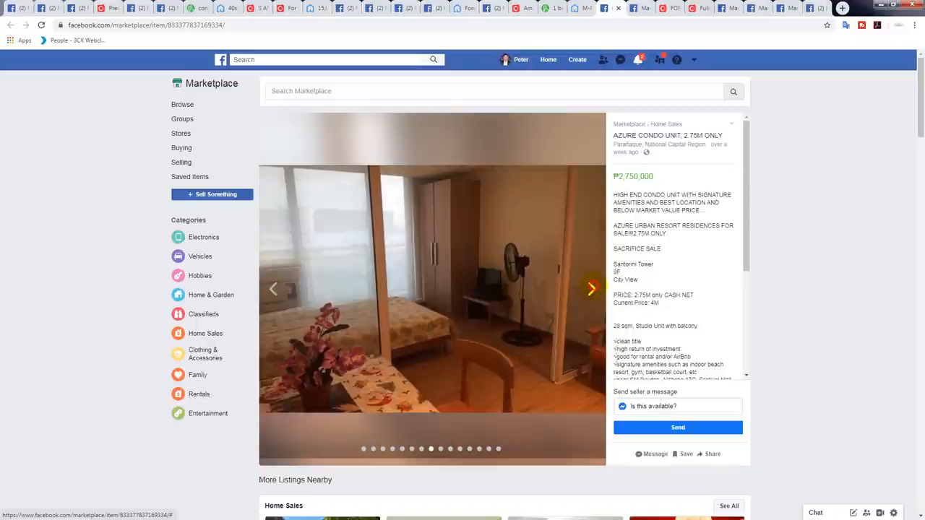
left_click(591, 290)
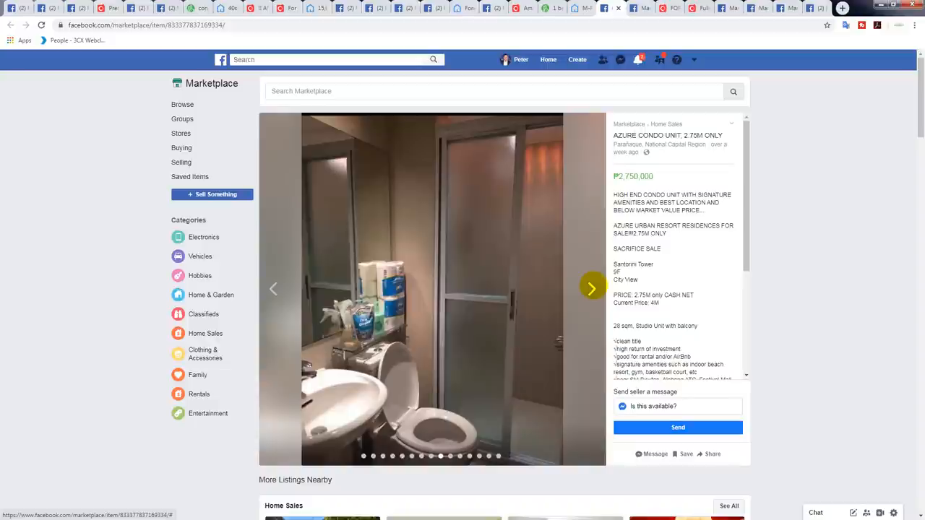
left_click(593, 289)
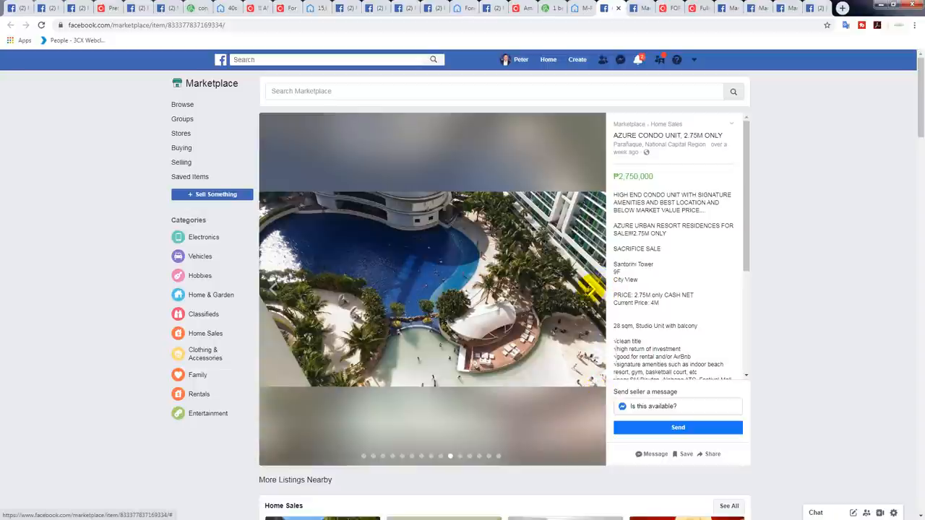
left_click(590, 290)
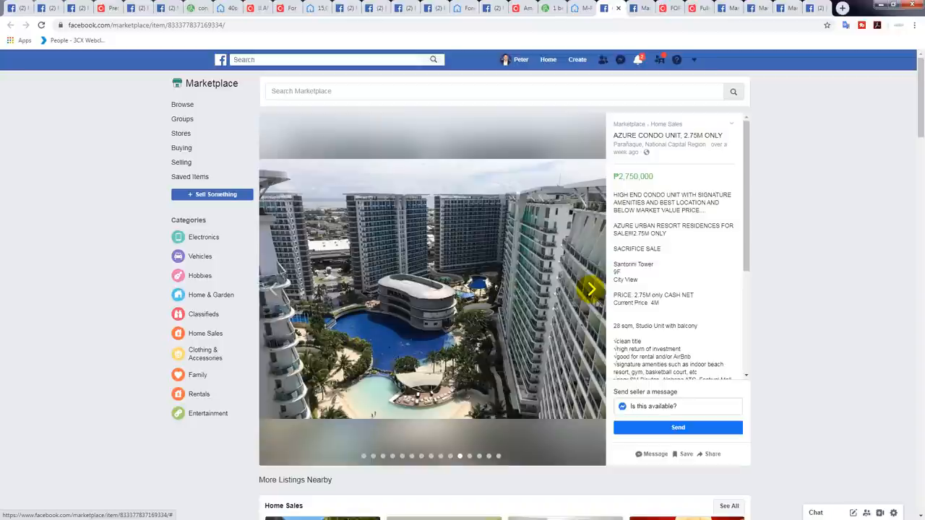
mouse_move(587, 181)
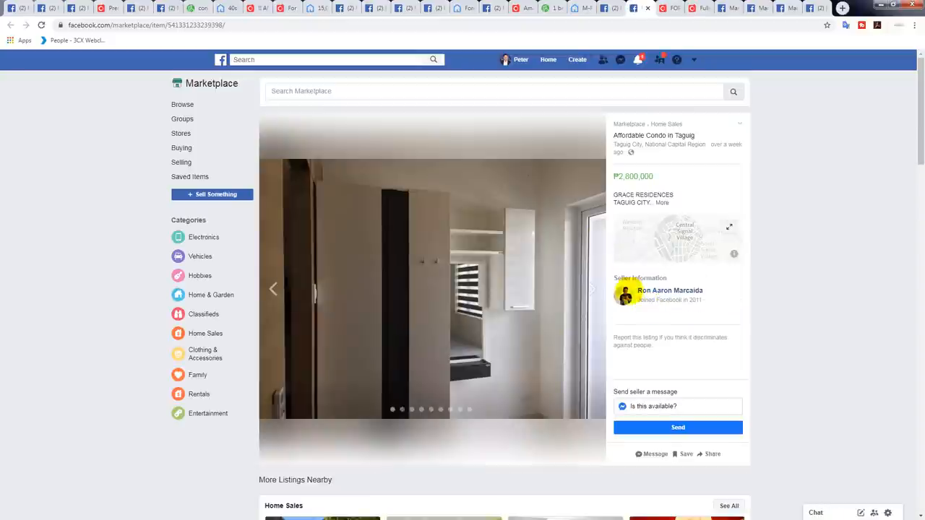
Expand the full description of the ₱2,800,000 Affordable Condo in Taguig listing.
left_click(662, 202)
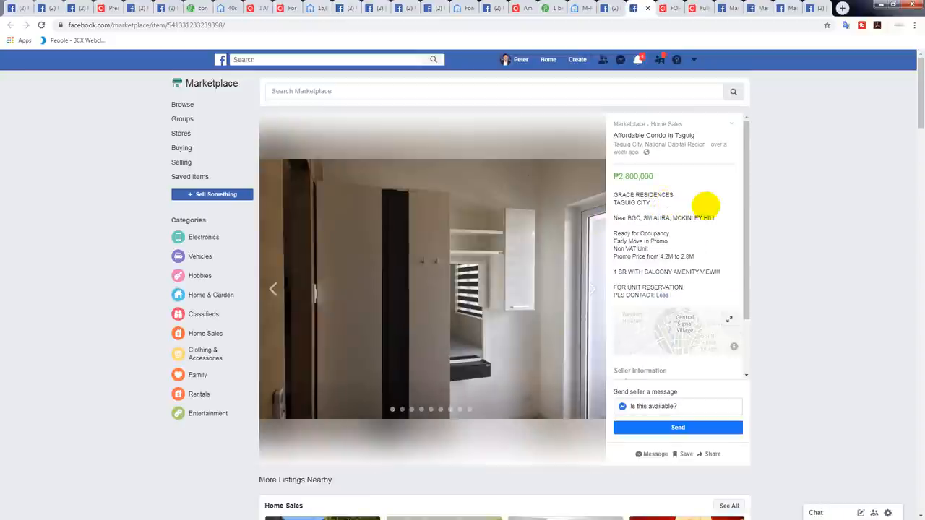
mouse_move(664, 258)
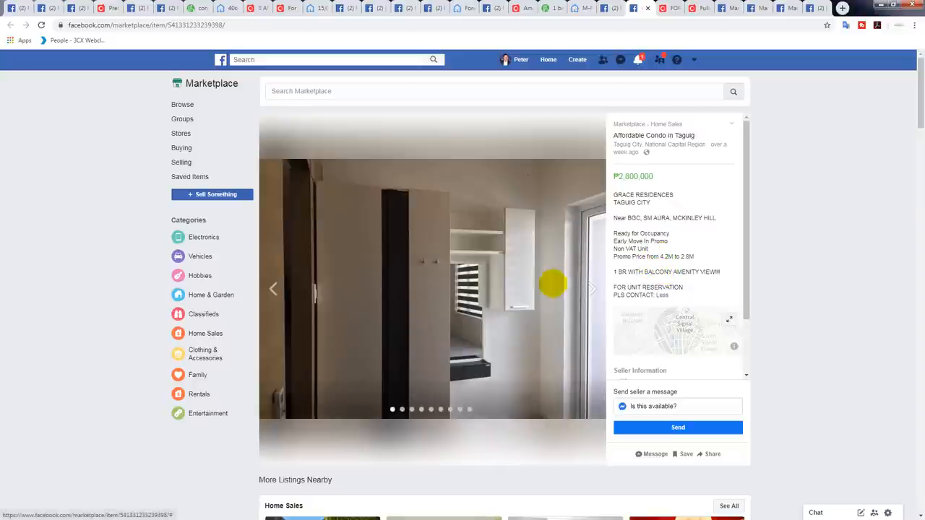
mouse_move(499, 283)
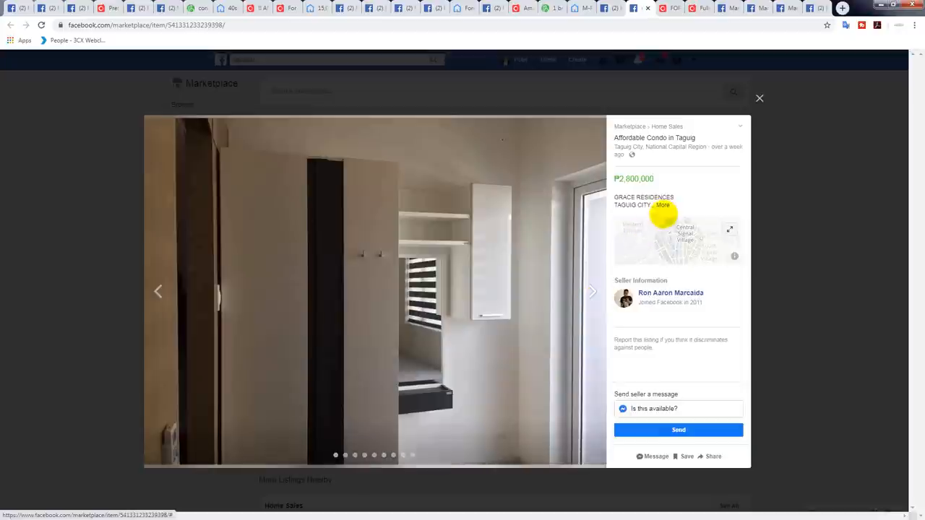
Page through the Grace Residences Taguig photos — pool, bathroom — to the last aerial pool view.
left_click(662, 205)
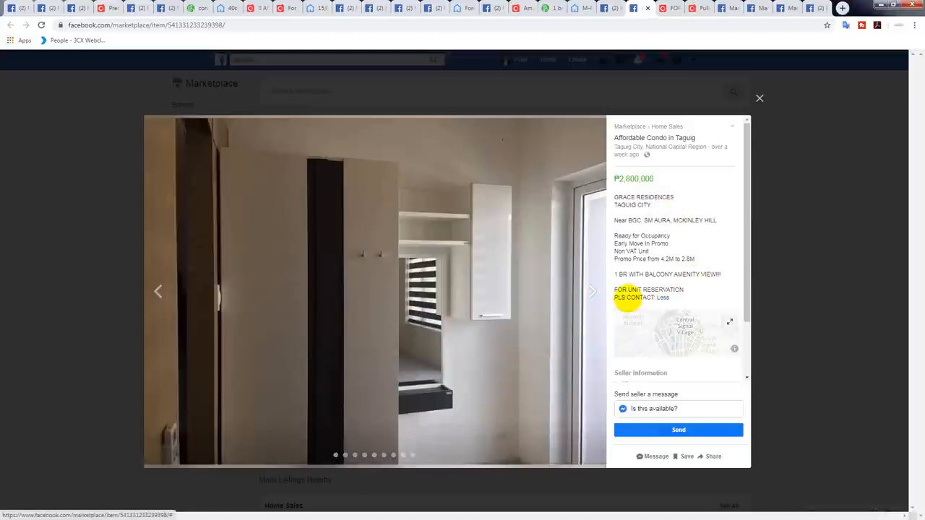
left_click(592, 292)
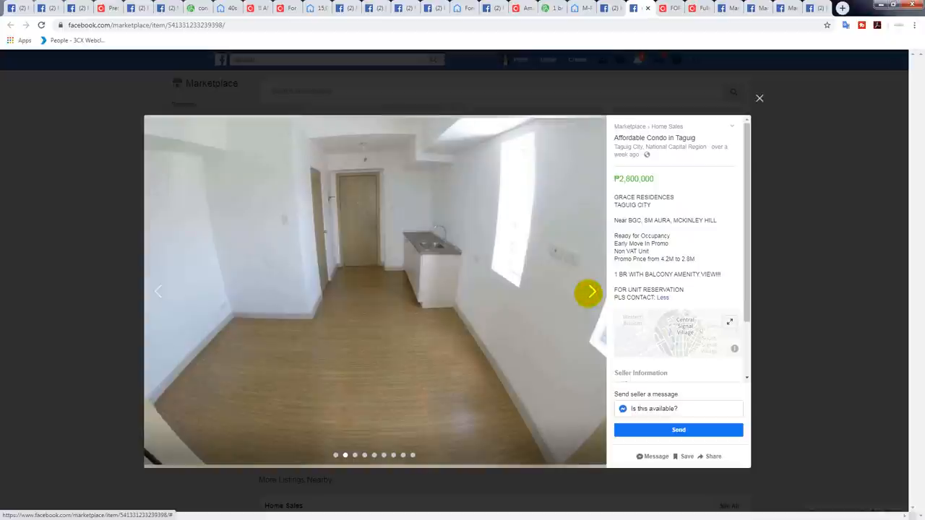
left_click(590, 292)
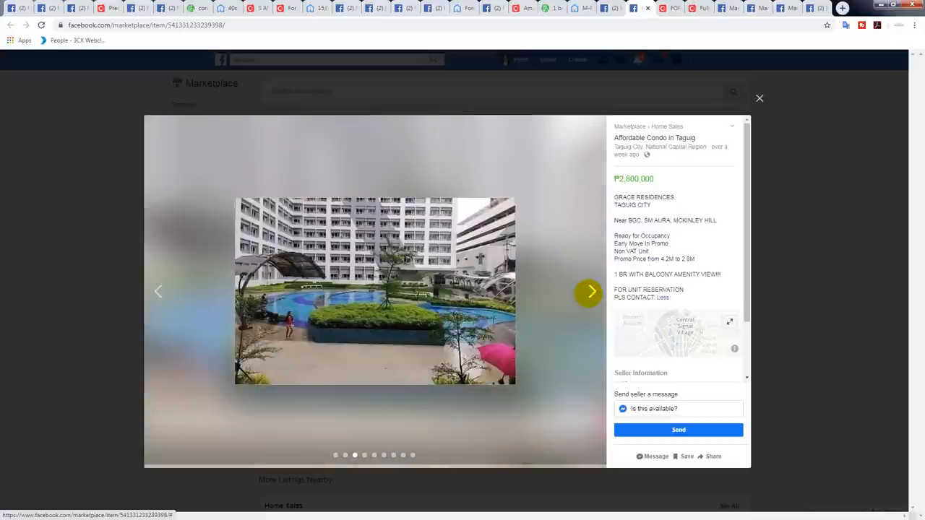
left_click(589, 292)
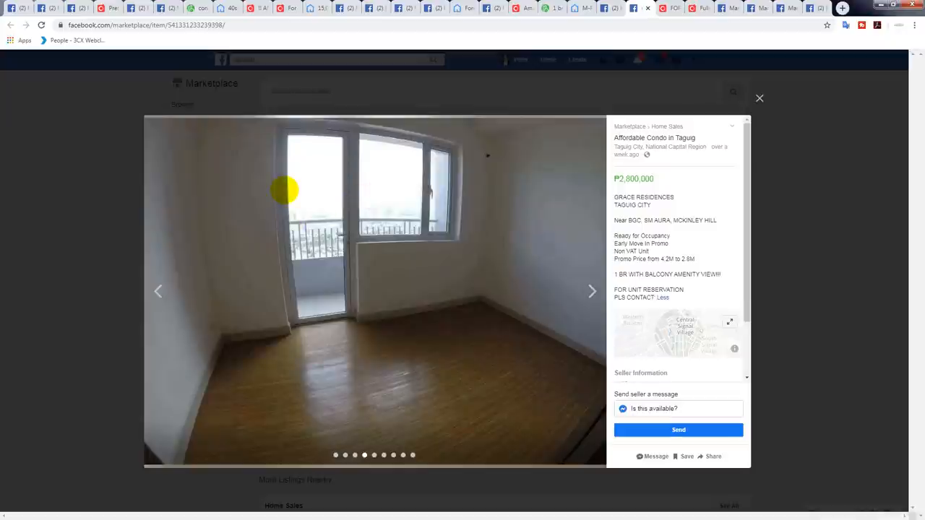
left_click(593, 291)
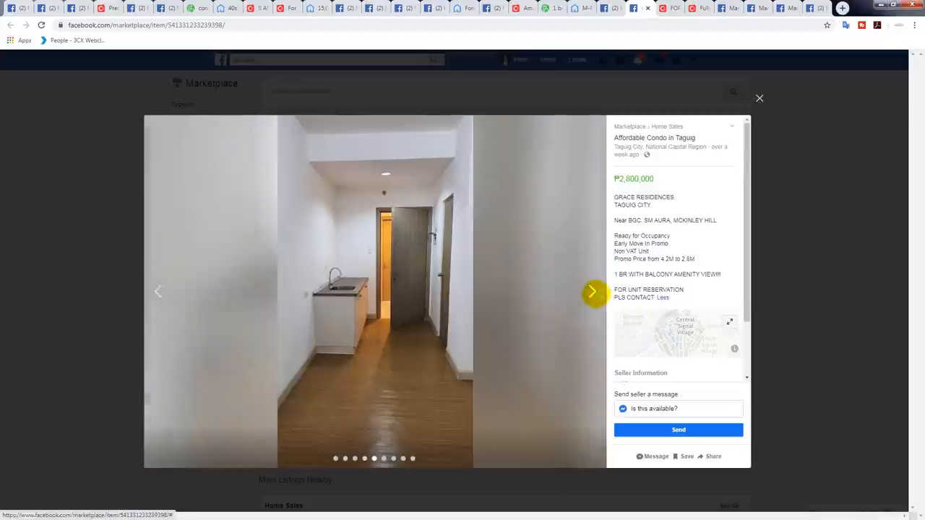
left_click(593, 292)
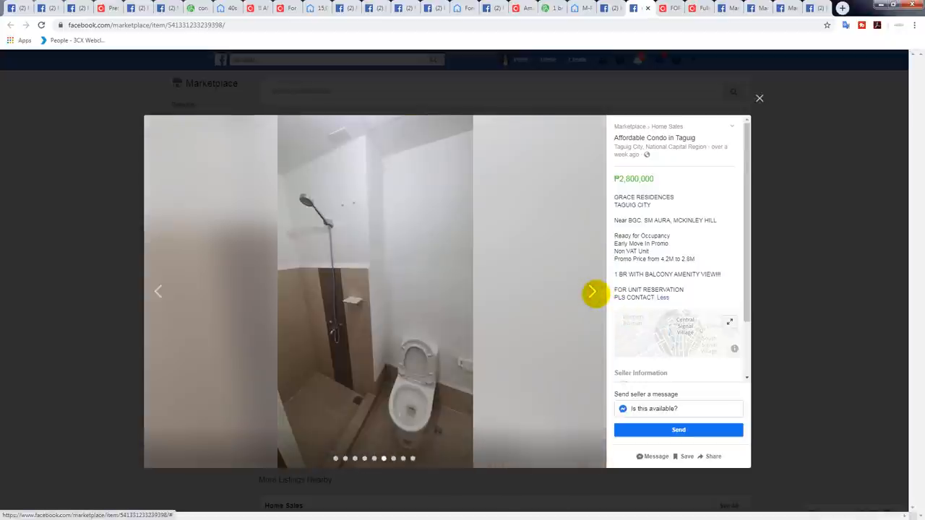
left_click(593, 292)
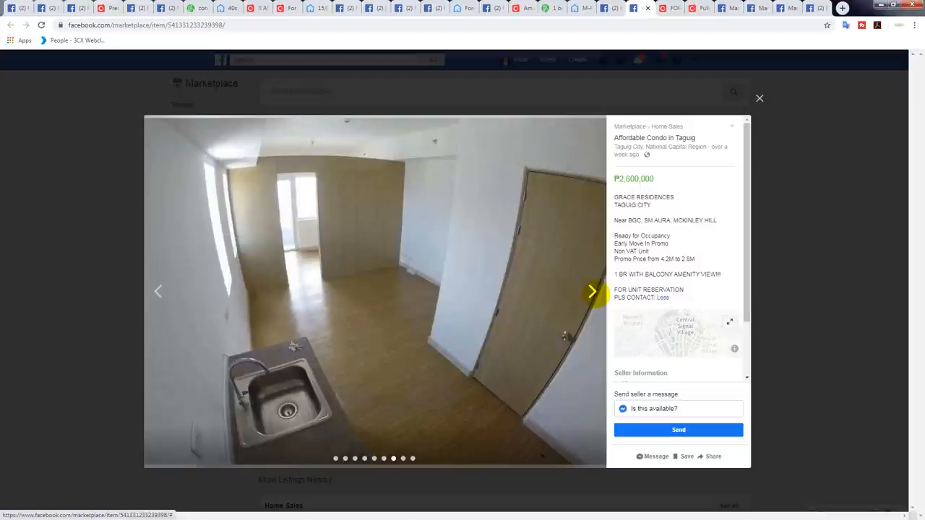
left_click(592, 293)
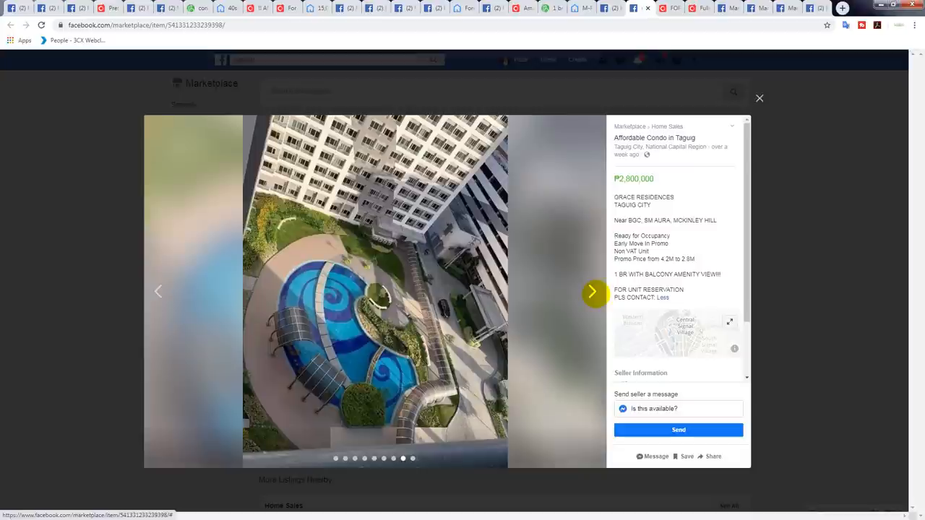
left_click(593, 292)
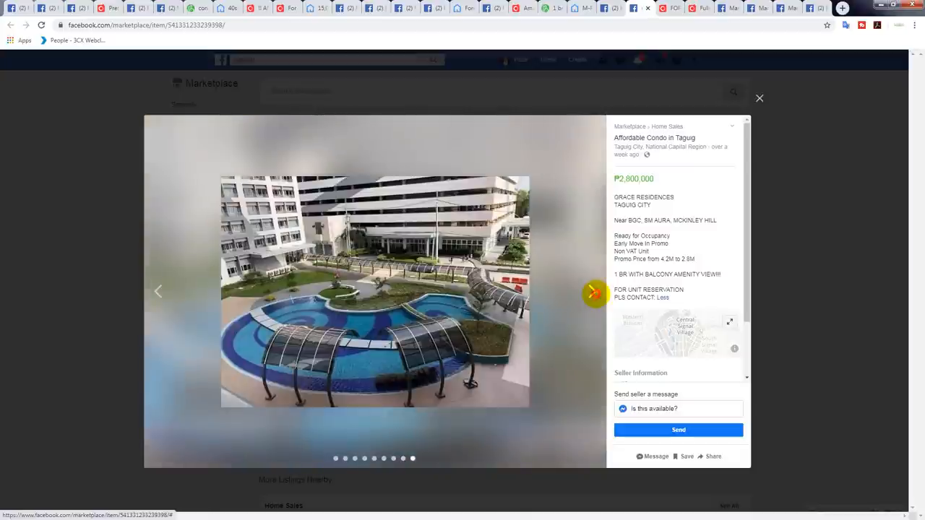
left_click(592, 292)
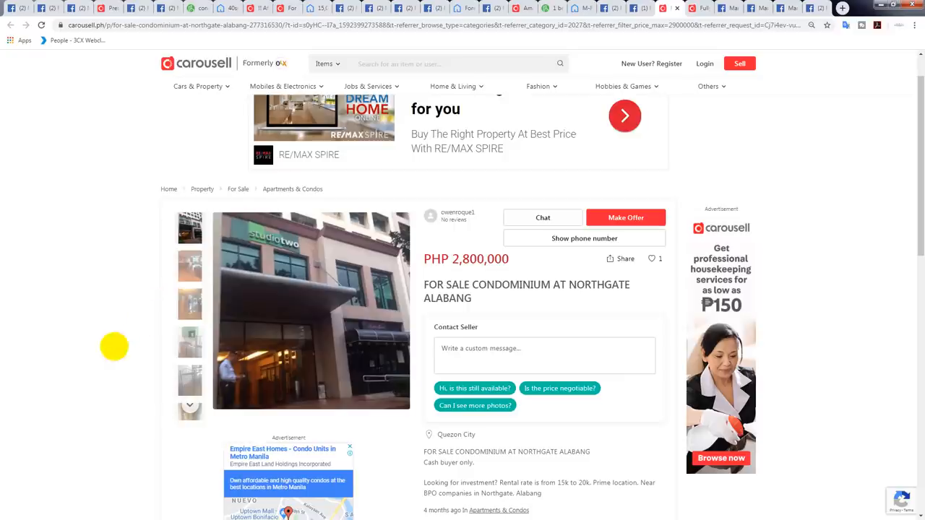
mouse_move(124, 335)
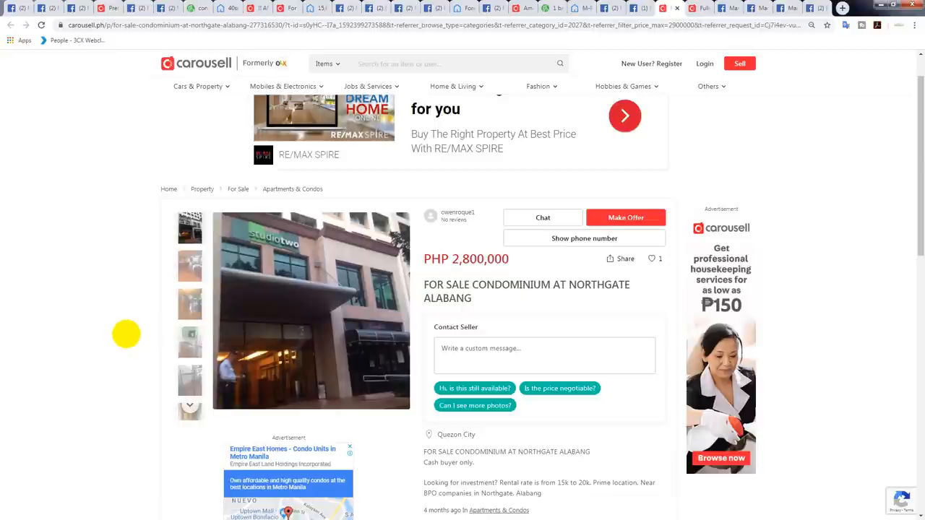
Scroll through the PHP 2,800,000 Northgate Alabang listing's description and unit details.
scroll("down", 3)
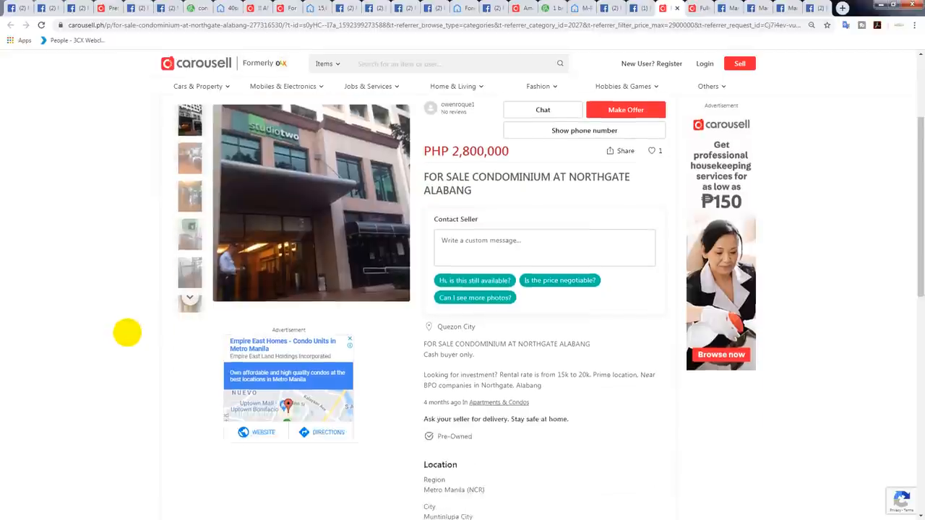
scroll("down", 3)
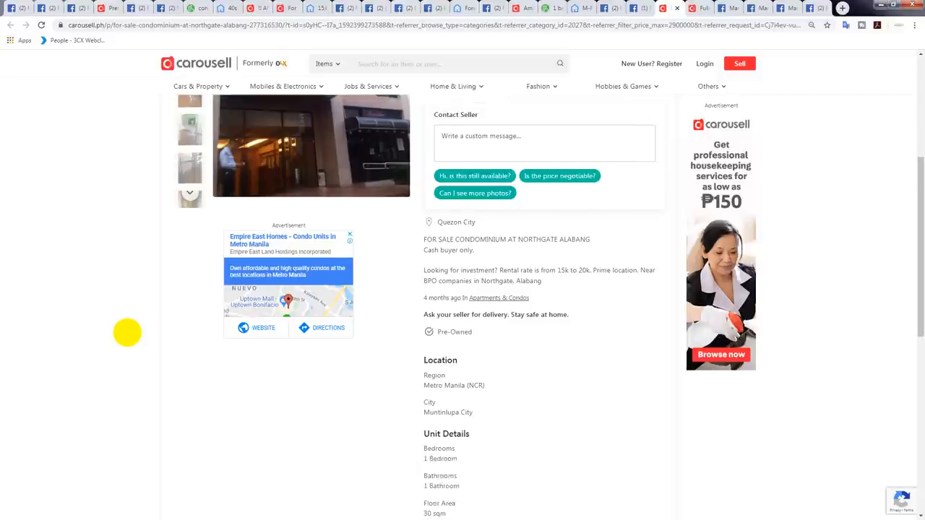
scroll("down", 3)
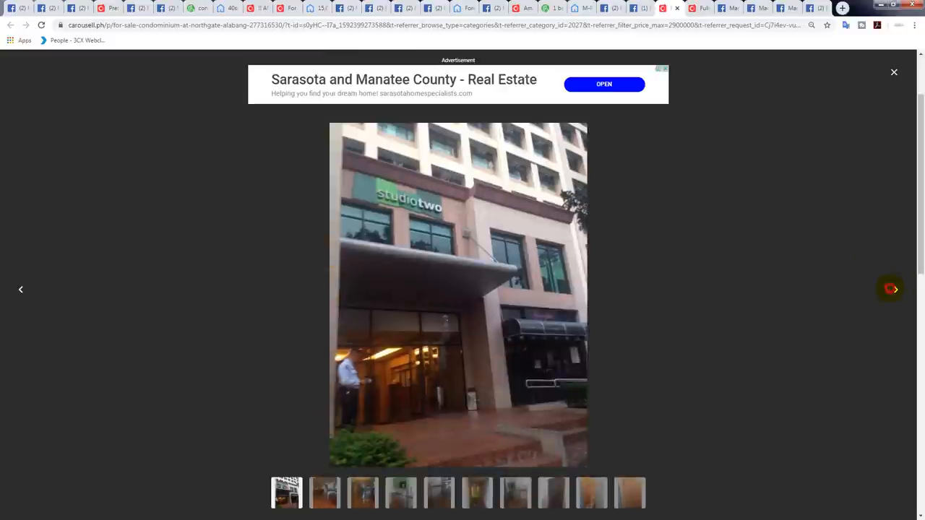
View the Northgate unit's kitchenette, bunk bed, wardrobe and shower photos, then close the gallery.
left_click(894, 289)
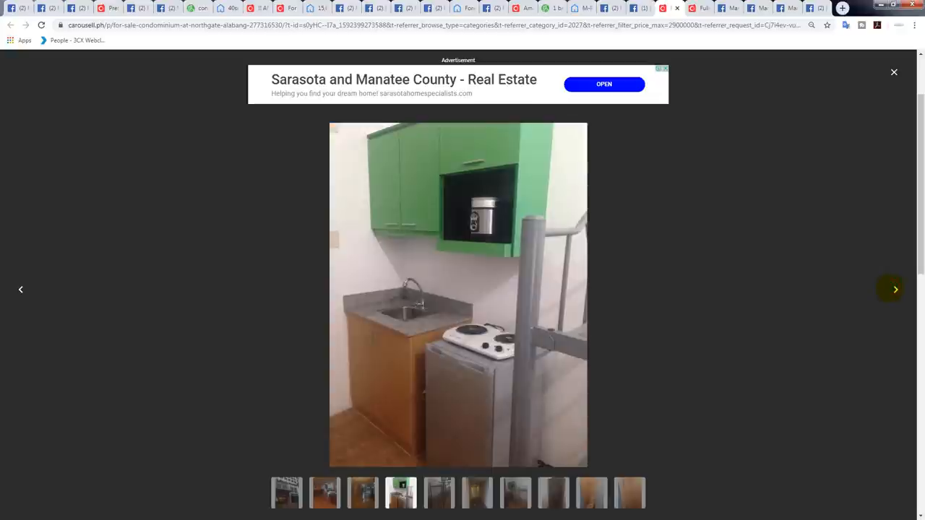
left_click(895, 289)
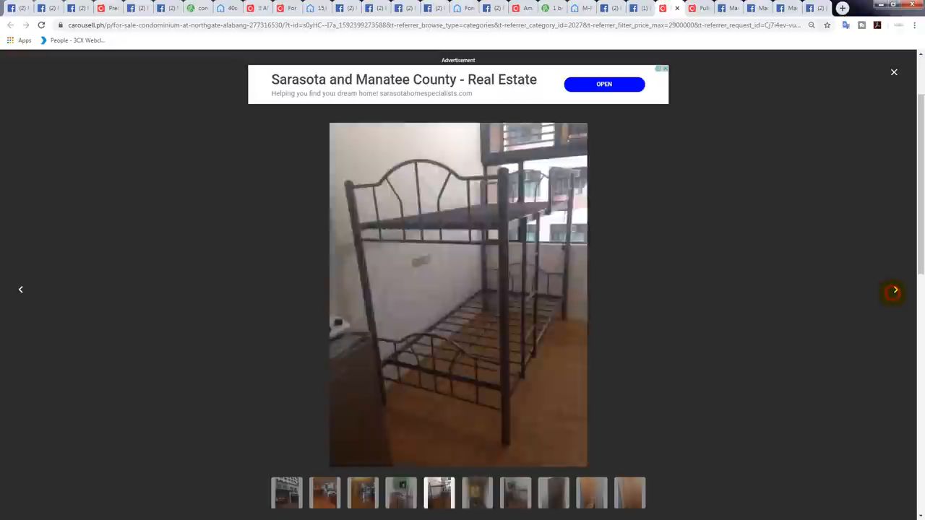
left_click(893, 289)
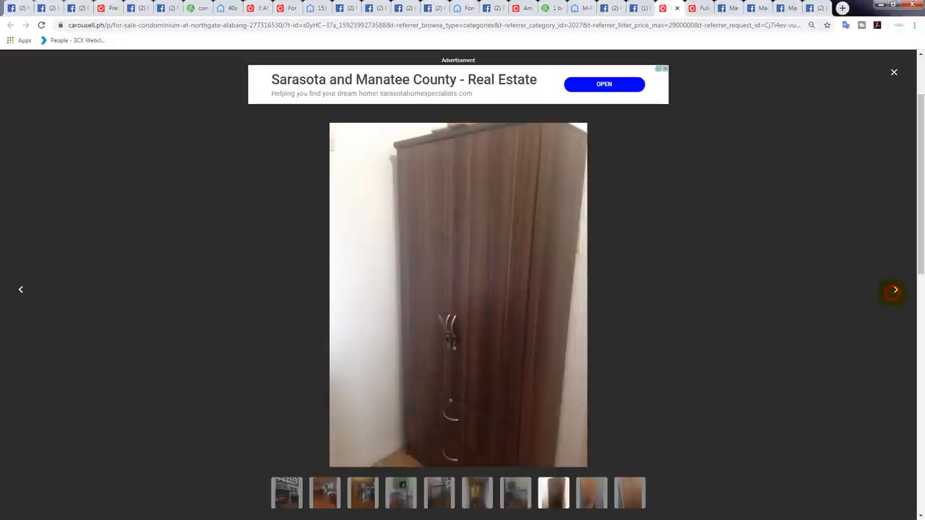
left_click(895, 289)
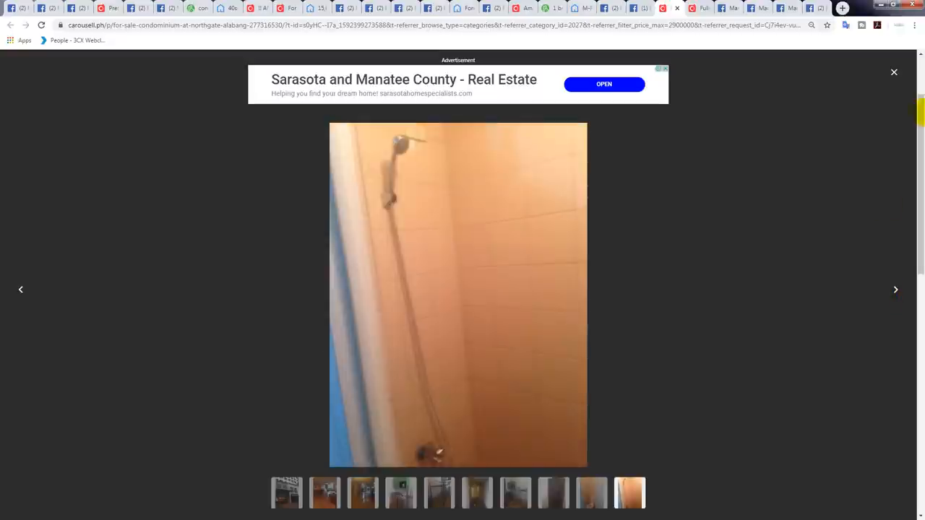
left_click(893, 72)
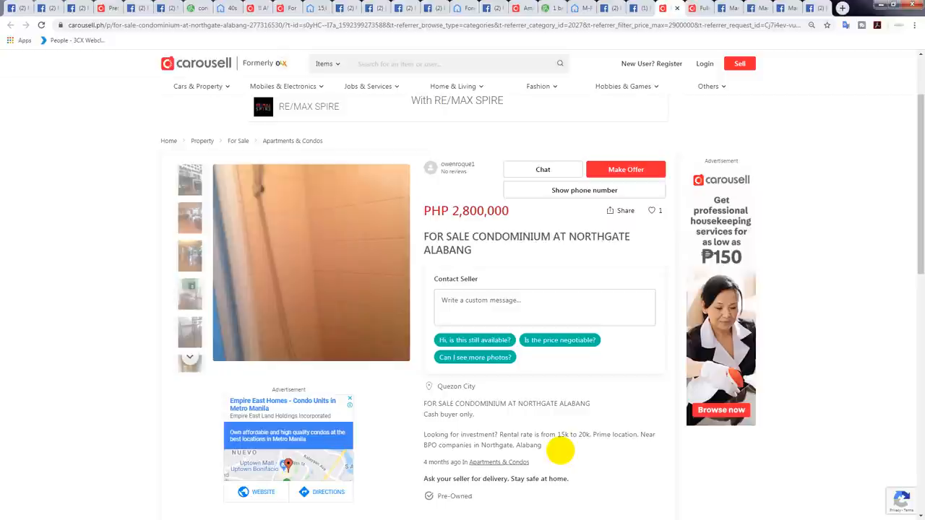
mouse_move(575, 414)
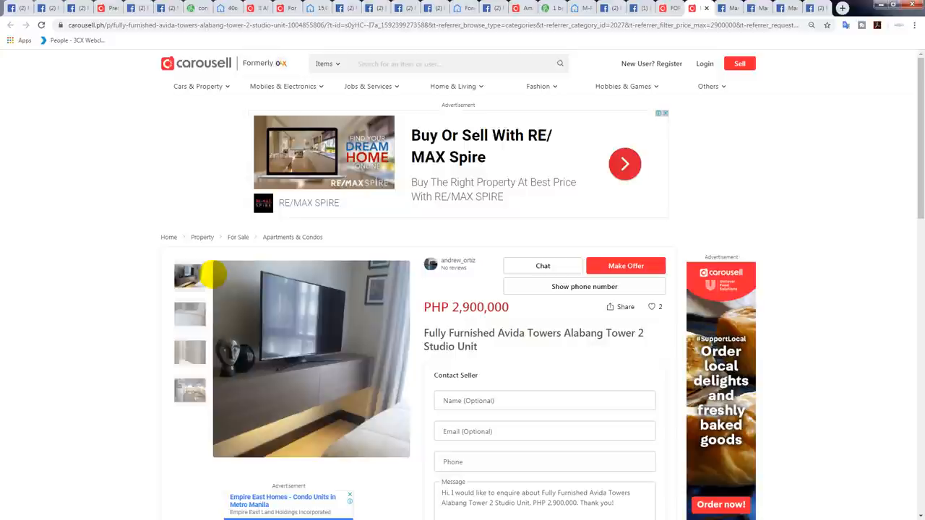
Scroll through the Avida Towers Alabang studio listing's location details.
scroll("down", 3)
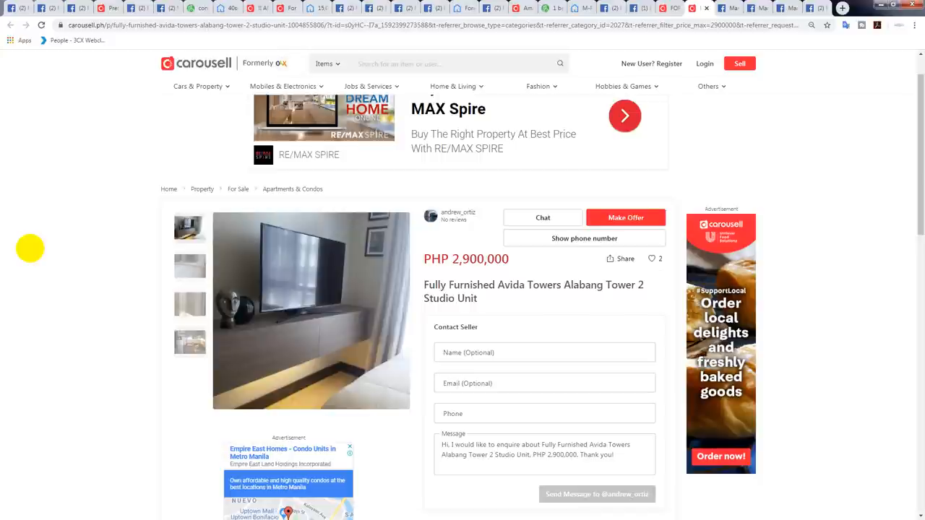
scroll("down", 3)
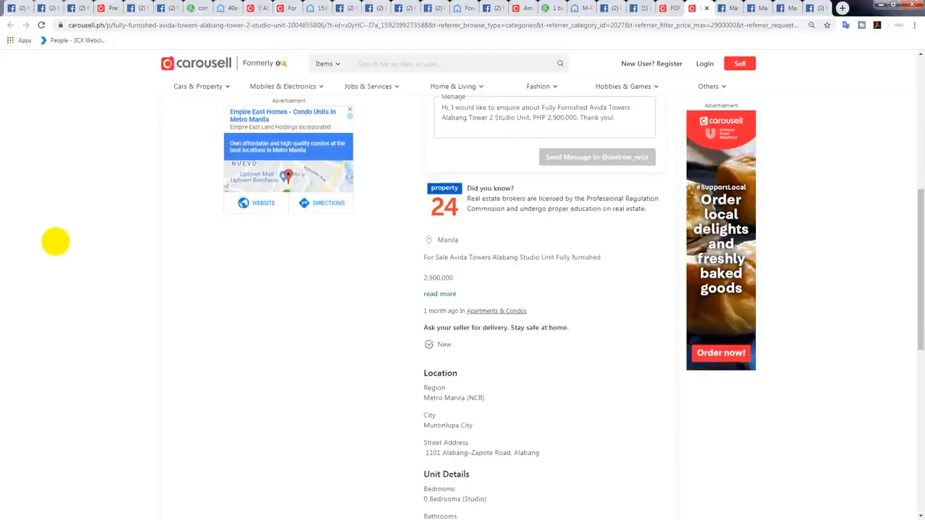
scroll("up", 3)
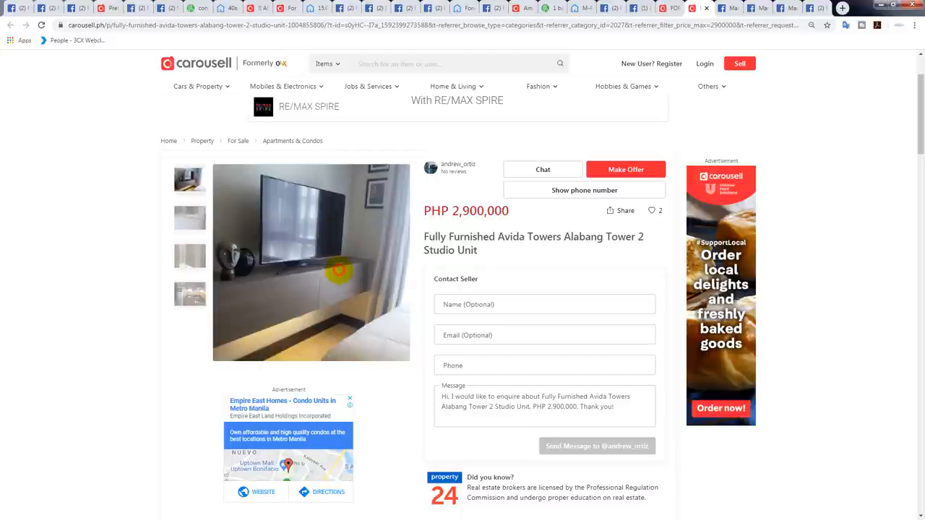
View the studio's photos at full size through the gallery, then close it.
left_click(311, 263)
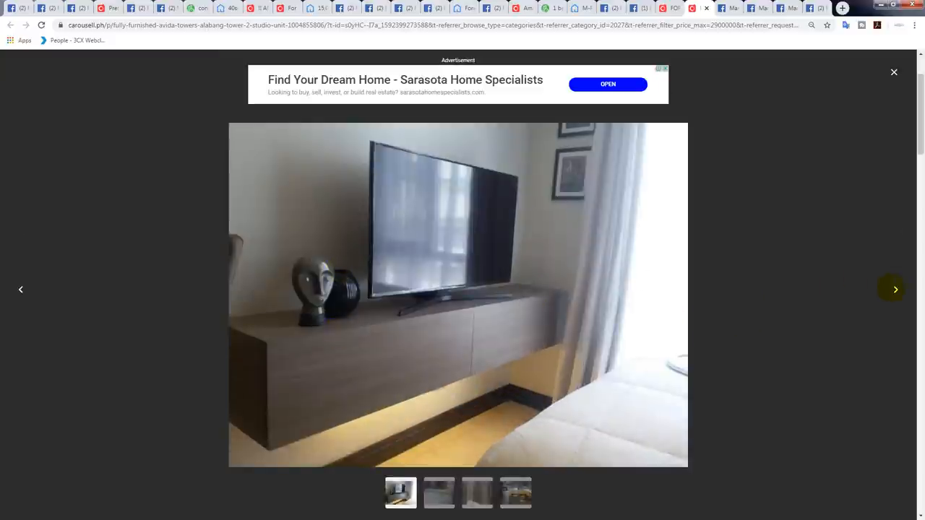
left_click(895, 289)
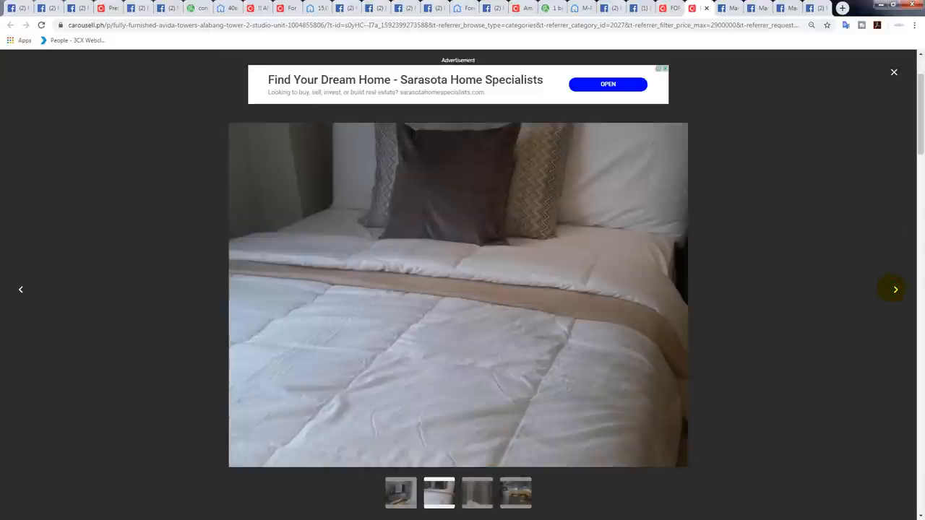
left_click(894, 290)
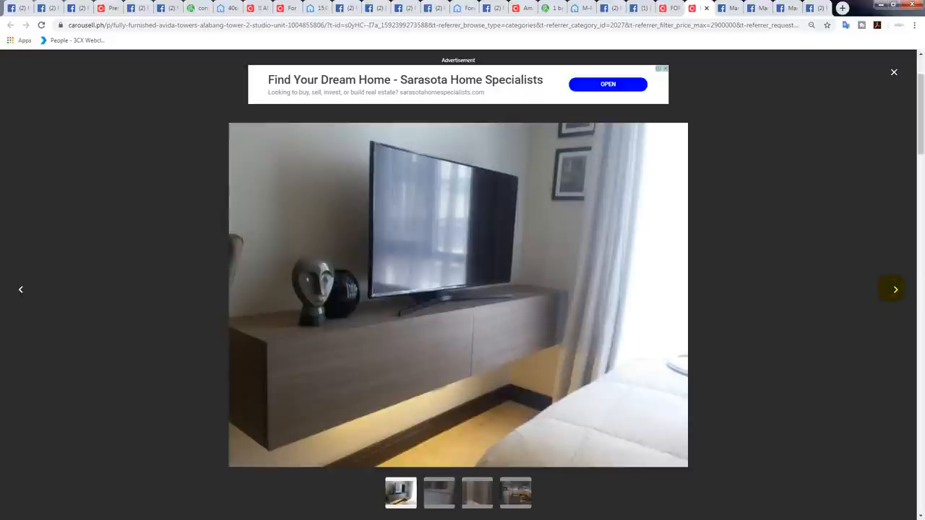
left_click(894, 289)
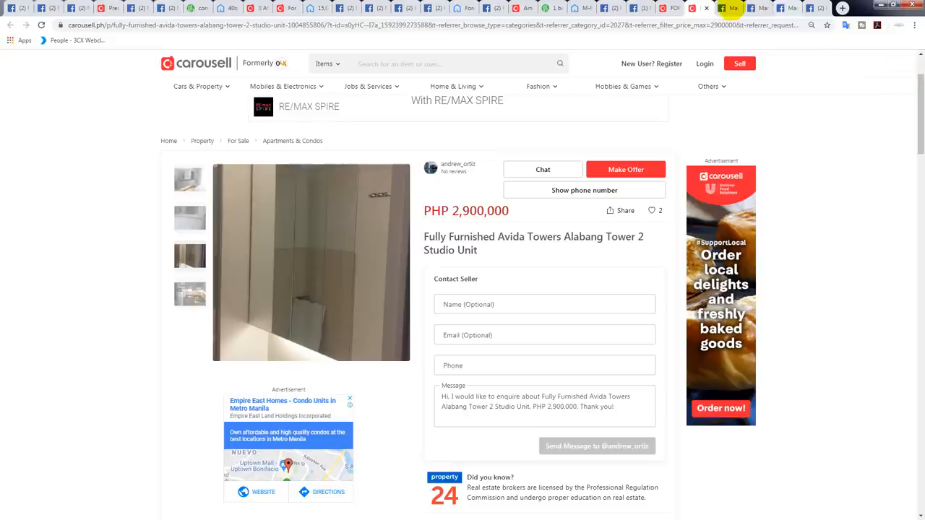
mouse_move(730, 9)
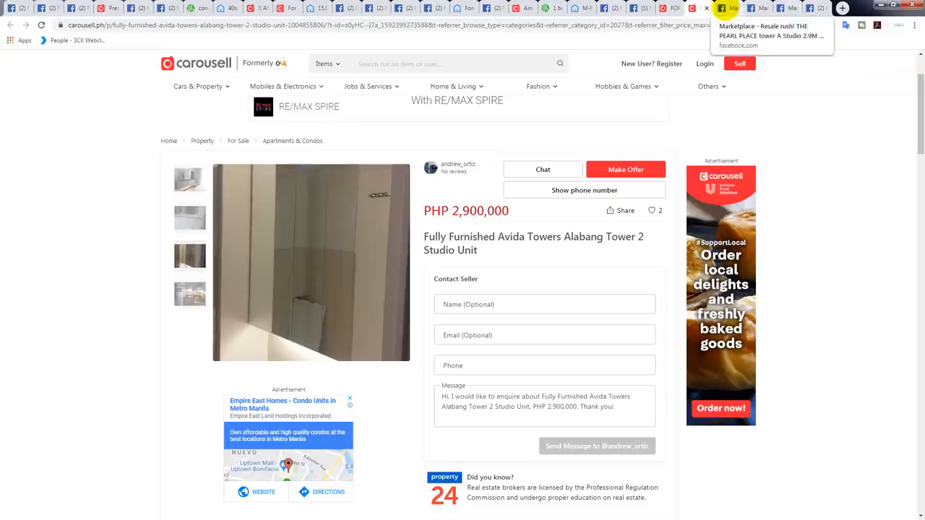
Switch to the ₱2,900,000 Pearl Place Tower A studio listing and enlarge its photo.
left_click(772, 35)
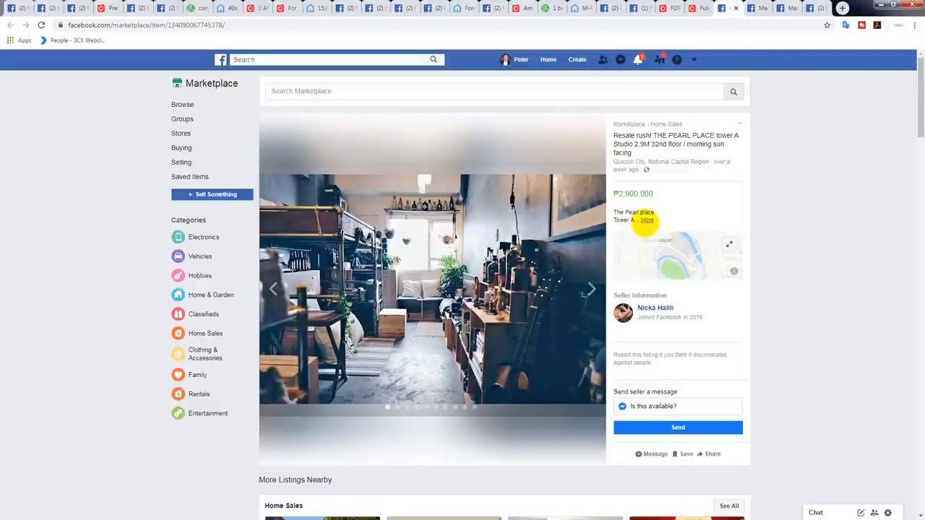
left_click(645, 220)
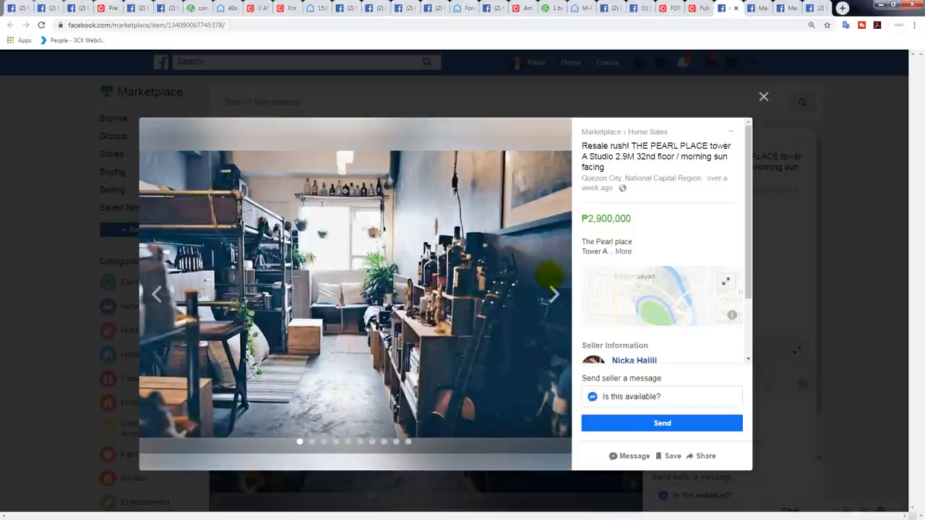
Page through Pearl Place photos and expand its description (Tower A, 32nd floor, morning sun, 30% spot cash).
left_click(554, 293)
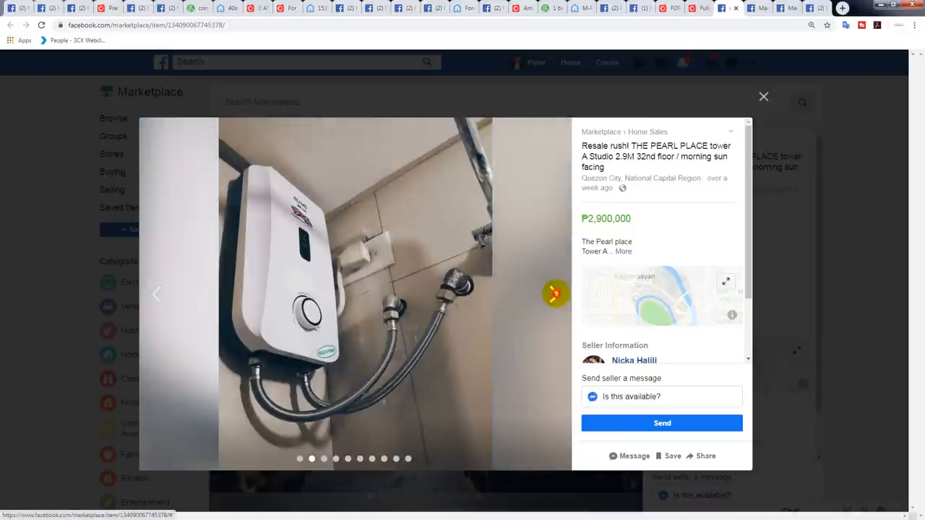
left_click(556, 293)
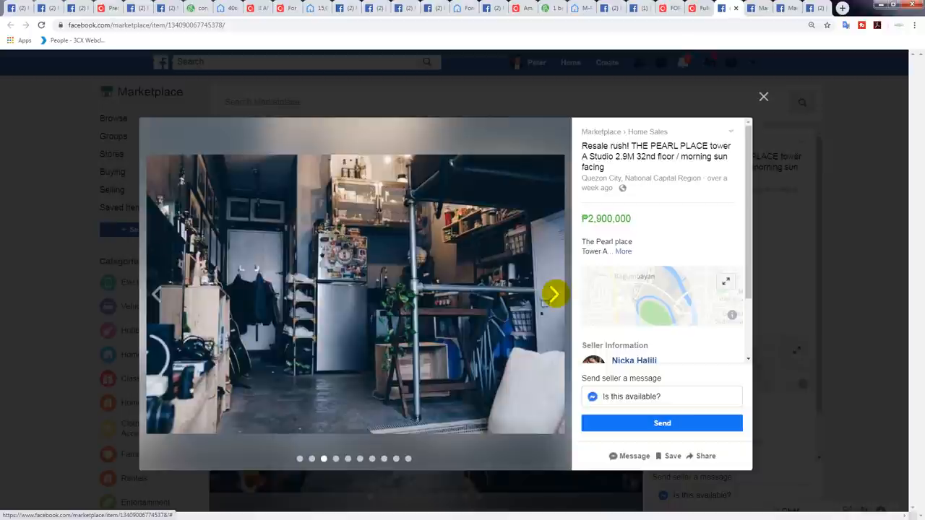
left_click(553, 294)
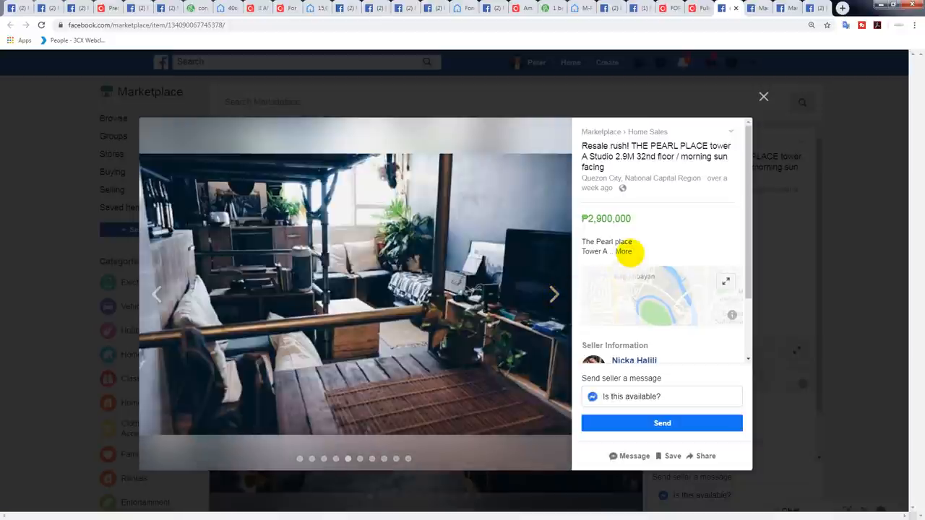
left_click(624, 252)
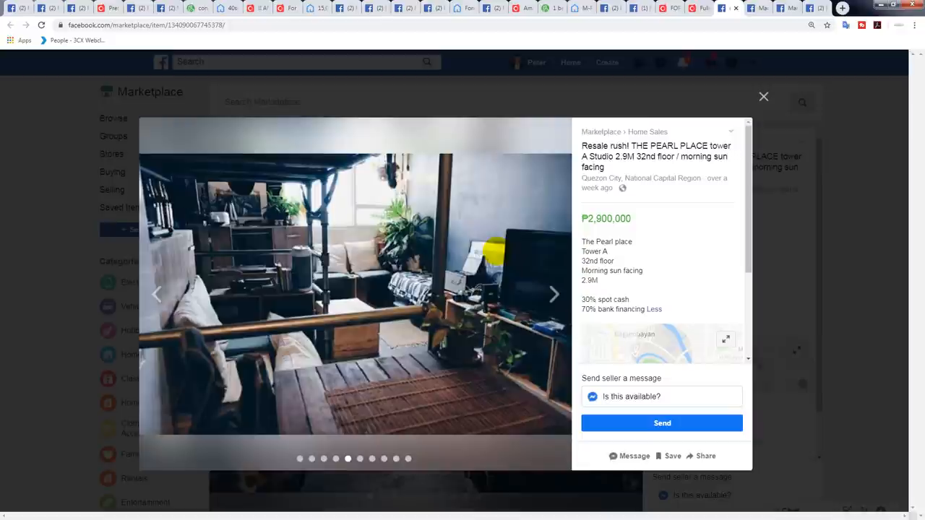
Continue through the remaining Pearl Place unit photos.
left_click(554, 293)
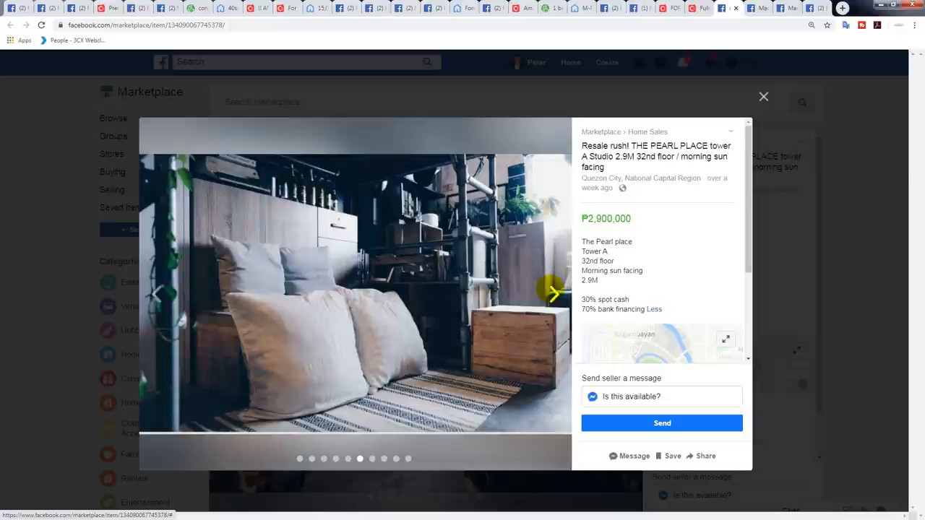
left_click(552, 292)
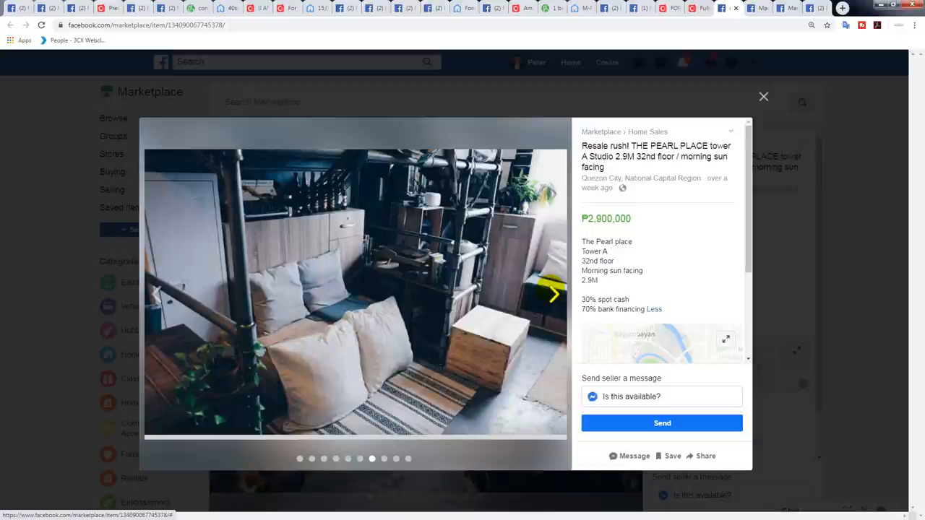
left_click(553, 294)
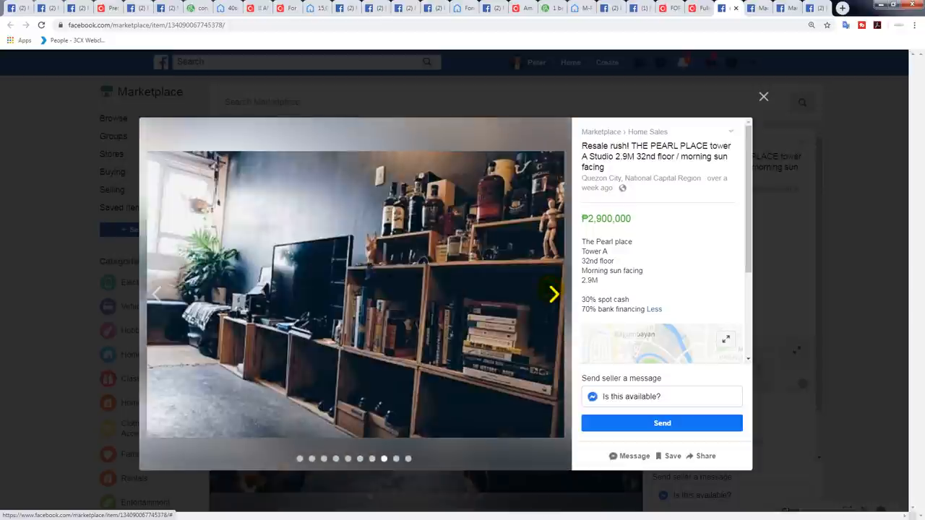
left_click(552, 292)
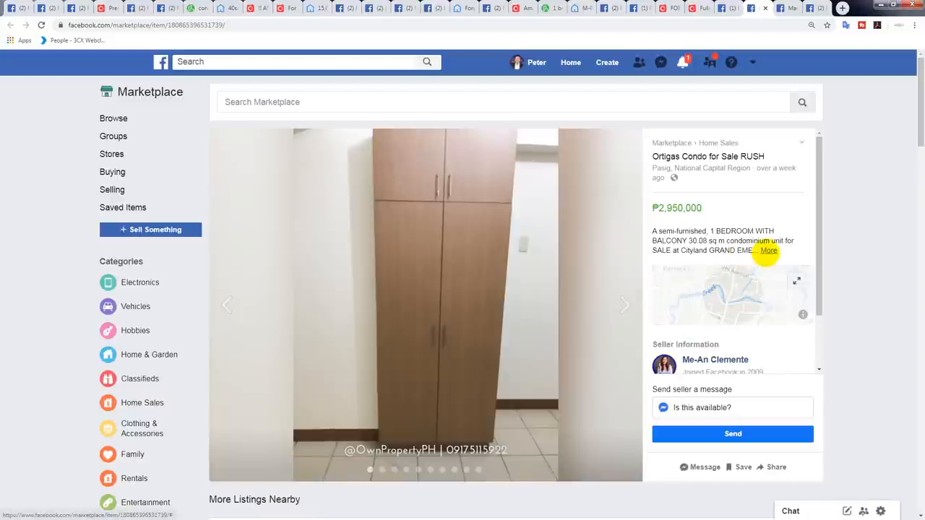
Expand the ₱2,950,000 Ortigas RUSH condo description and start paging its photos.
left_click(768, 250)
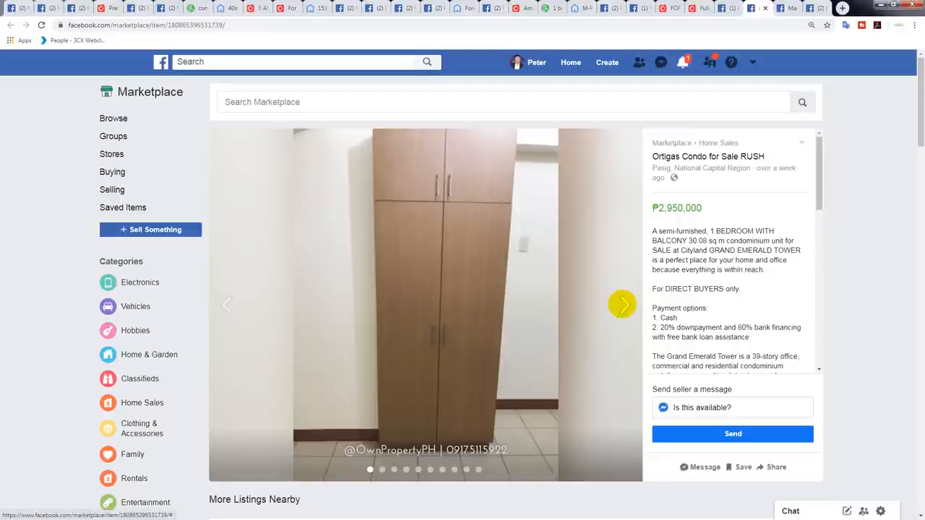
left_click(621, 304)
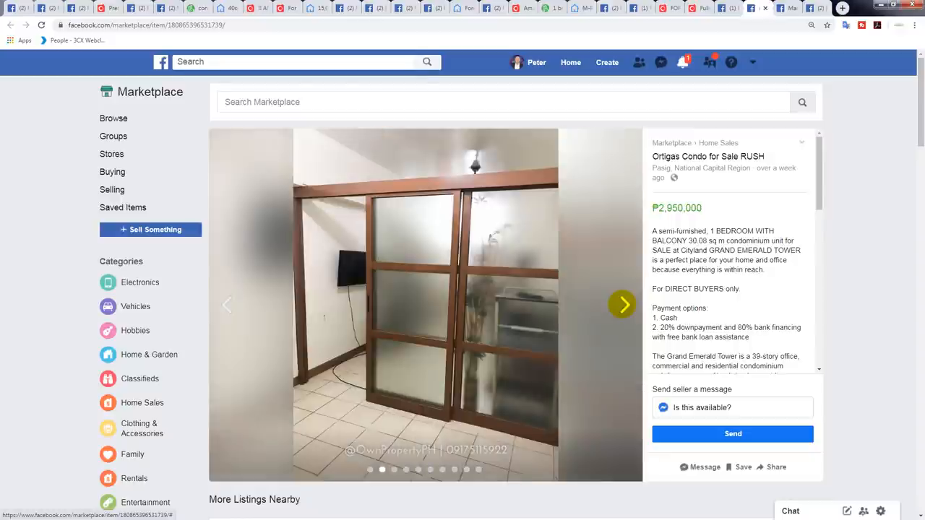
left_click(622, 304)
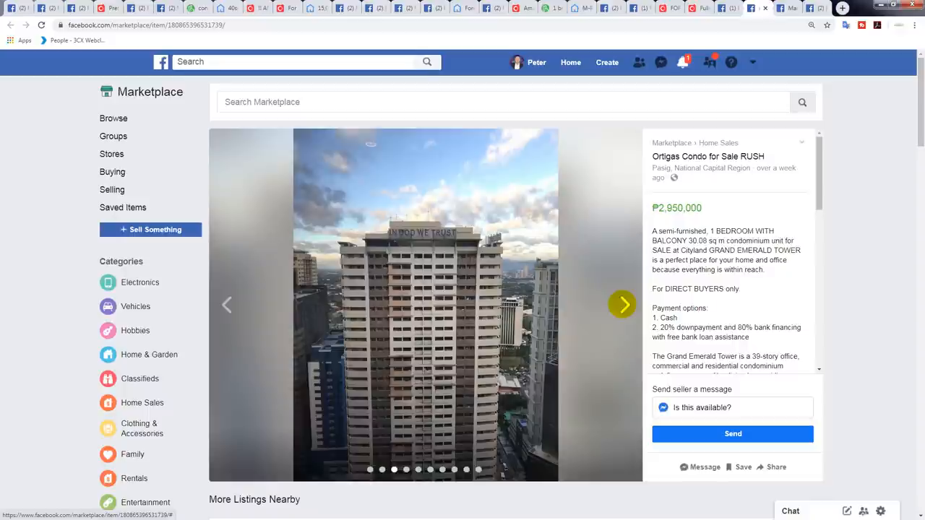
left_click(623, 305)
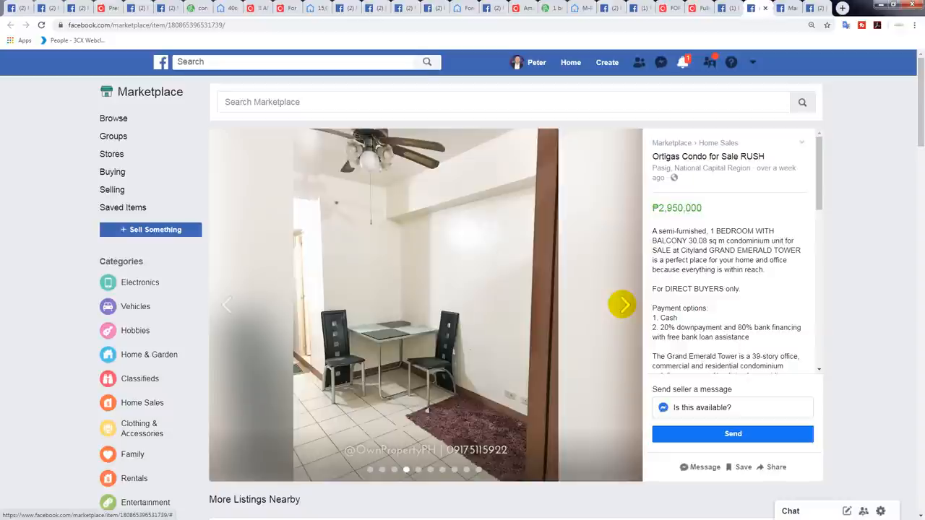
left_click(622, 304)
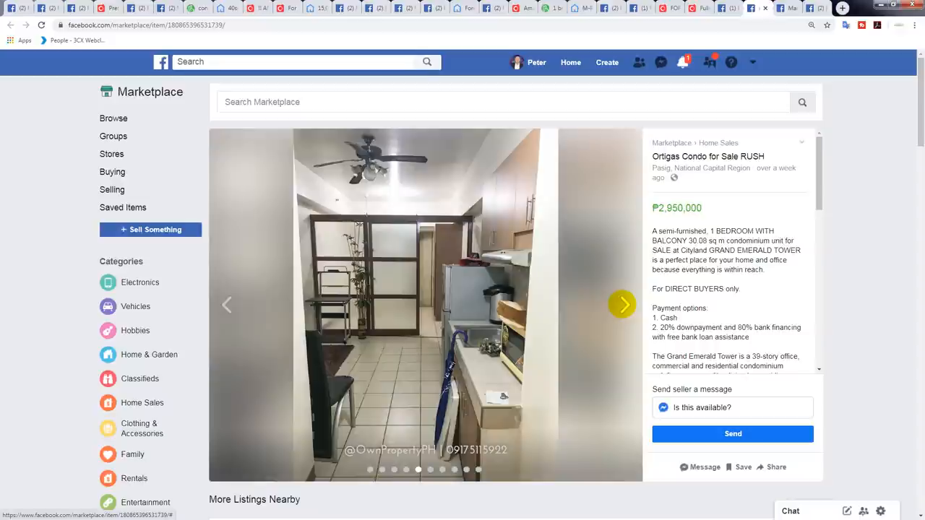
Page through the rest of the Ortigas condo photos up to the shower picture.
left_click(622, 304)
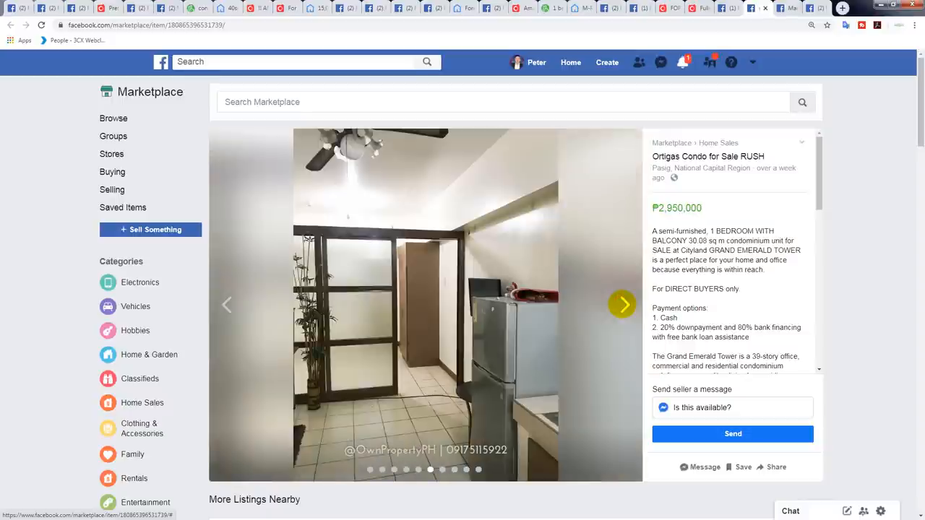
left_click(622, 304)
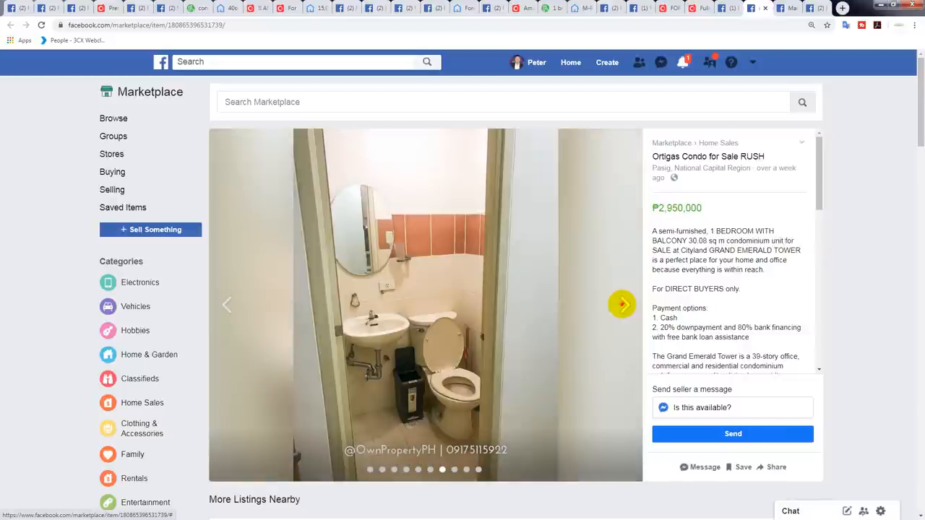
left_click(621, 304)
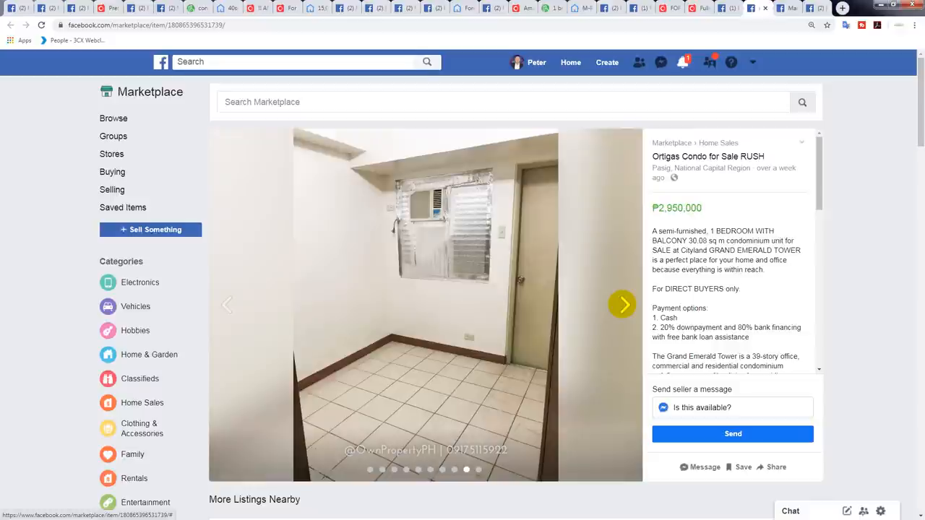
left_click(621, 304)
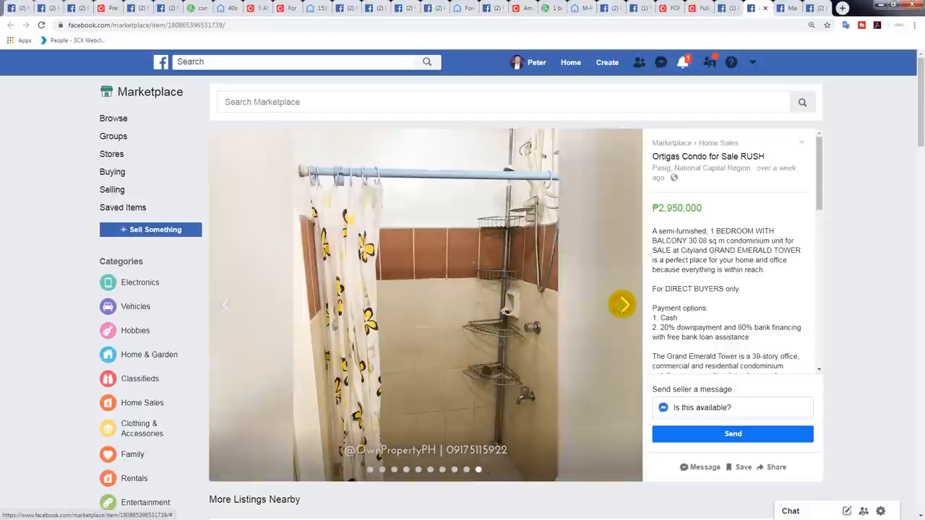
left_click(622, 304)
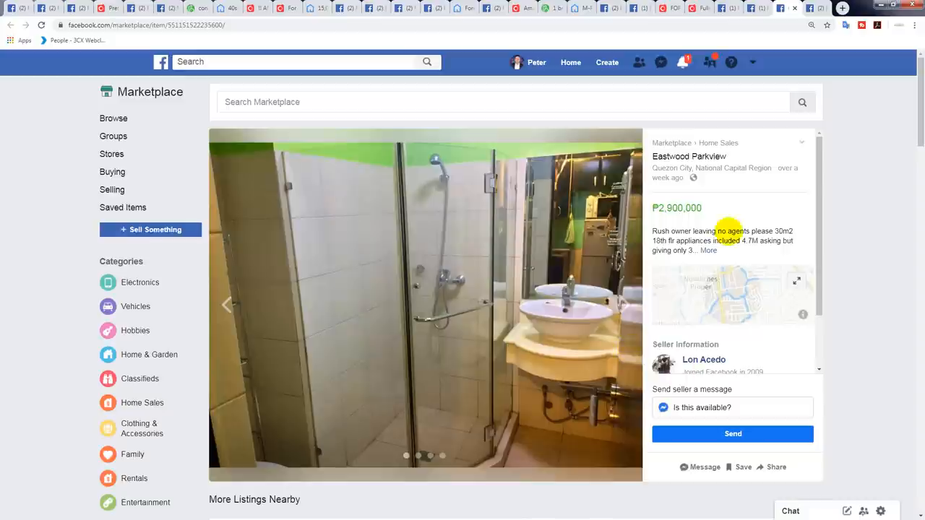
Expand the ₱2,900,000 Eastwood Parkview description and cycle its photos through bedroom, kitchen and bathroom.
left_click(708, 251)
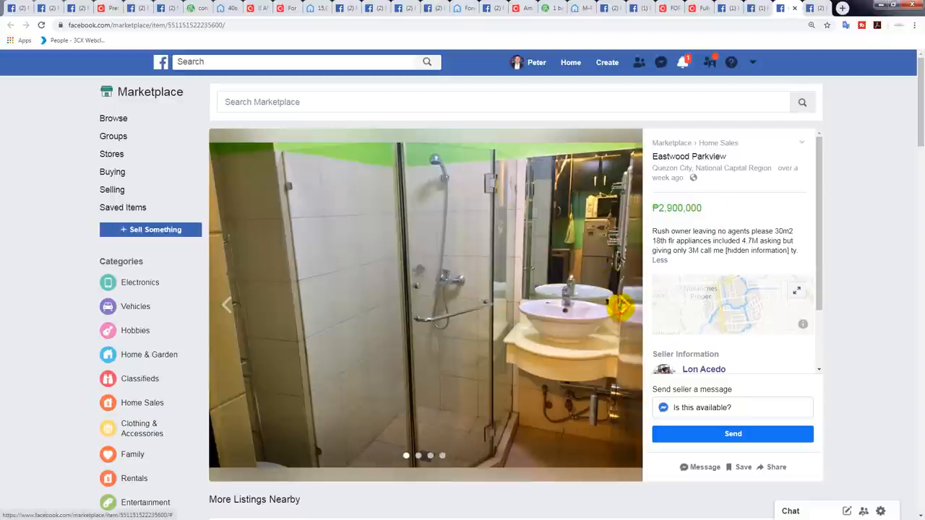
left_click(620, 307)
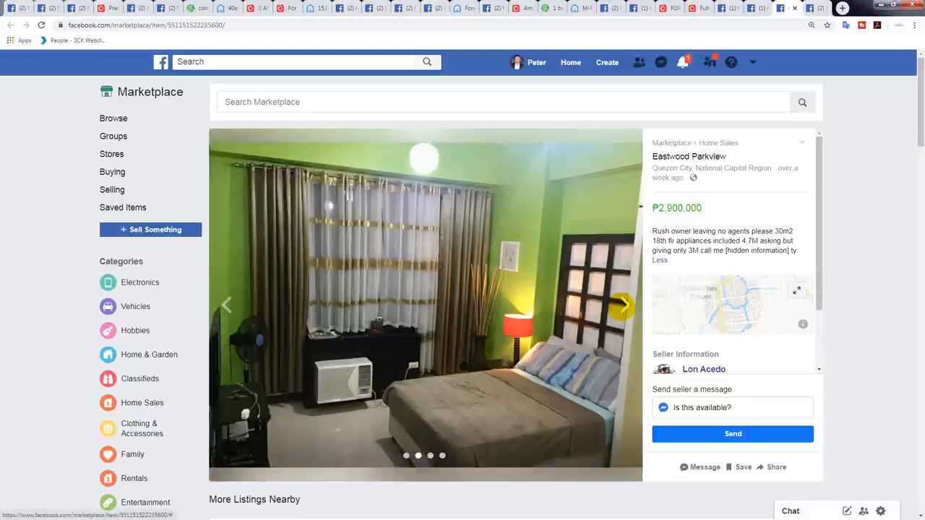
left_click(622, 305)
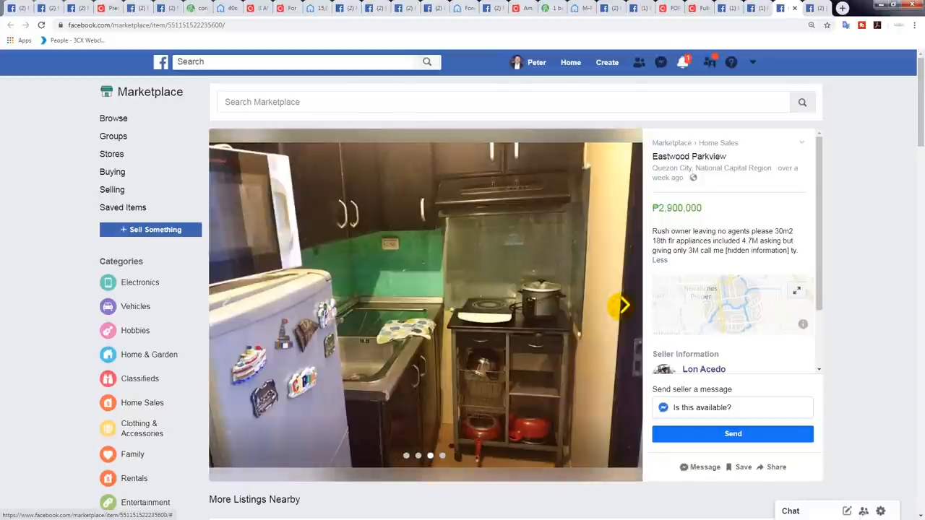
left_click(621, 304)
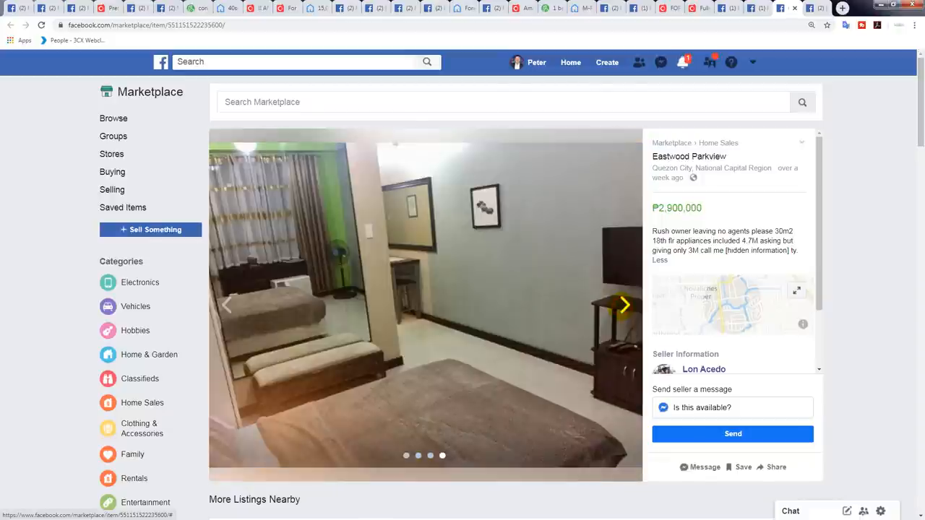
left_click(623, 305)
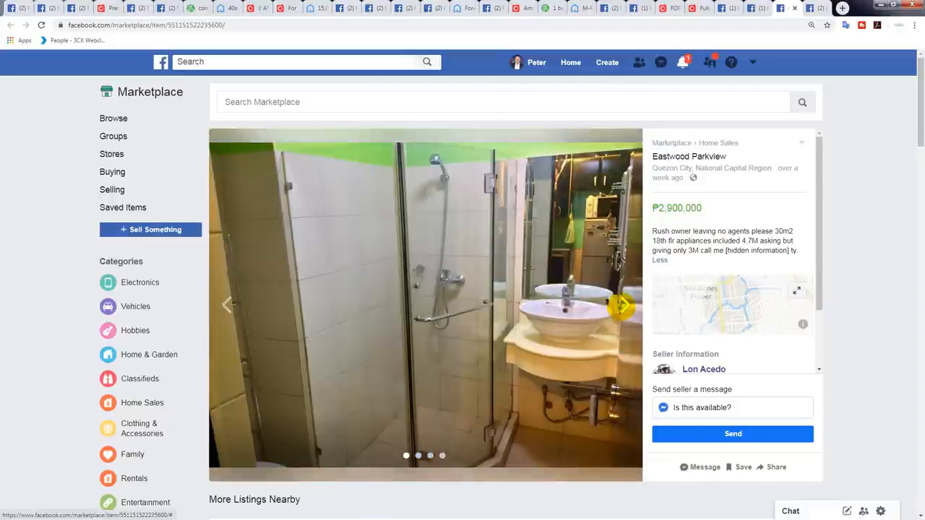
left_click(622, 306)
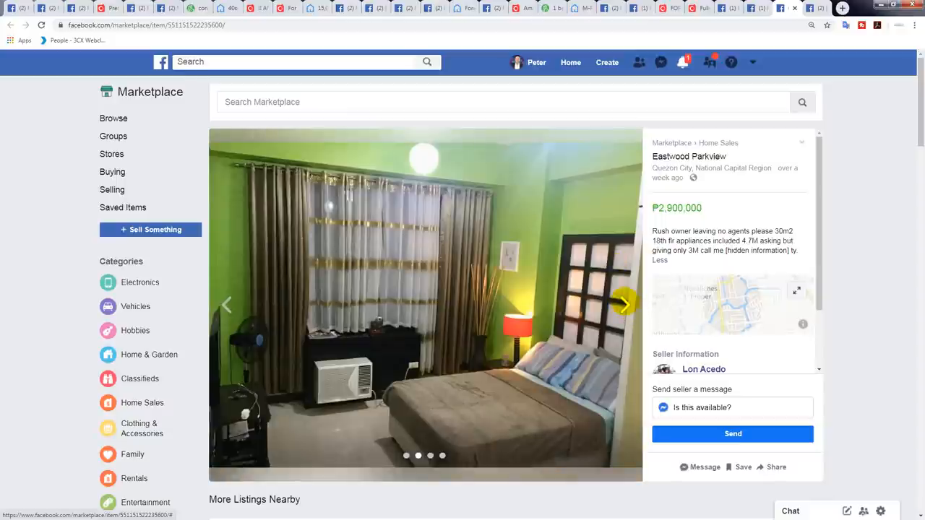
left_click(623, 303)
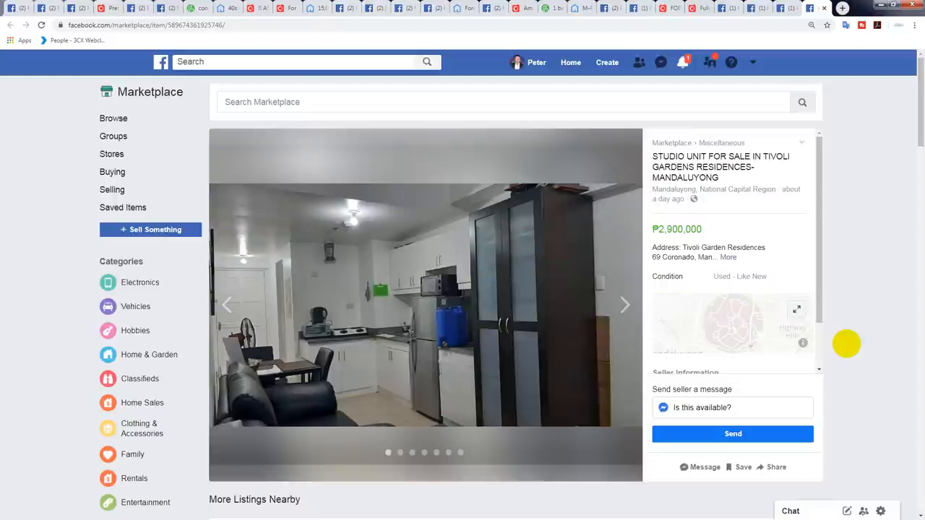
mouse_move(714, 278)
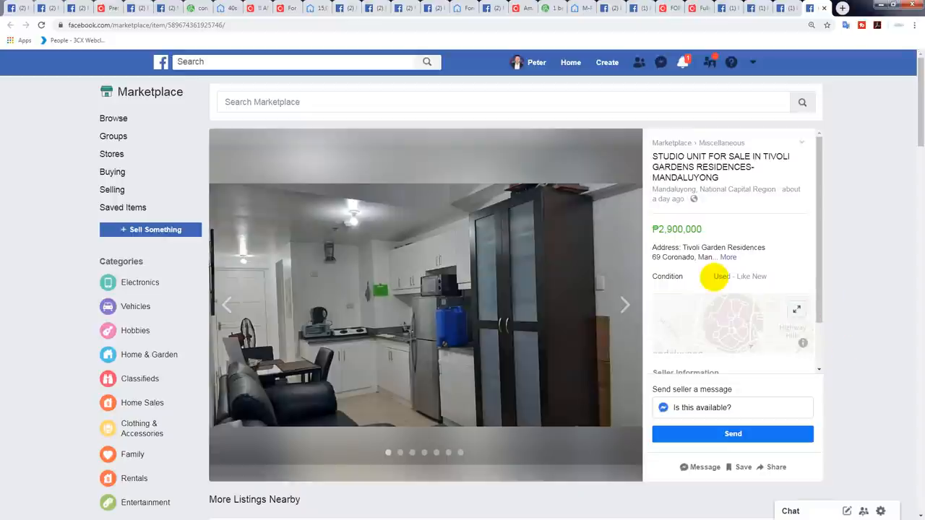
Expand the Tivoli Gardens studio details and open its photos in the enlarged viewer.
left_click(729, 257)
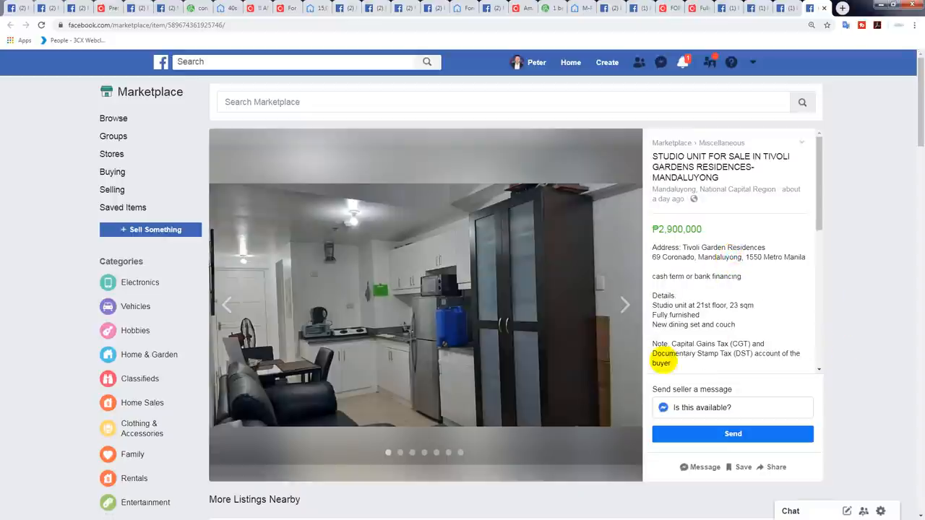
left_click(425, 303)
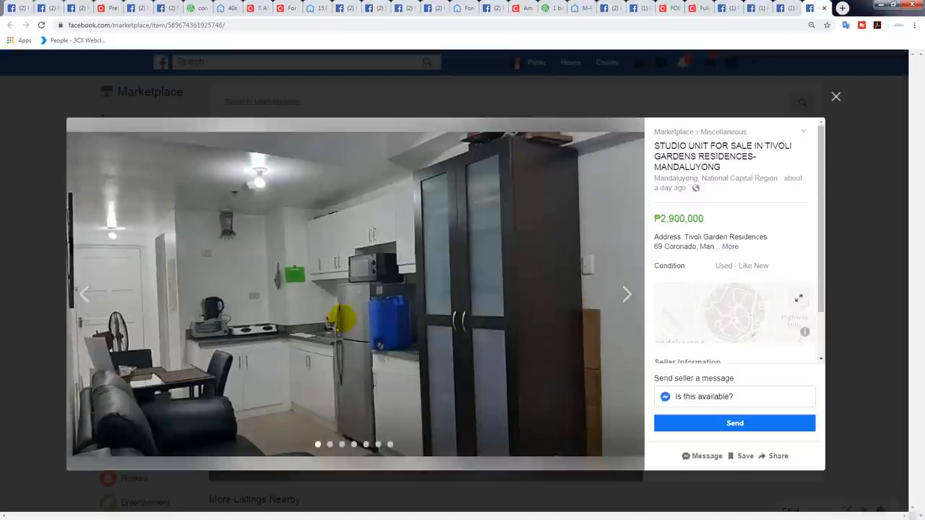
View Tivoli's rooftop, pool, playground and city night photos, then close the enlarged viewer.
left_click(626, 295)
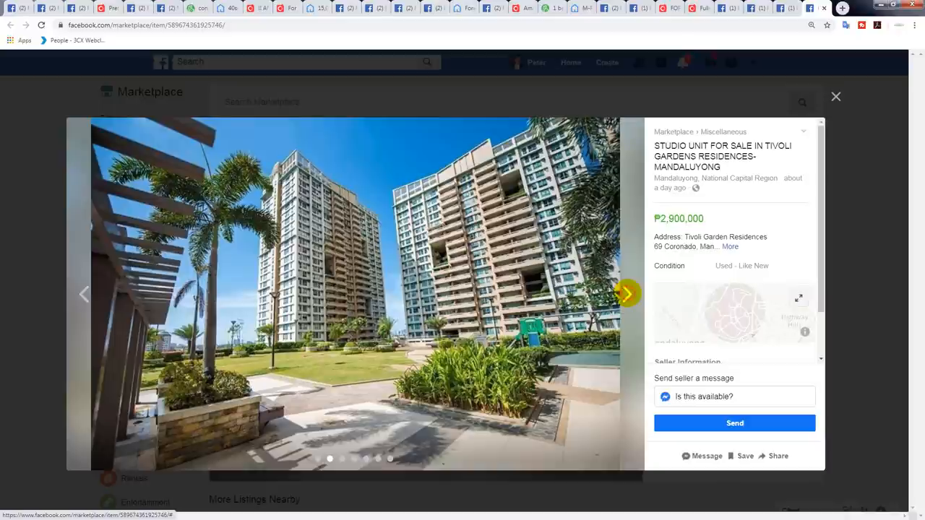
left_click(626, 292)
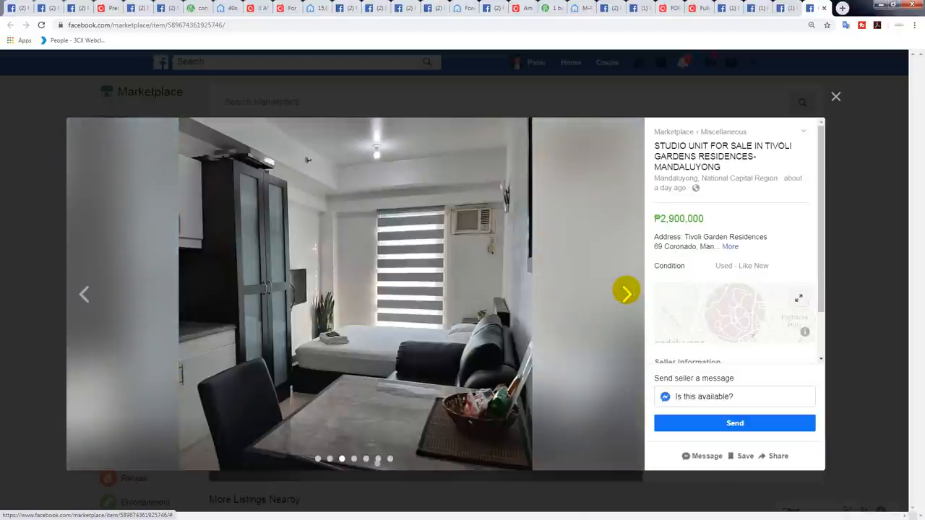
left_click(626, 292)
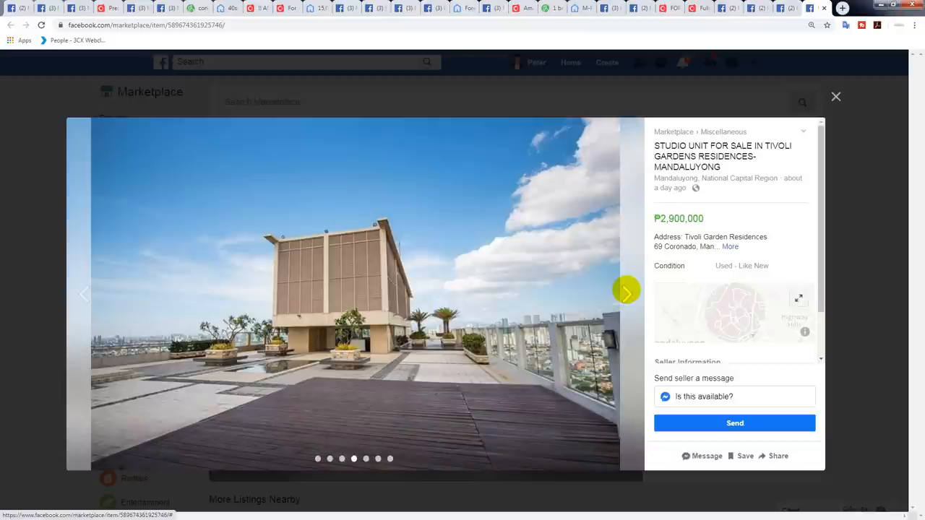
left_click(626, 292)
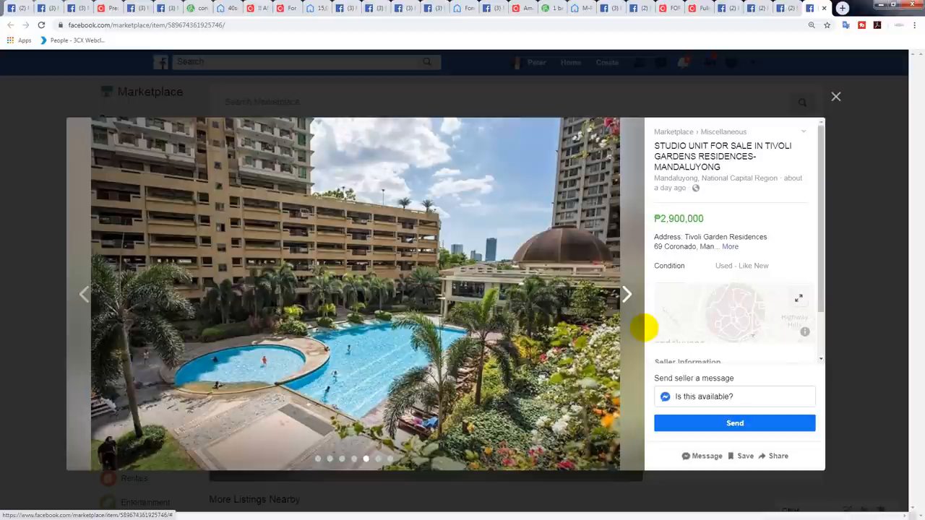
mouse_move(627, 295)
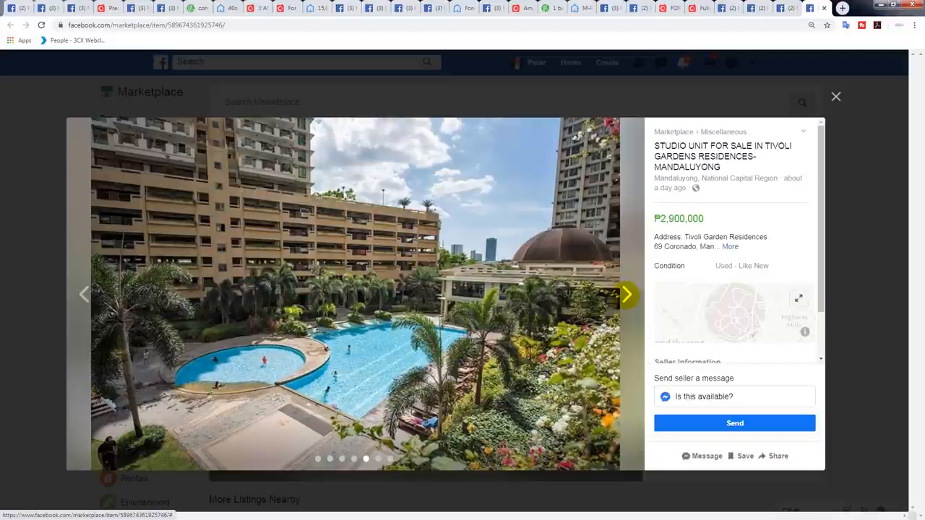
left_click(626, 294)
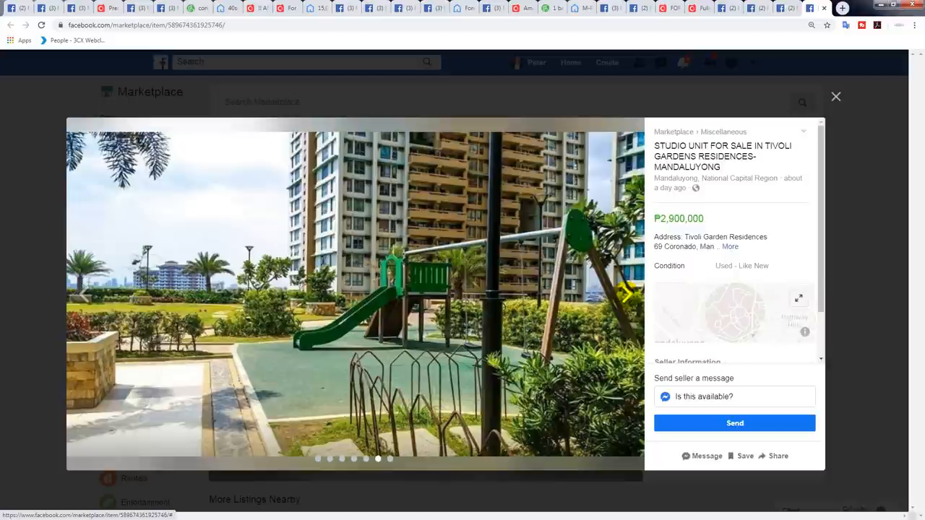
left_click(626, 294)
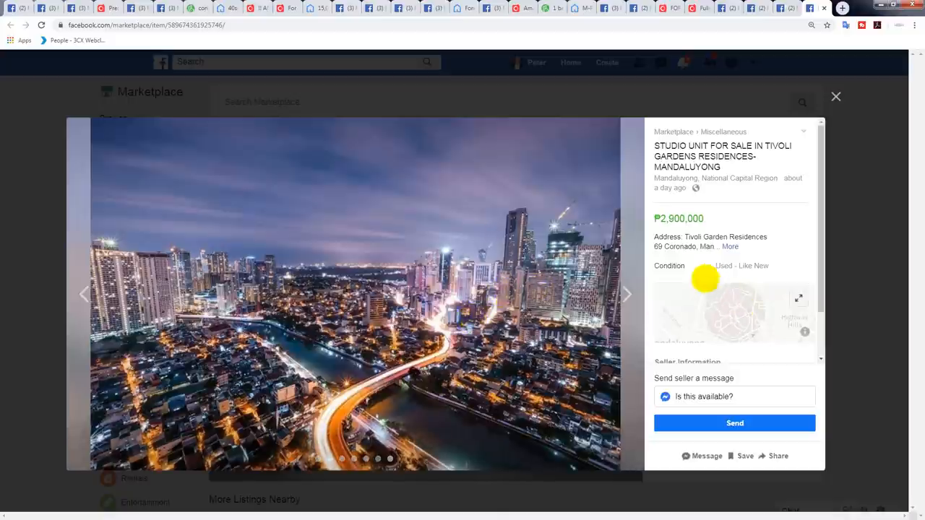
mouse_move(836, 96)
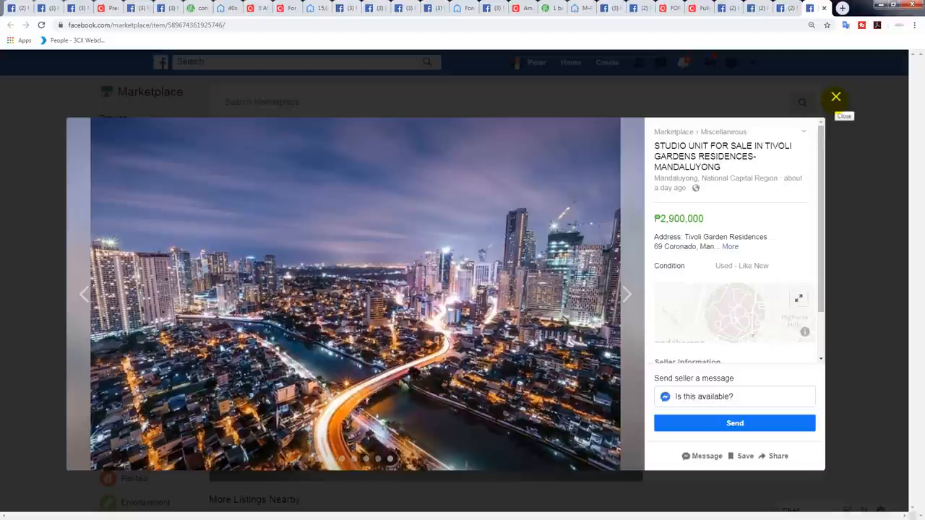
left_click(836, 95)
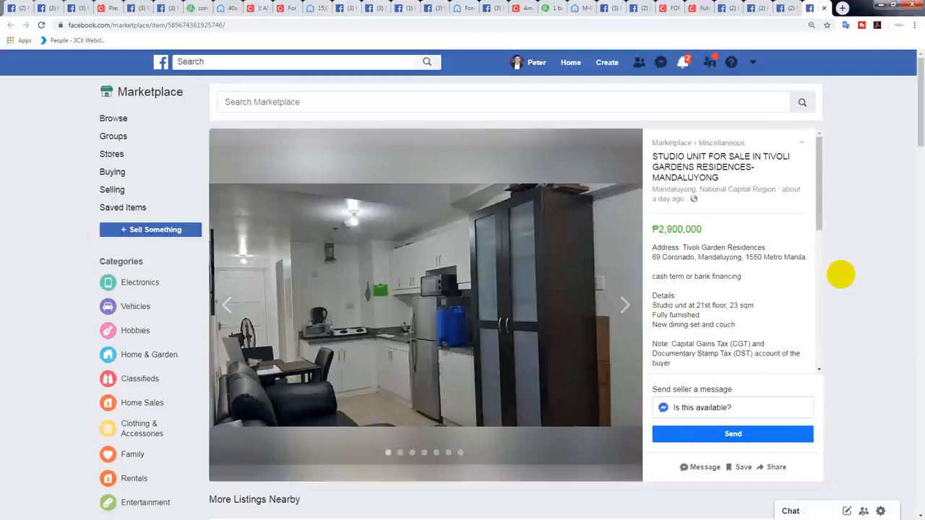